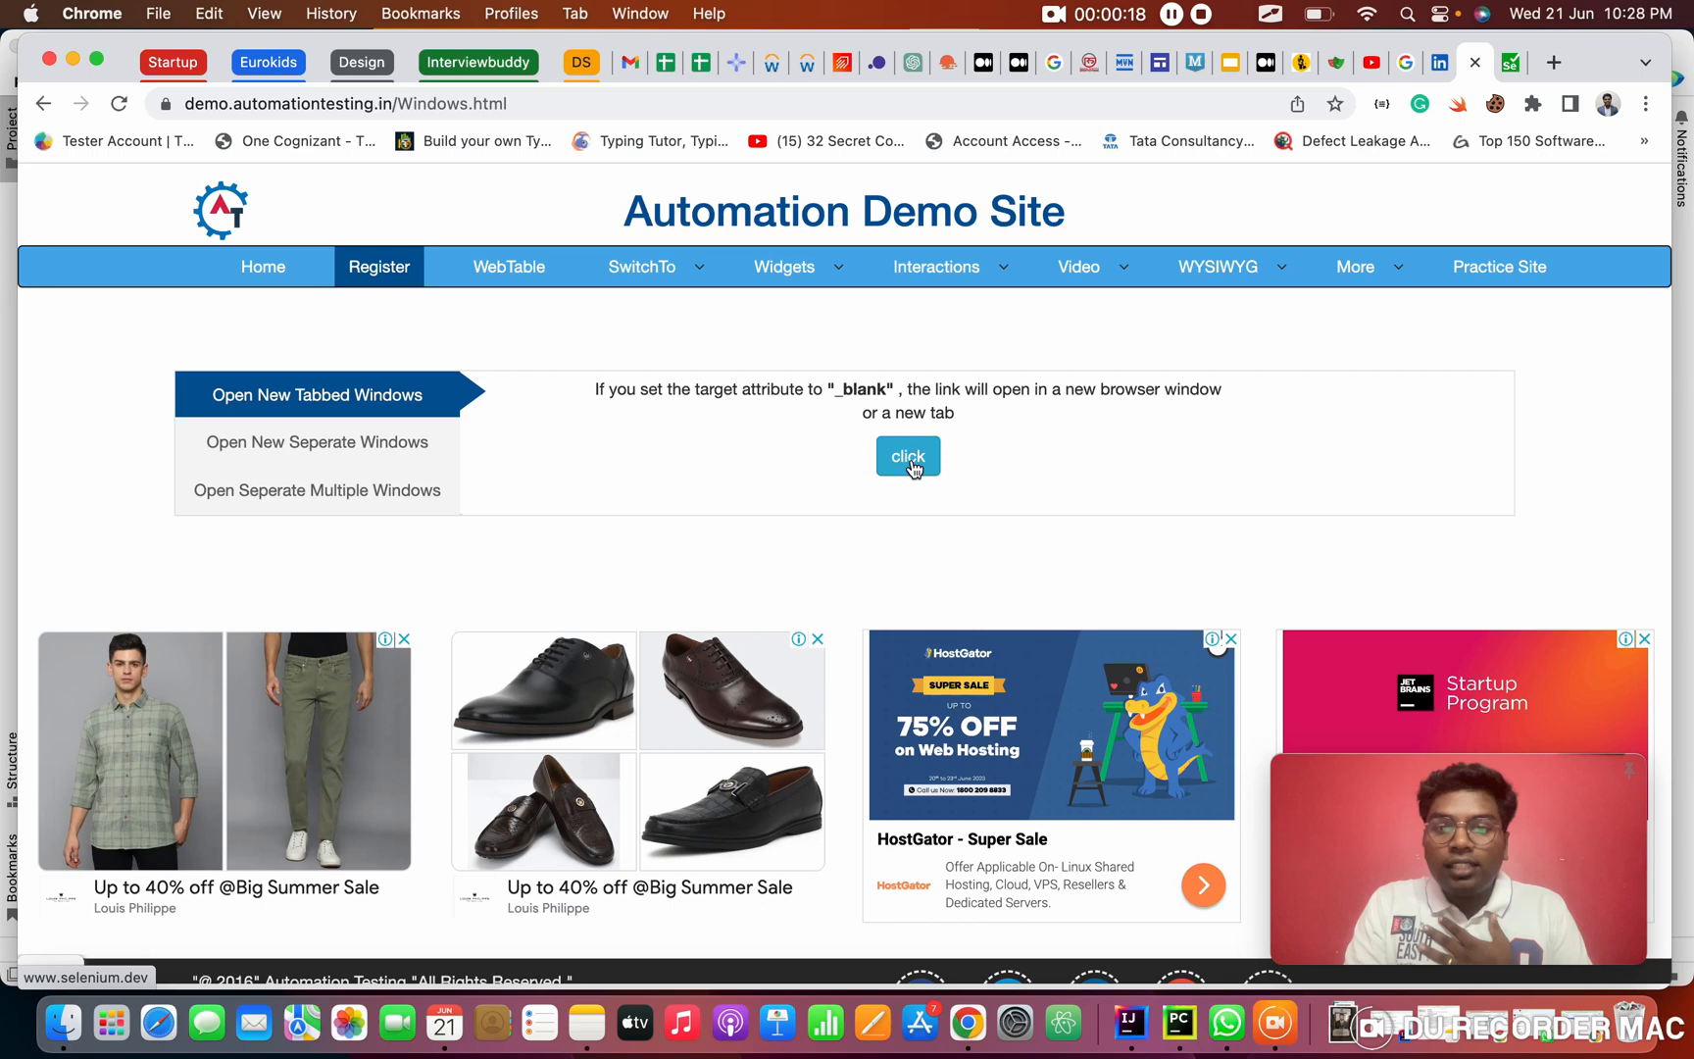
Open the Selenium site from the demo page's click button, then flip between the child and demo tabs
left_click(908, 455)
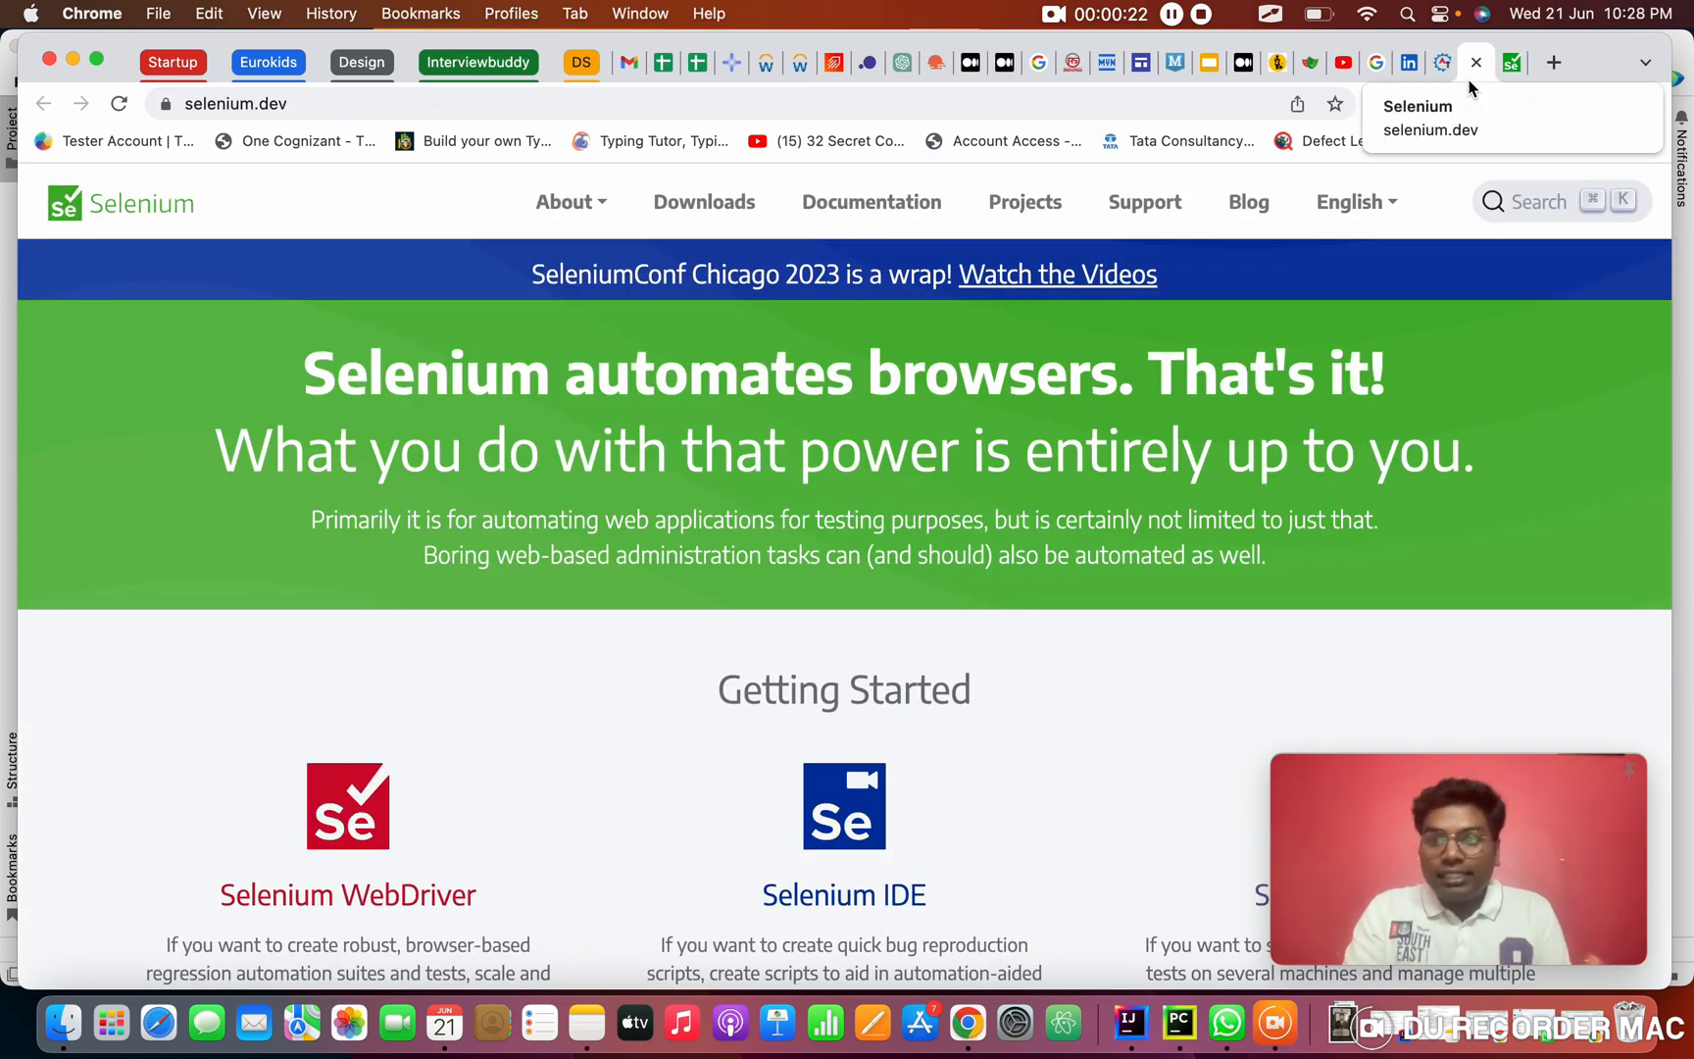
left_click(1510, 60)
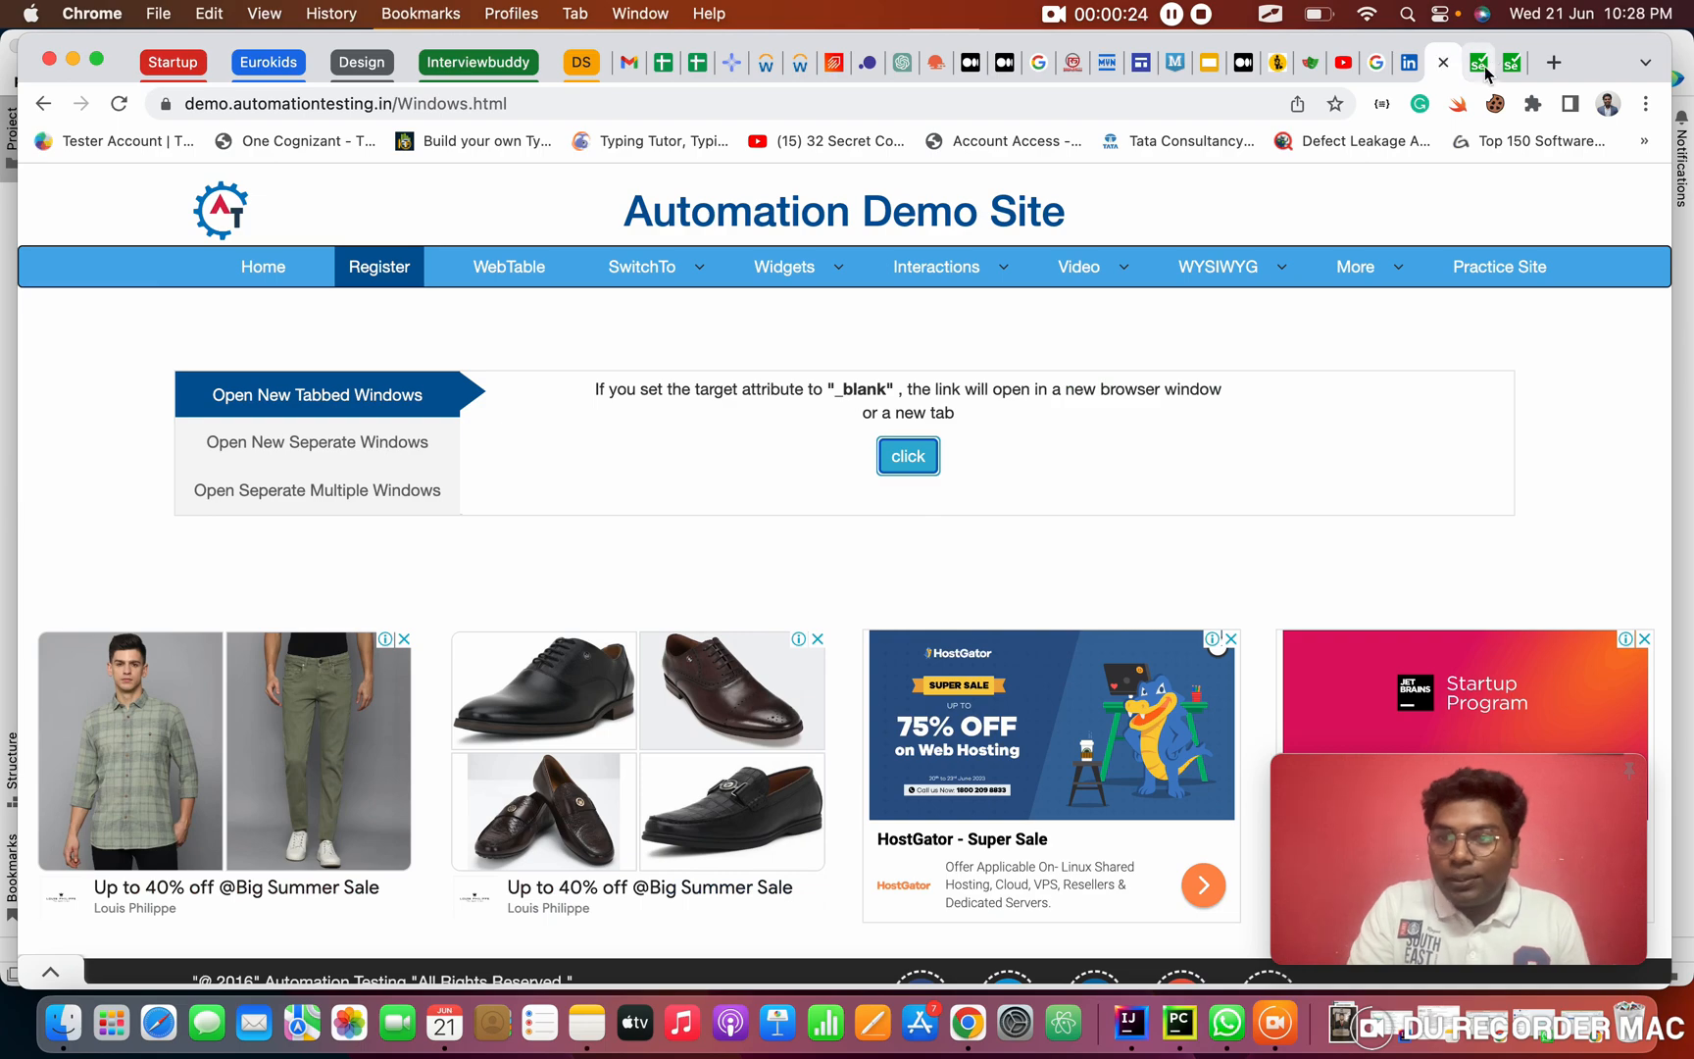
left_click(1512, 60)
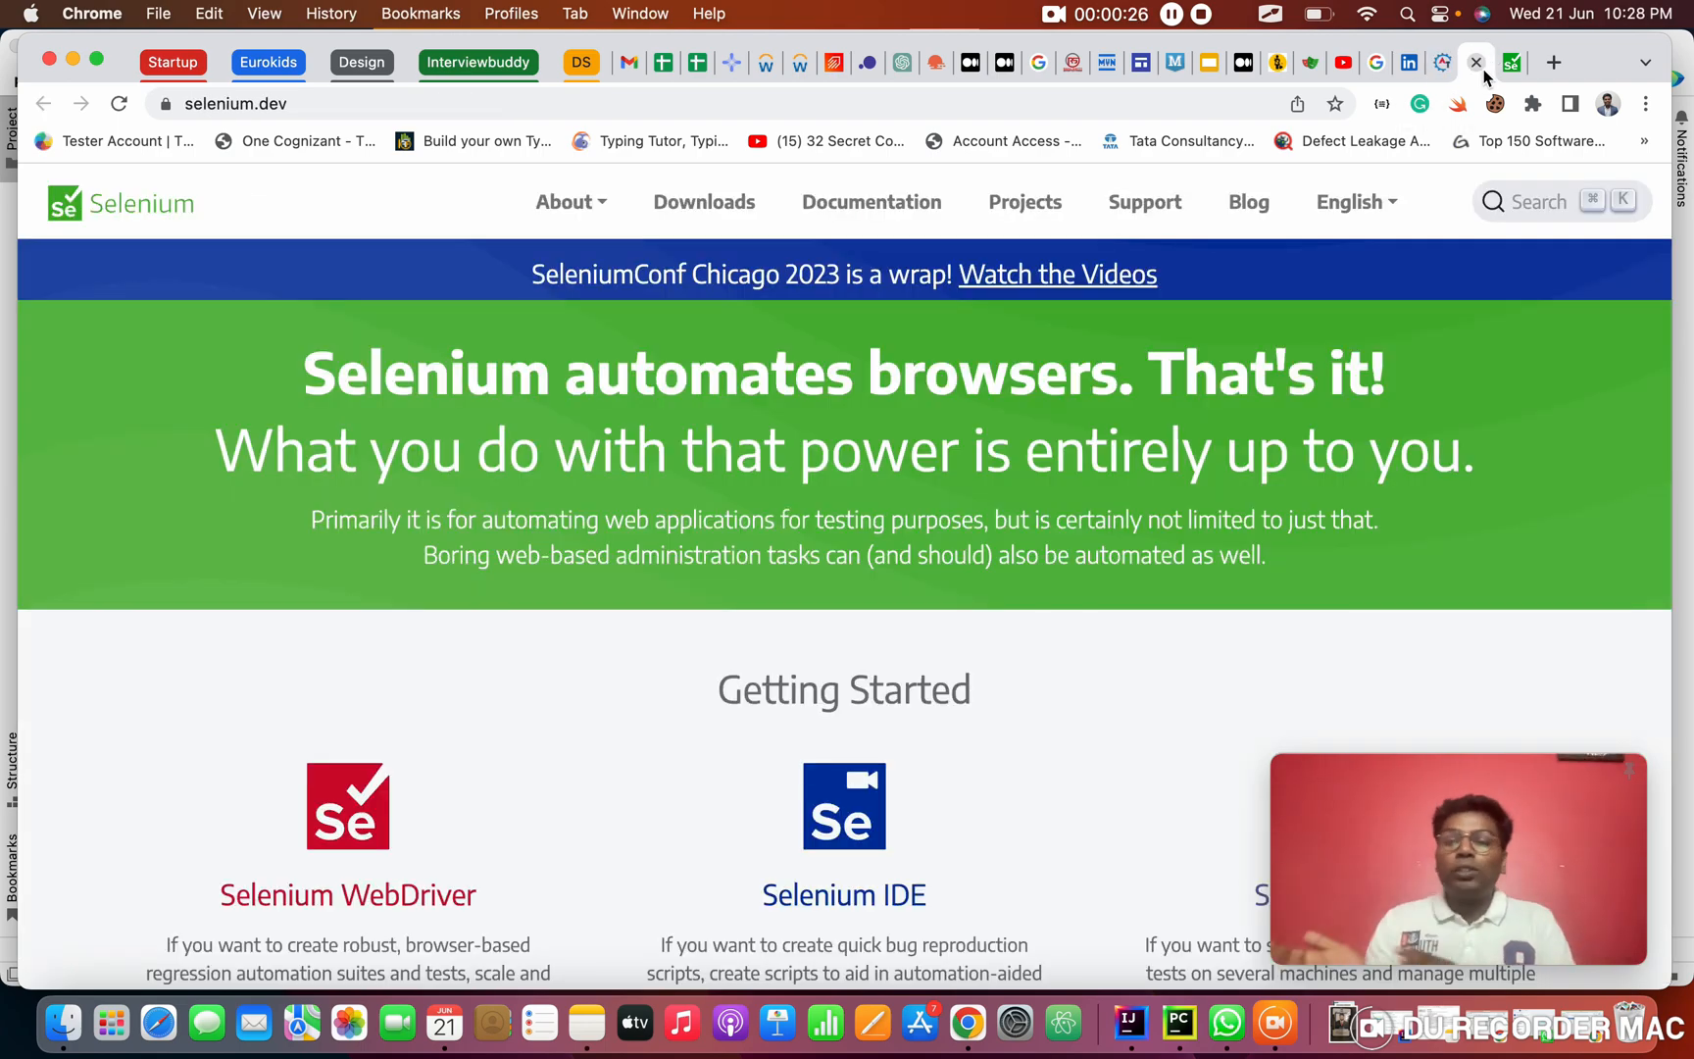
left_click(1474, 61)
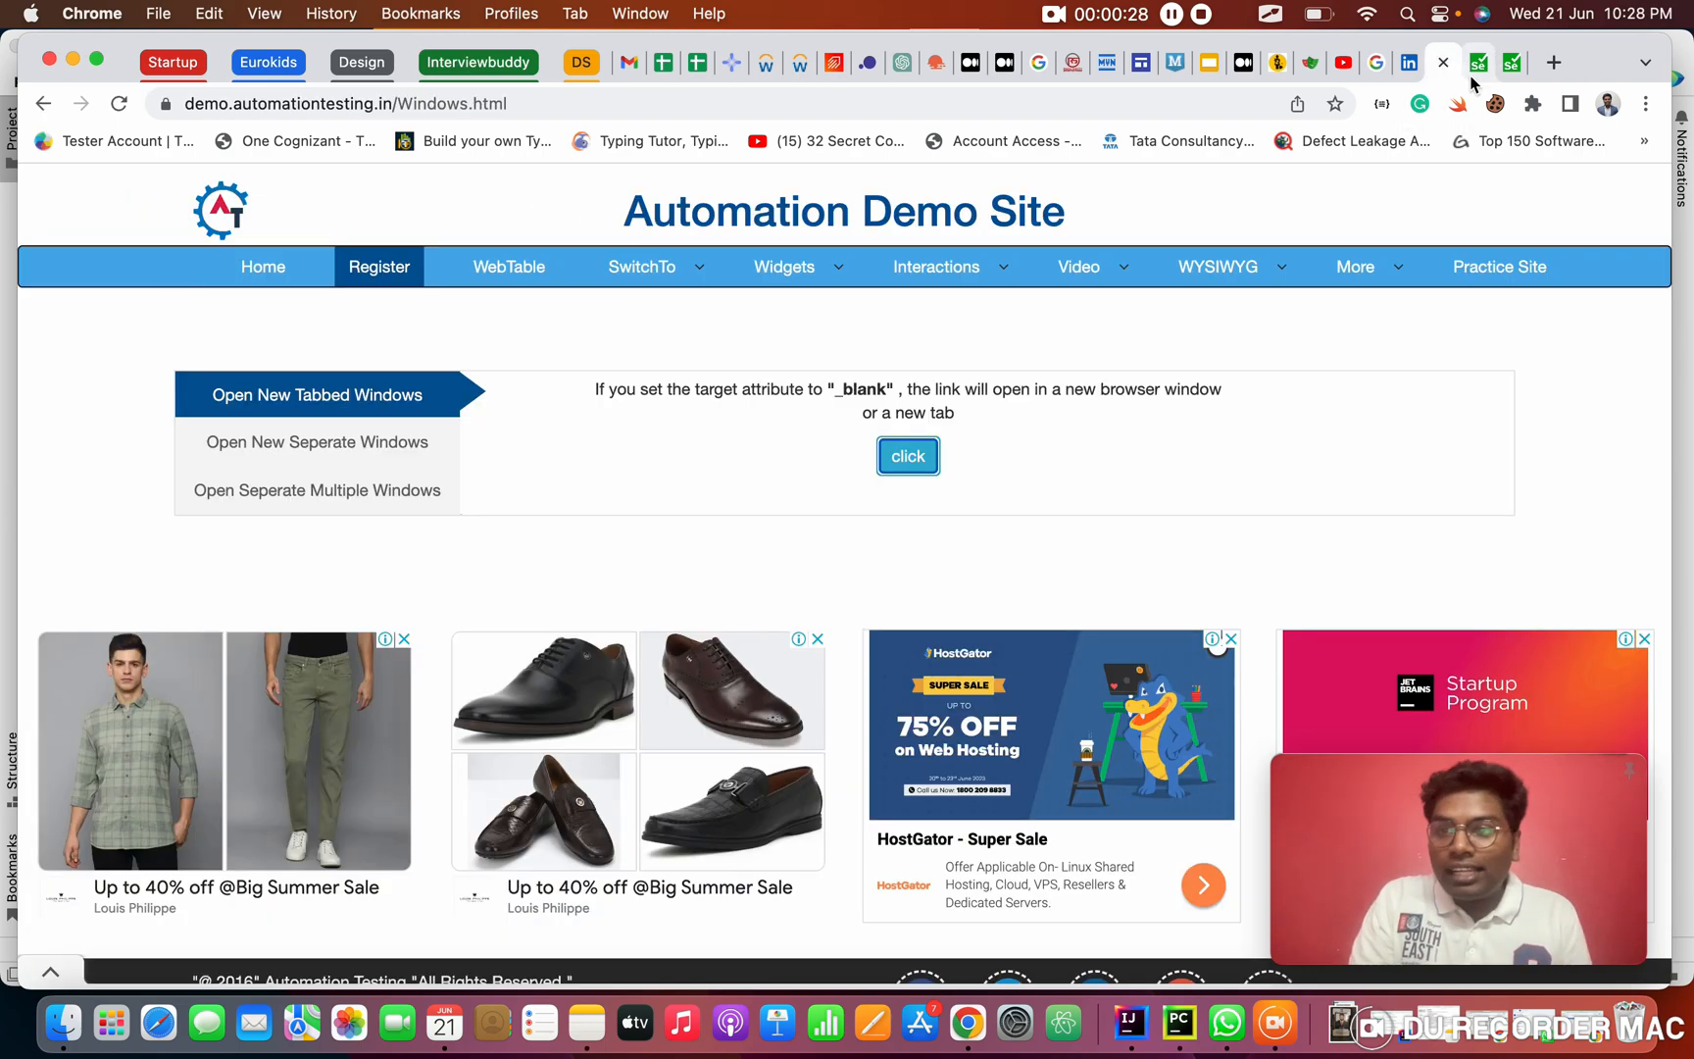
left_click(1479, 60)
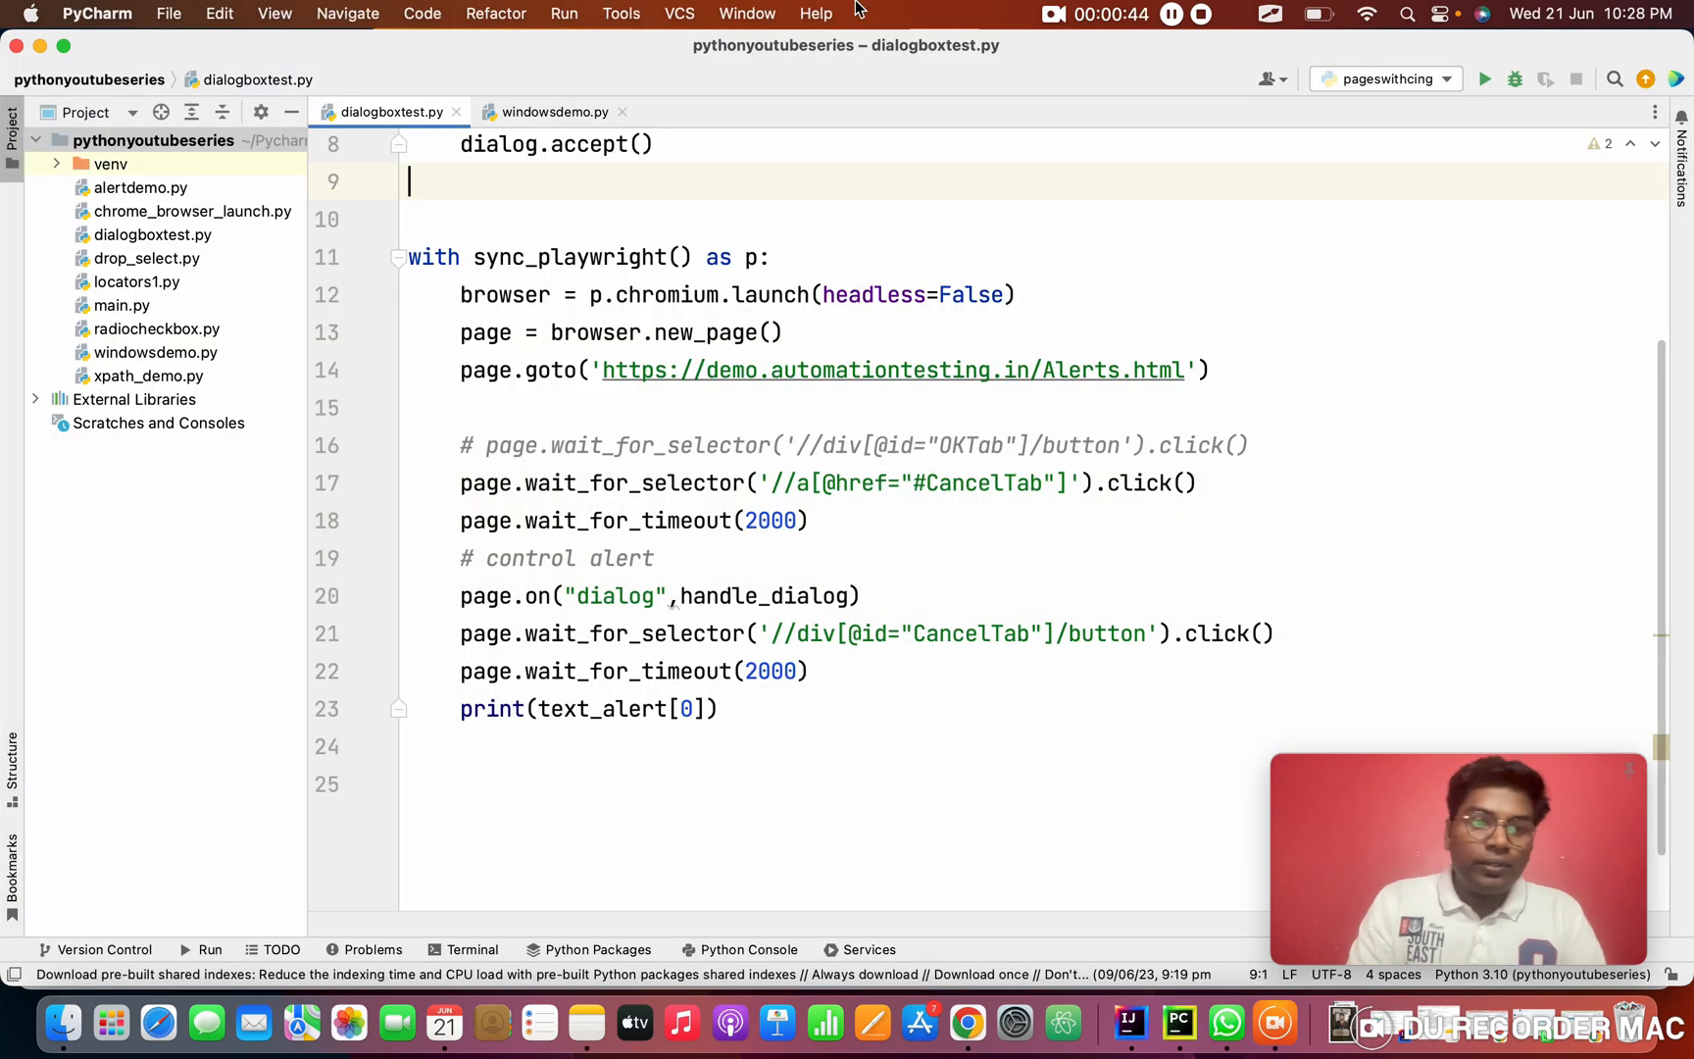
Add a new Python file pagesswitch.py to the pythonyoutubeseries project
left_click(153, 141)
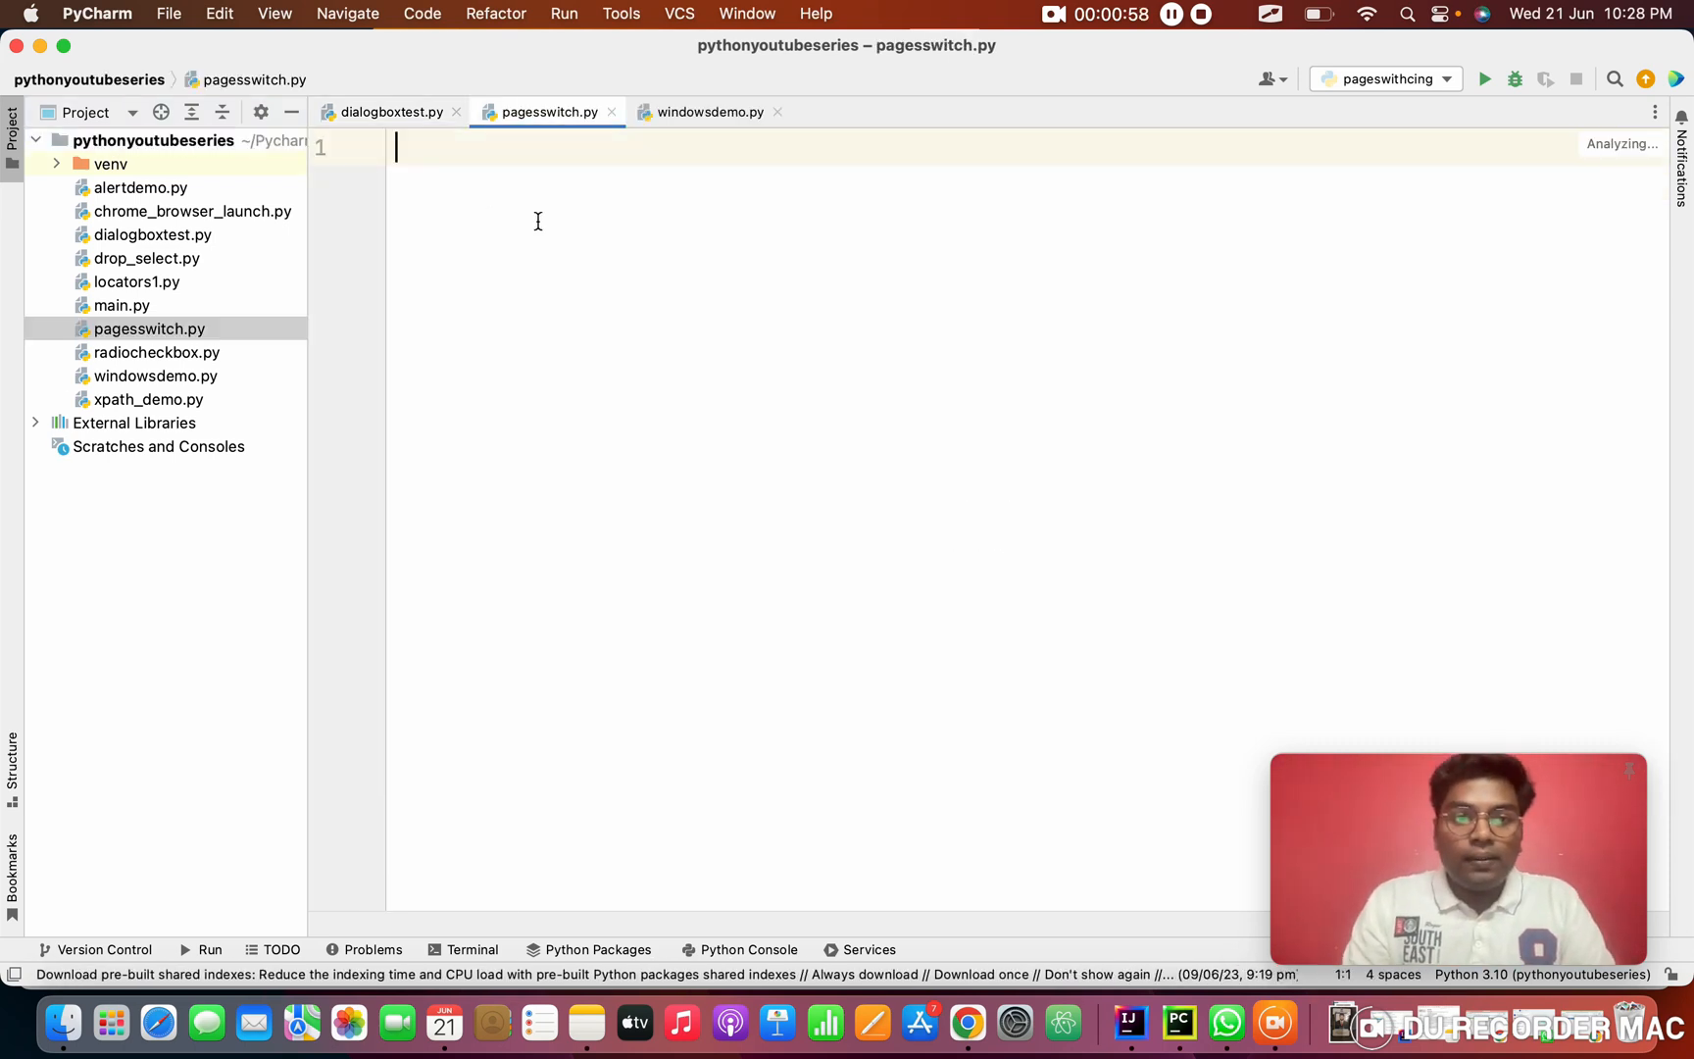
Import sync_playwright from playwright.sync_api and start a with sync_playwright() as p: block
type("from")
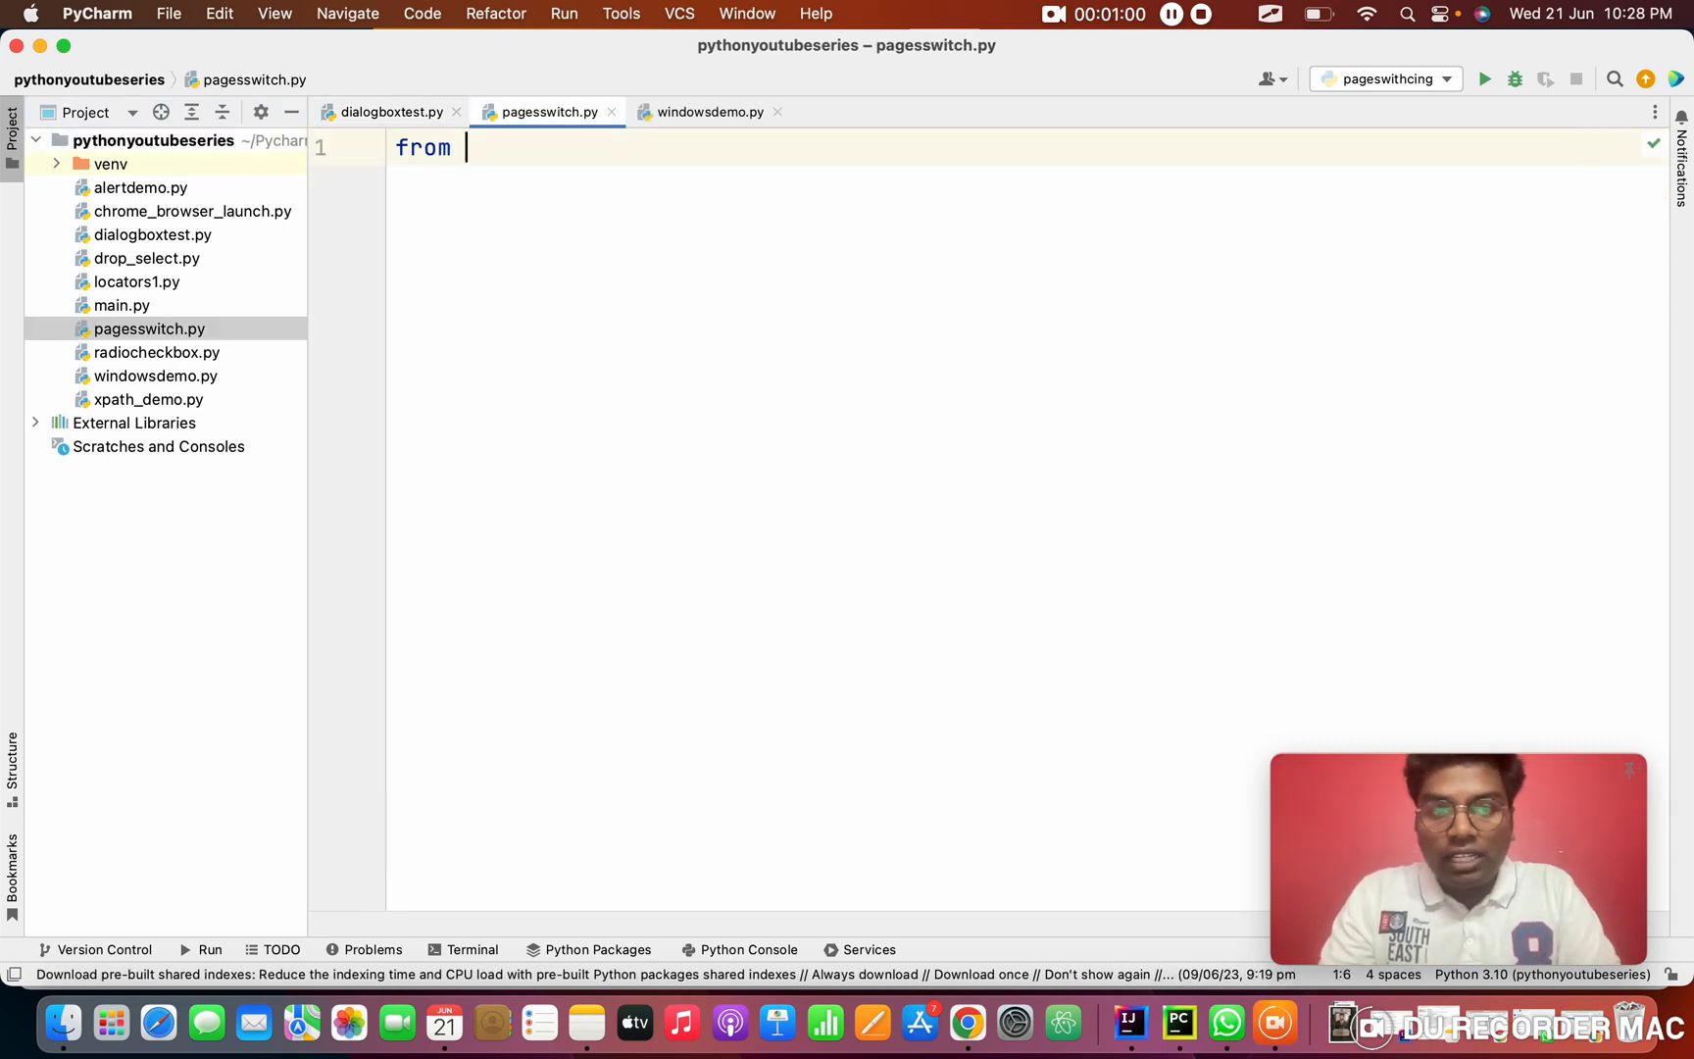
type("play")
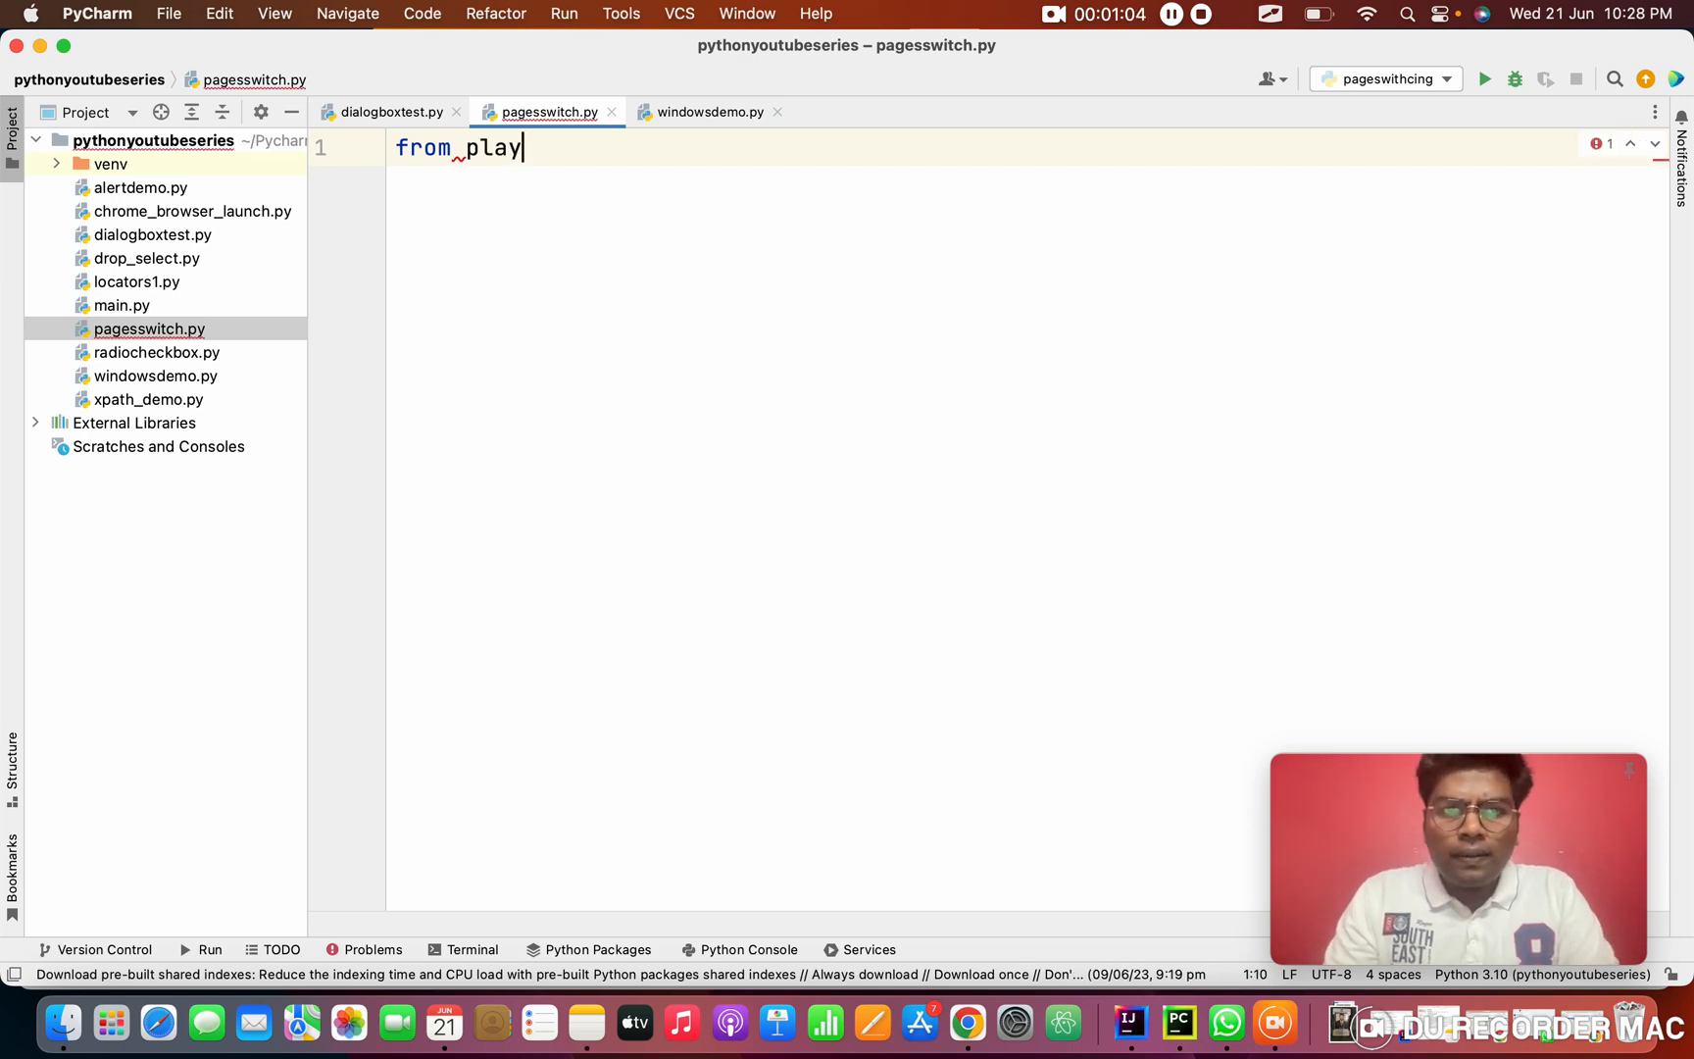
type("wright.")
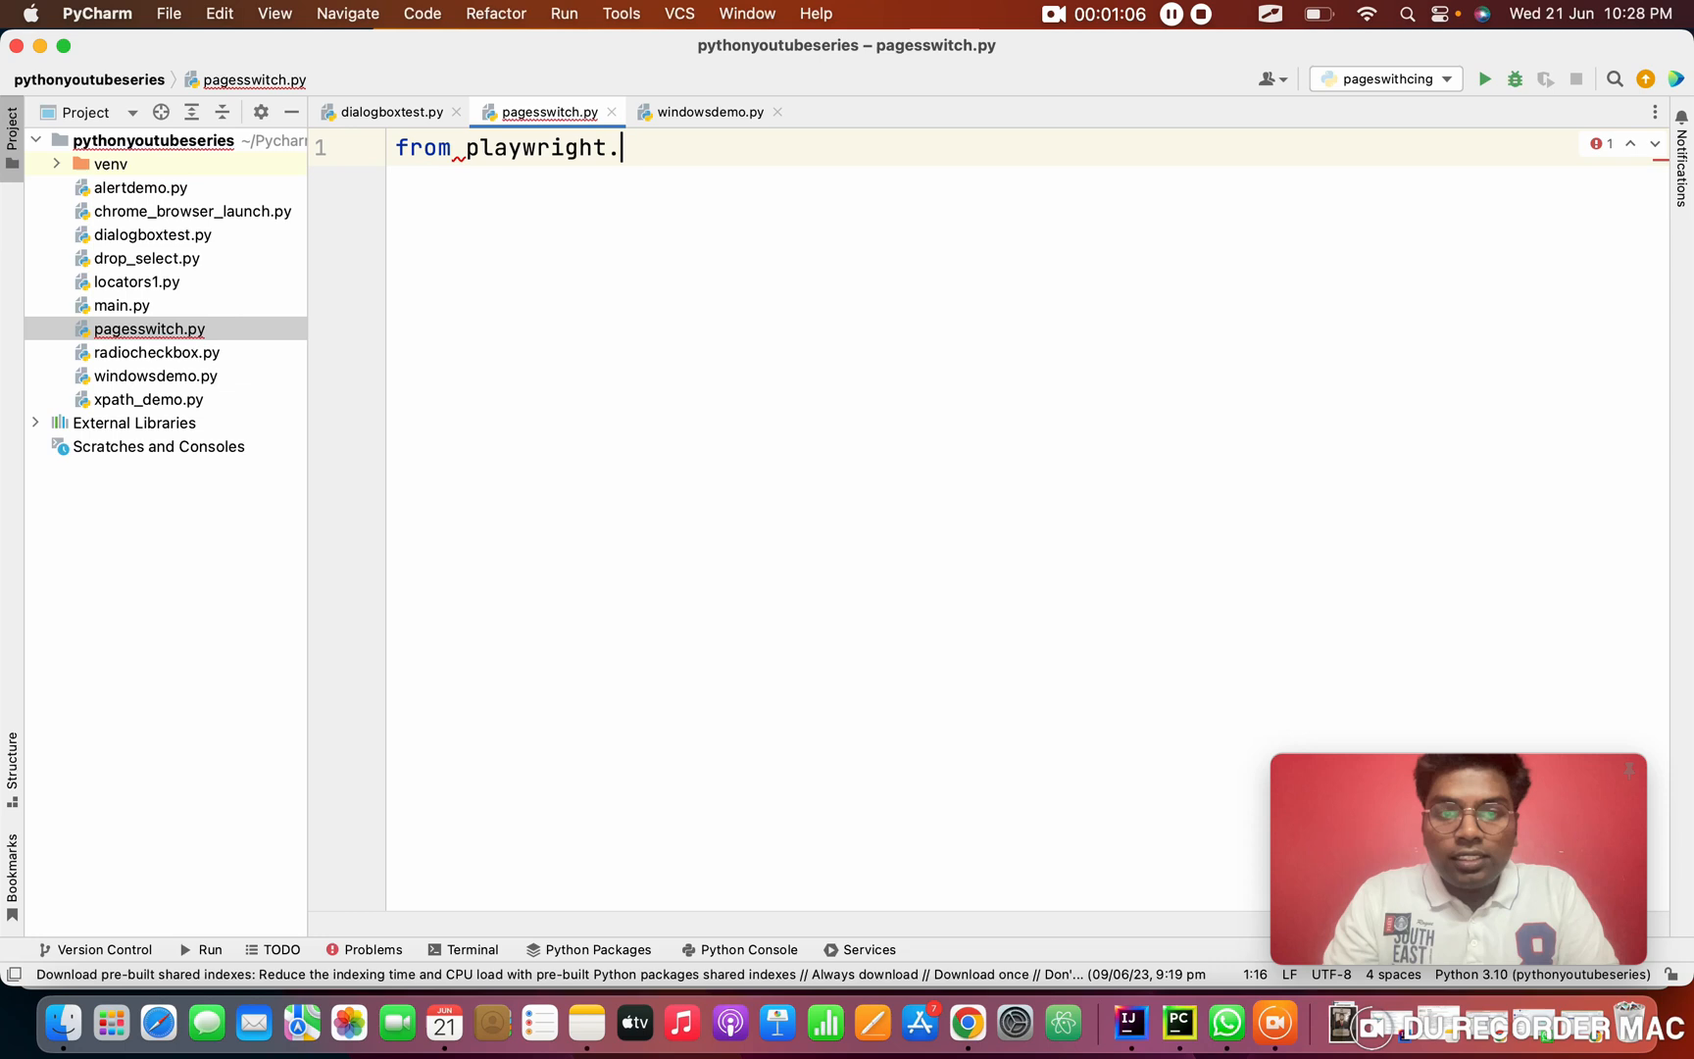
type("sync_api")
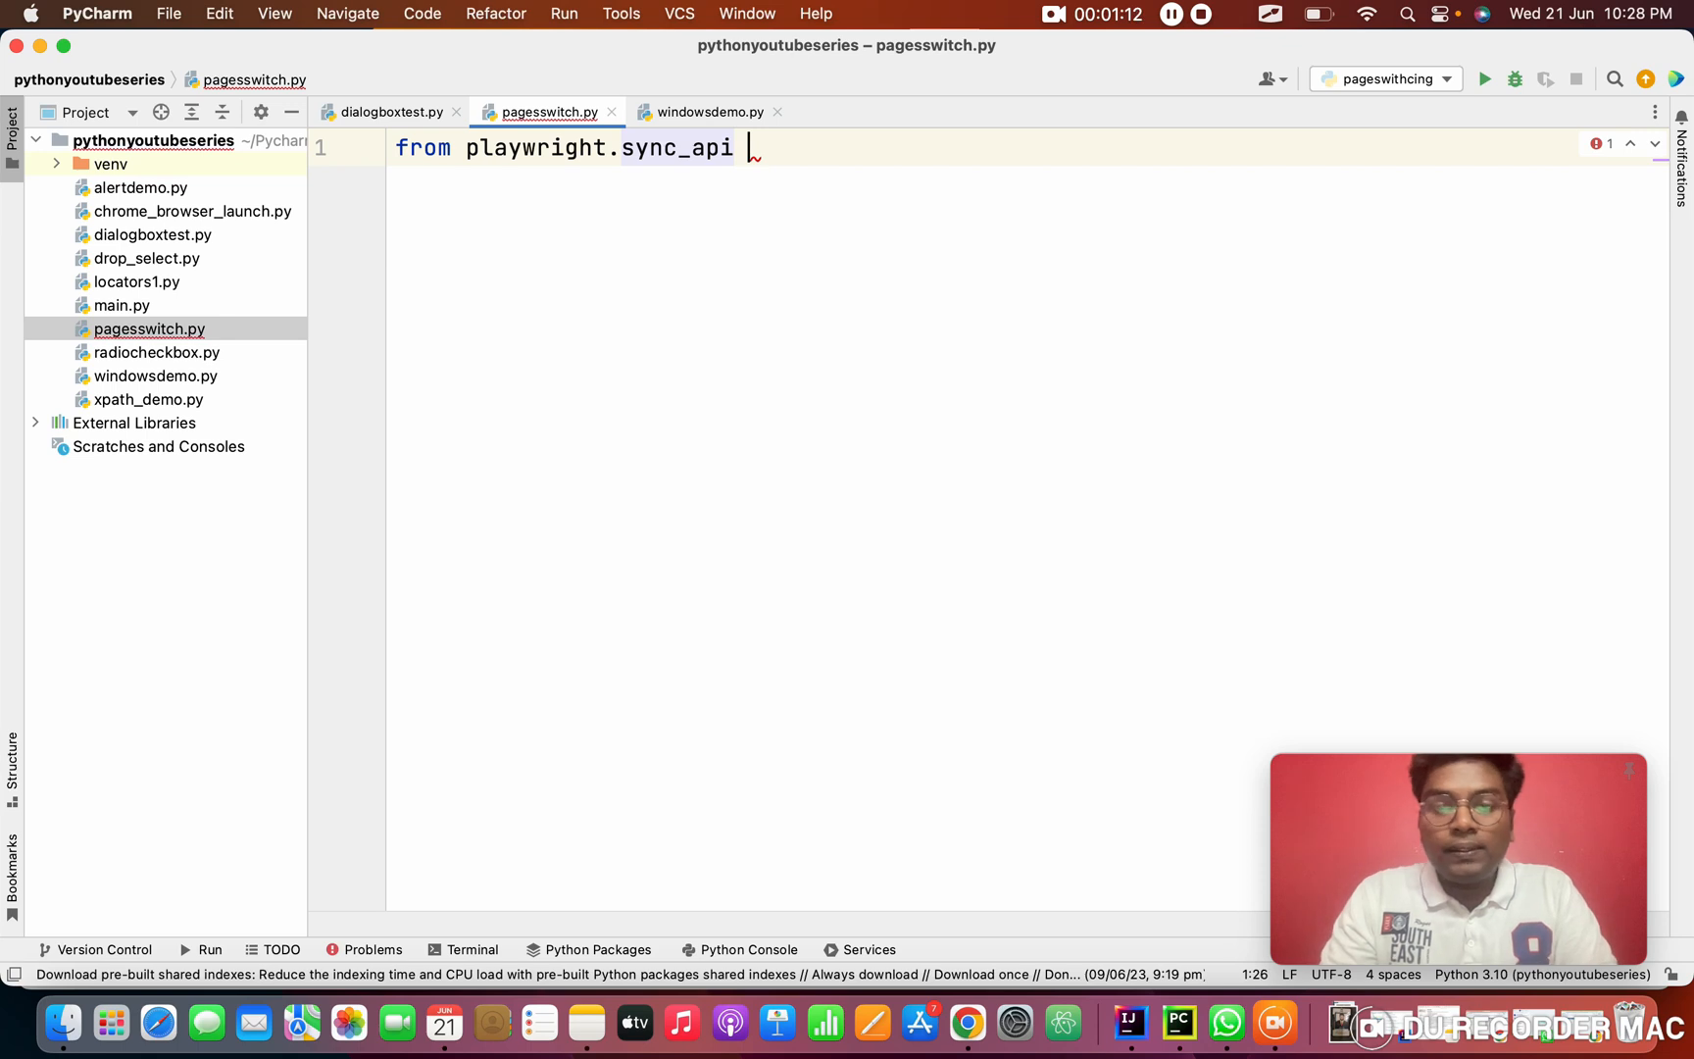
type("import")
type("with")
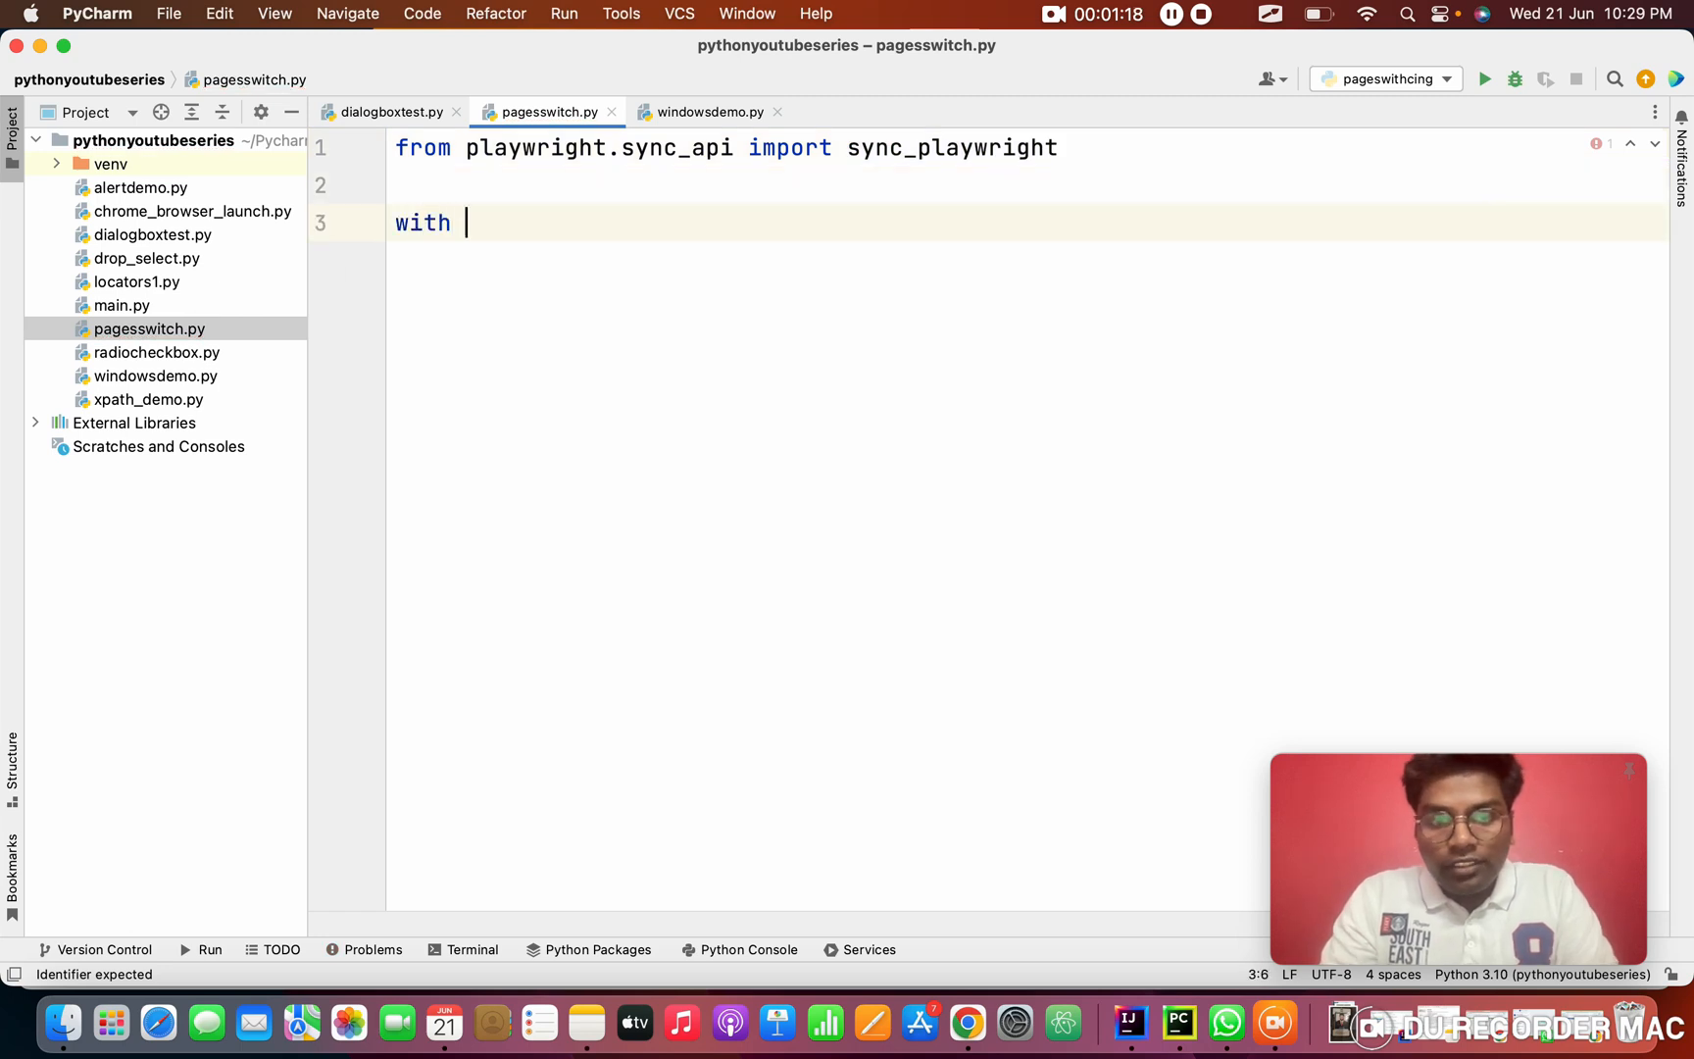
type("sync_playwright() as p:")
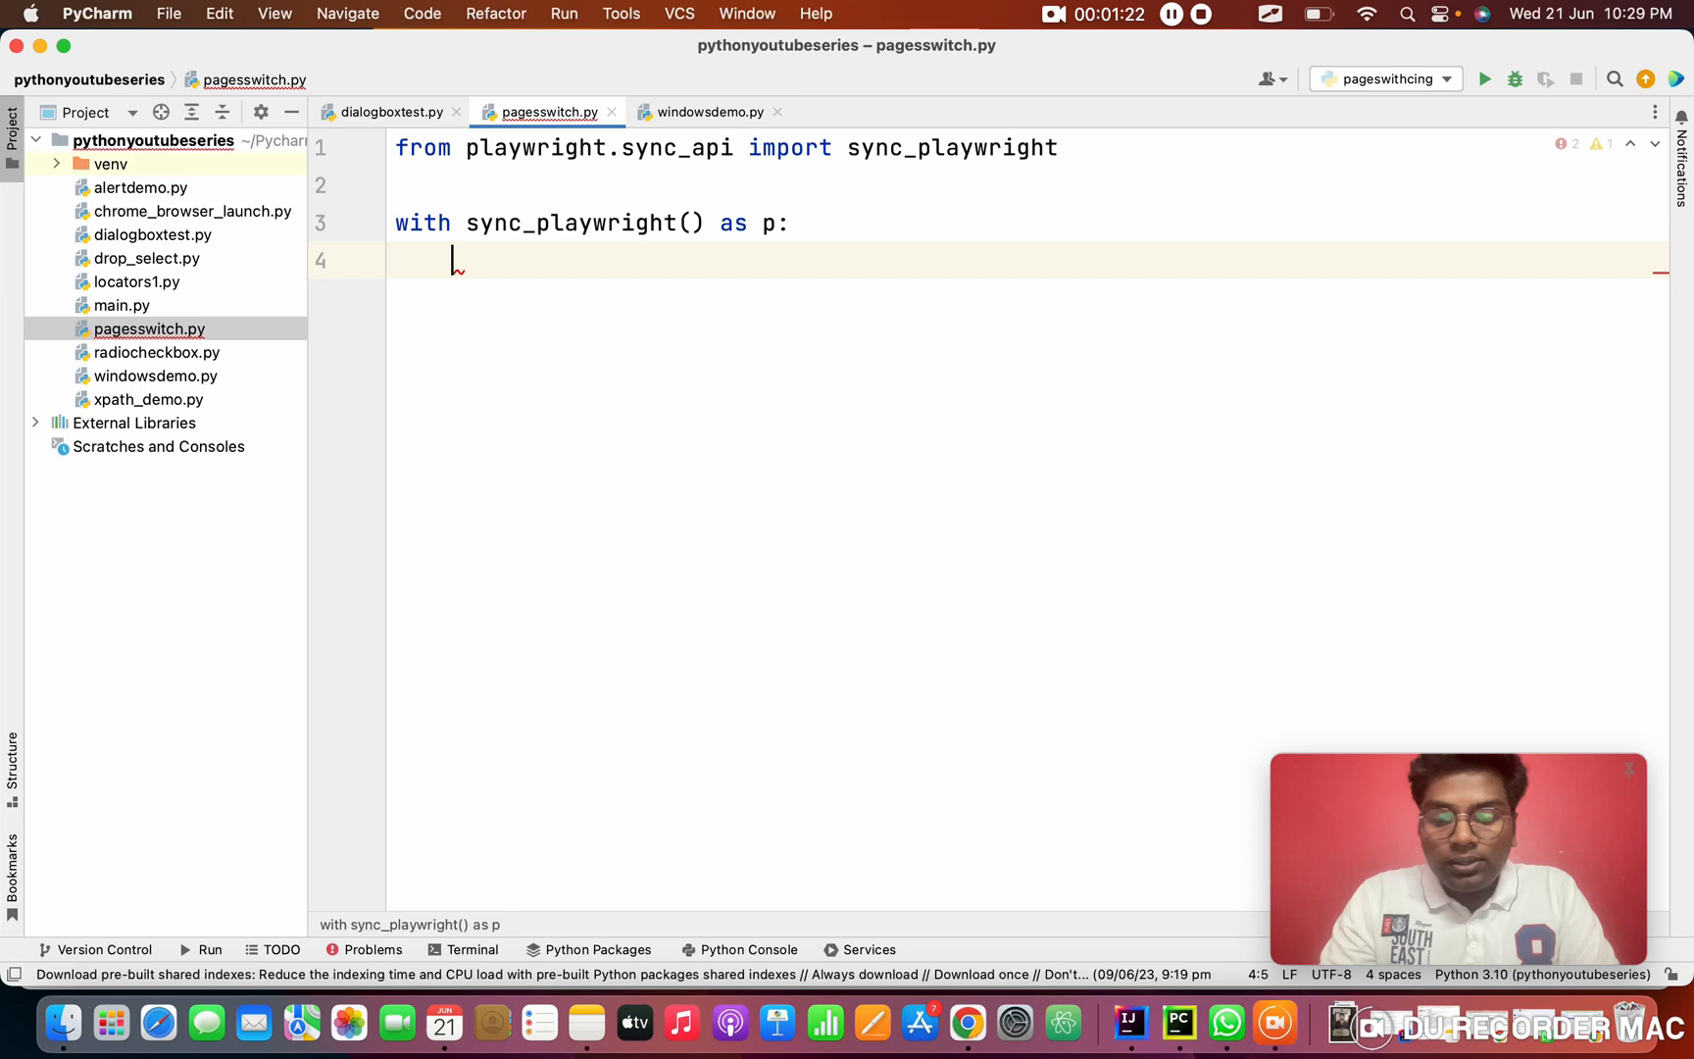
Launch Chromium with browser = p.chromium.launch(headless=False)
type("brows")
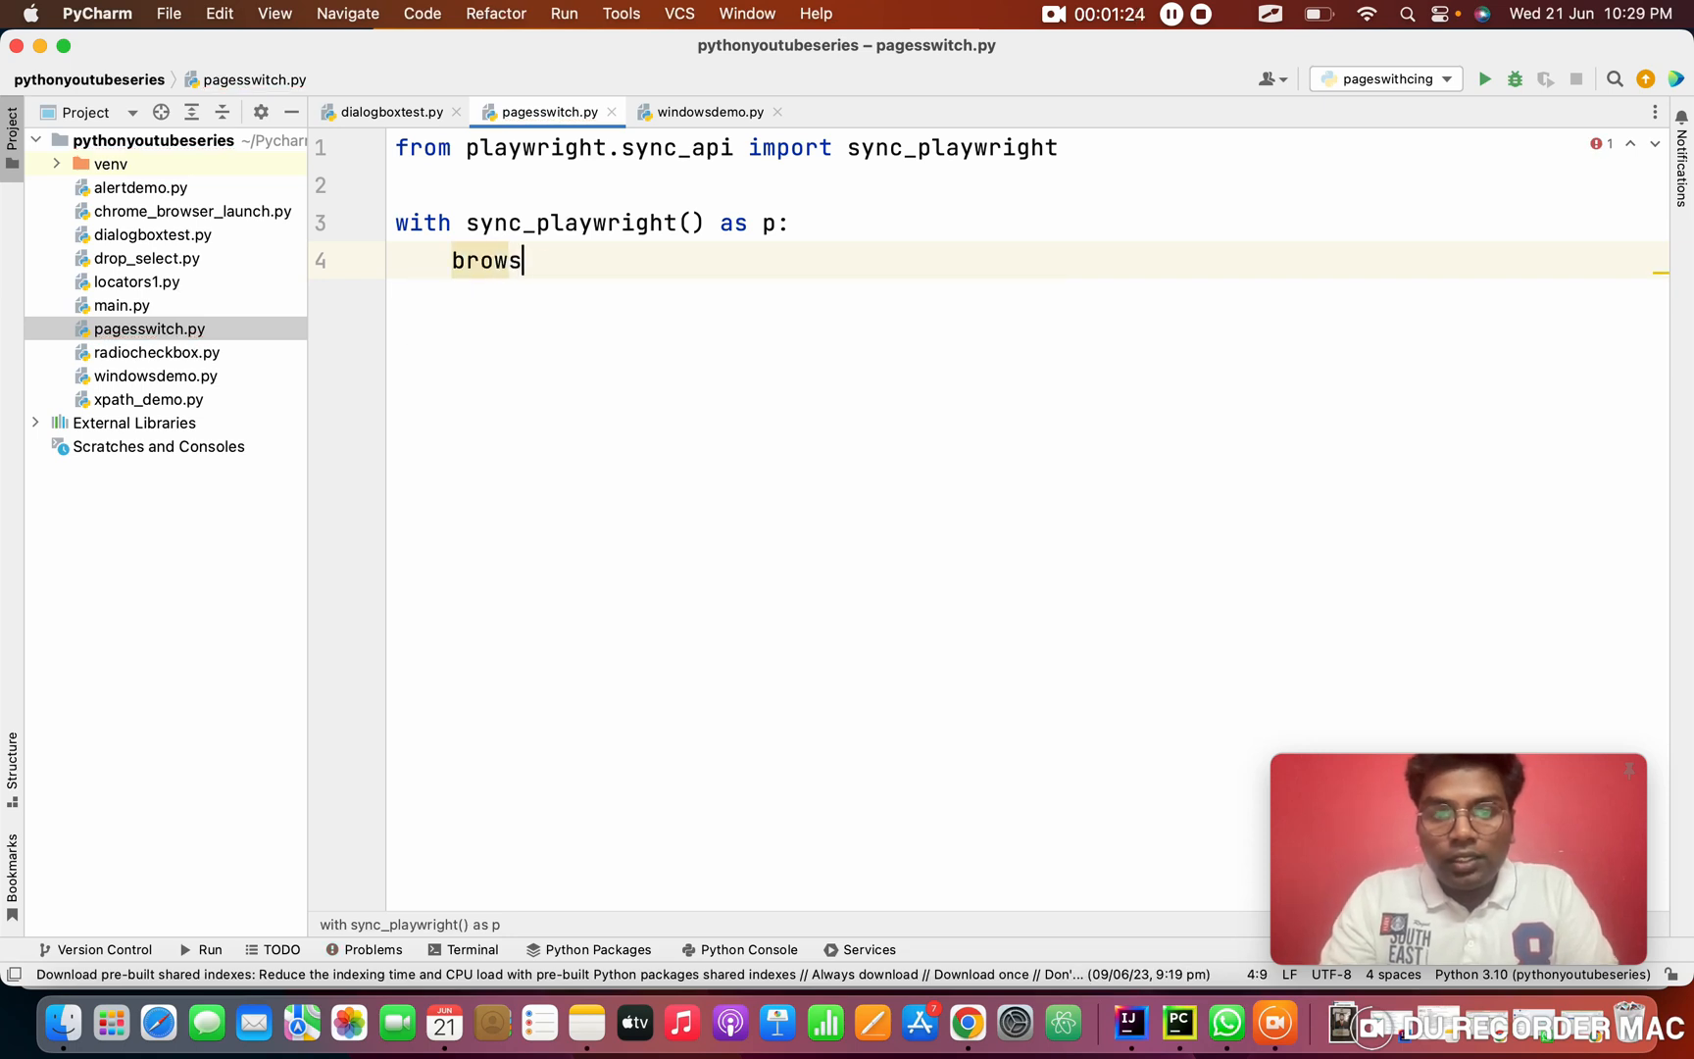
type("er =")
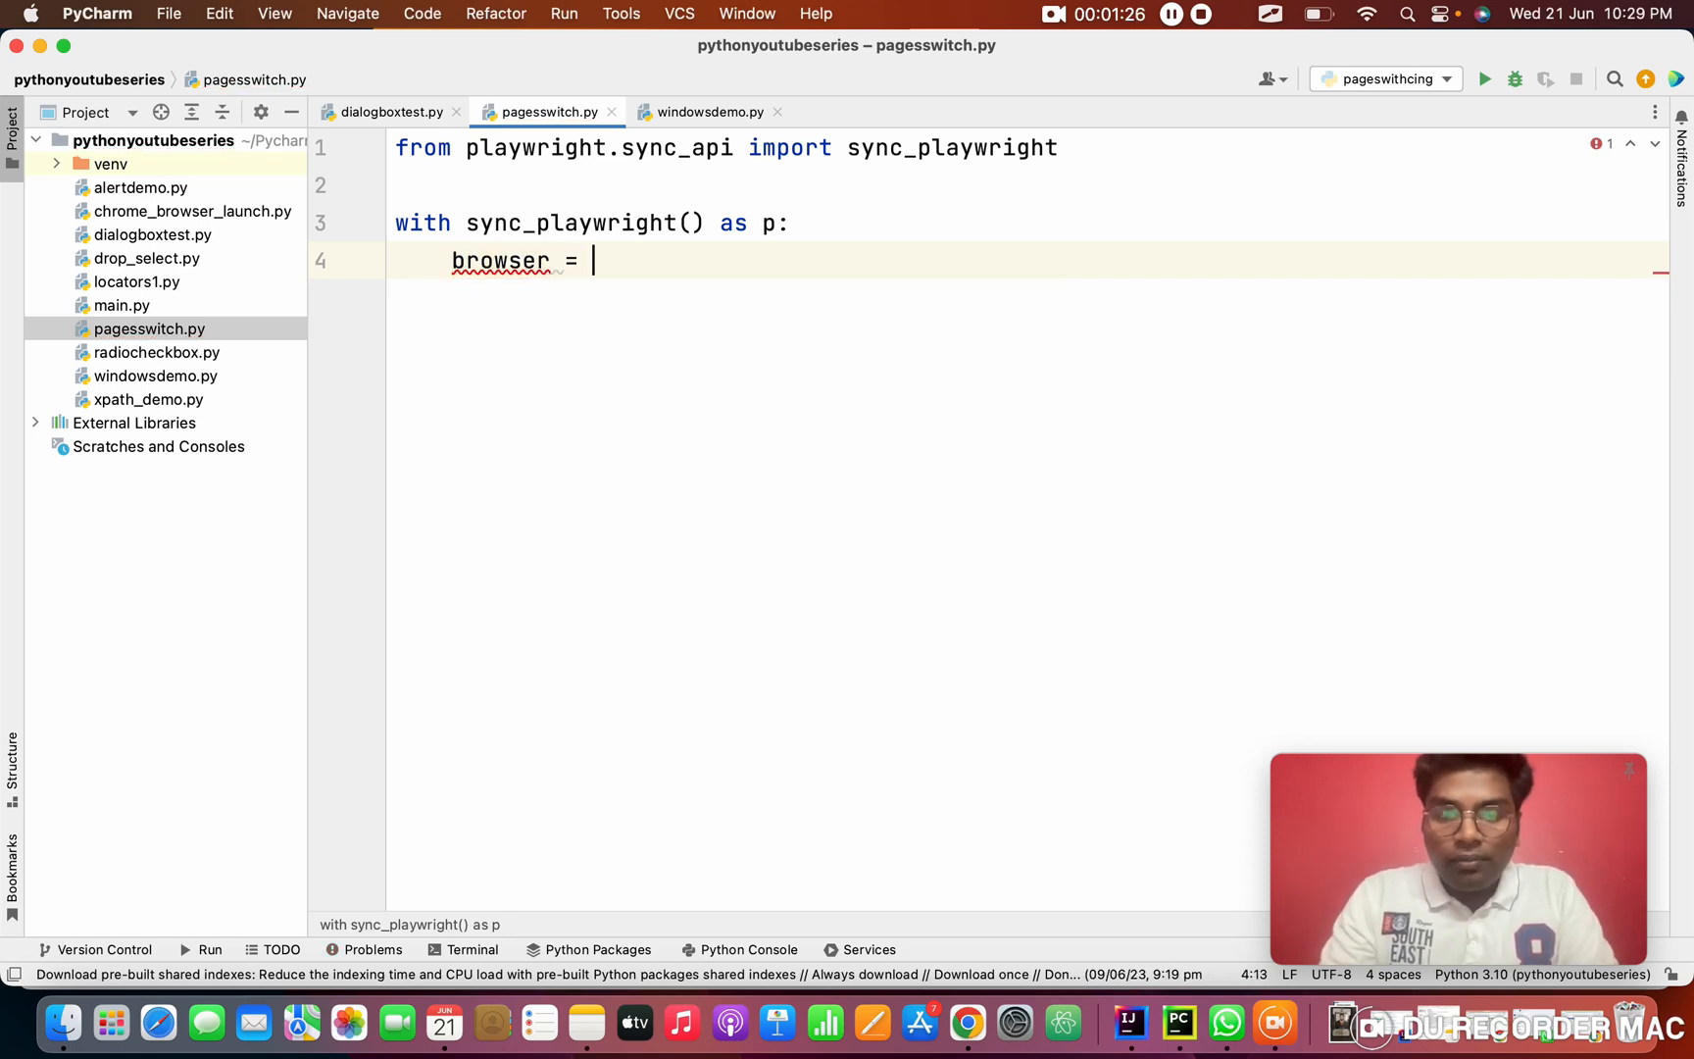
type("p.chromium.")
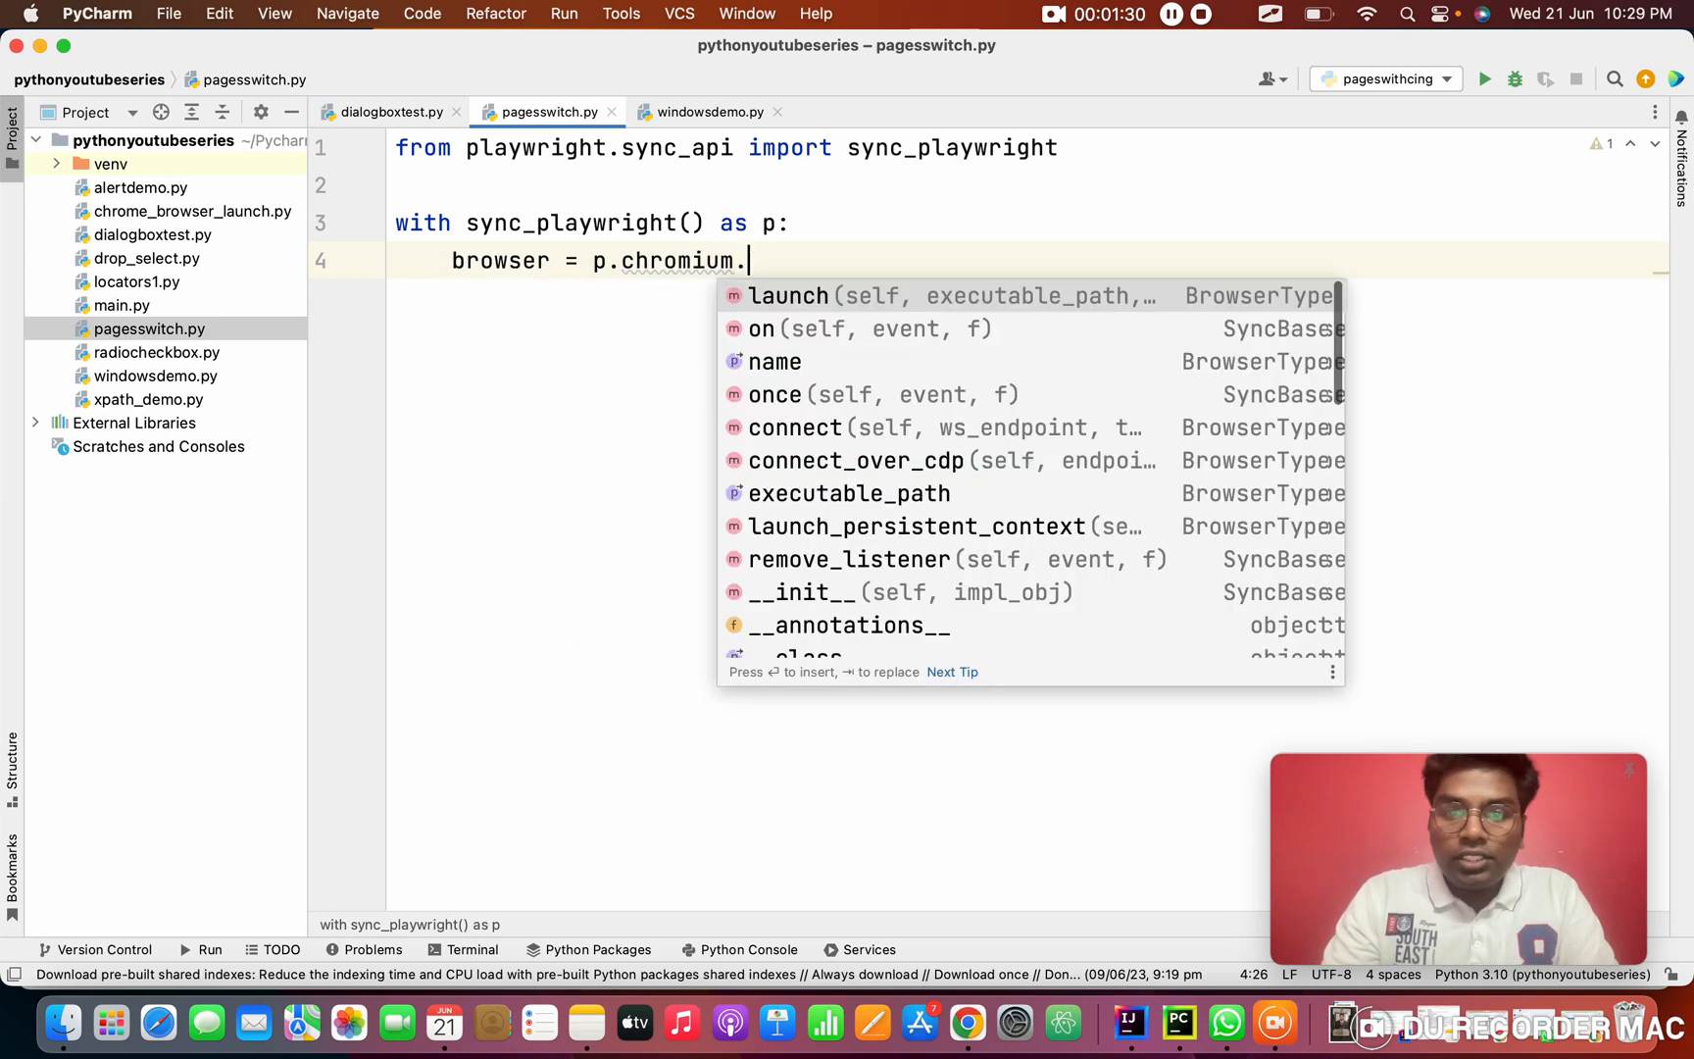
type("launch(headless=")
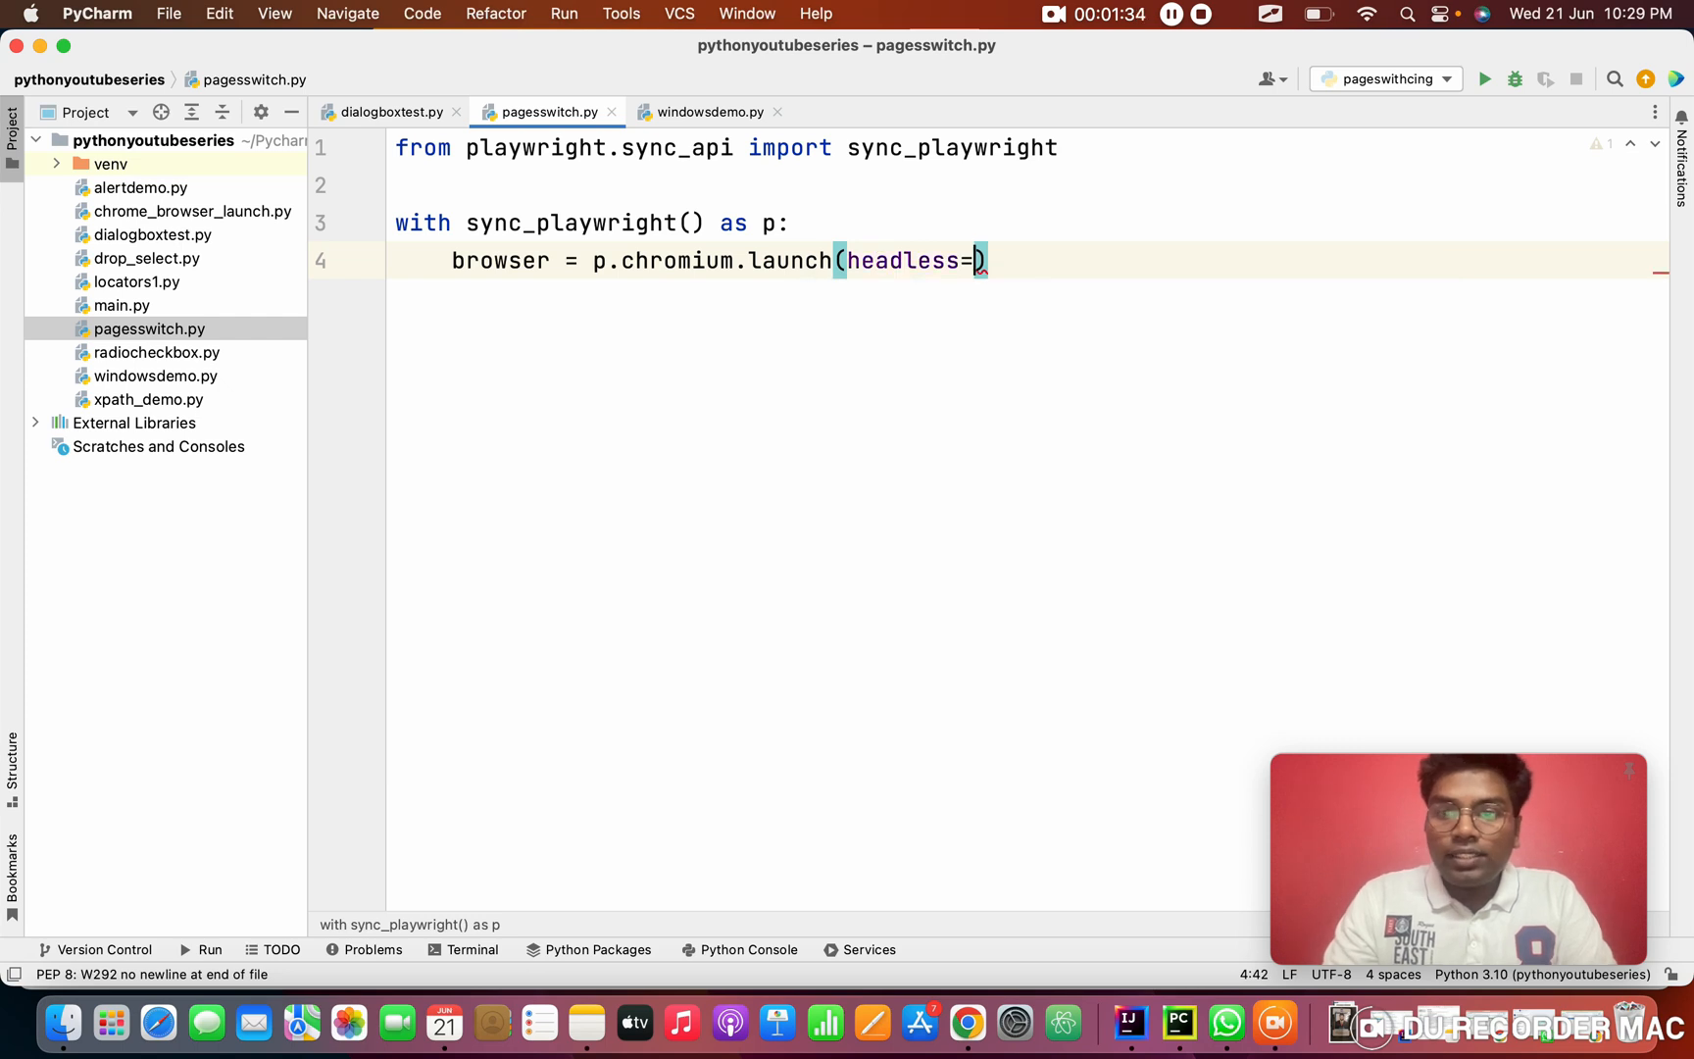
type("False")
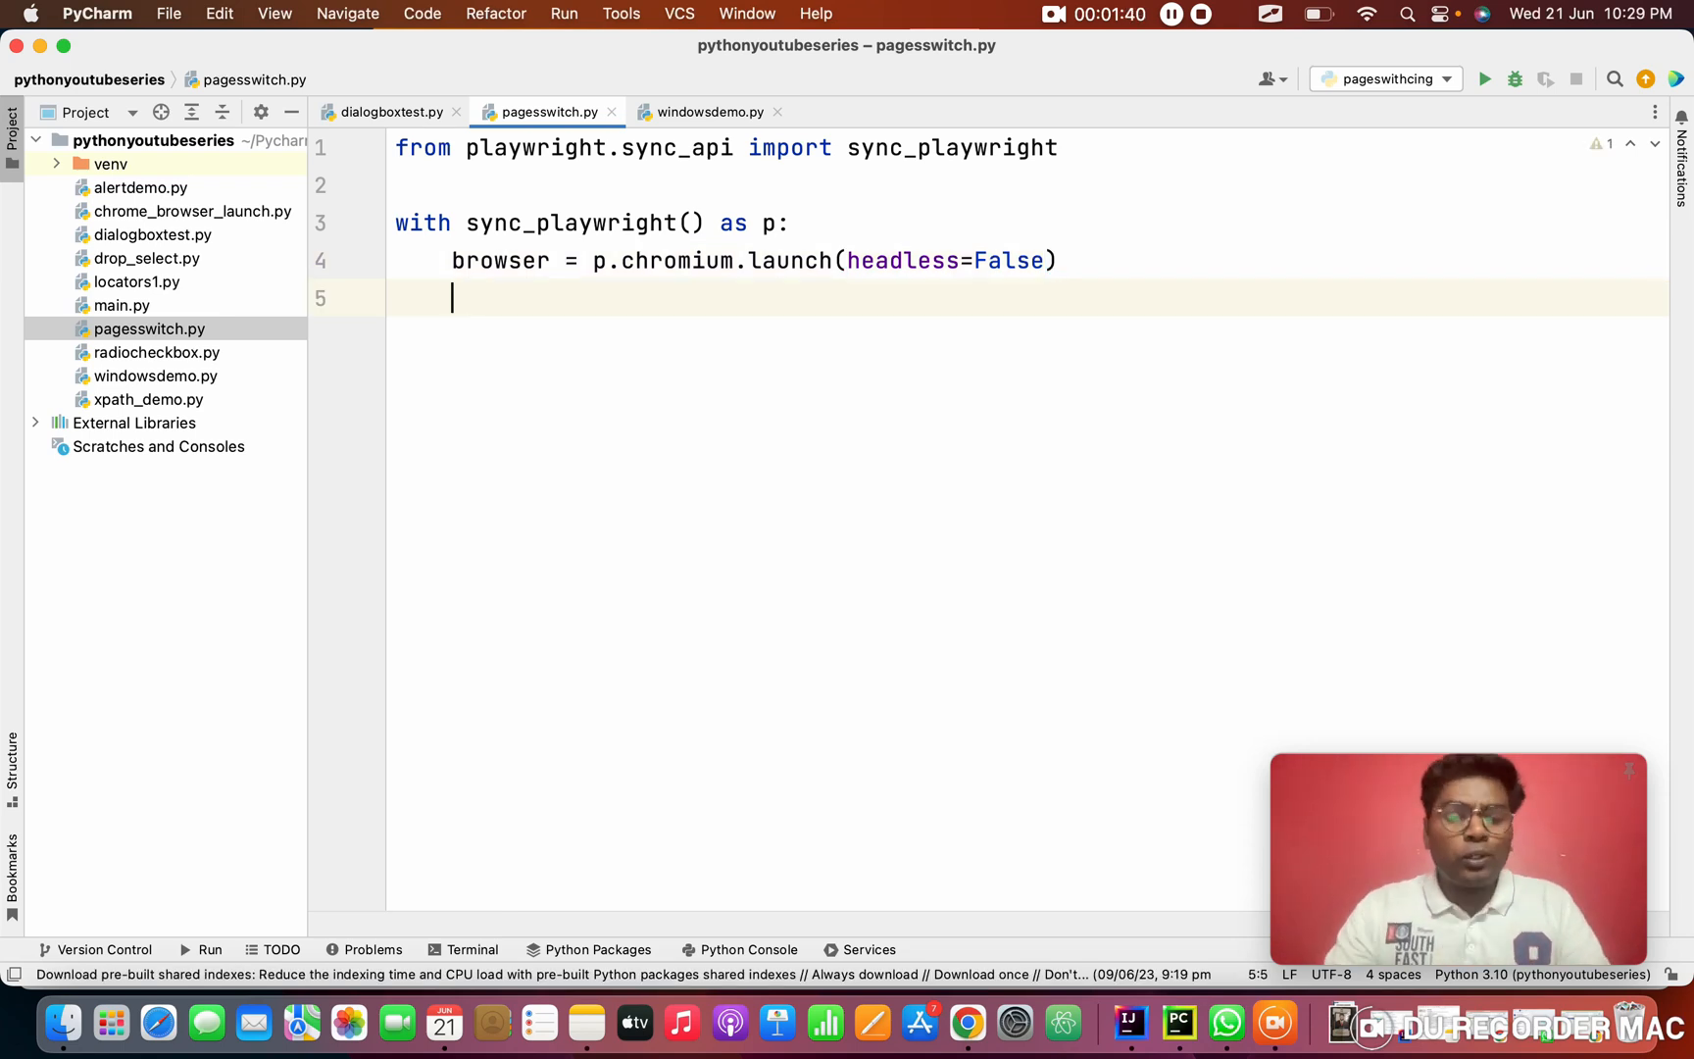
Create a browser context with context = browser.new_context()
type("c")
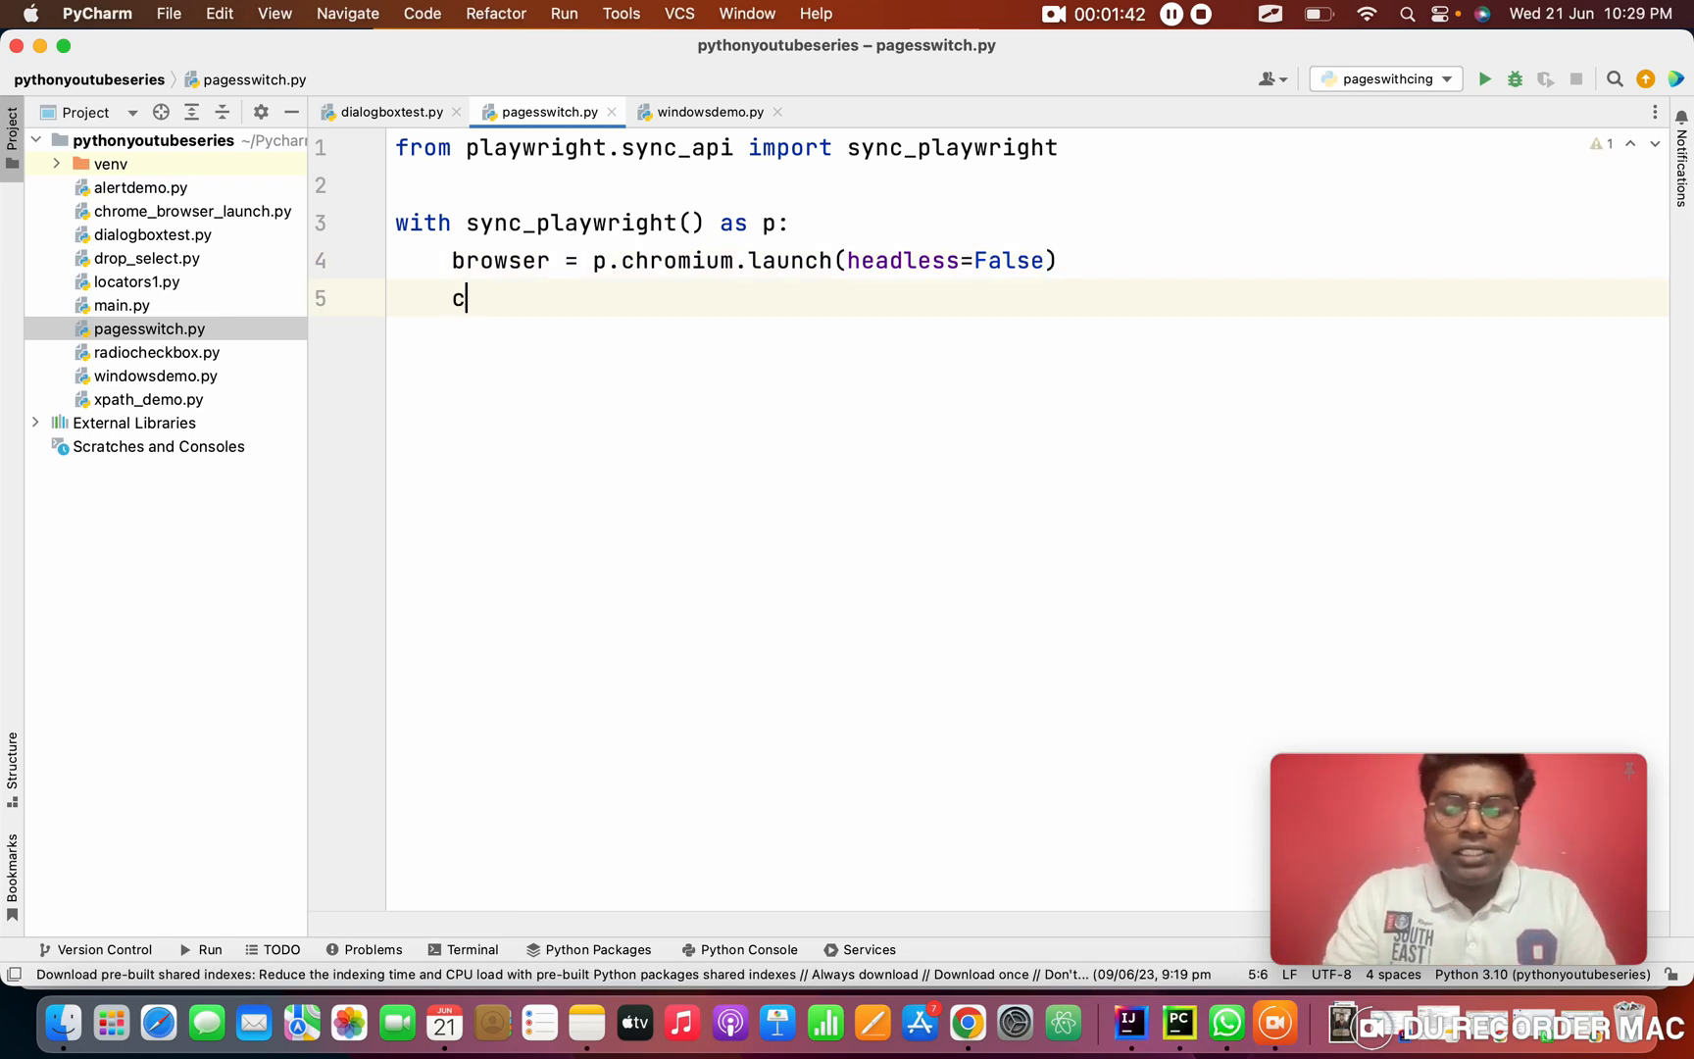
type("context =")
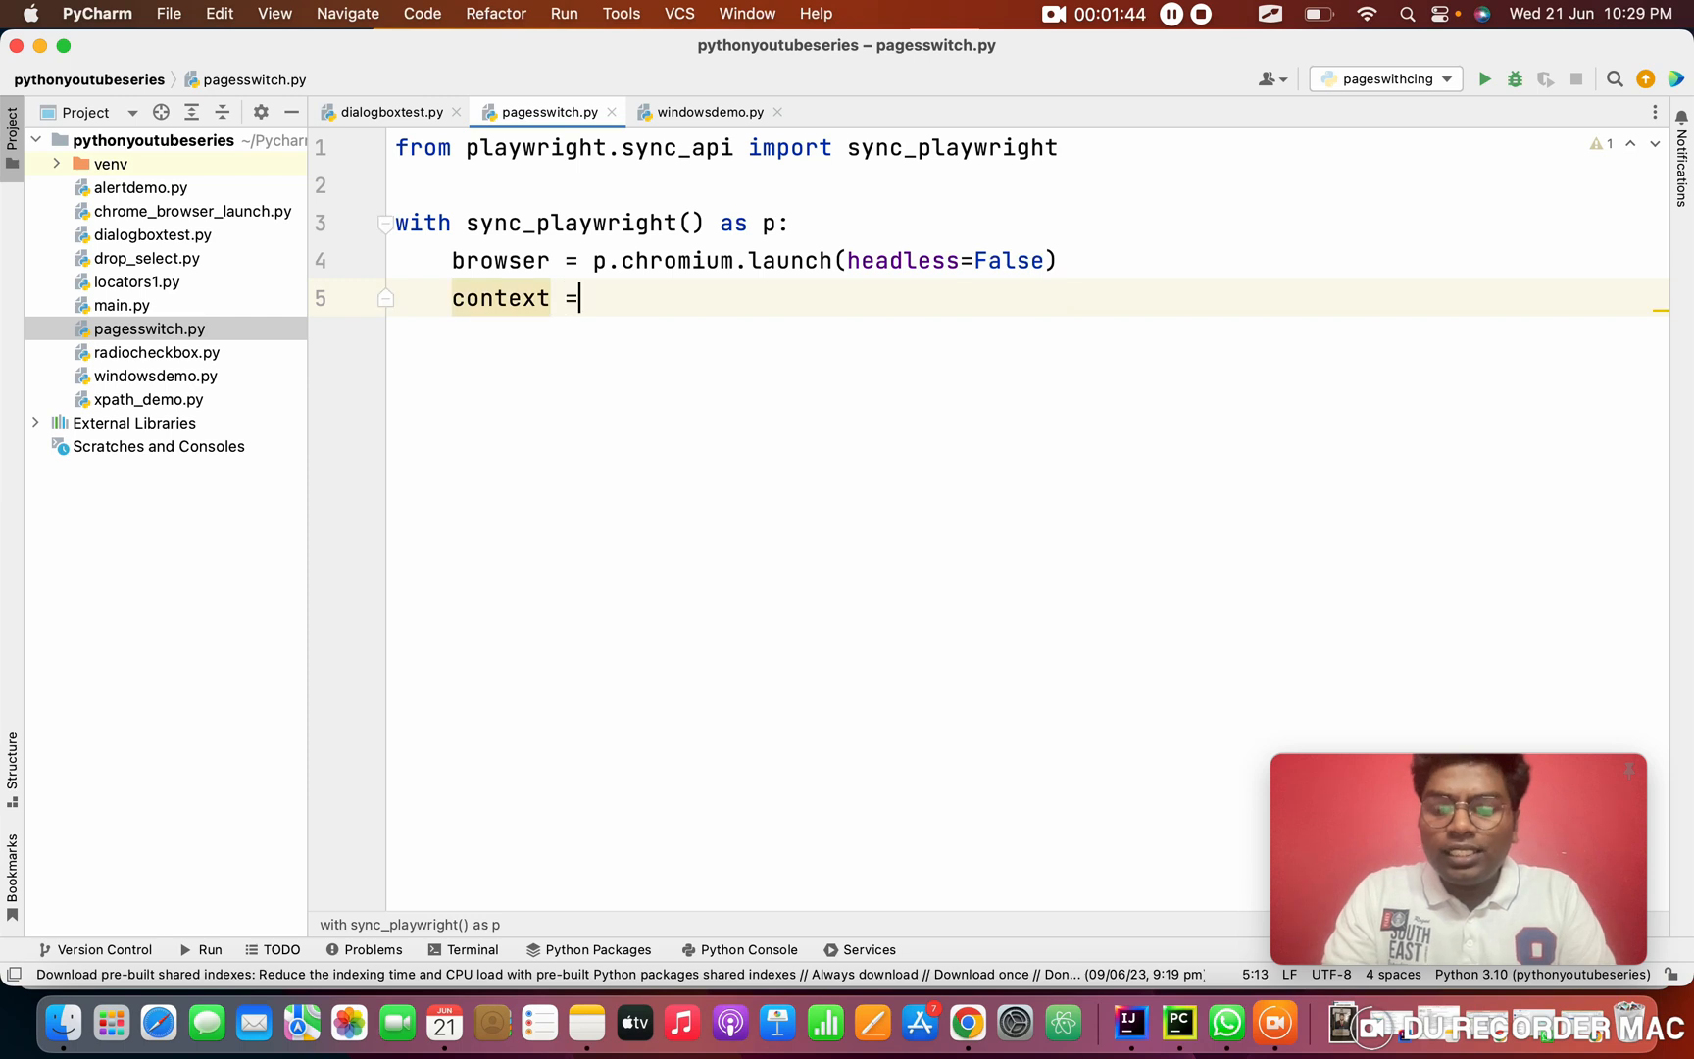
type("browser.")
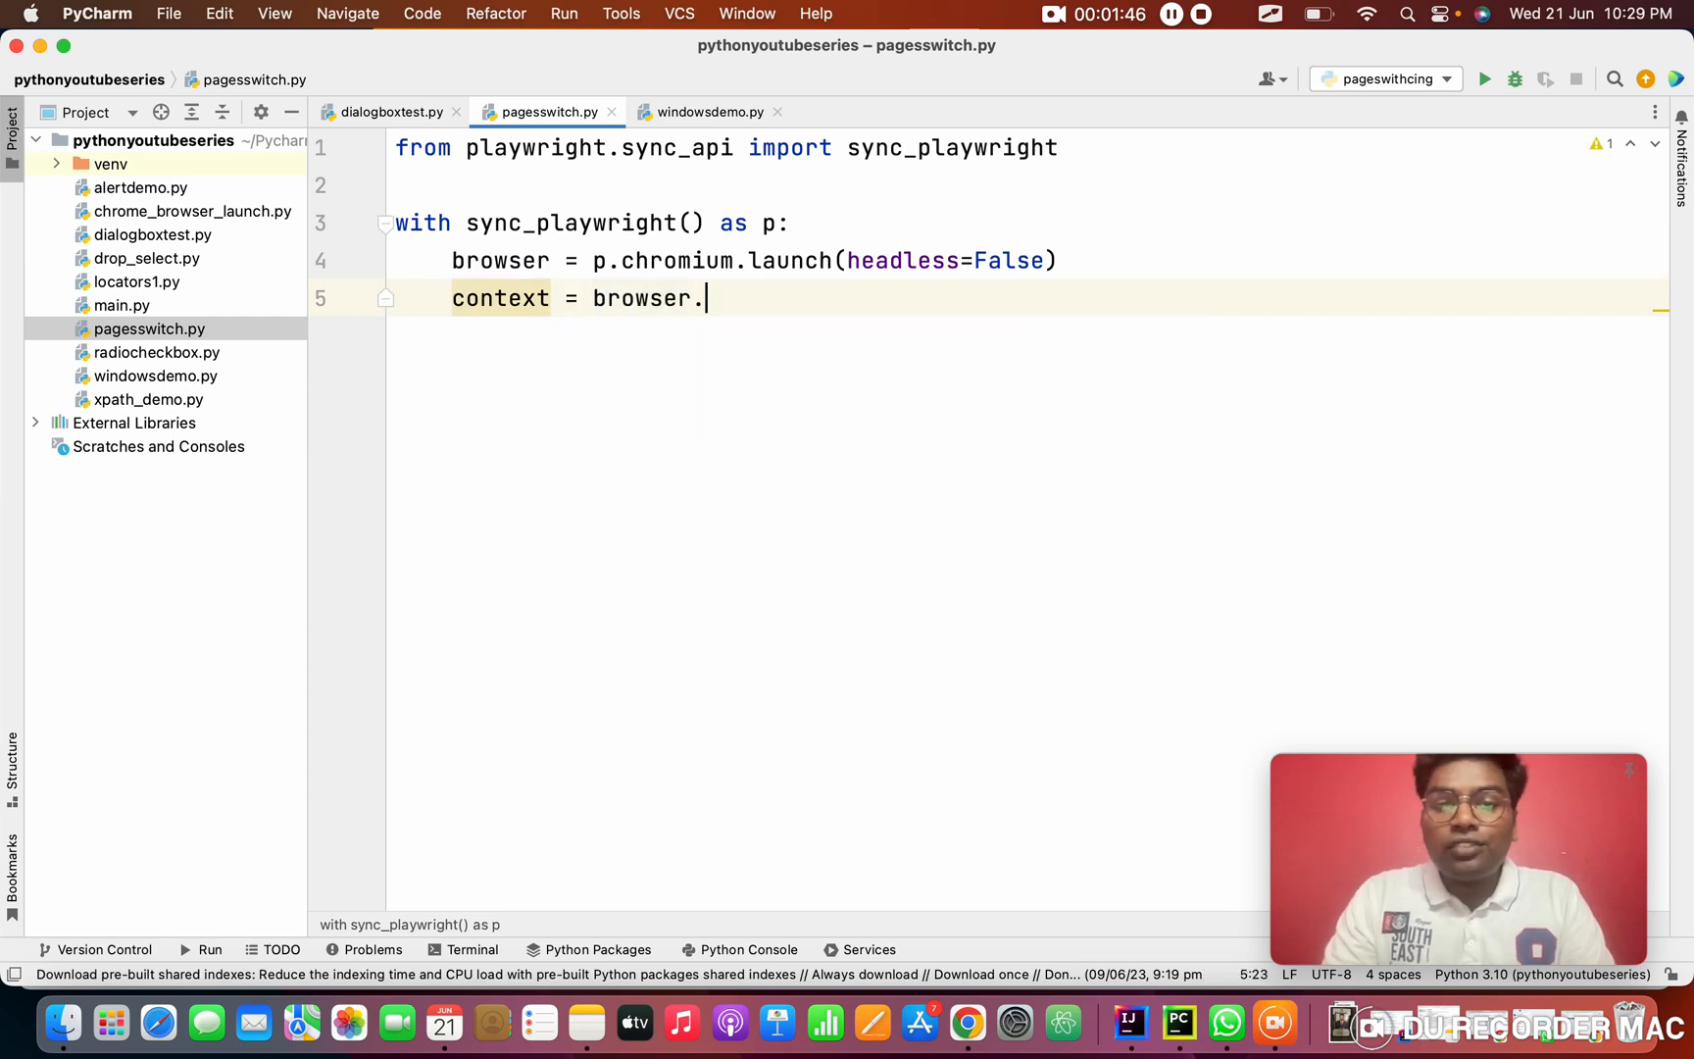
type("new_context()")
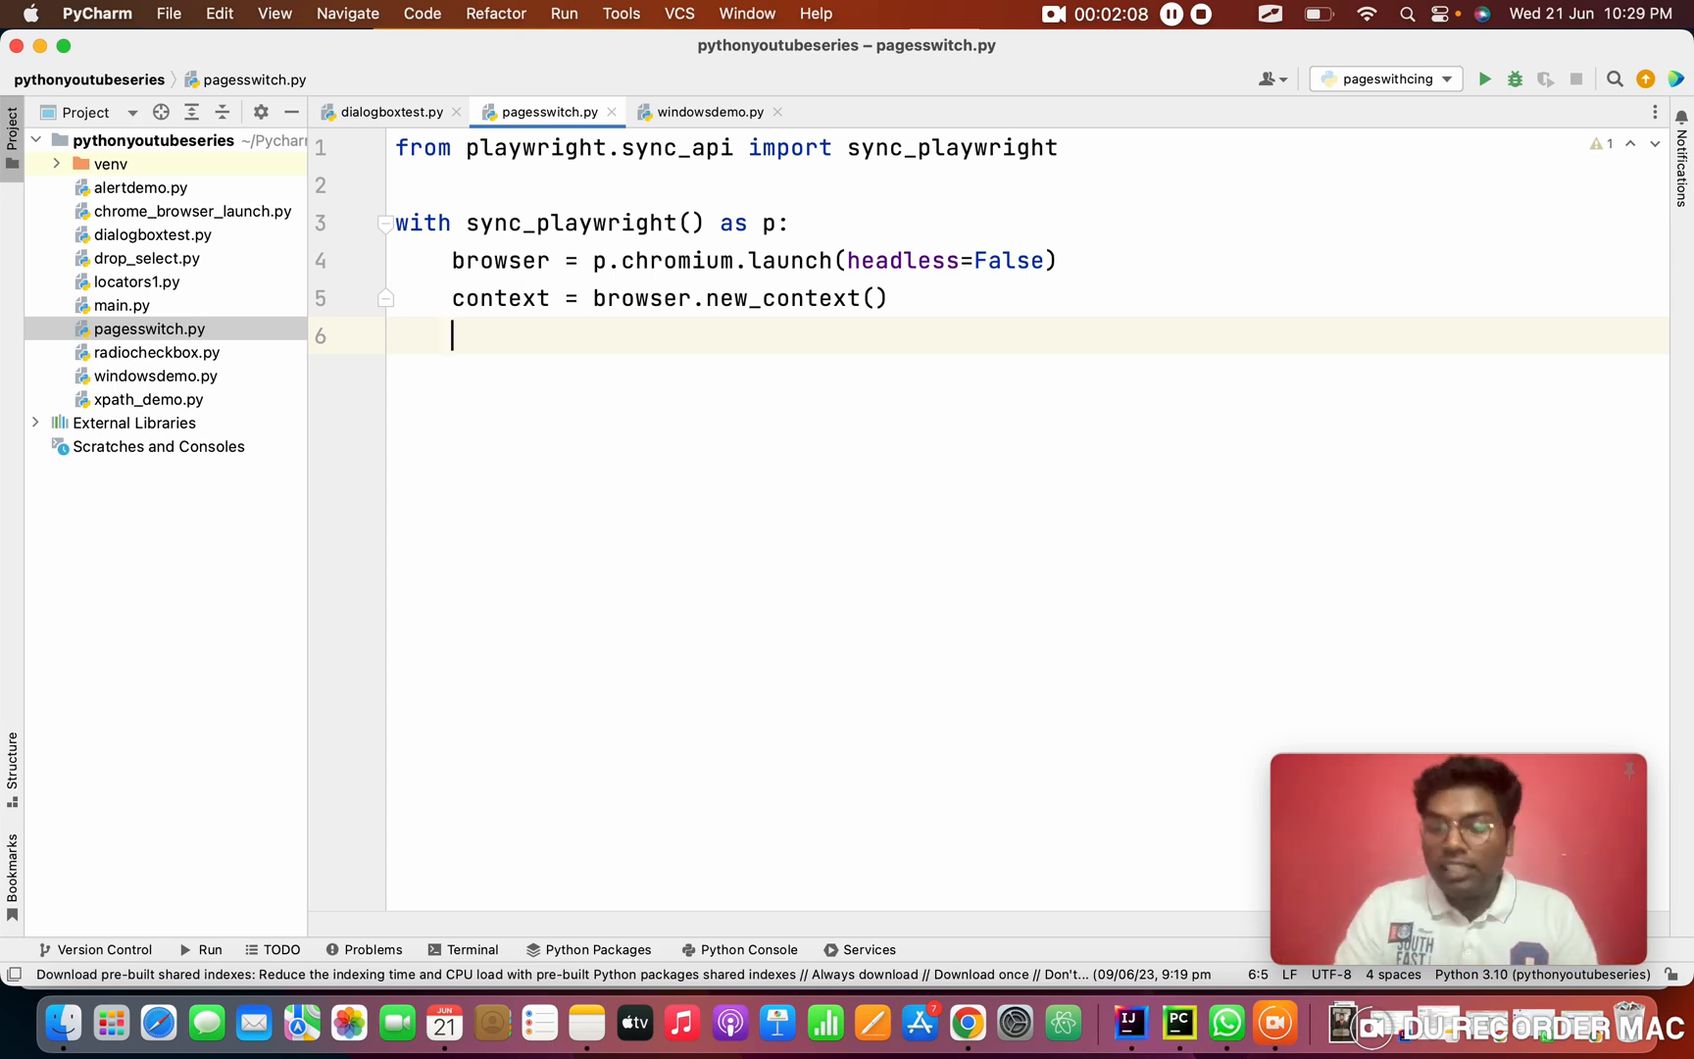
mouse_move(436, 278)
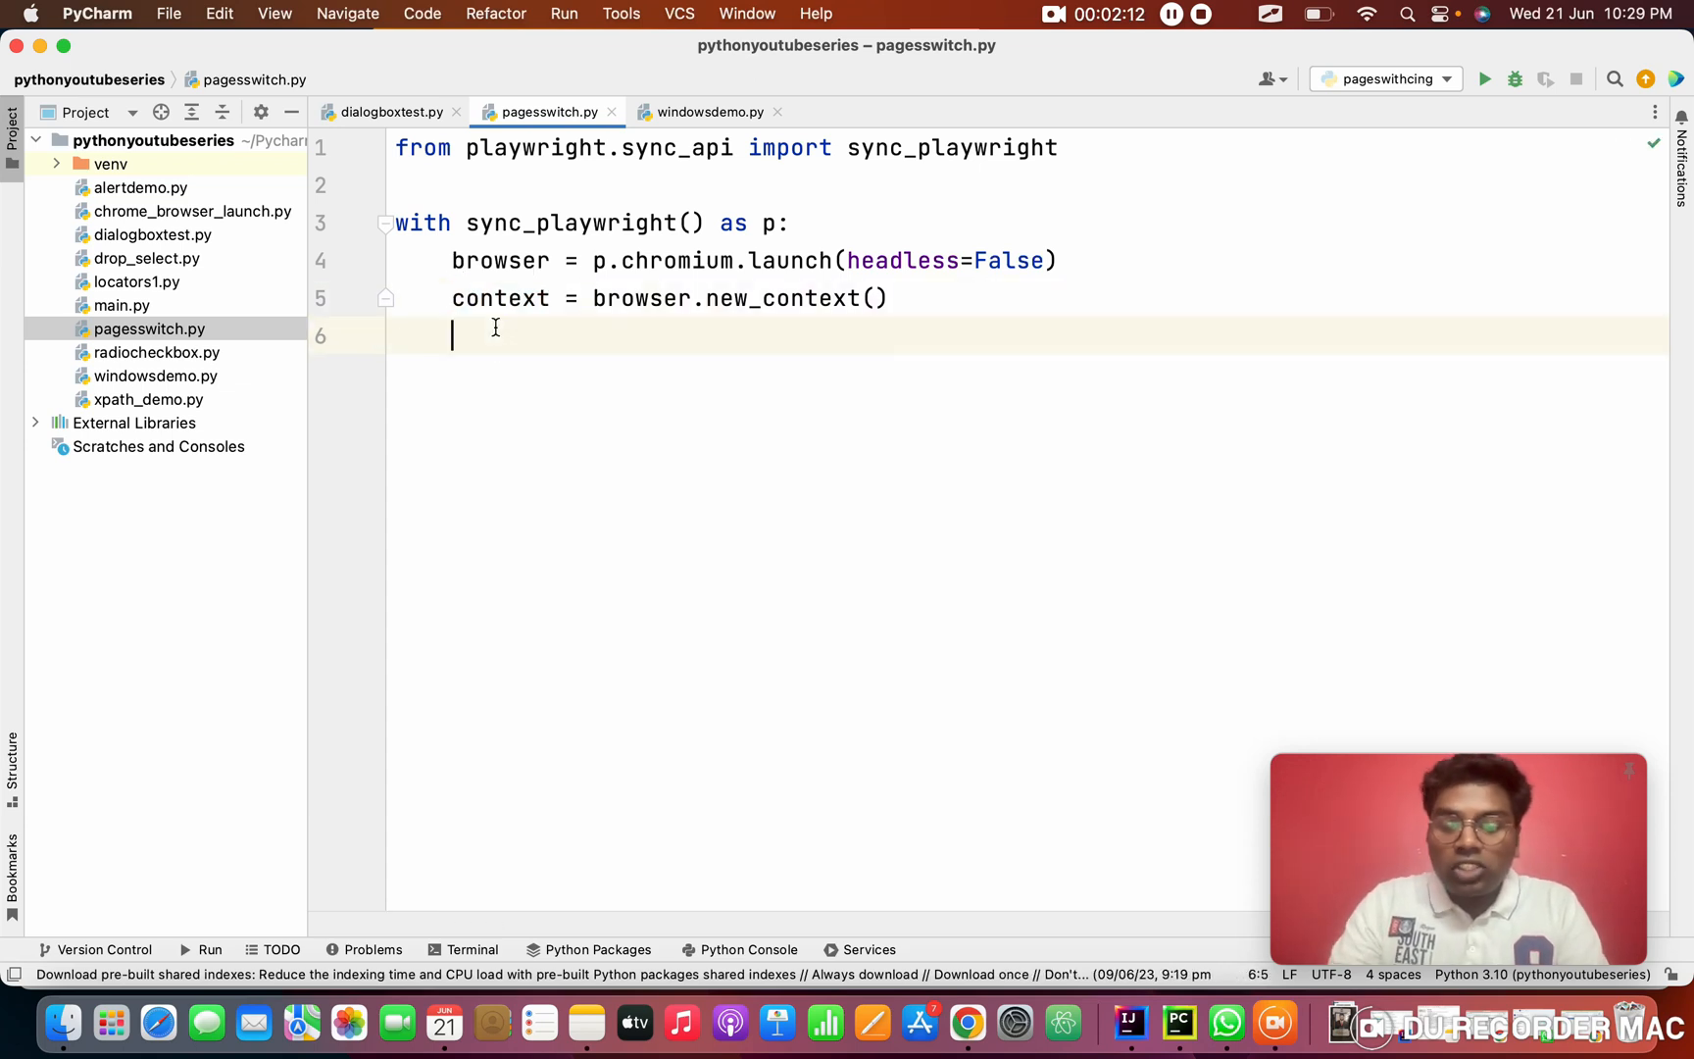
Open a page with page = context.new_page() and begin the next page call
type("page")
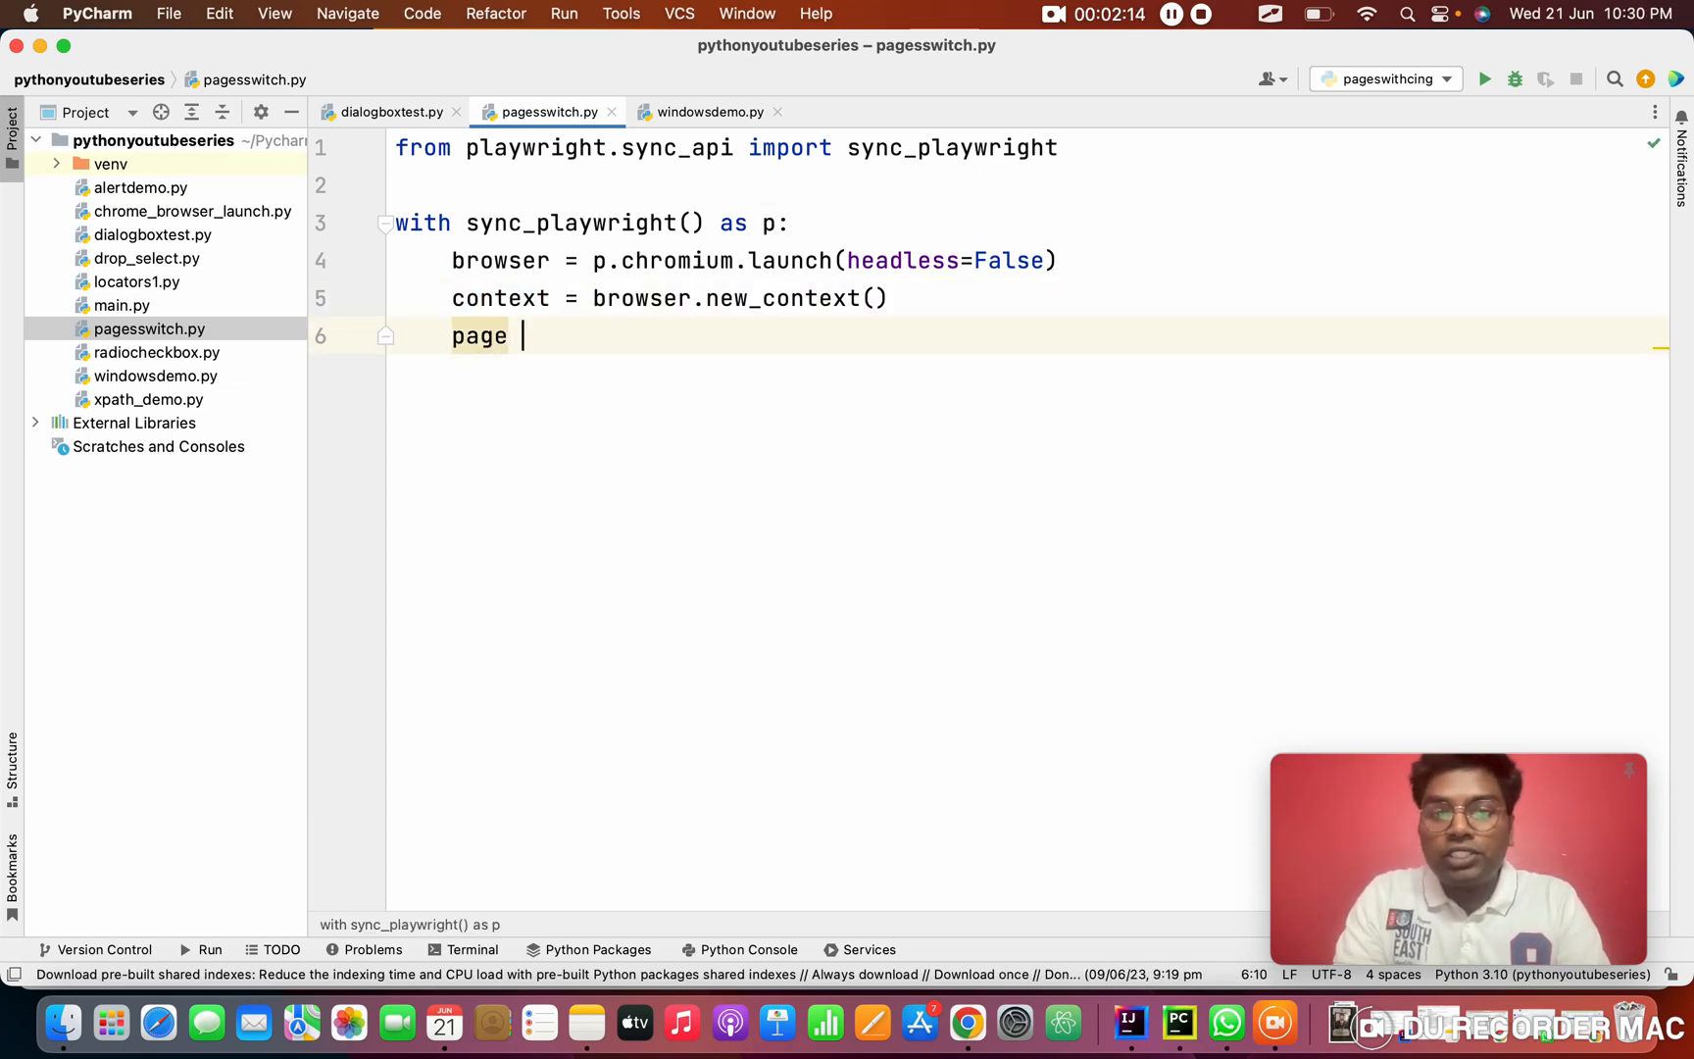
type("=")
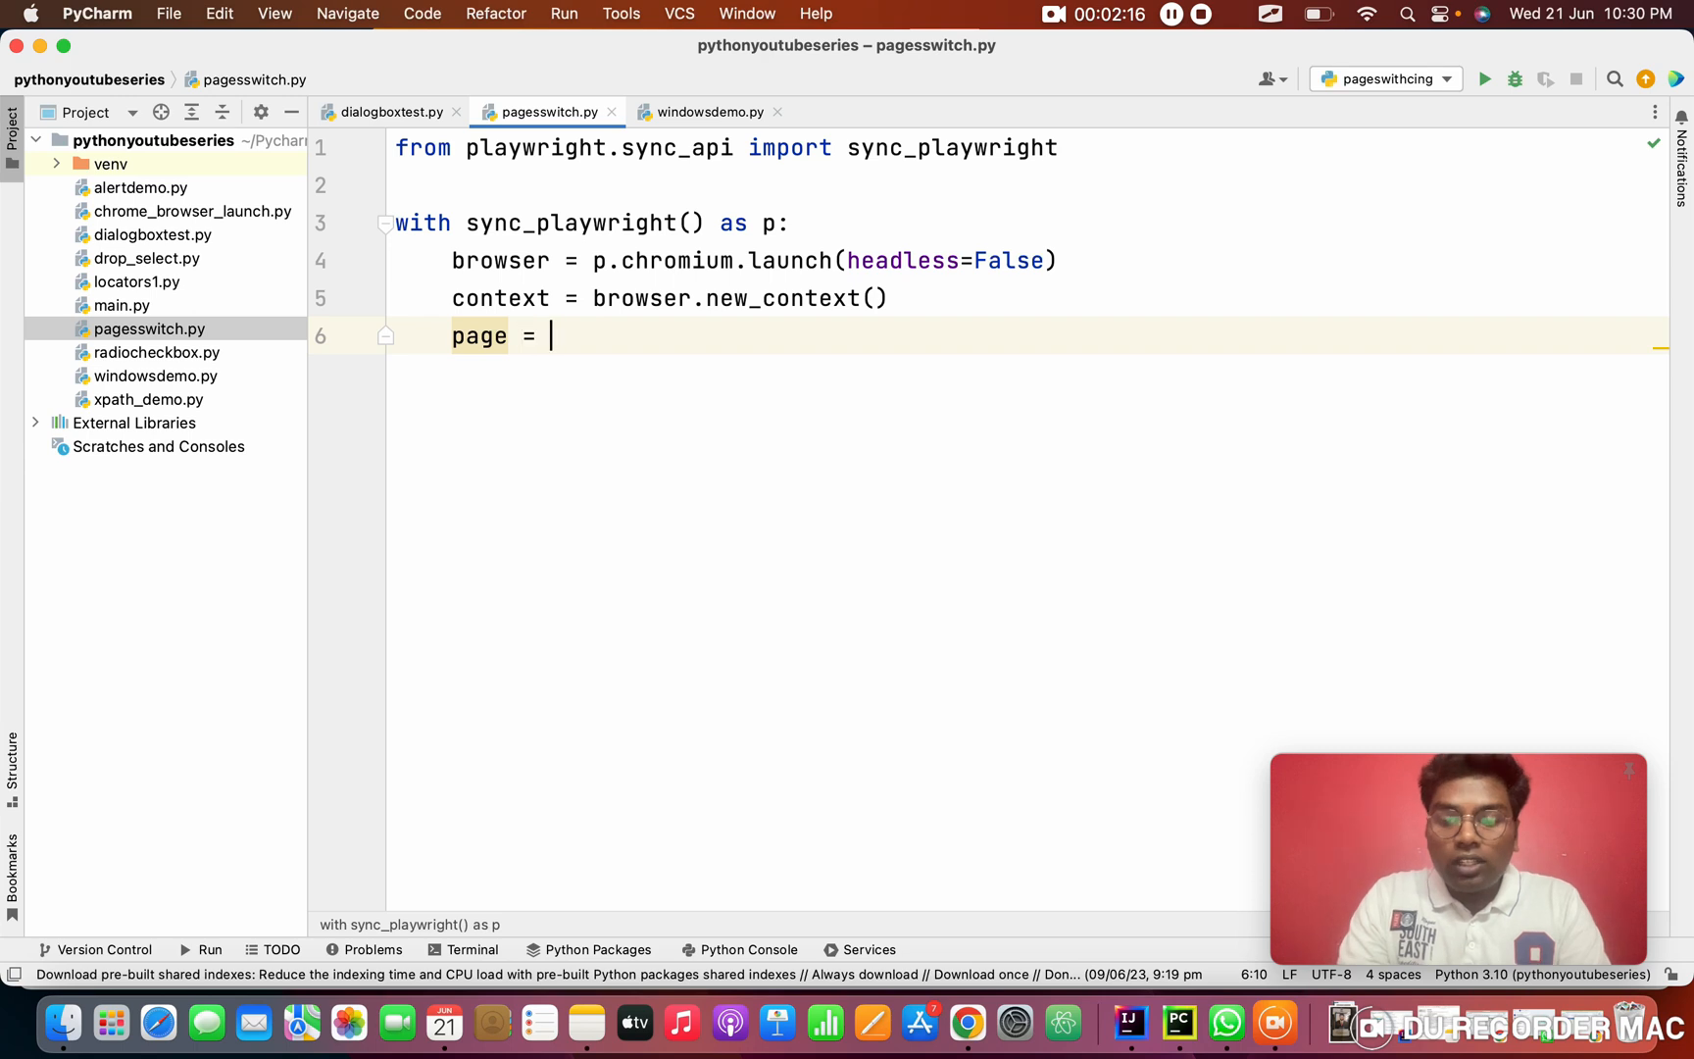
type("context")
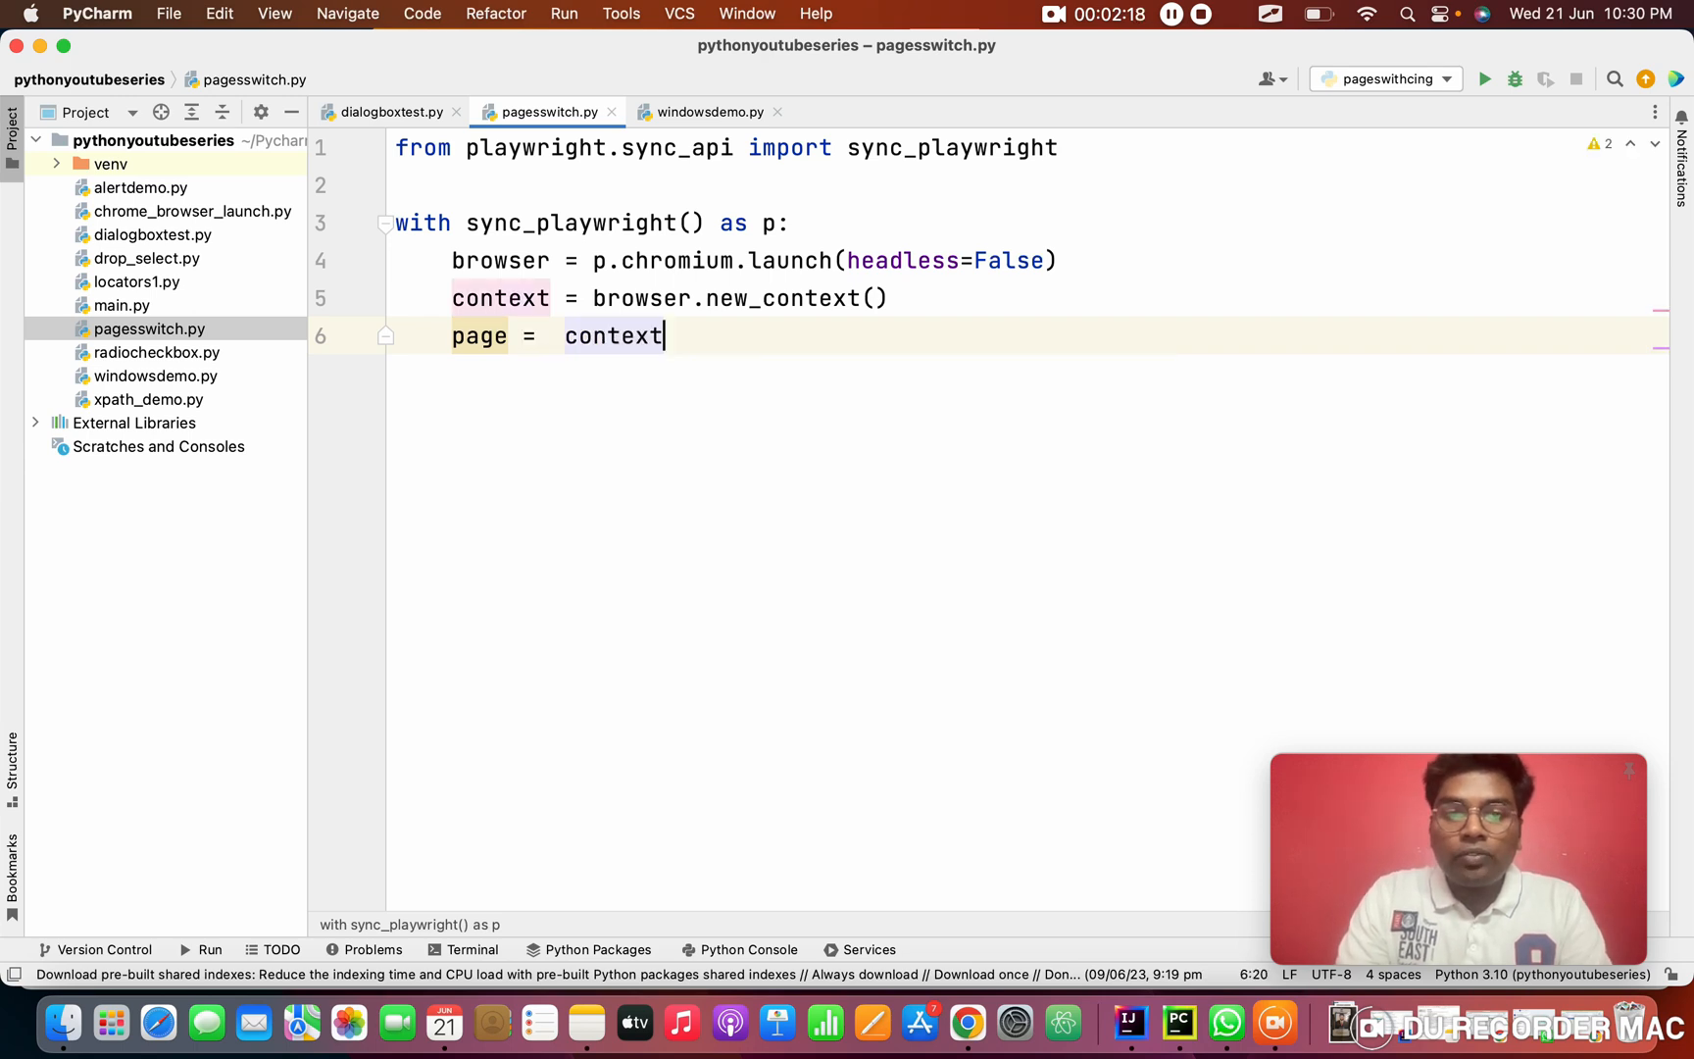
type(".new_page()")
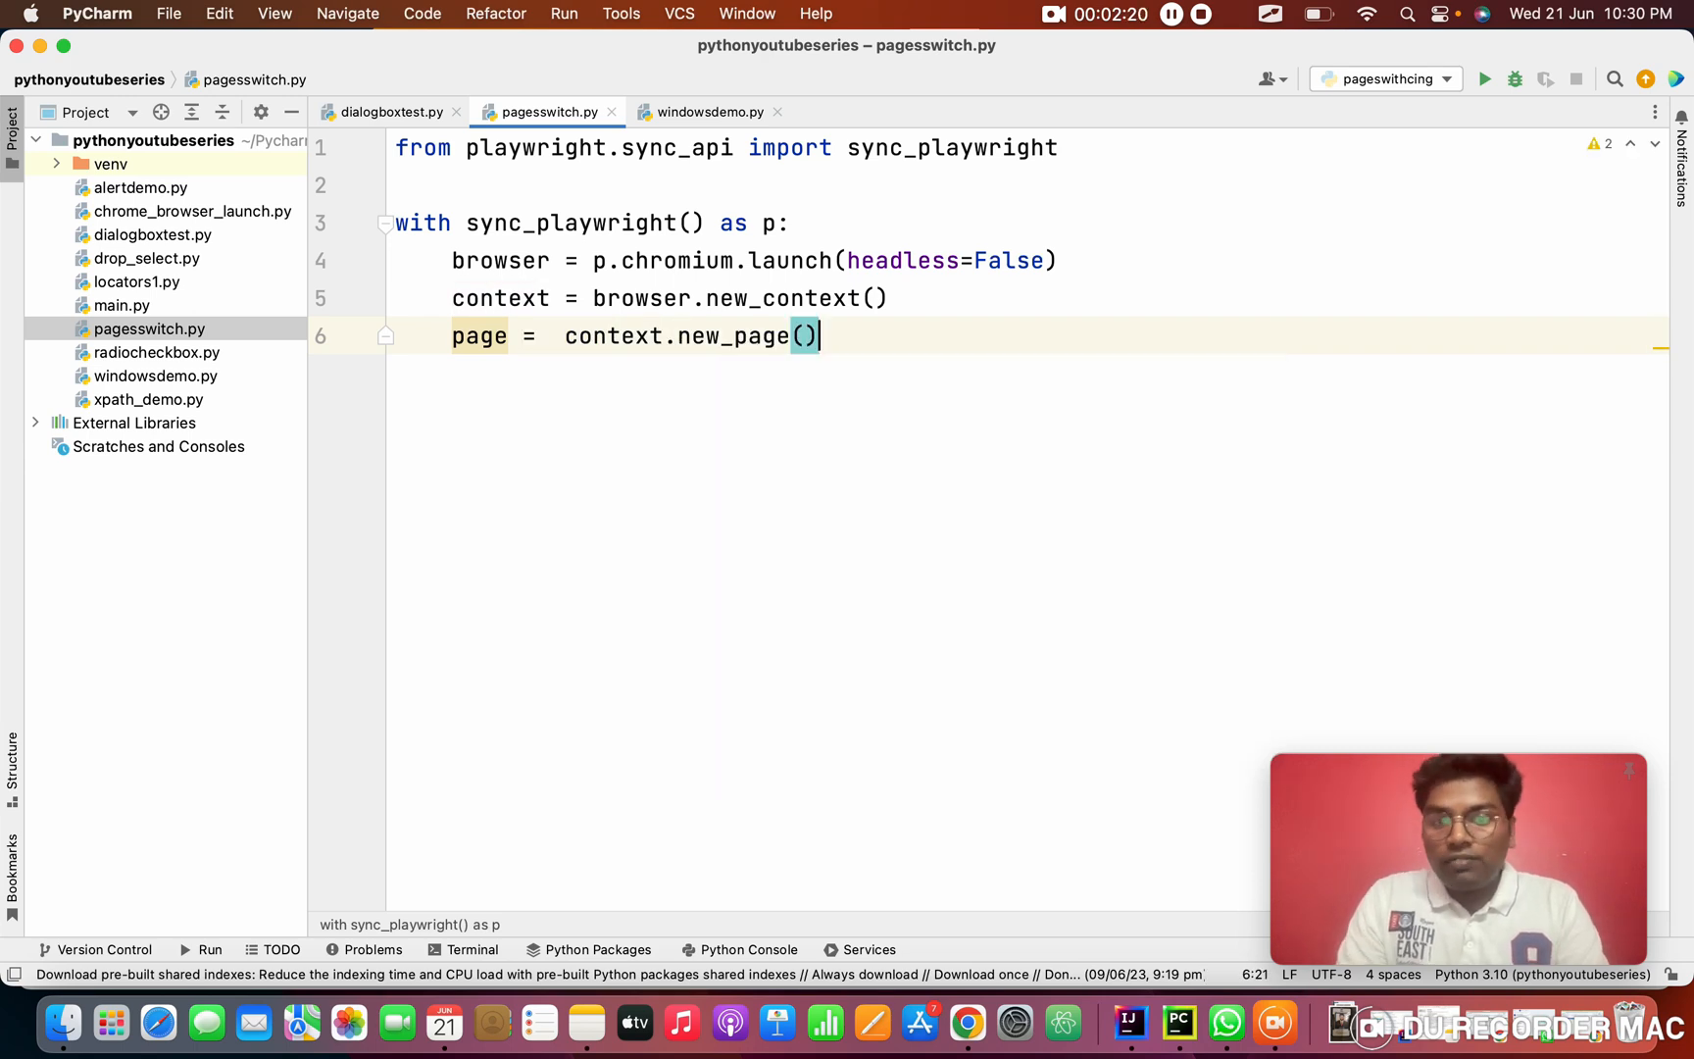
key("Return")
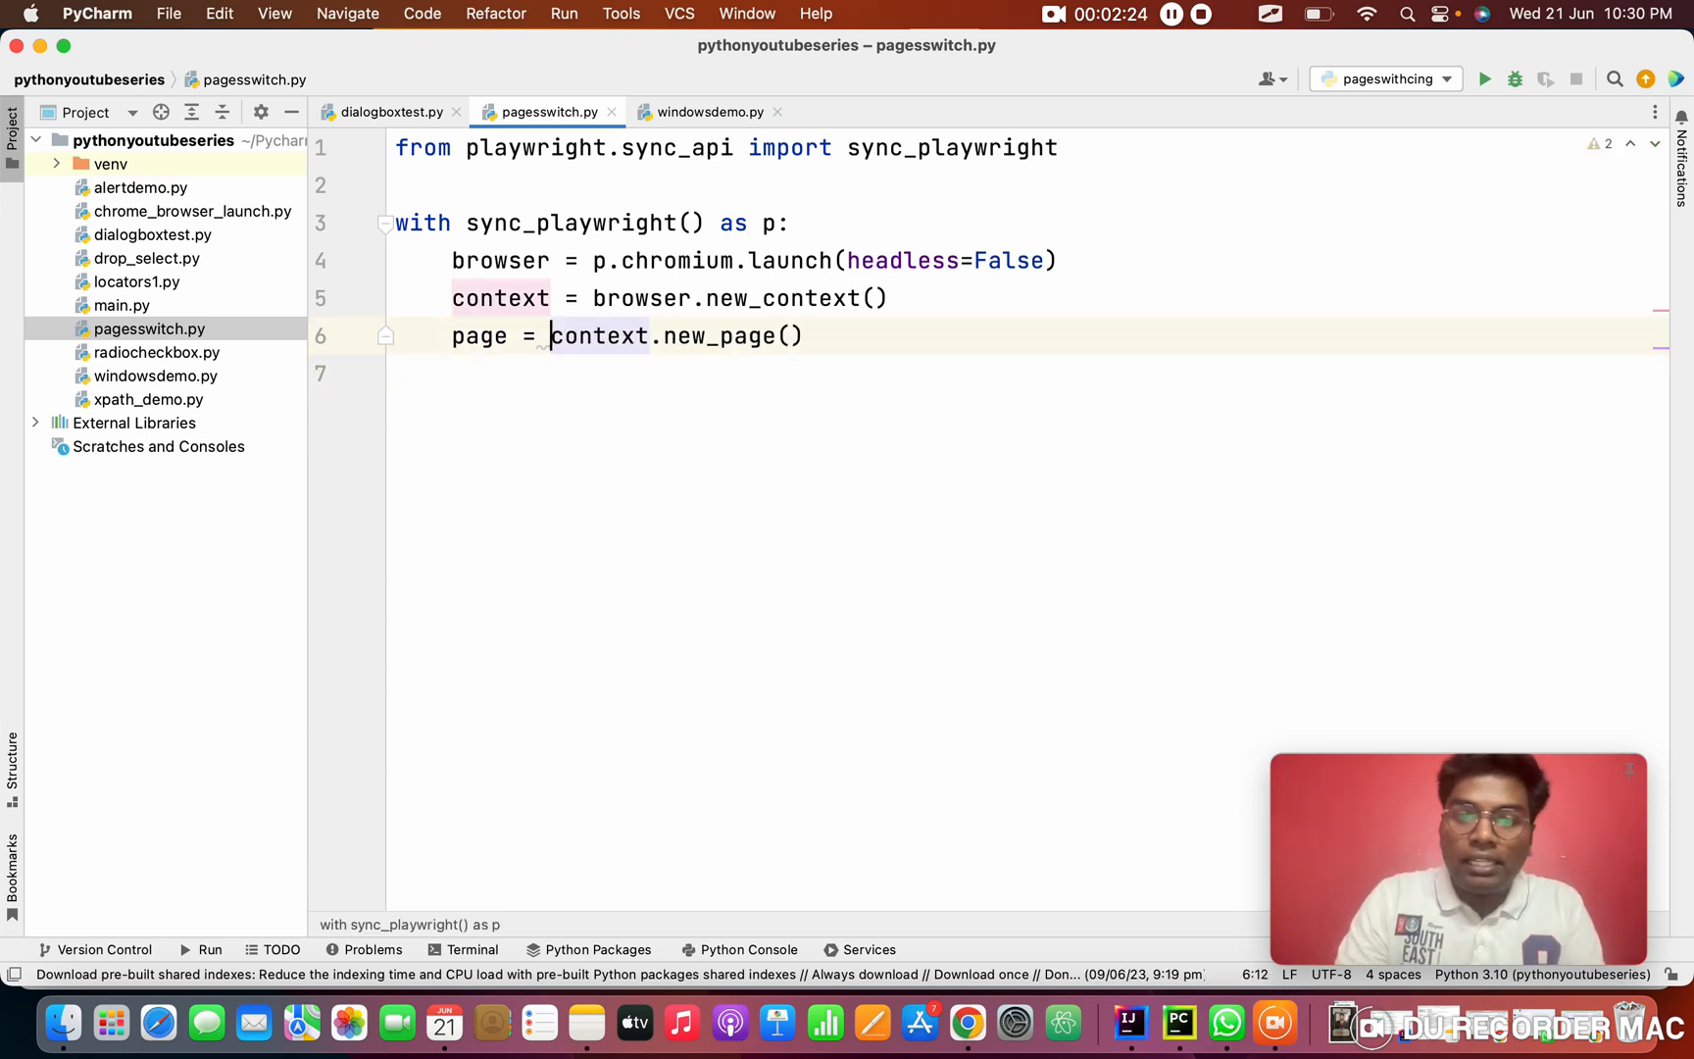
type("page.")
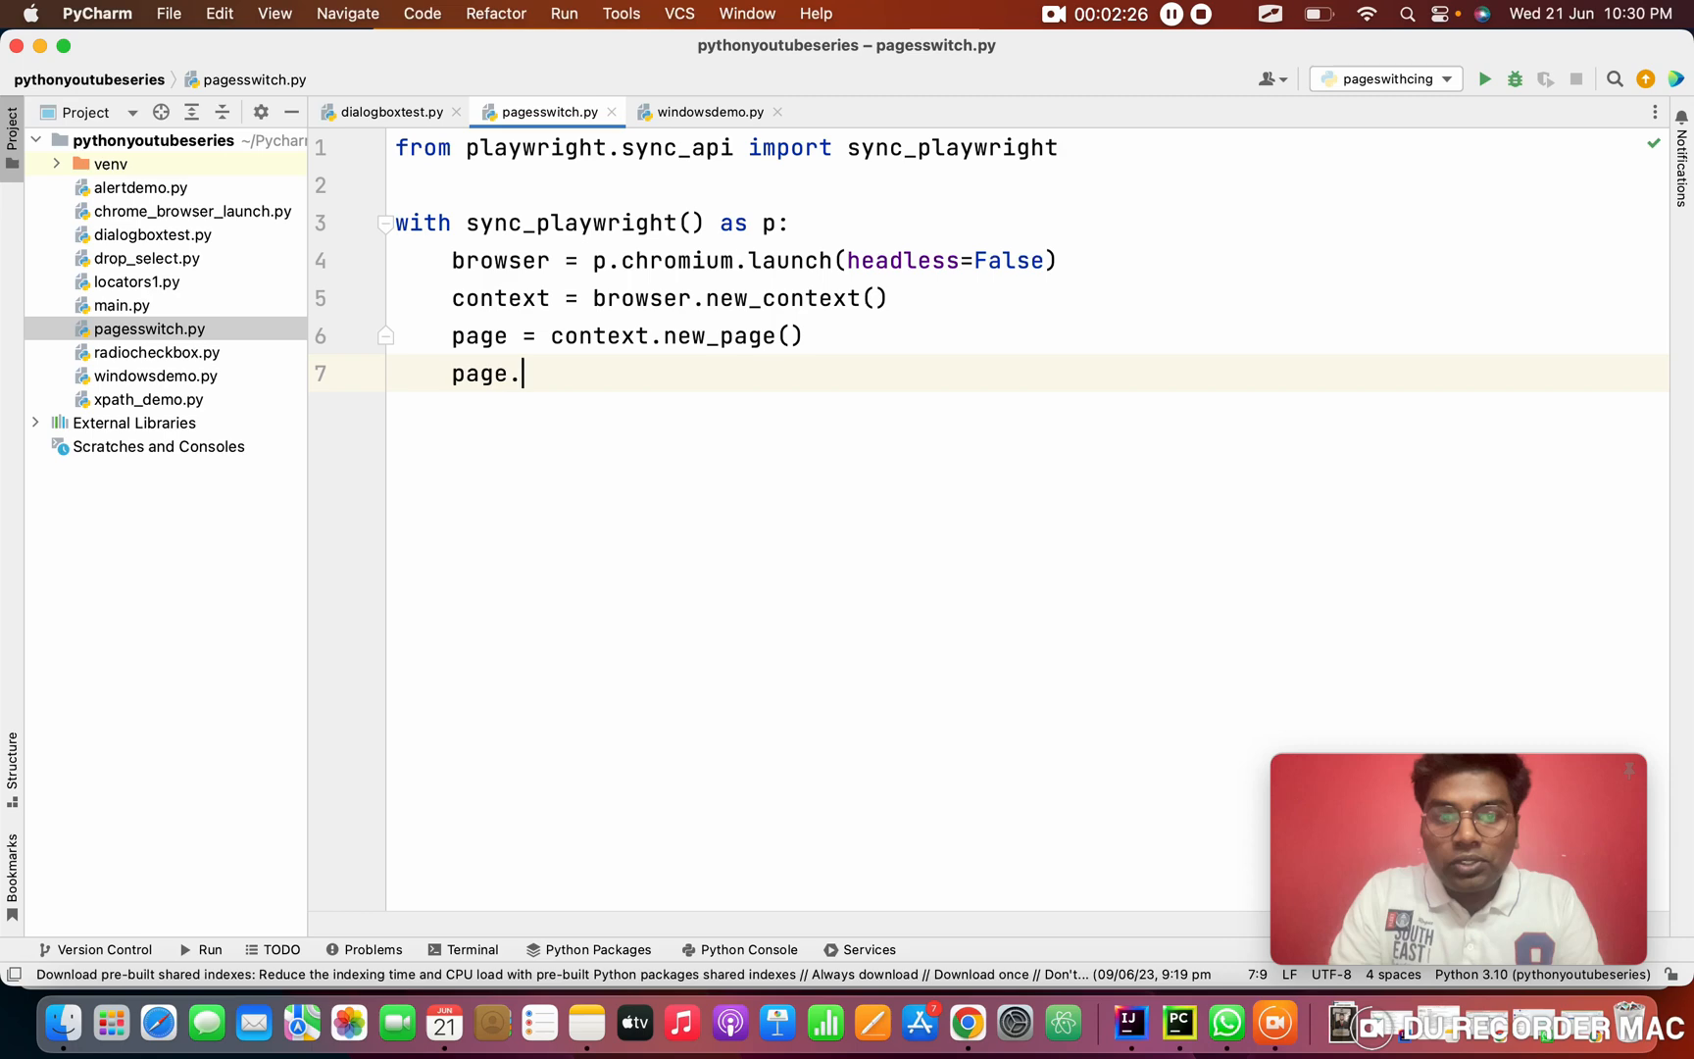
type("go")
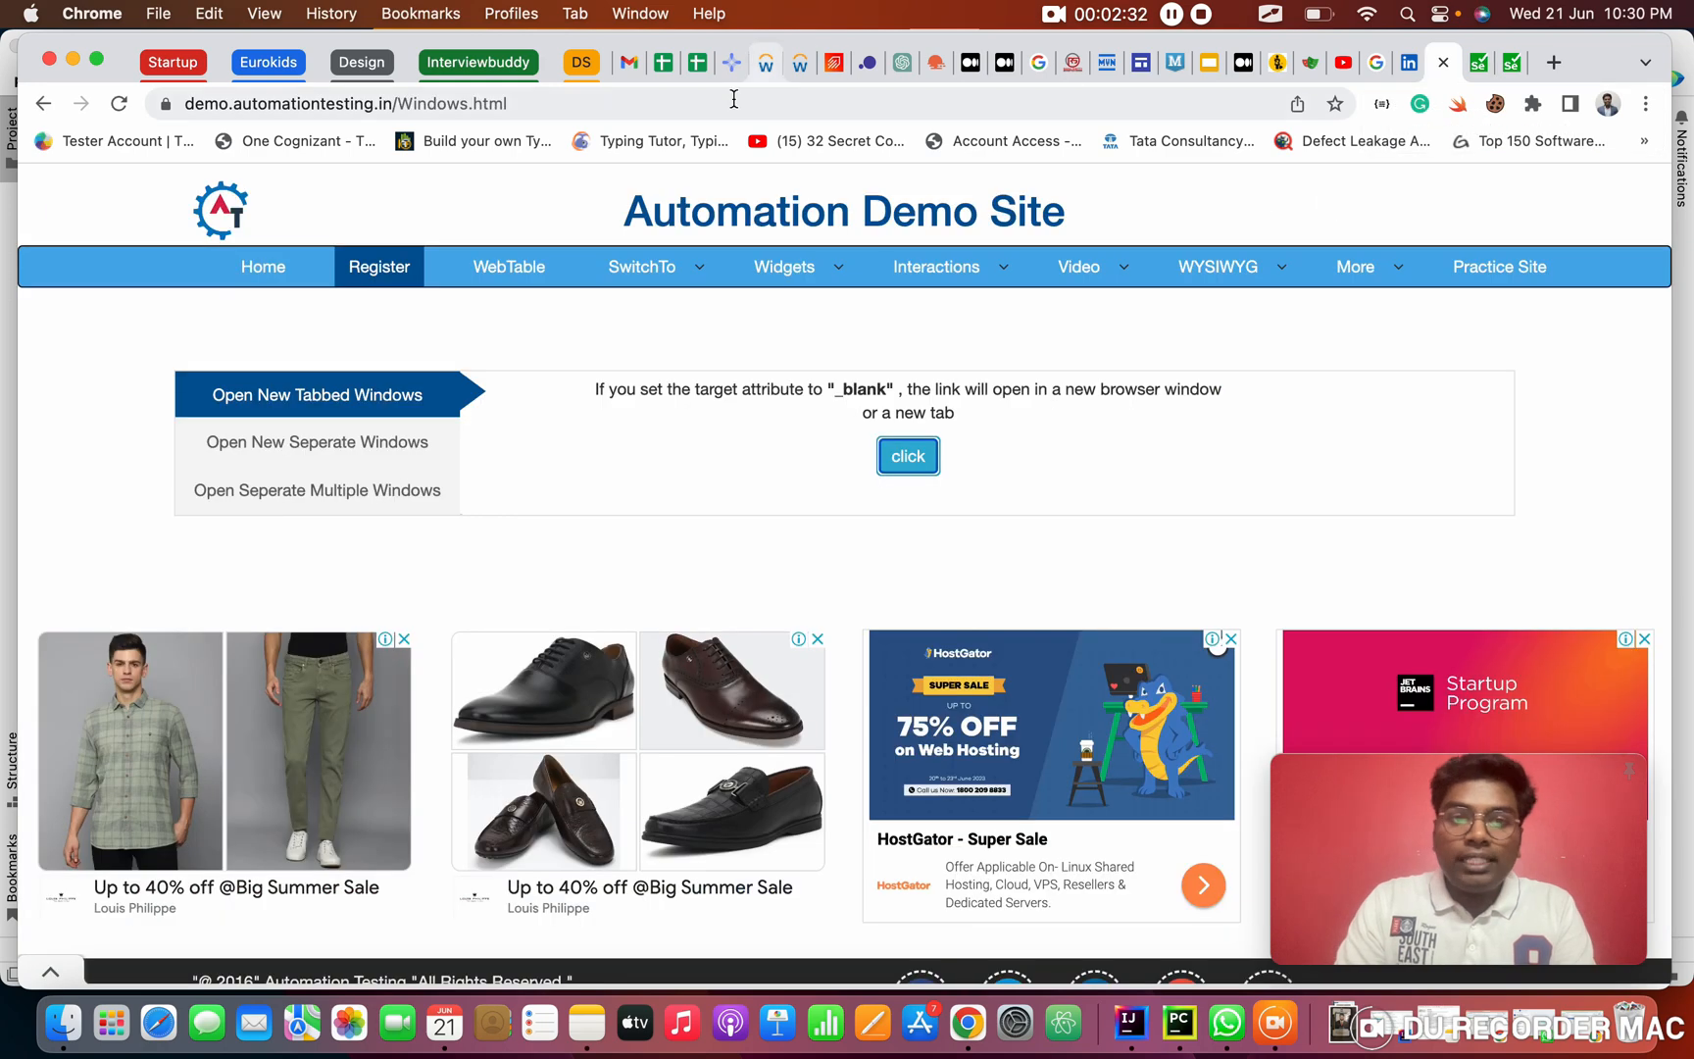
left_click(1178, 1021)
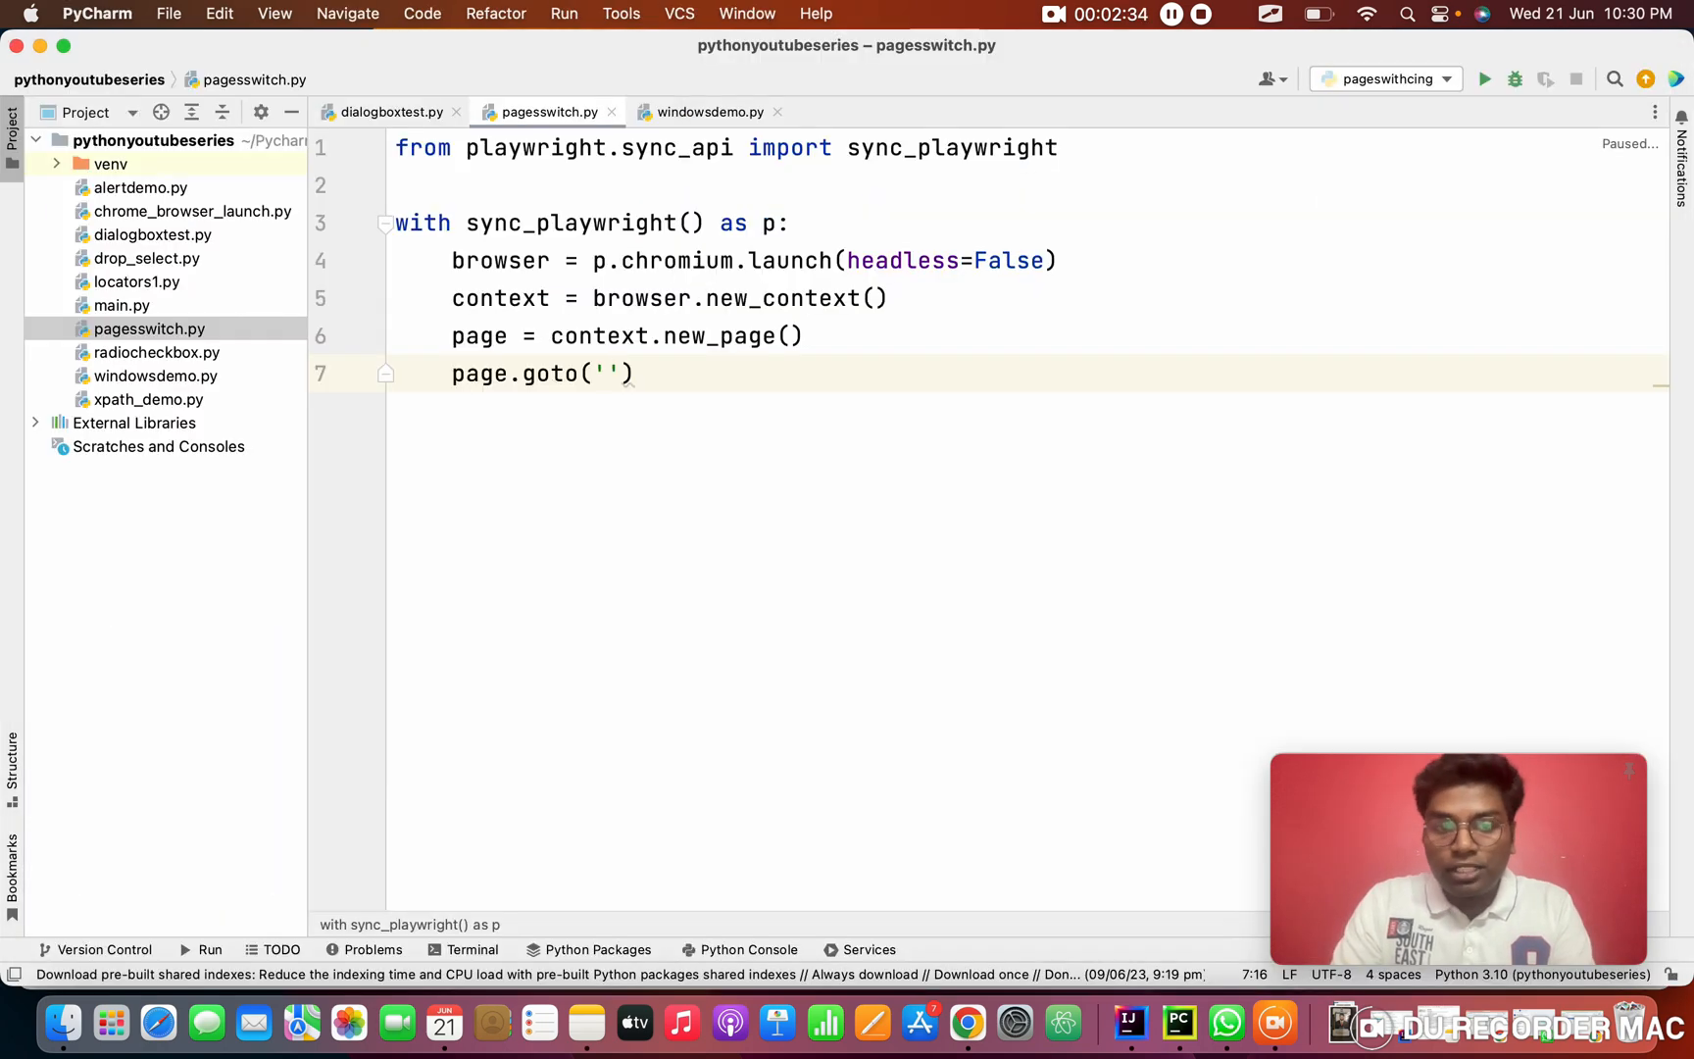
type("https://demo.automationtesting.in/Windows.html")
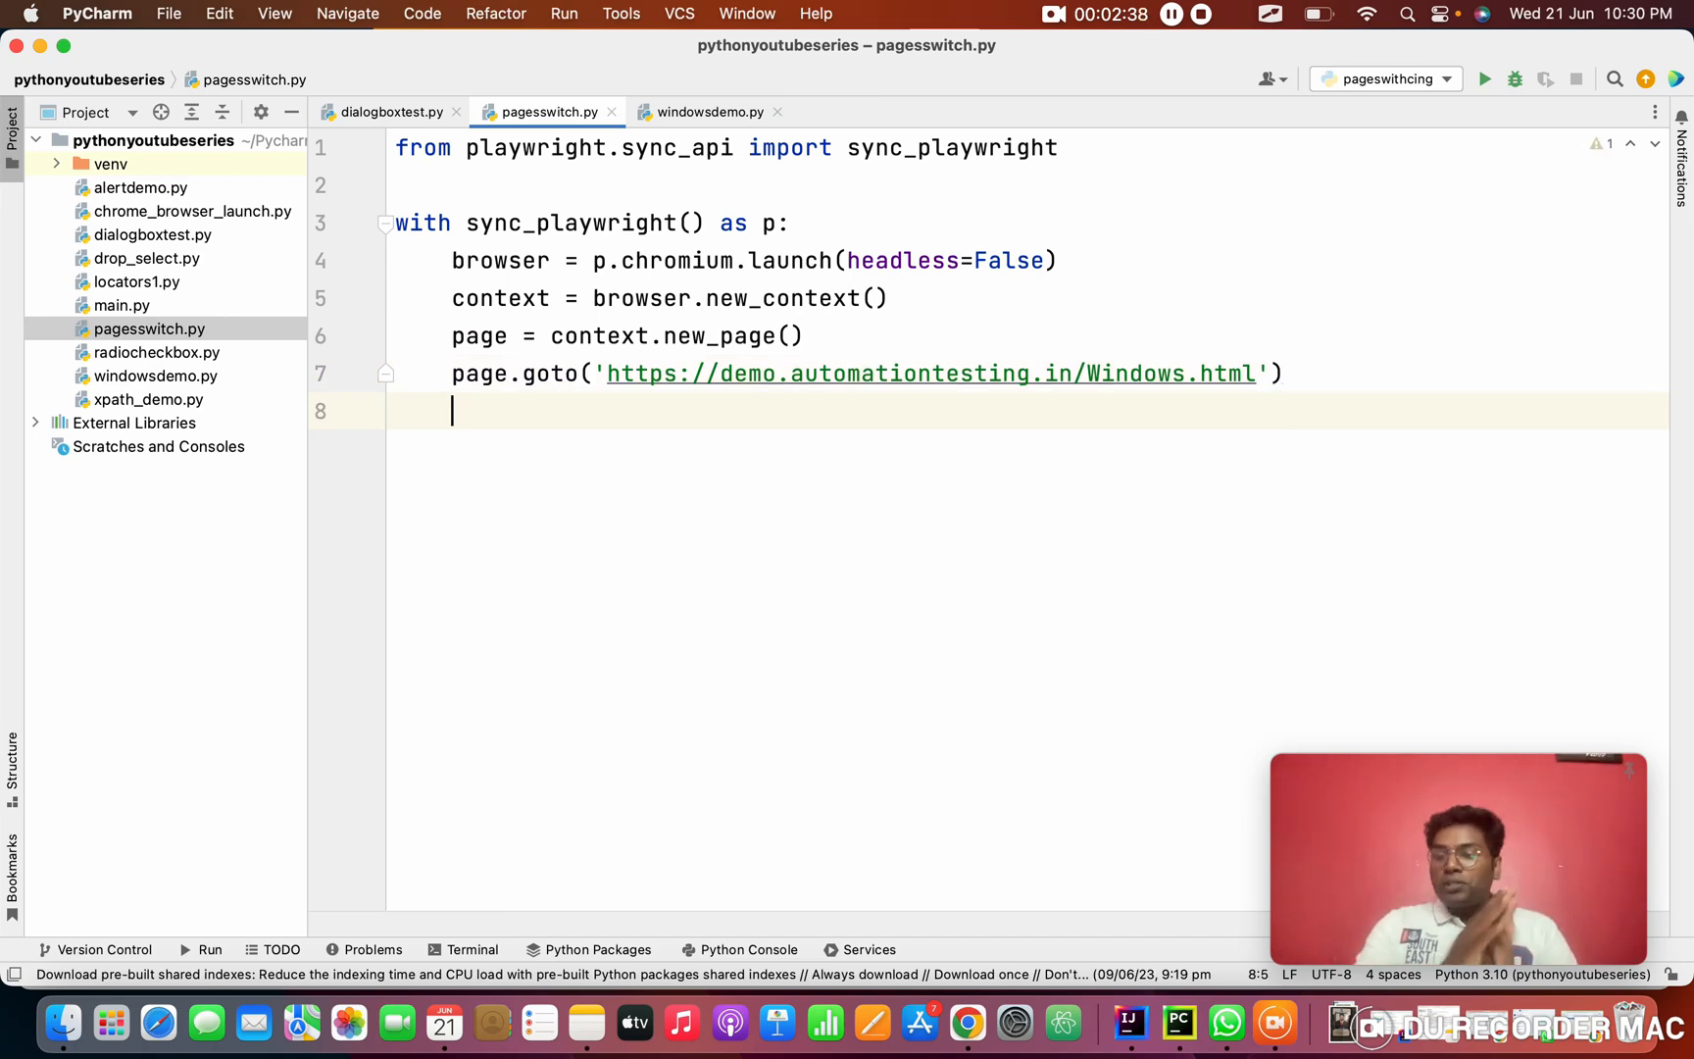
left_click(967, 1021)
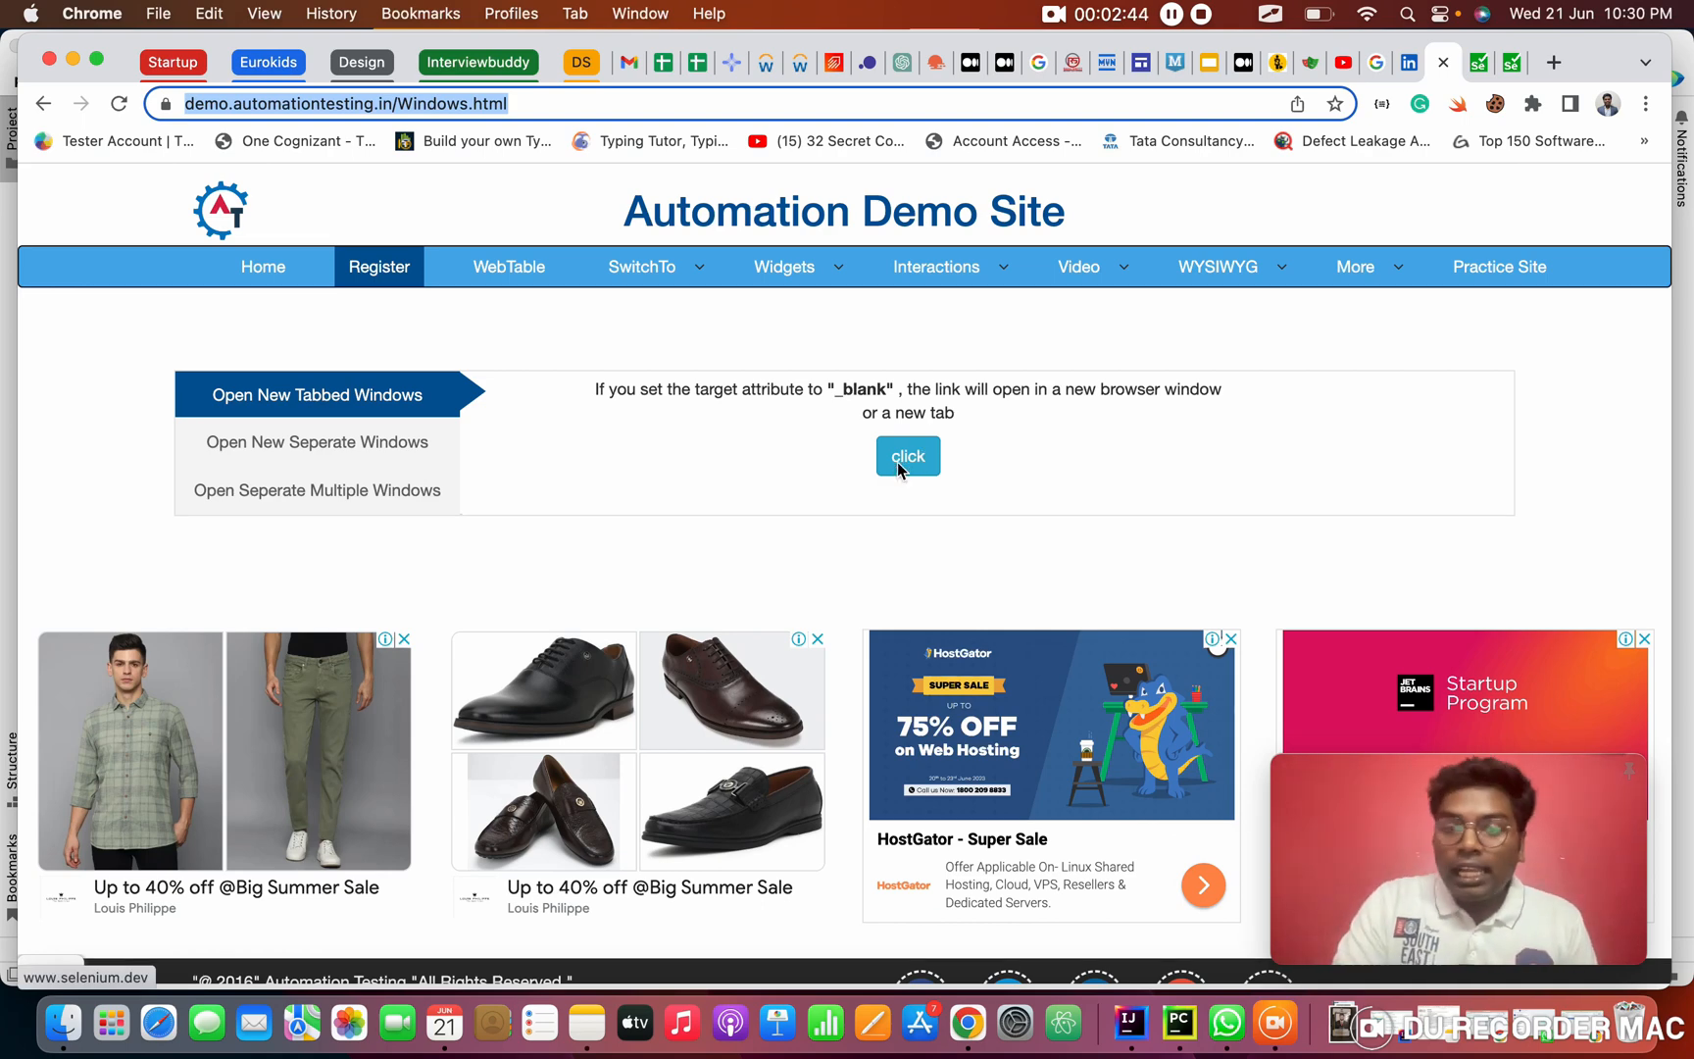
Inspect the demo page's click button in Chrome's developer tools
right_click(908, 455)
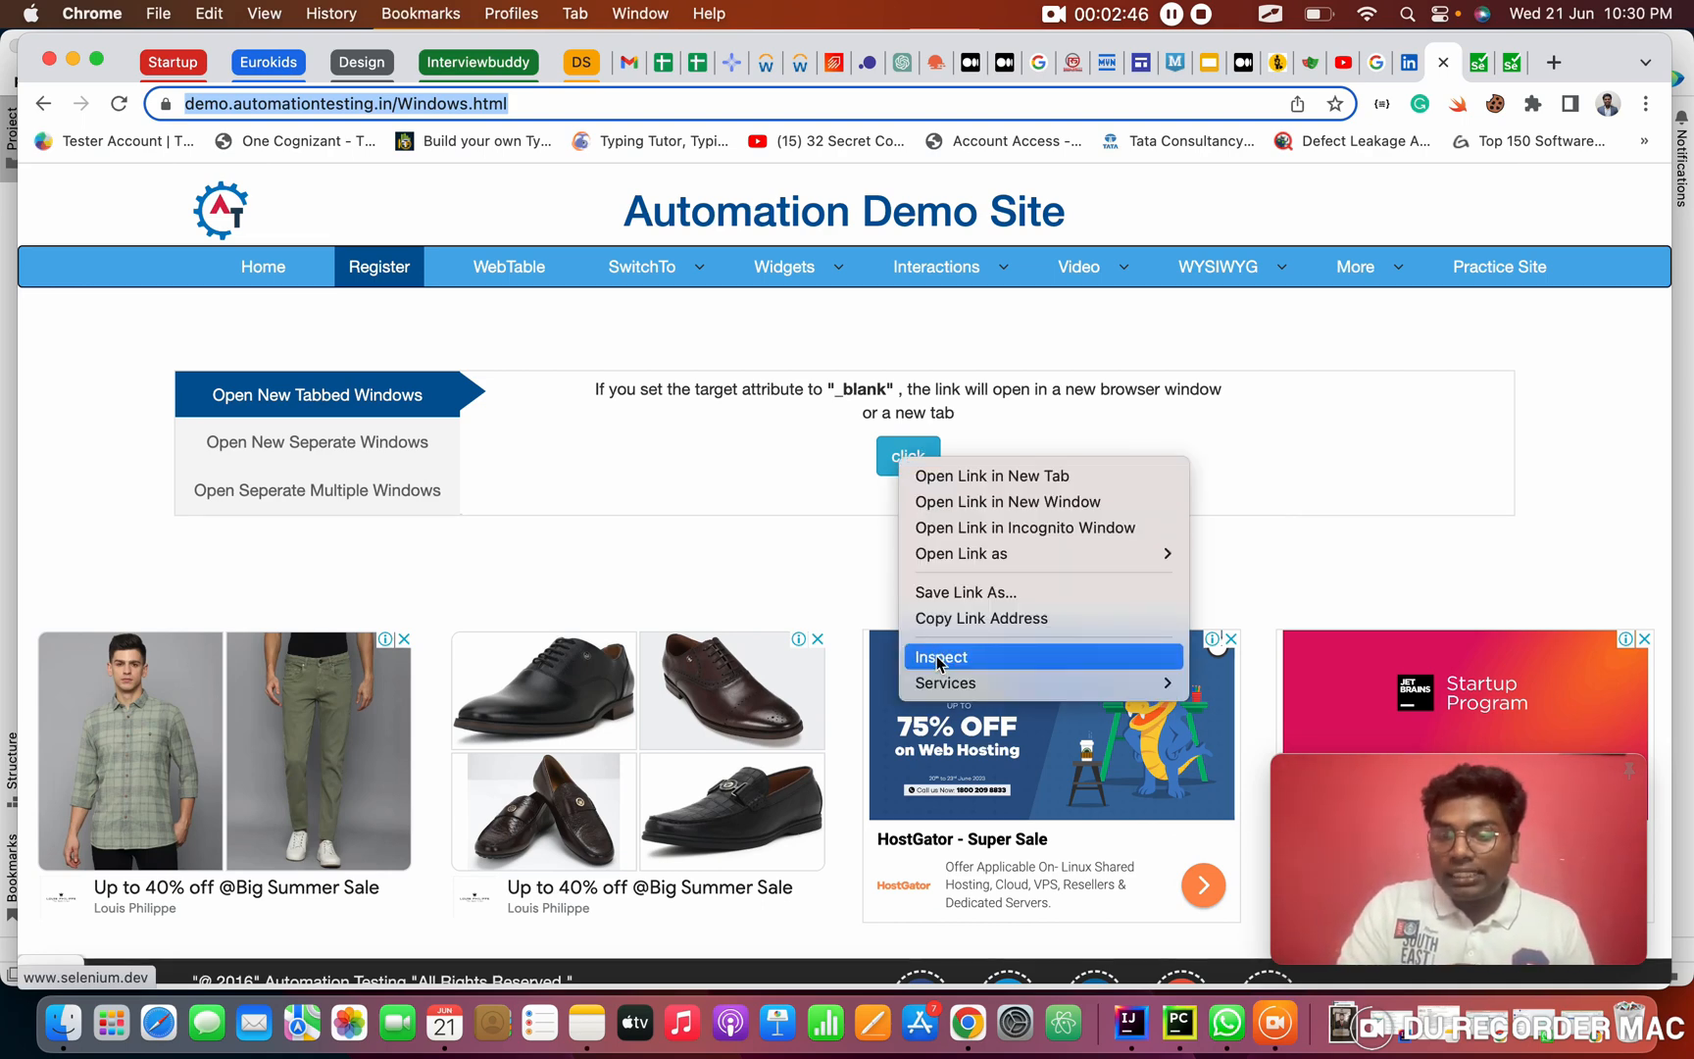
left_click(942, 657)
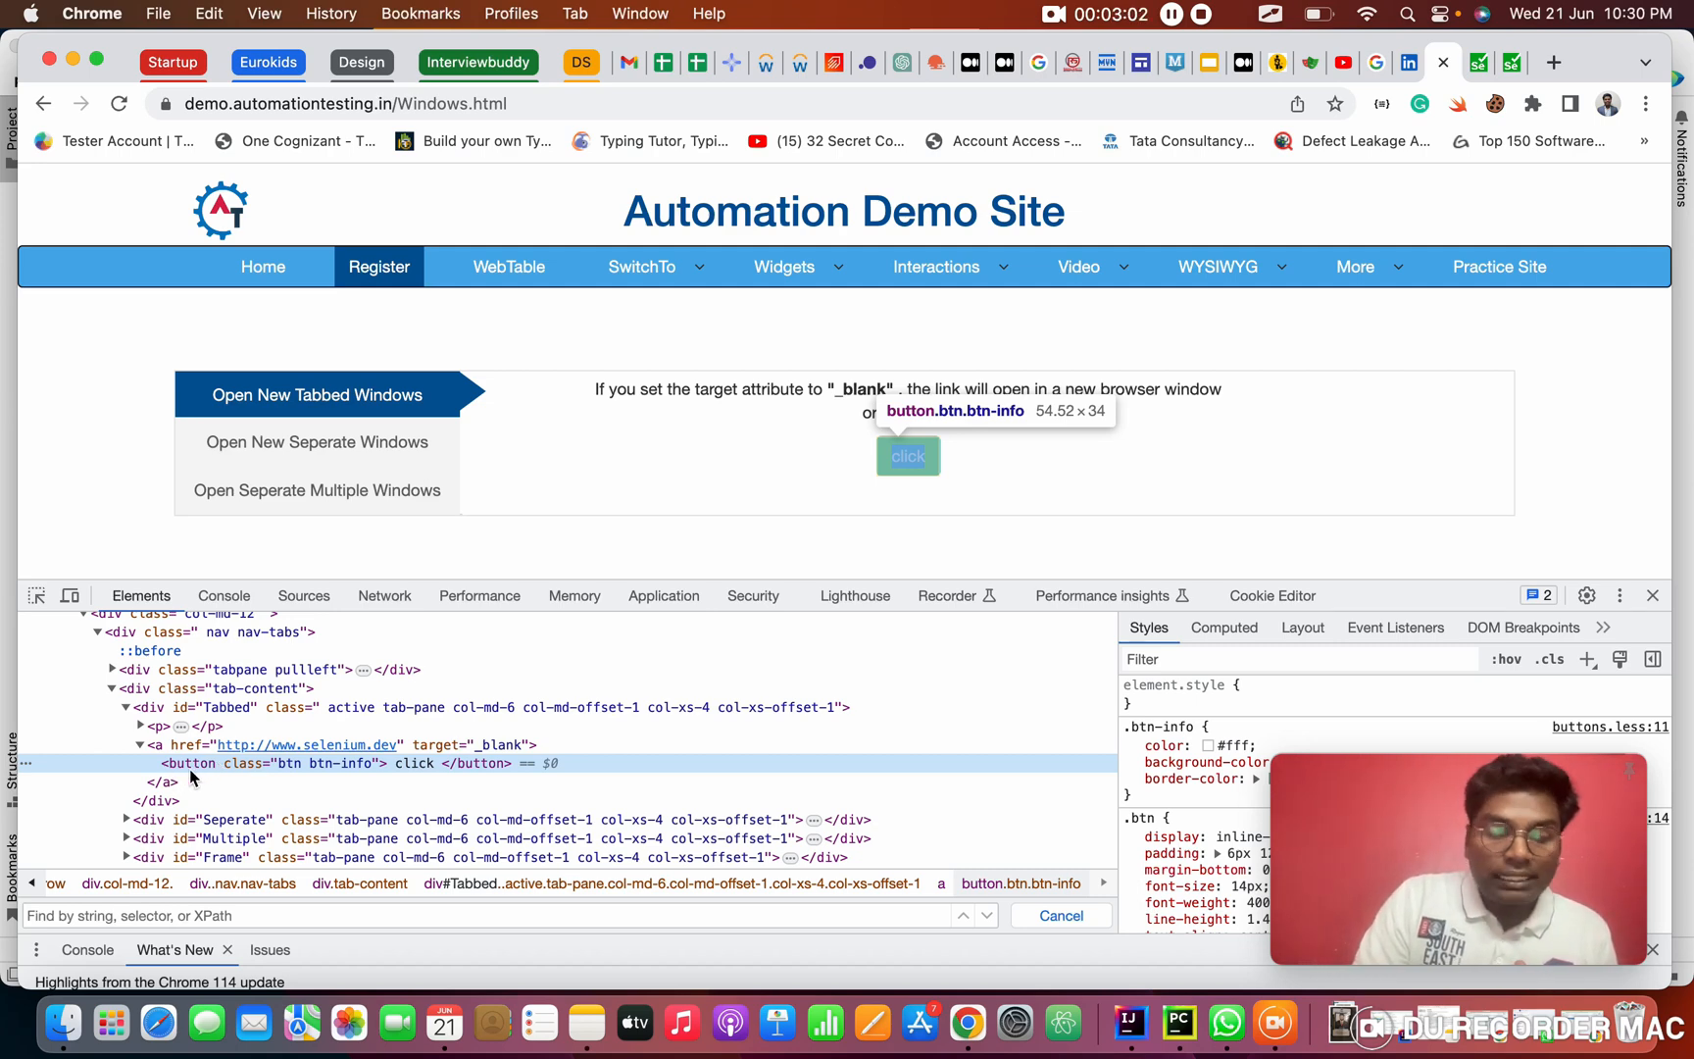
mouse_move(235, 775)
type("//button[contain")
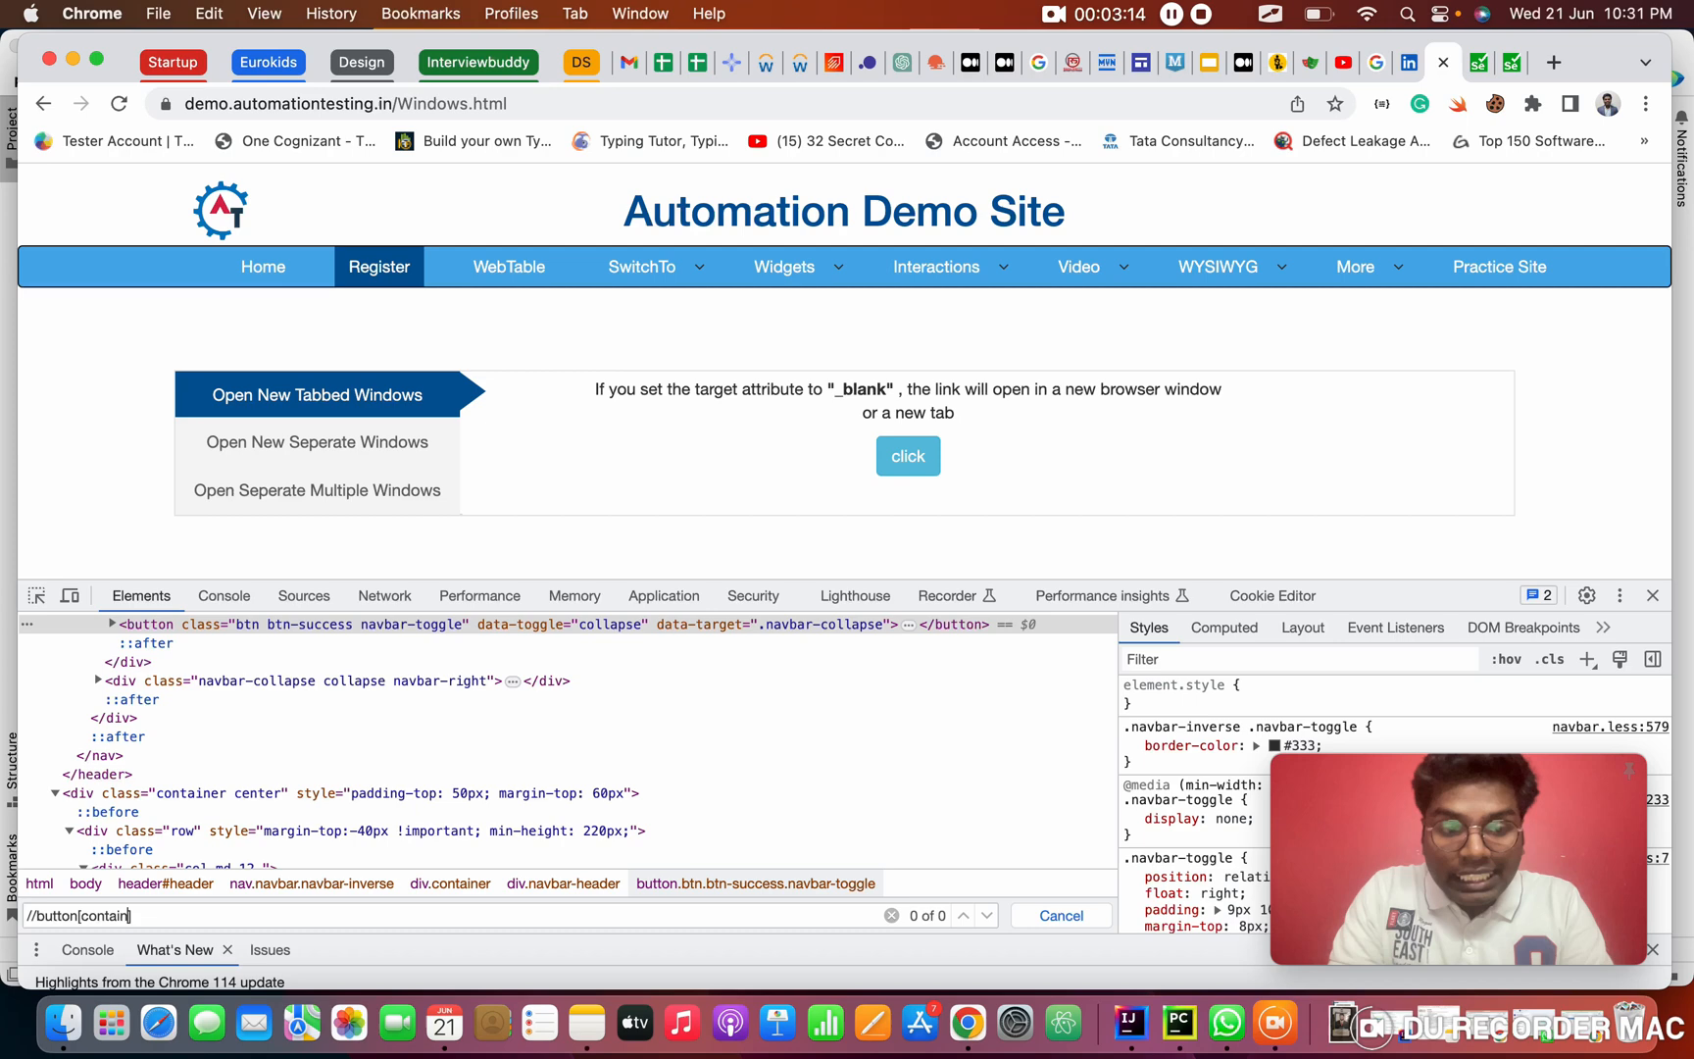
Confirm //button[contains(text()," click ")] matches exactly one element, then return to the script
type("s()")
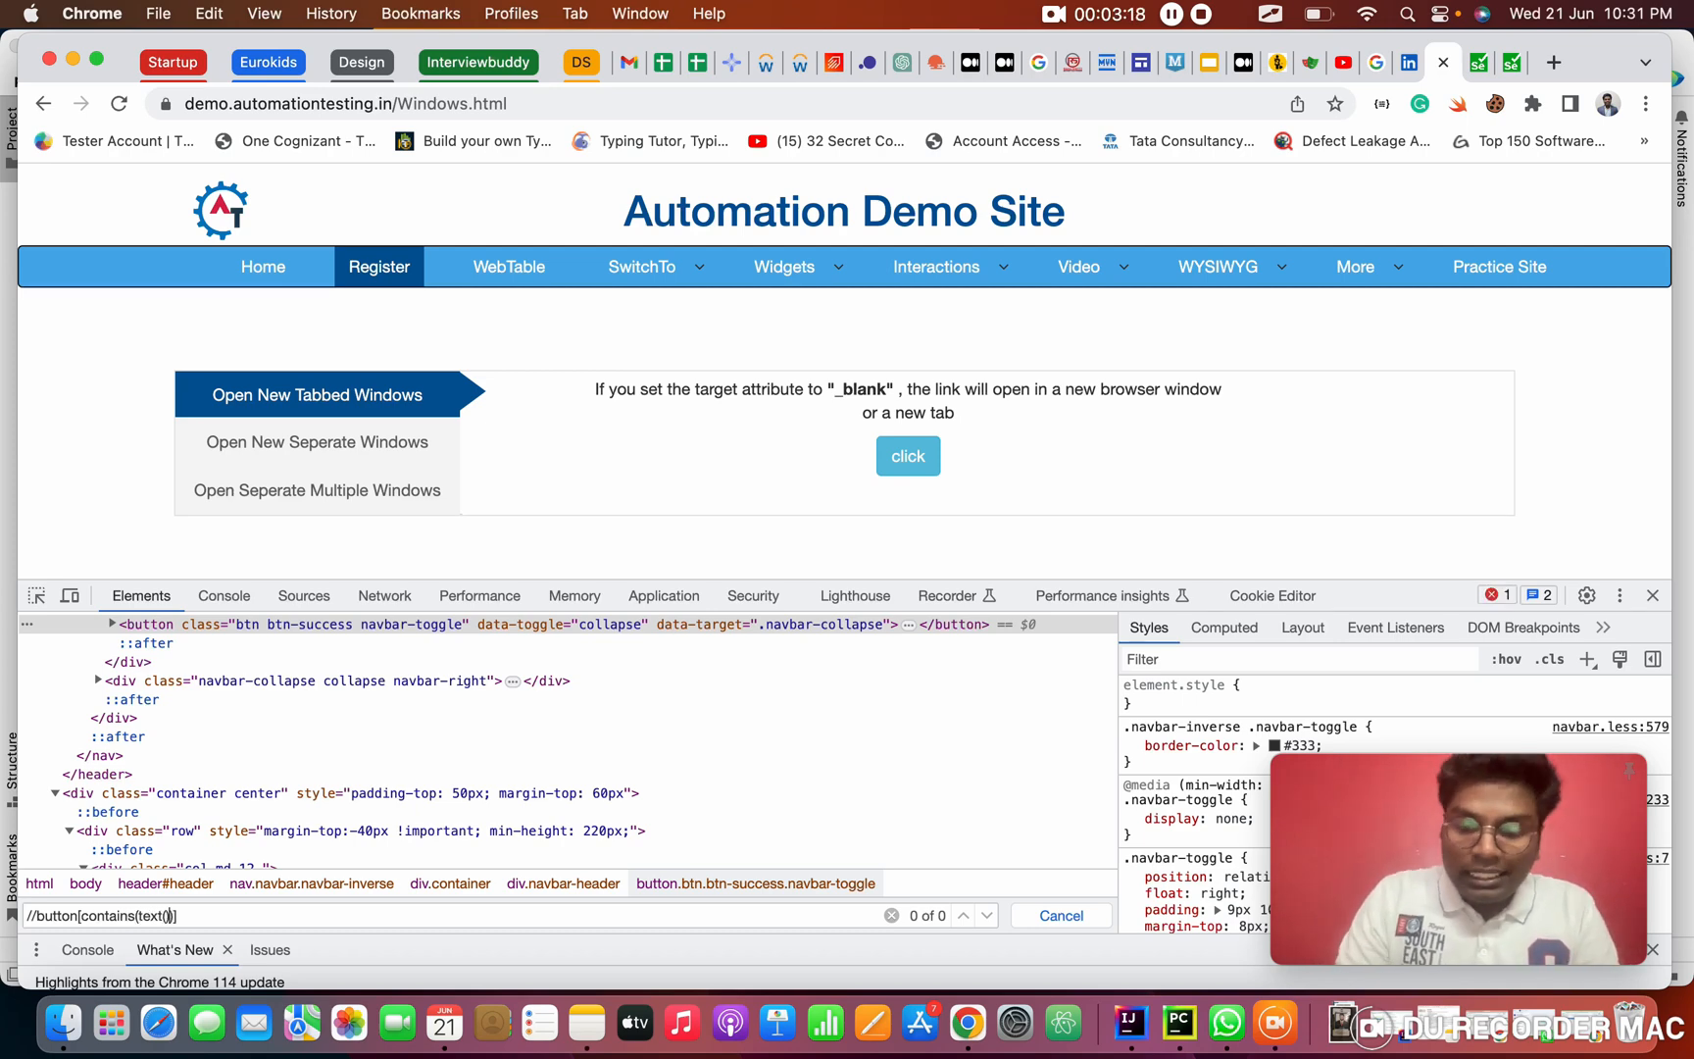
type(",\"   click")
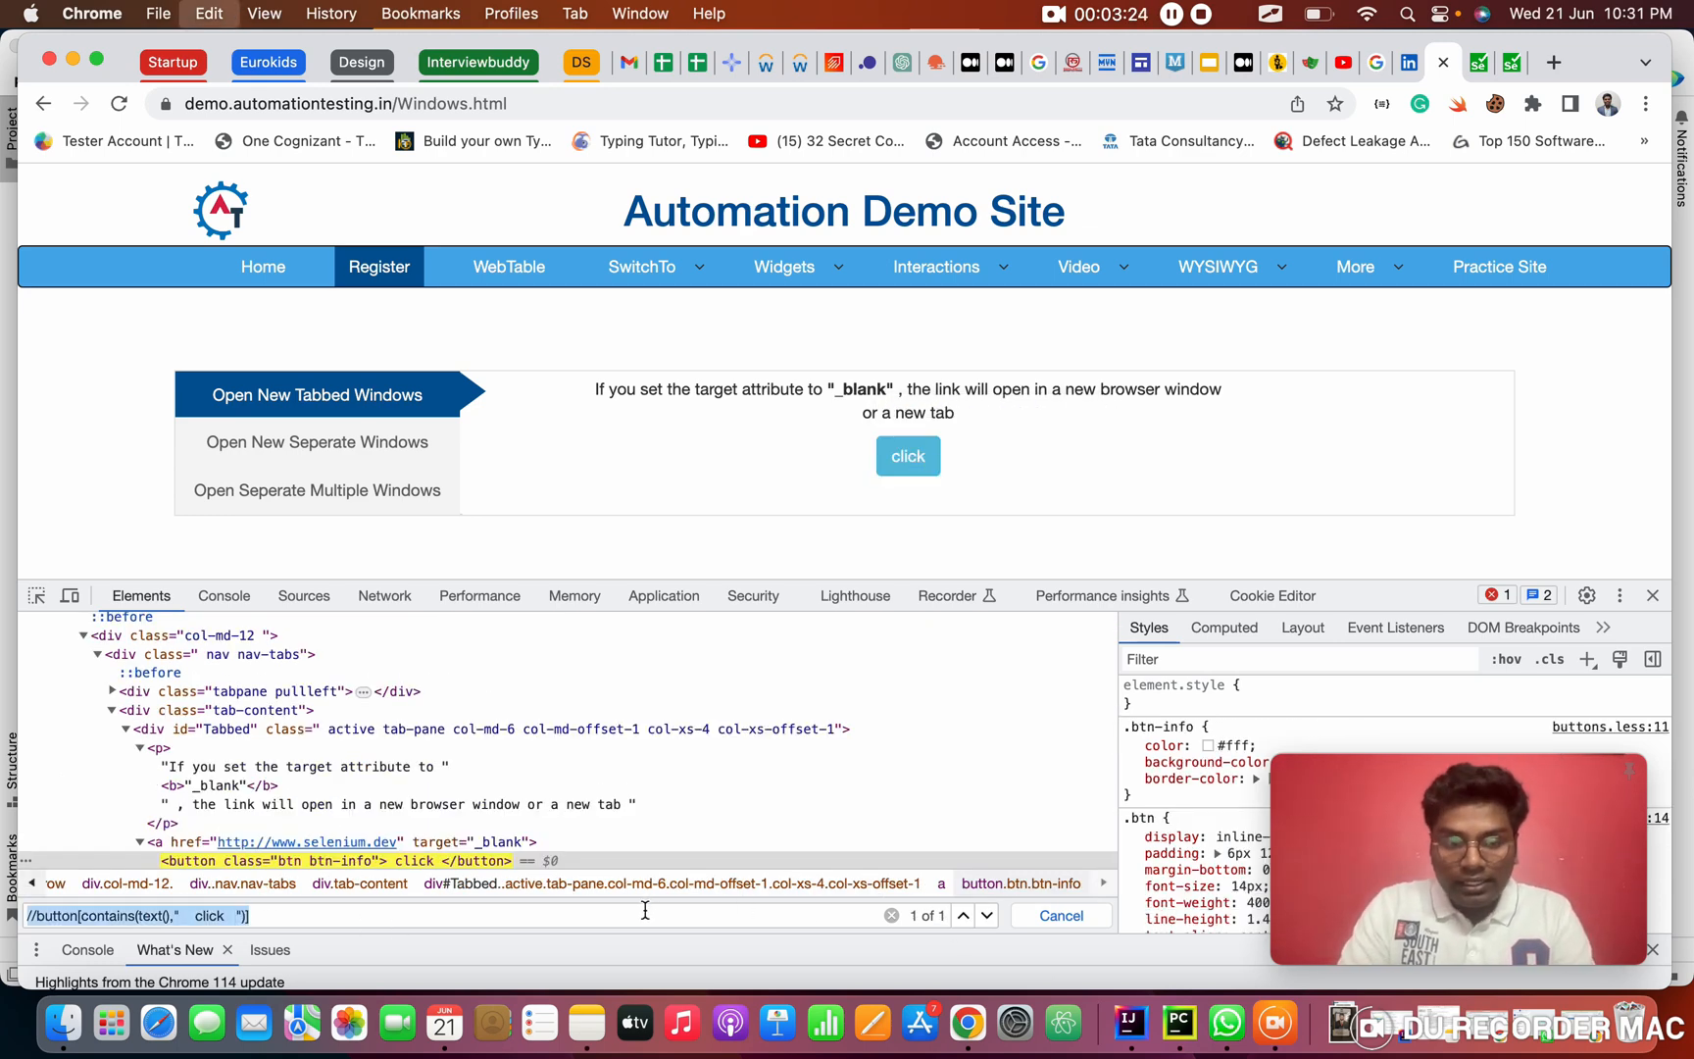
left_click(1178, 1022)
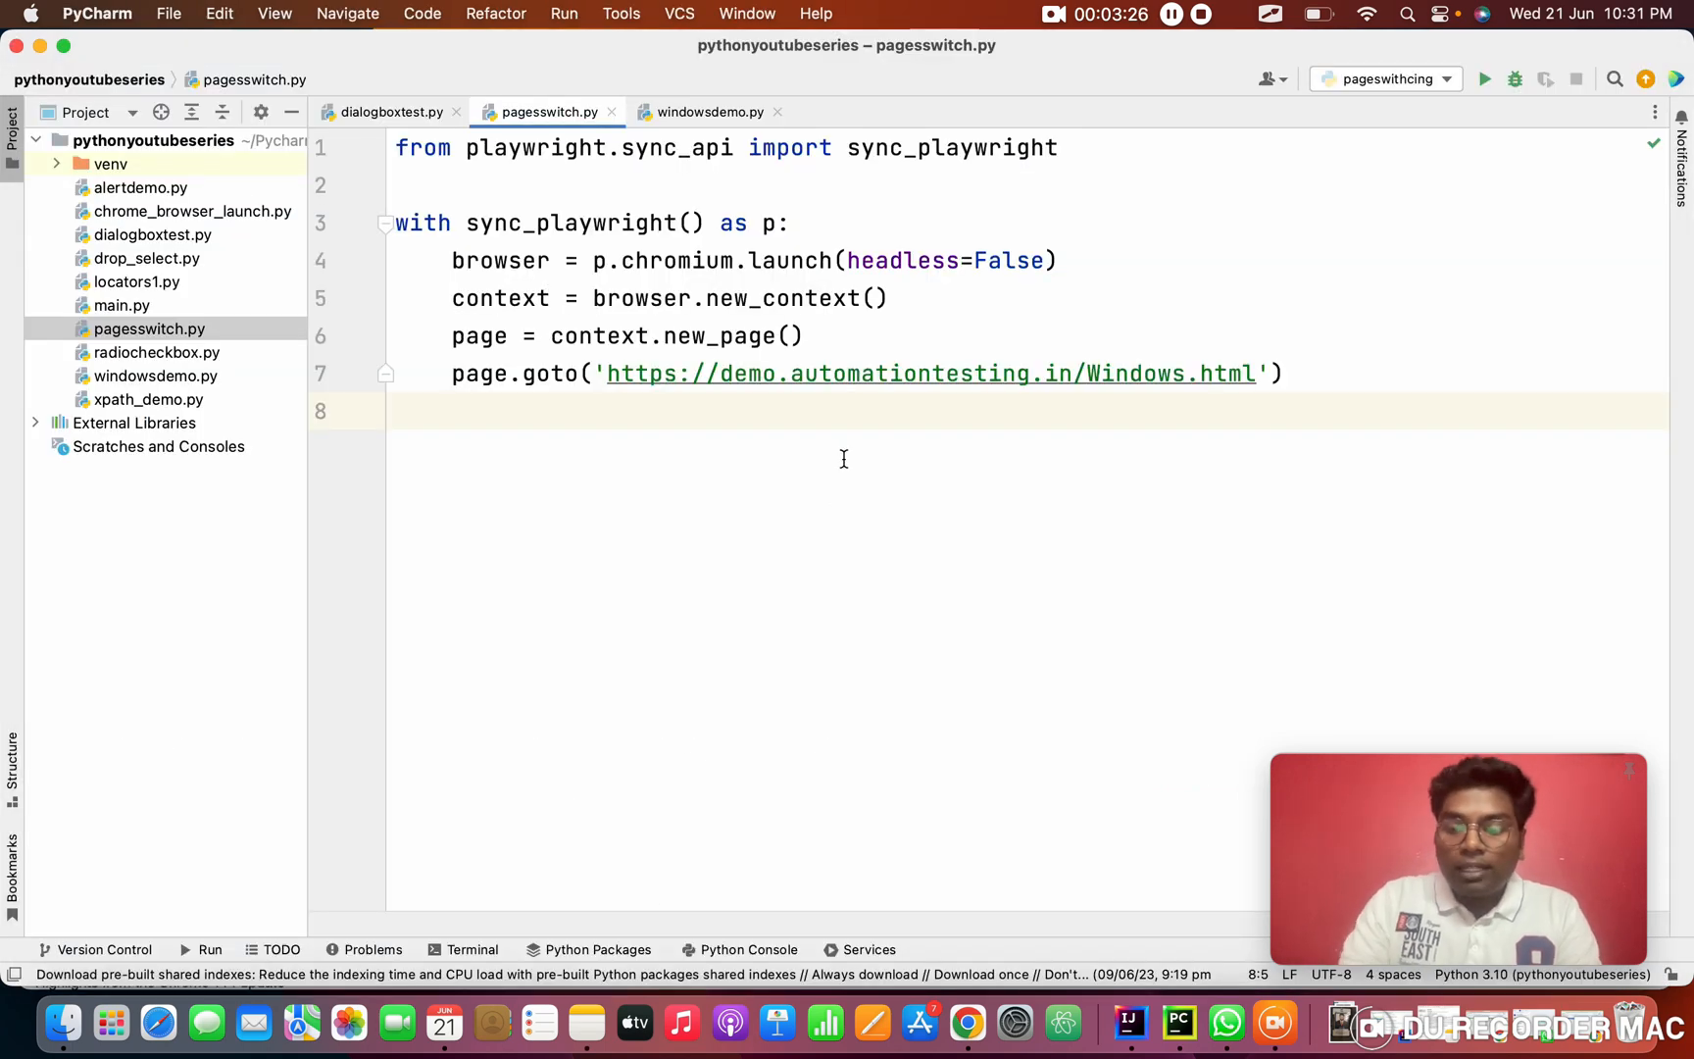
Wait for the click button via its text XPath and click it with wait_for_selector(...).click()
type("page.")
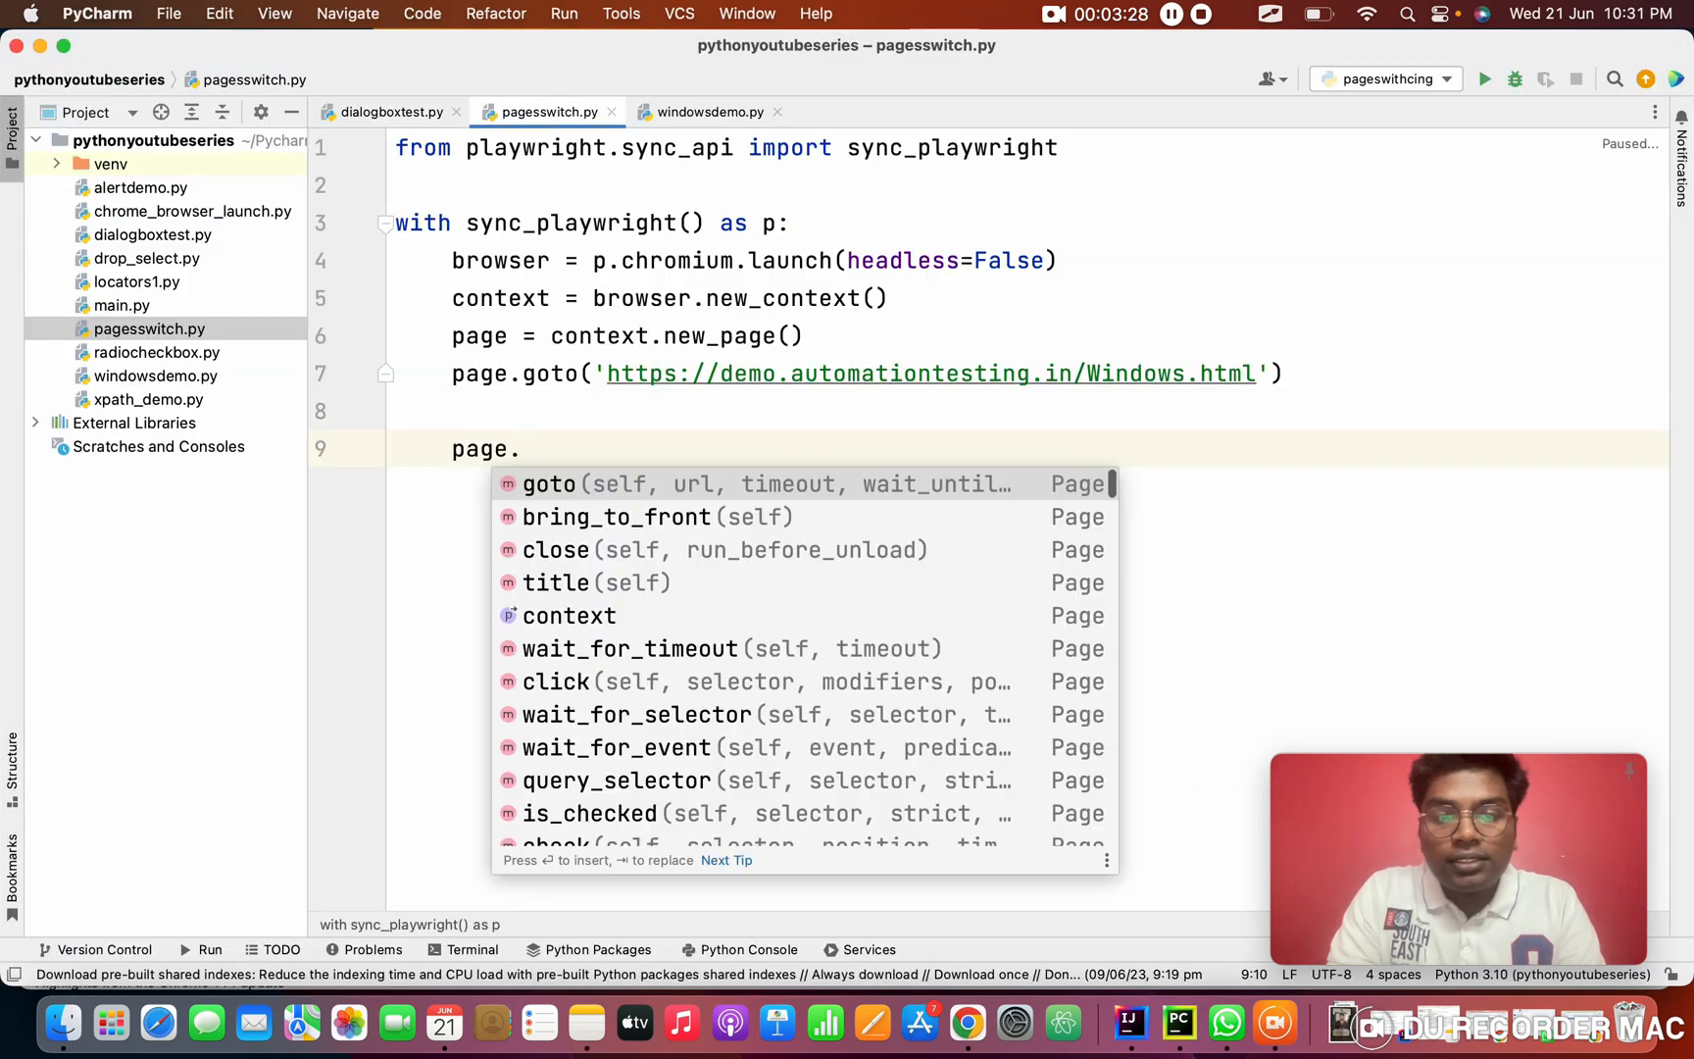
type("w")
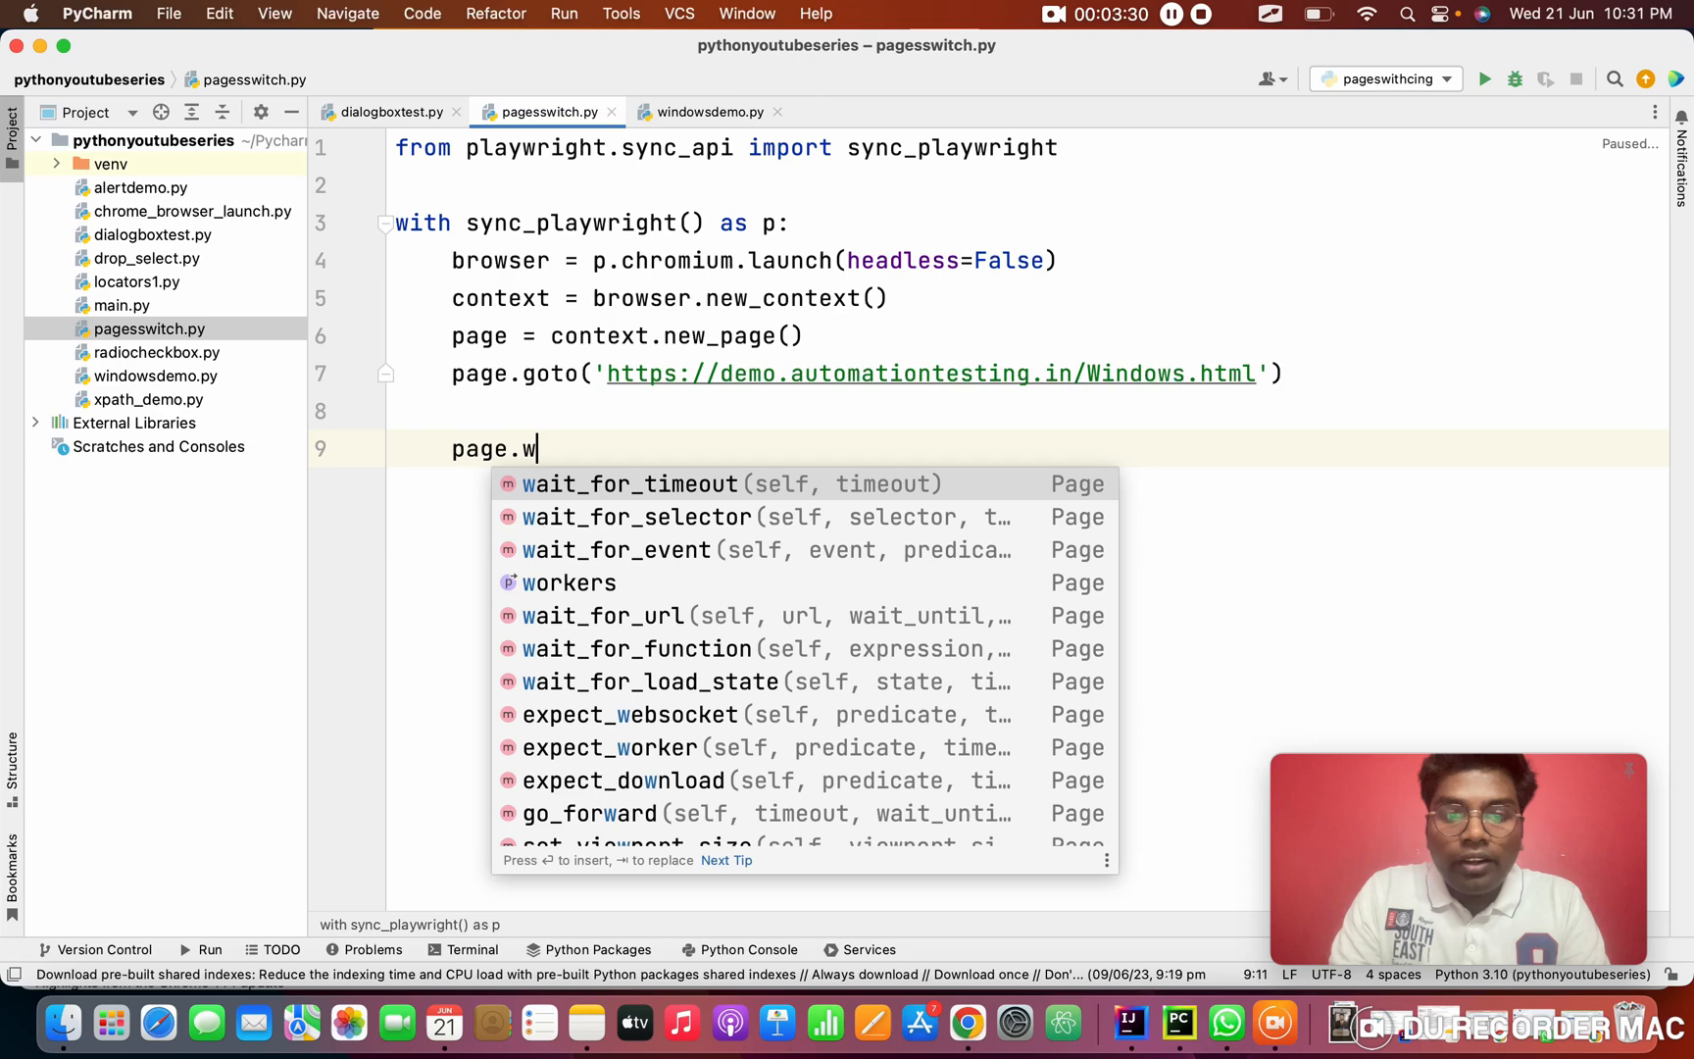
left_click(637, 516)
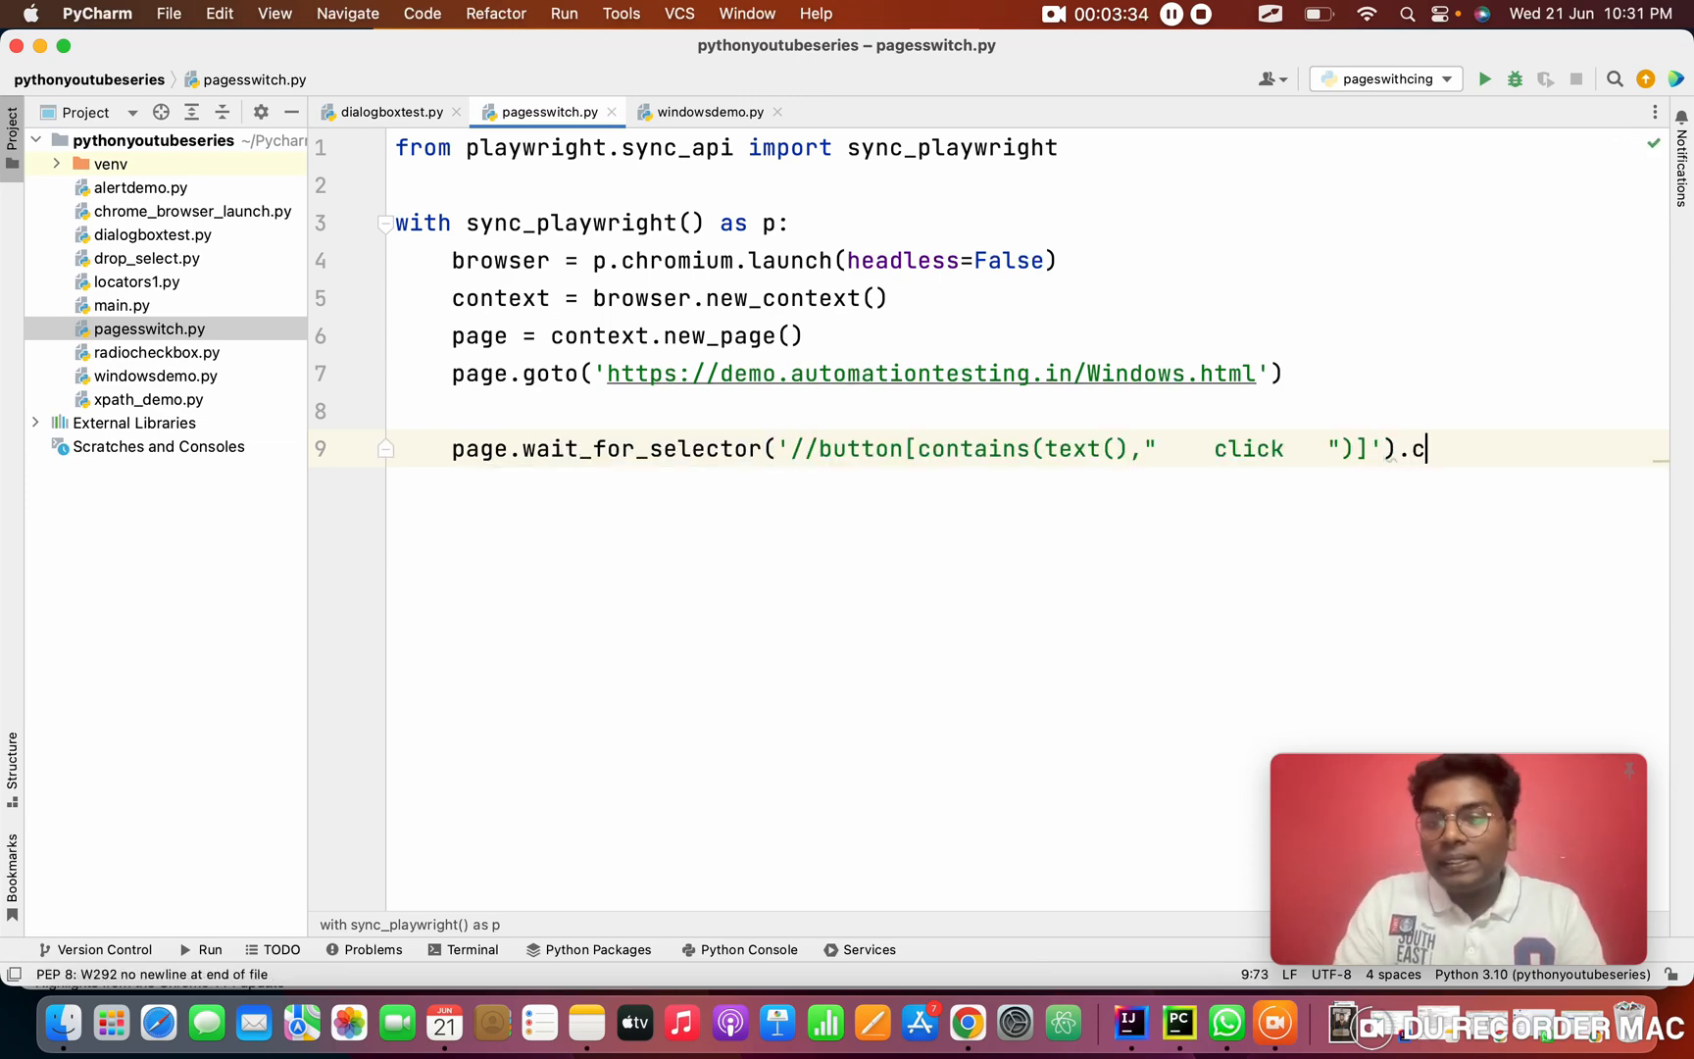
type("lick()")
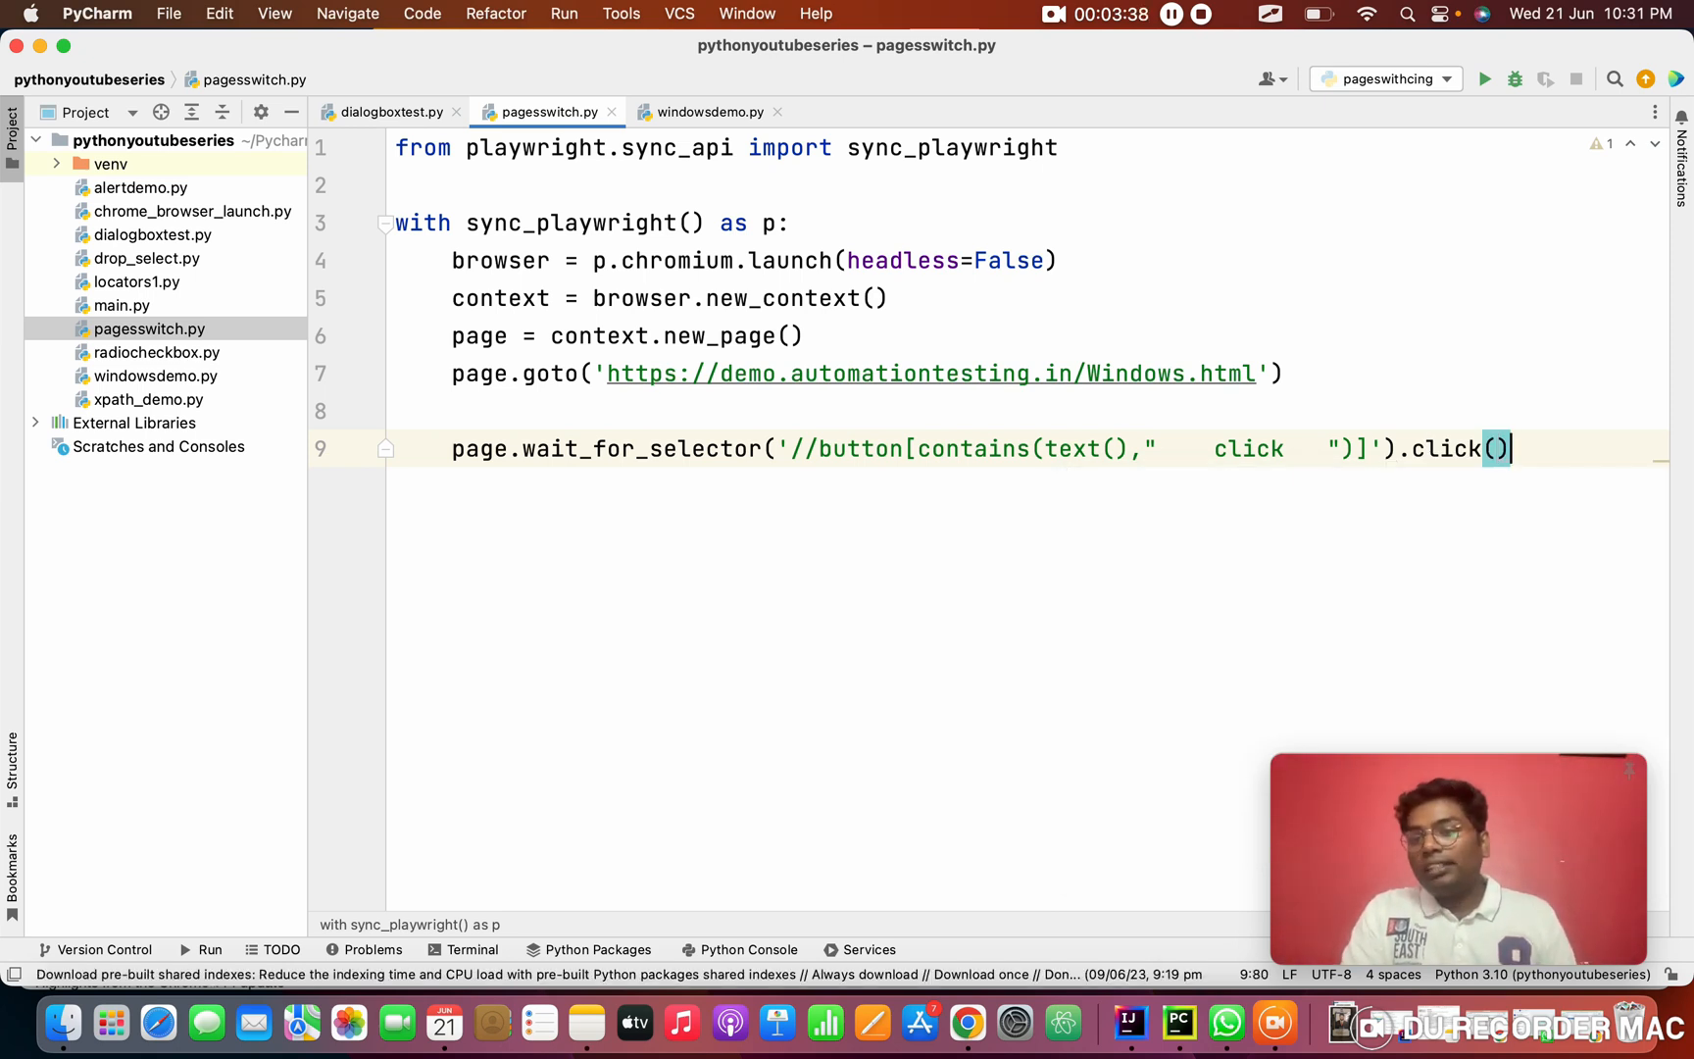
key("Return")
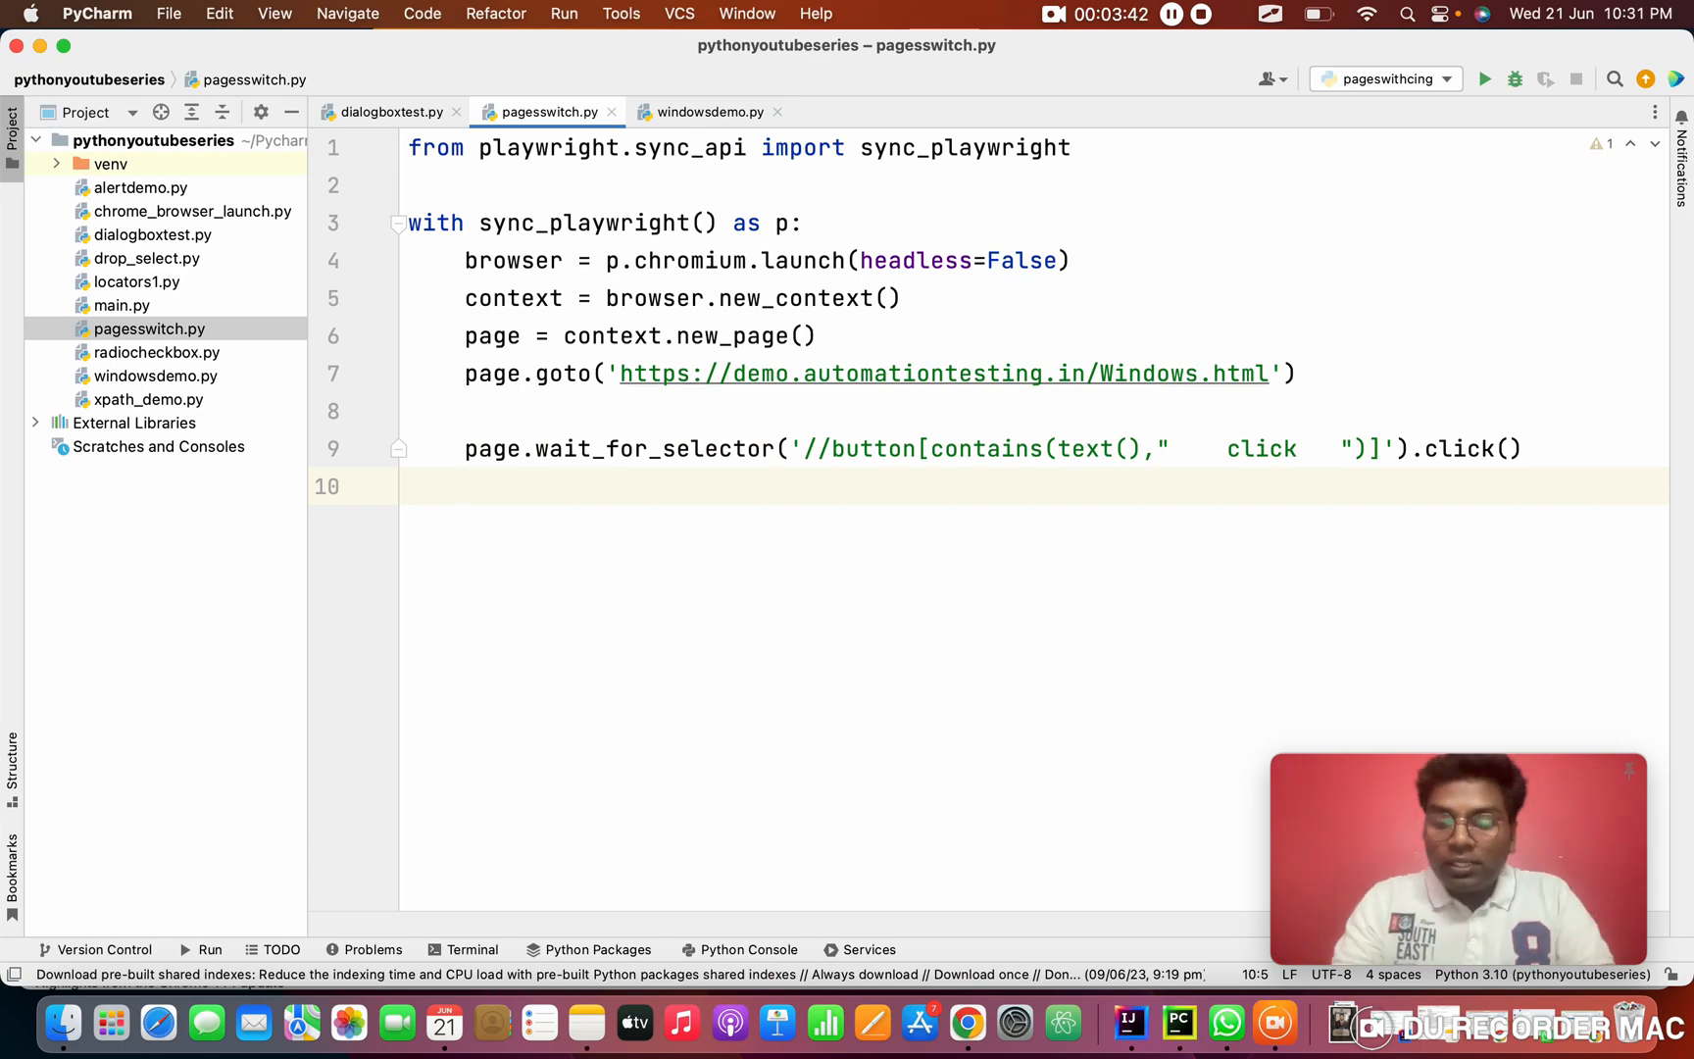
Pause the page for three seconds with page.wait_for_timeout(3000)
type("page.")
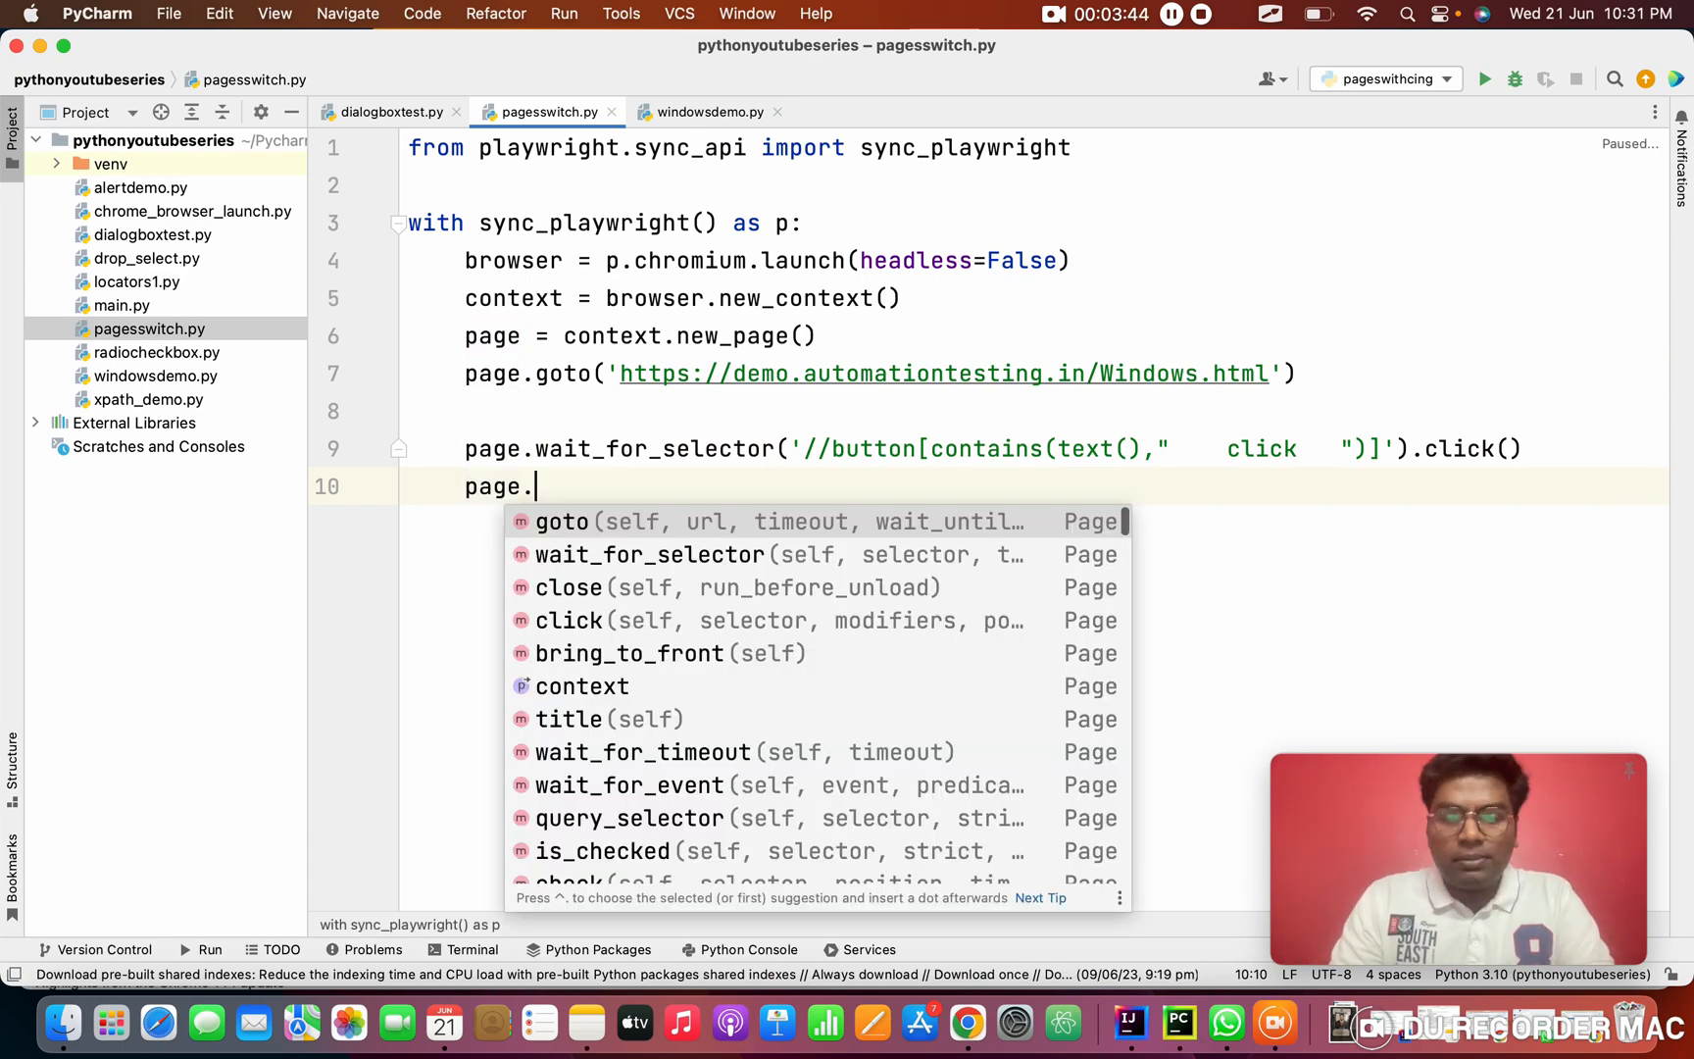
type("w")
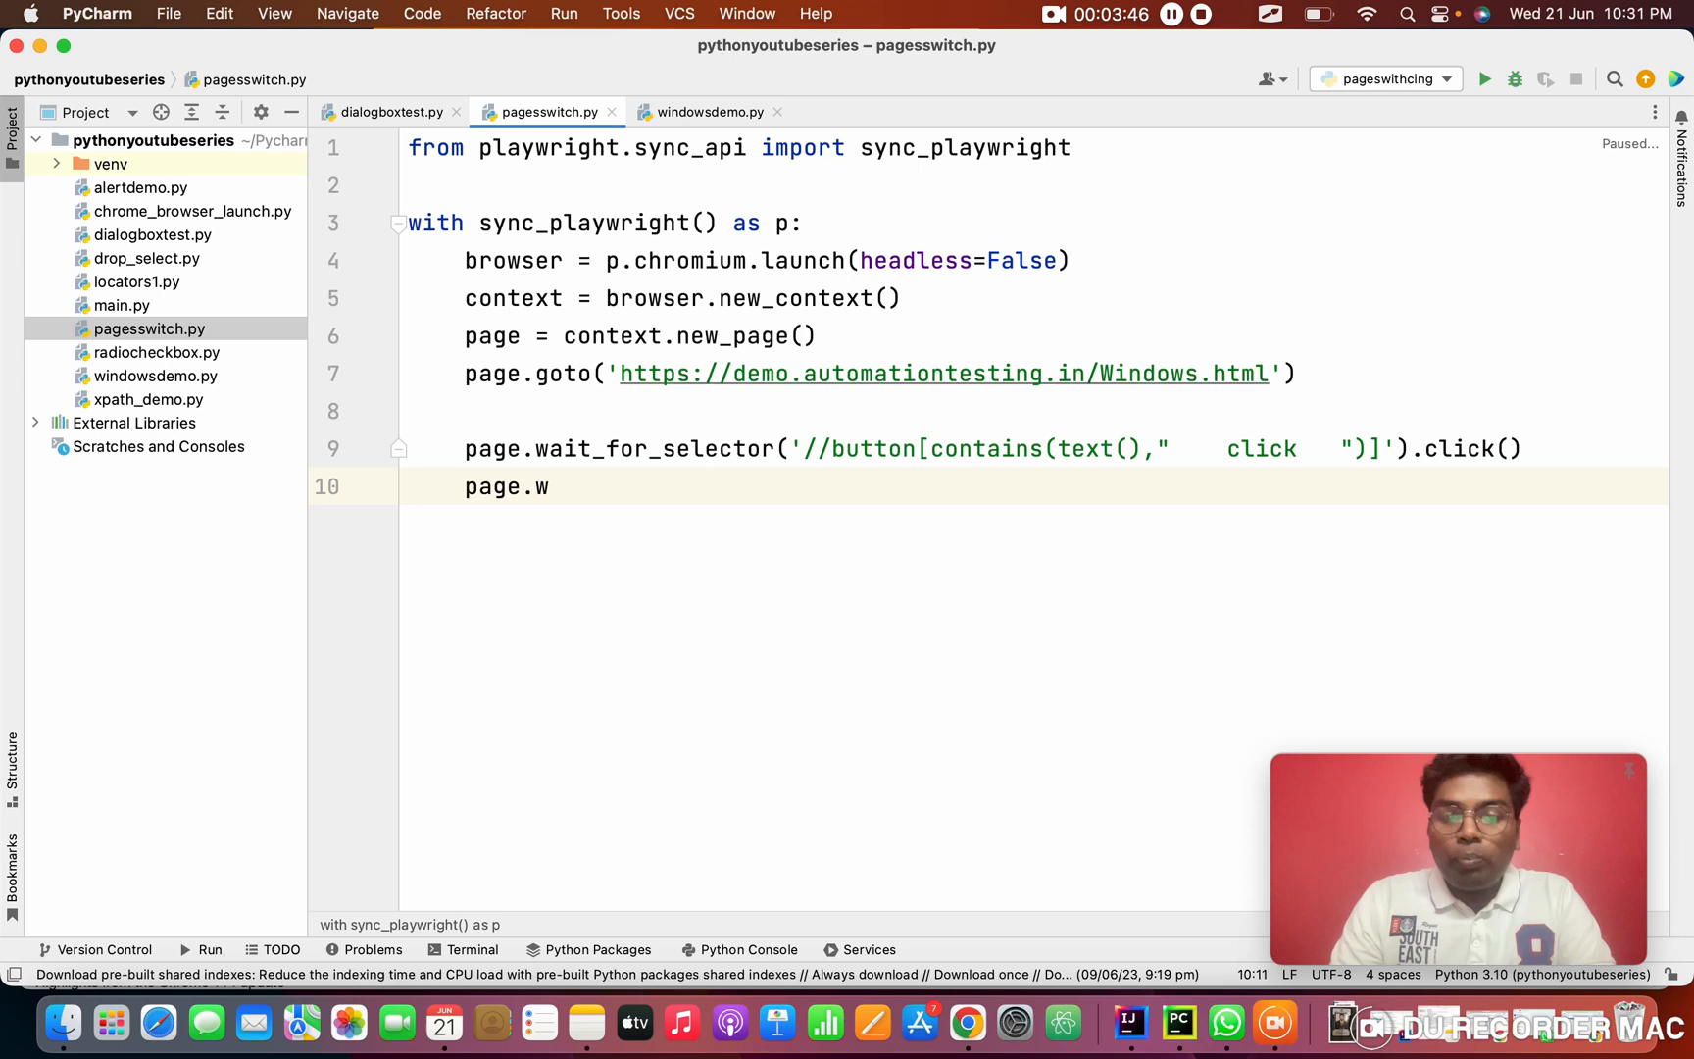
type("ait_for_timeout(3000)")
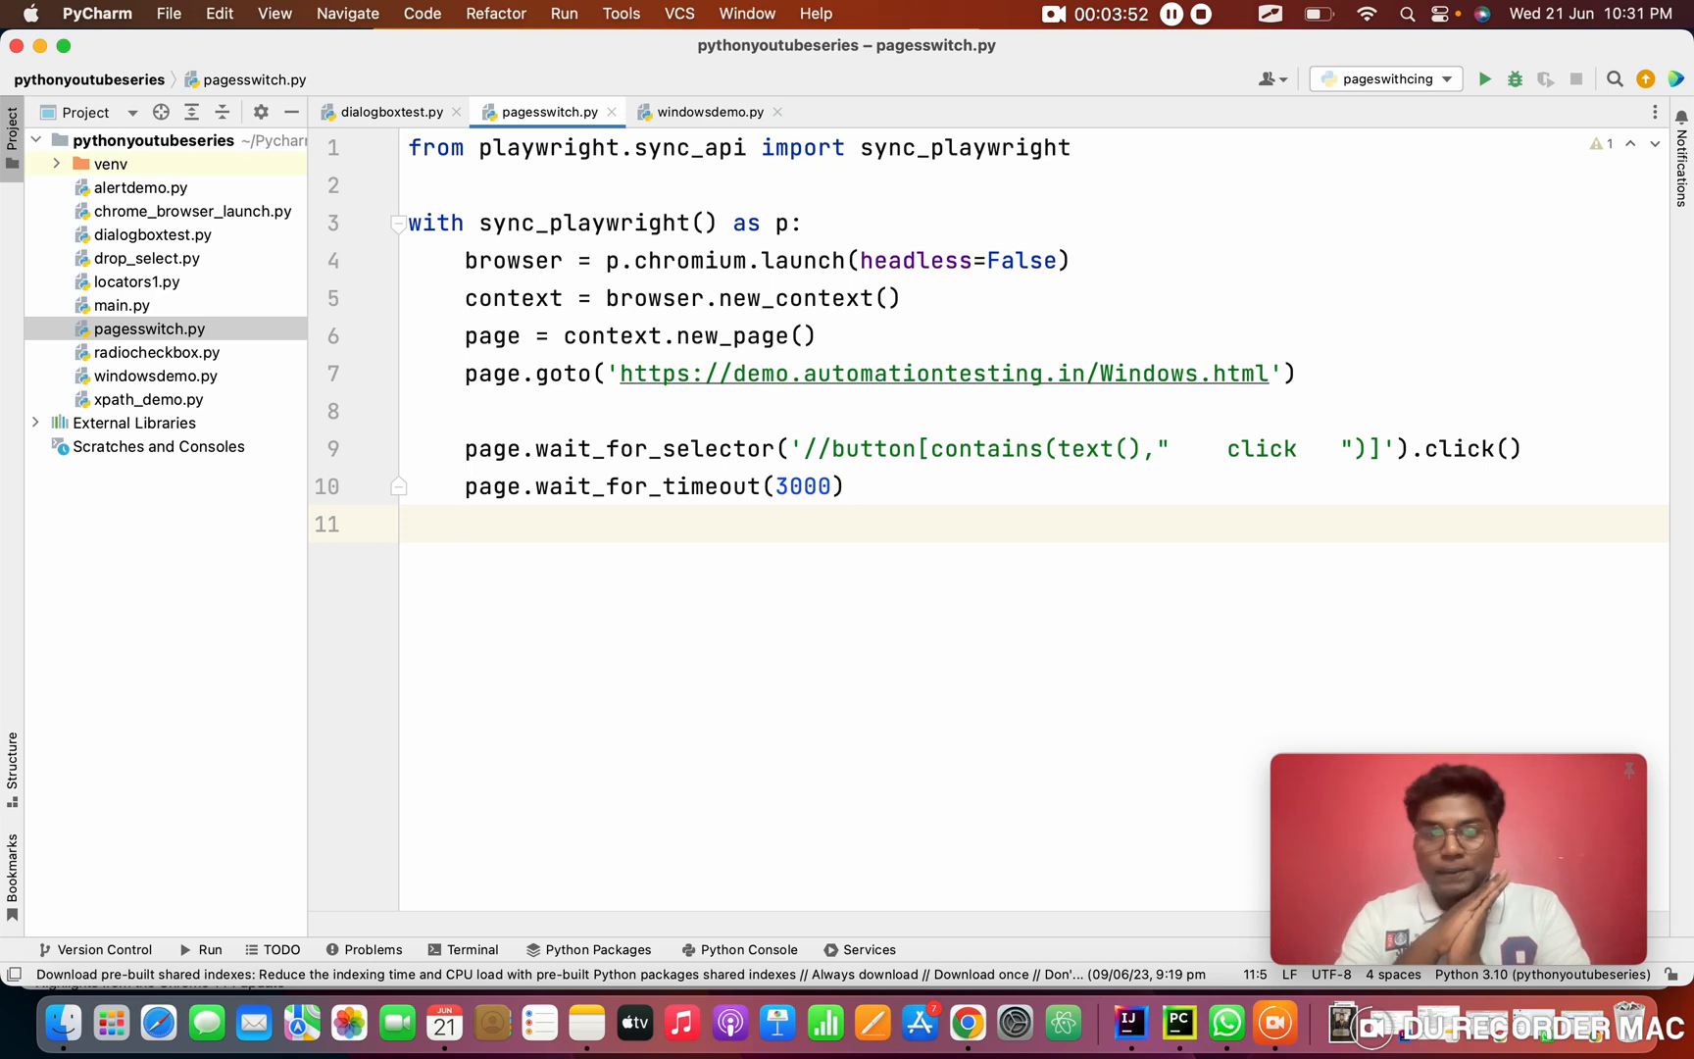
Add the comment '# How to find the total pages' without a blank line above it
type("//")
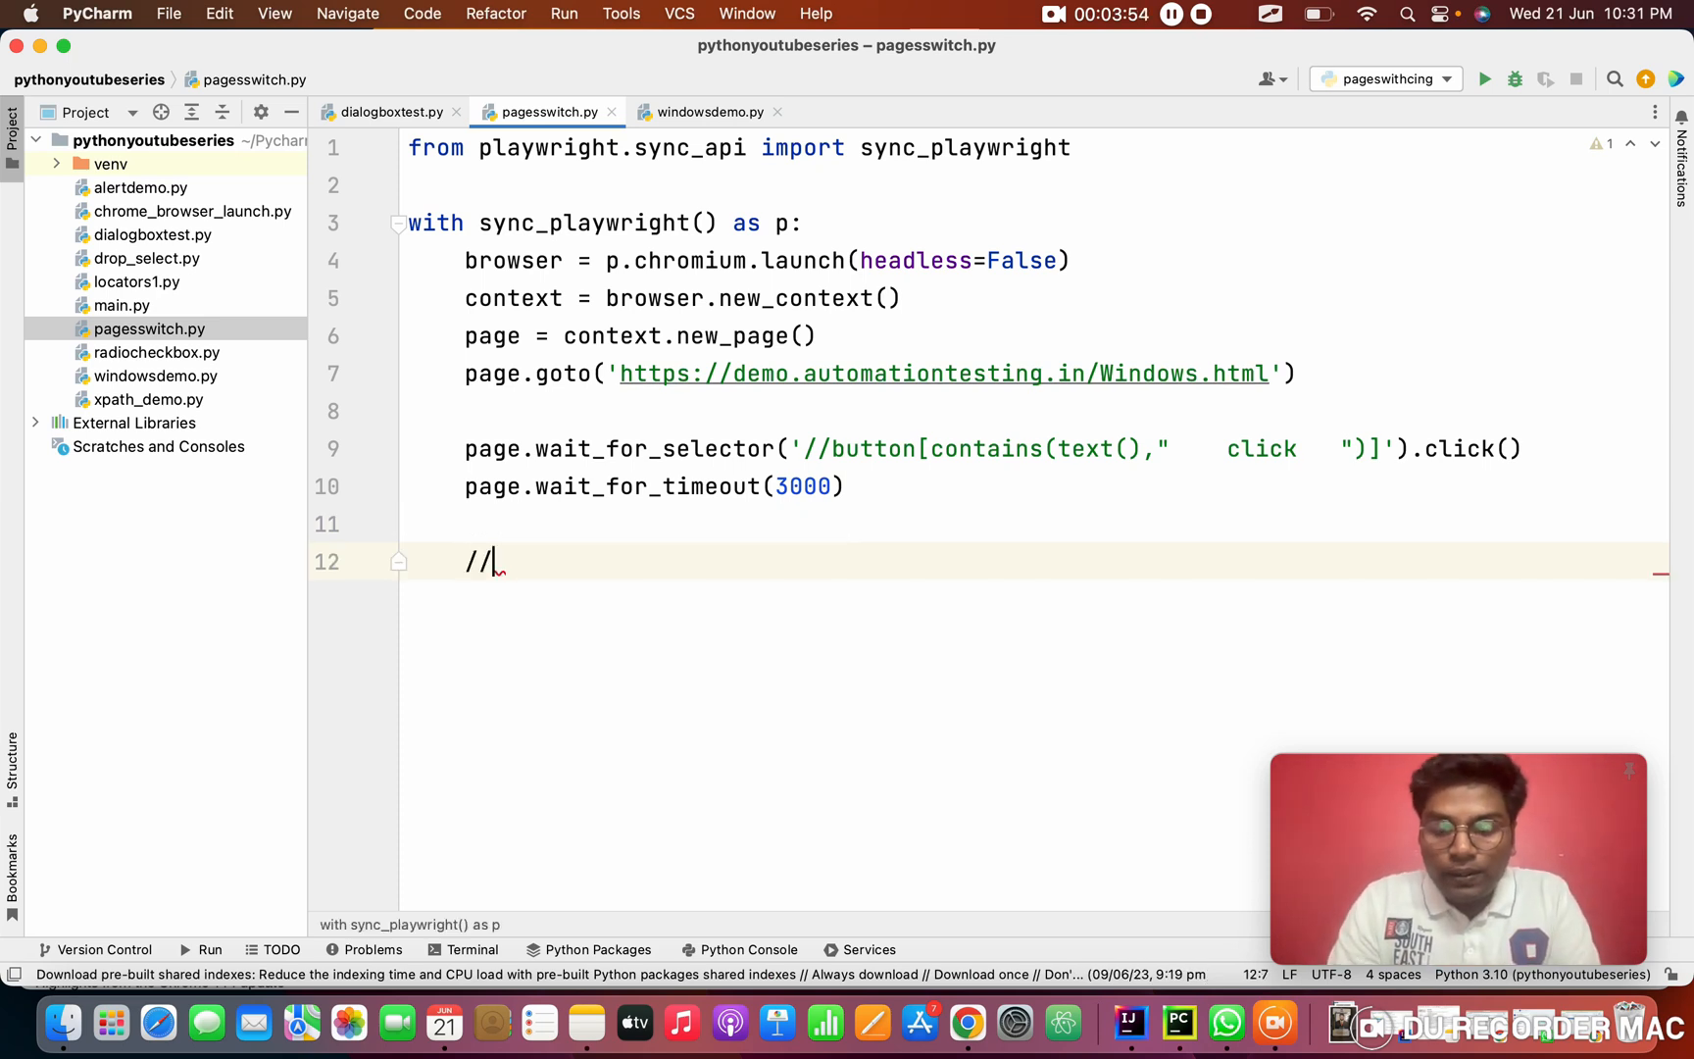
key("backspace")
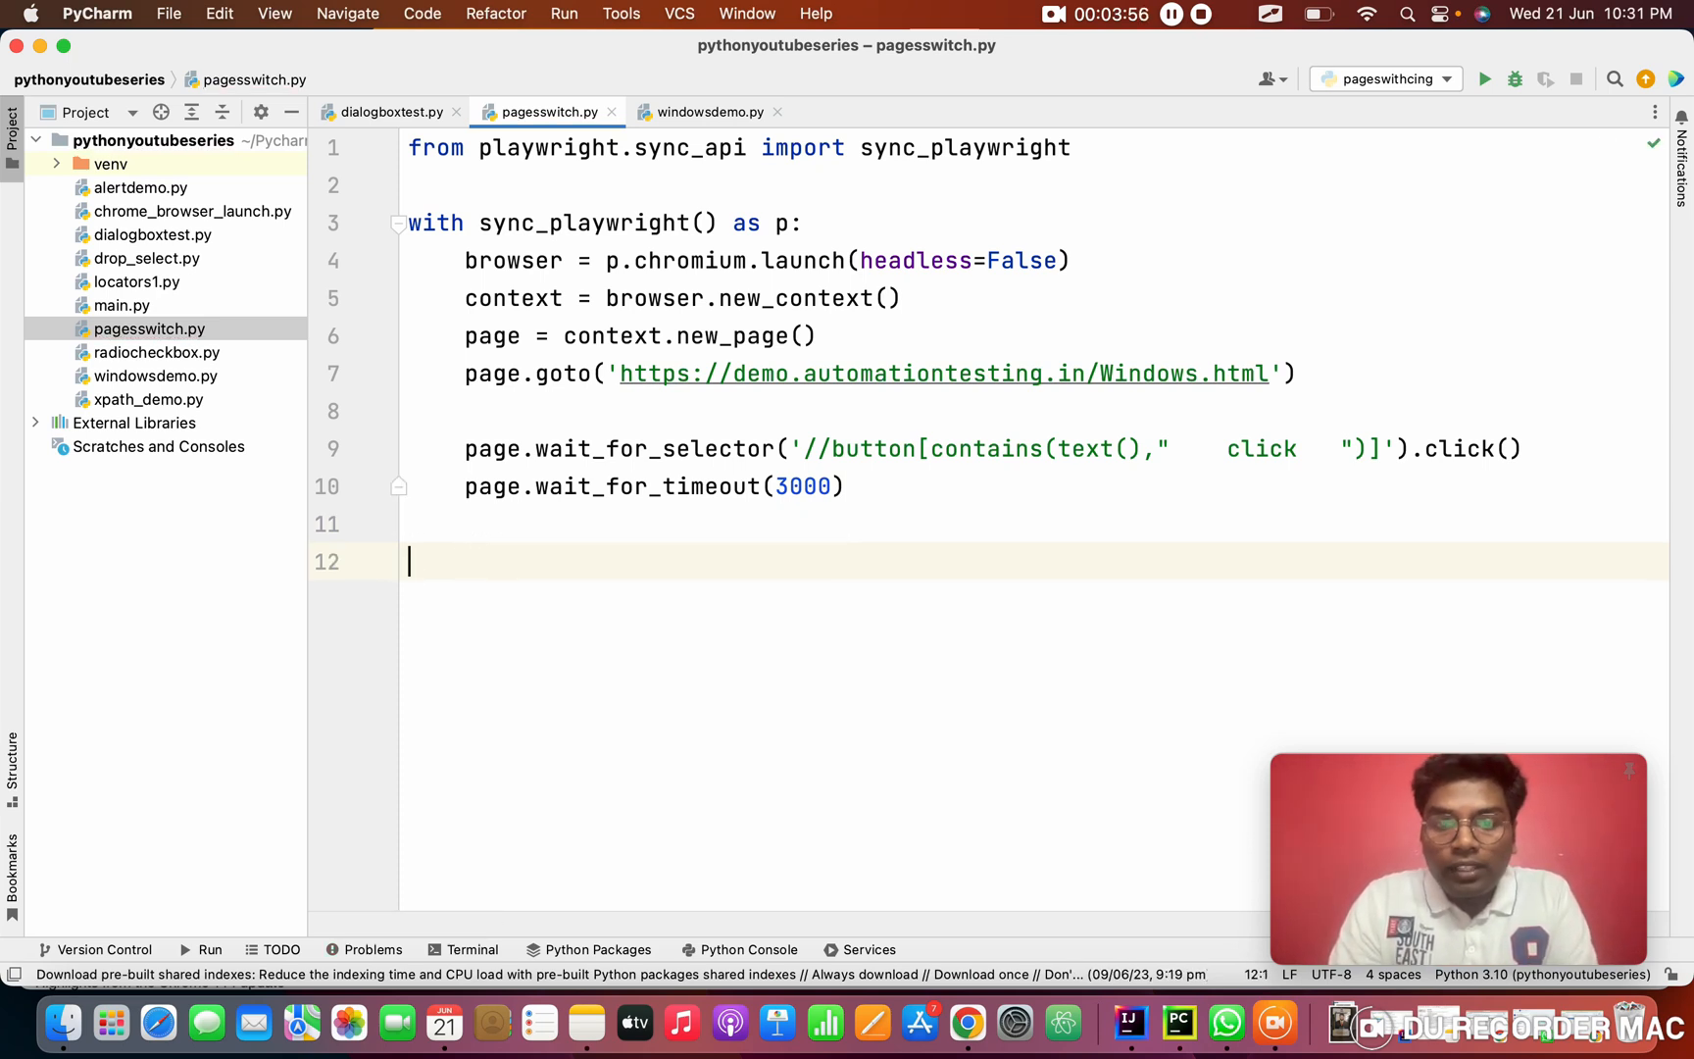
type("# How to")
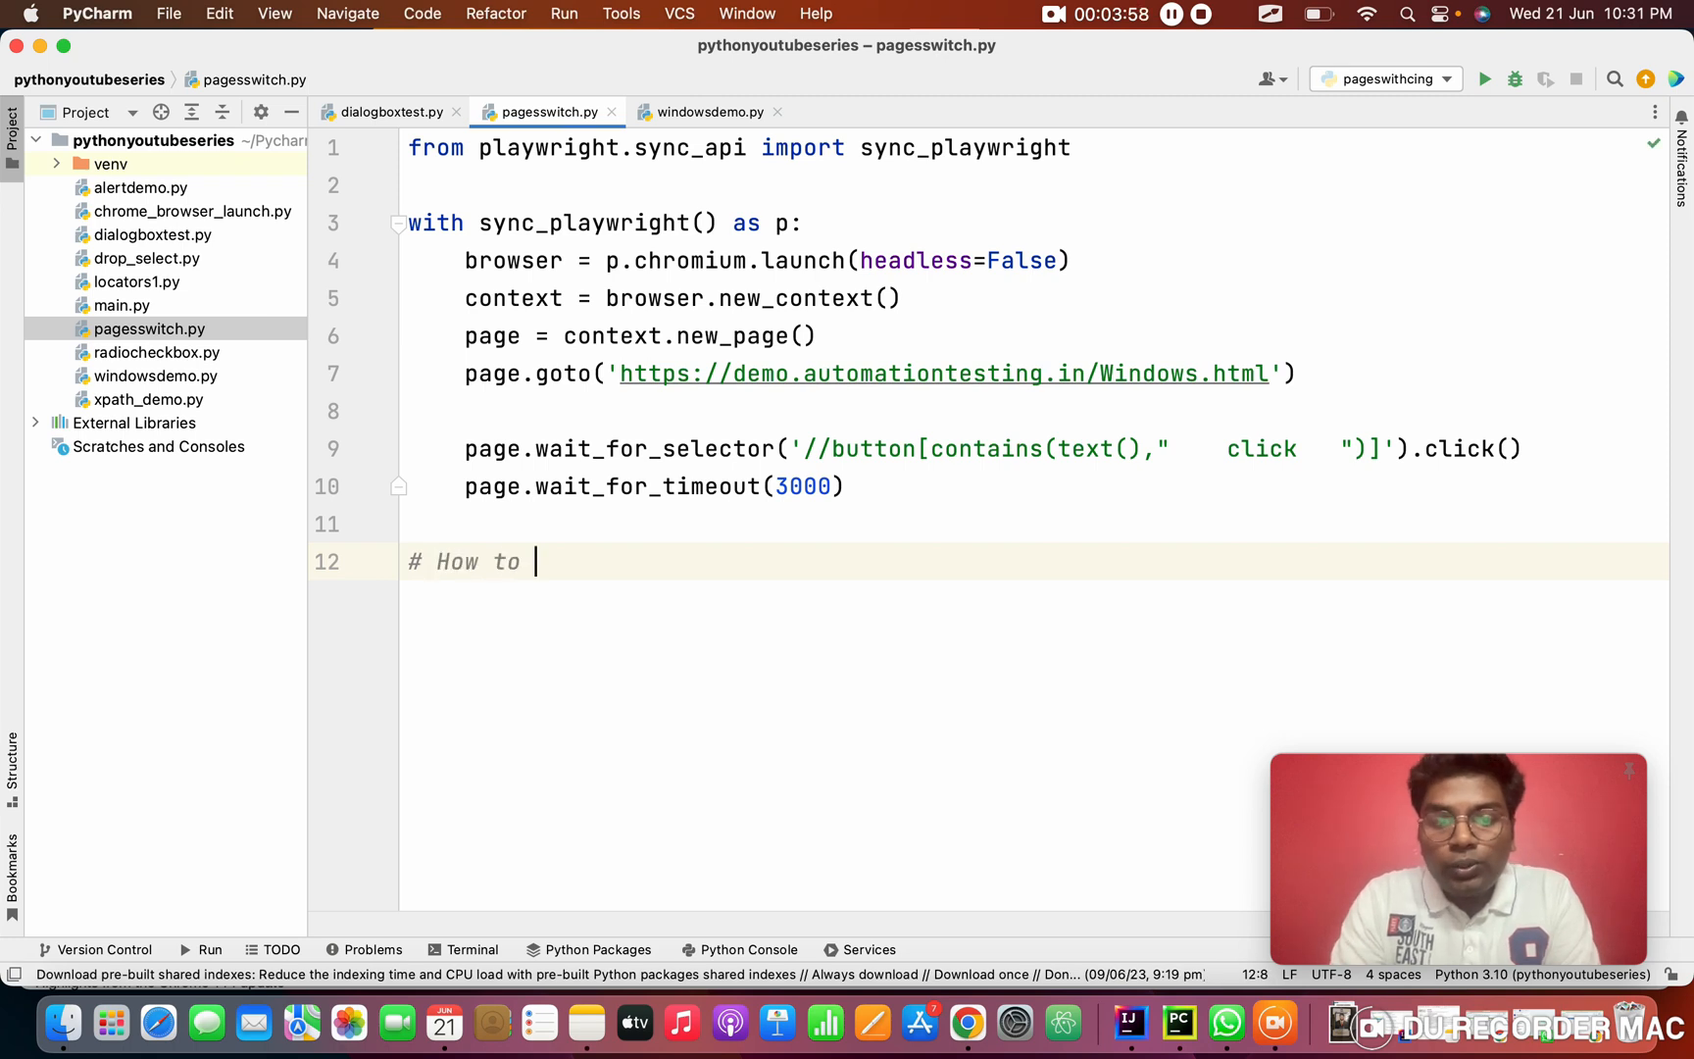
type("find the total")
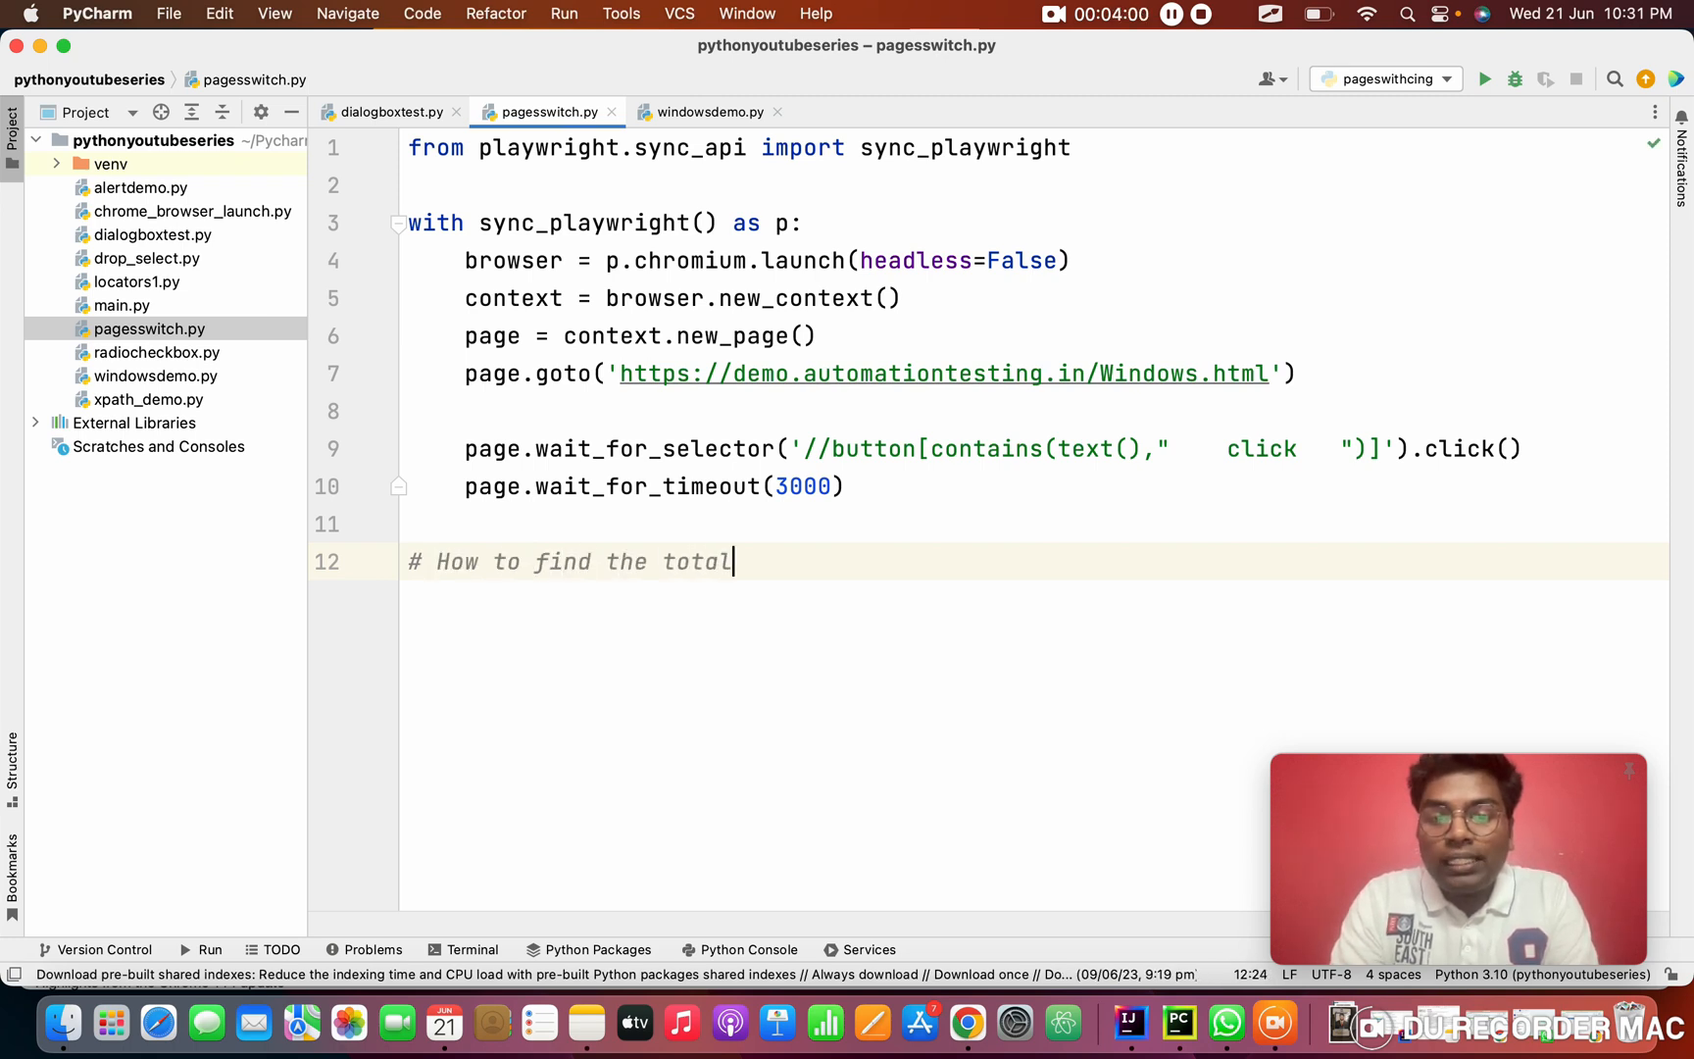
type("pages")
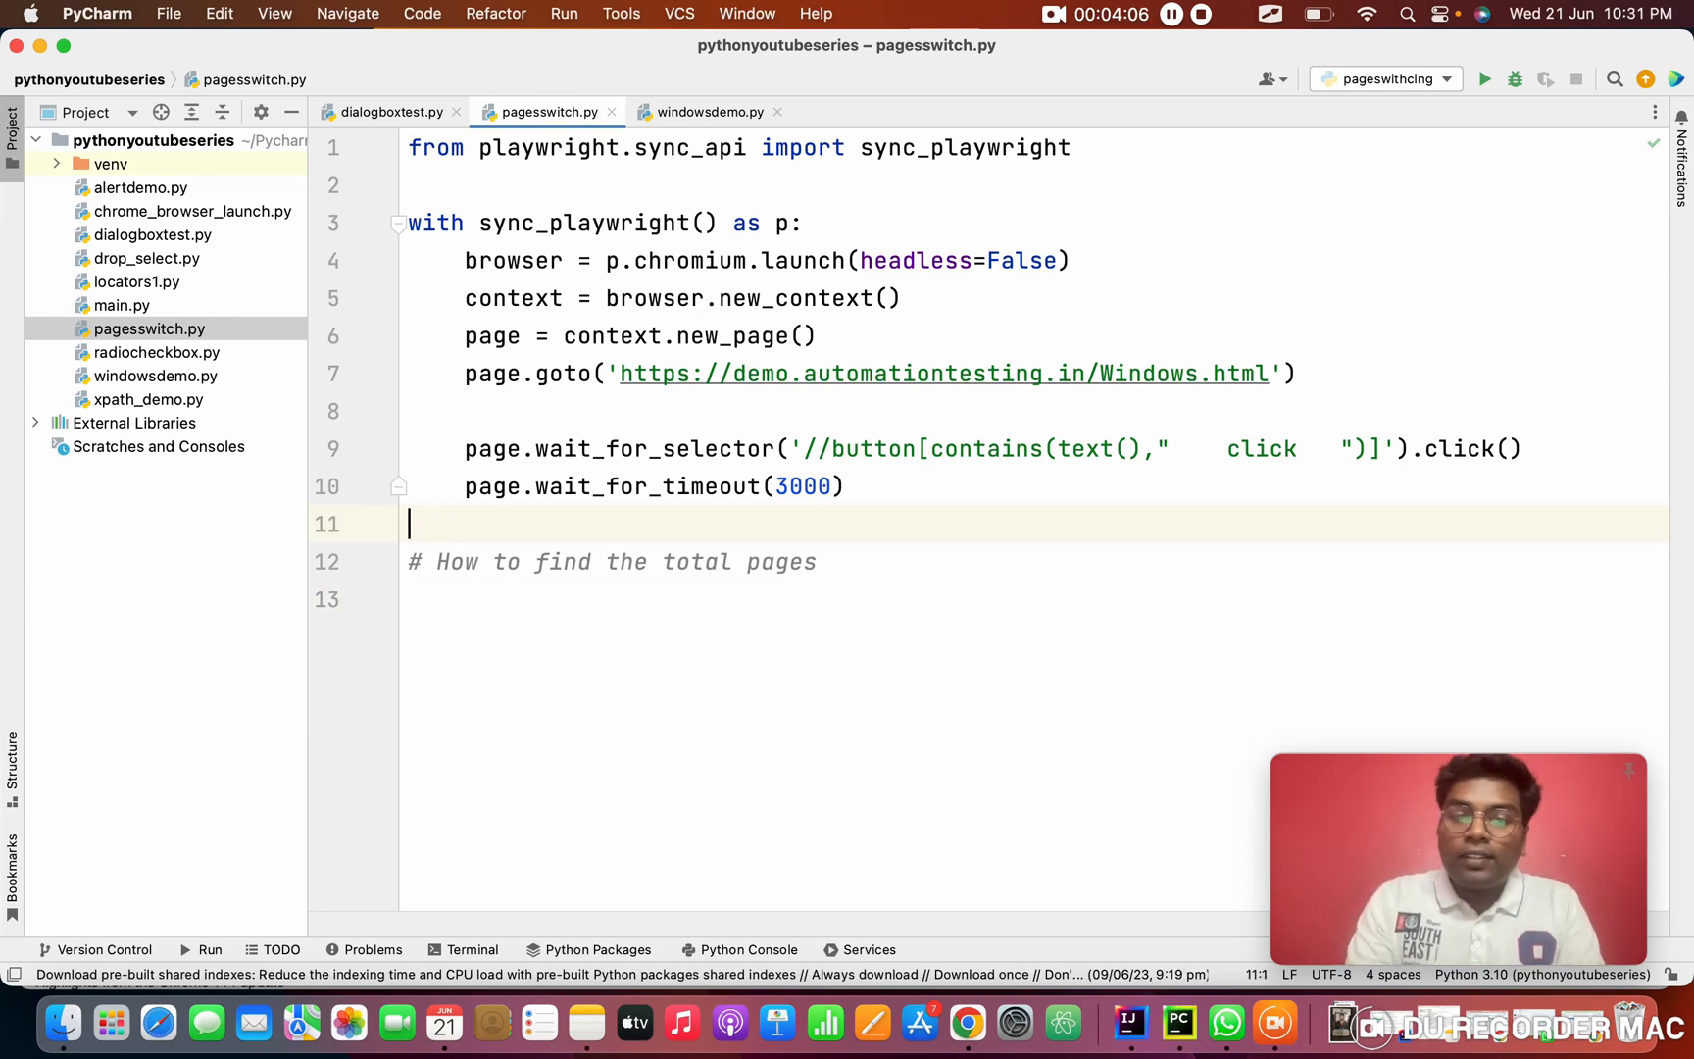
key("Backspace")
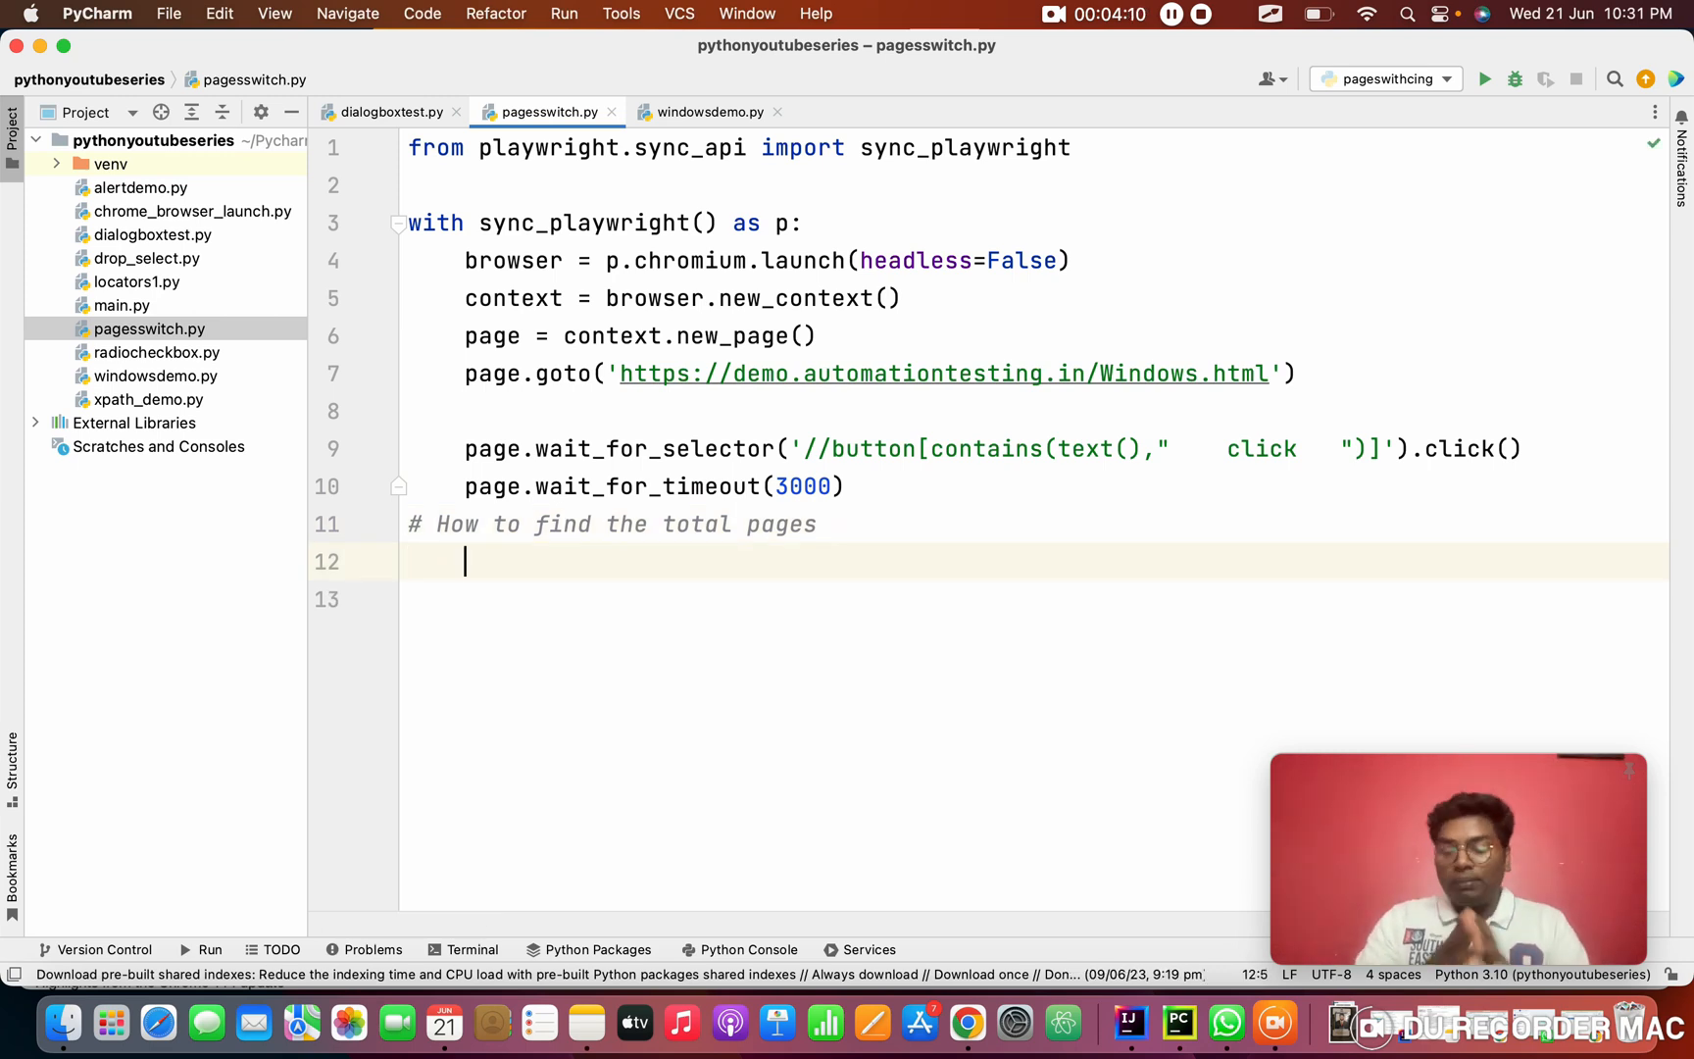
Store the context's pages with total_pages = context.pages
type("total")
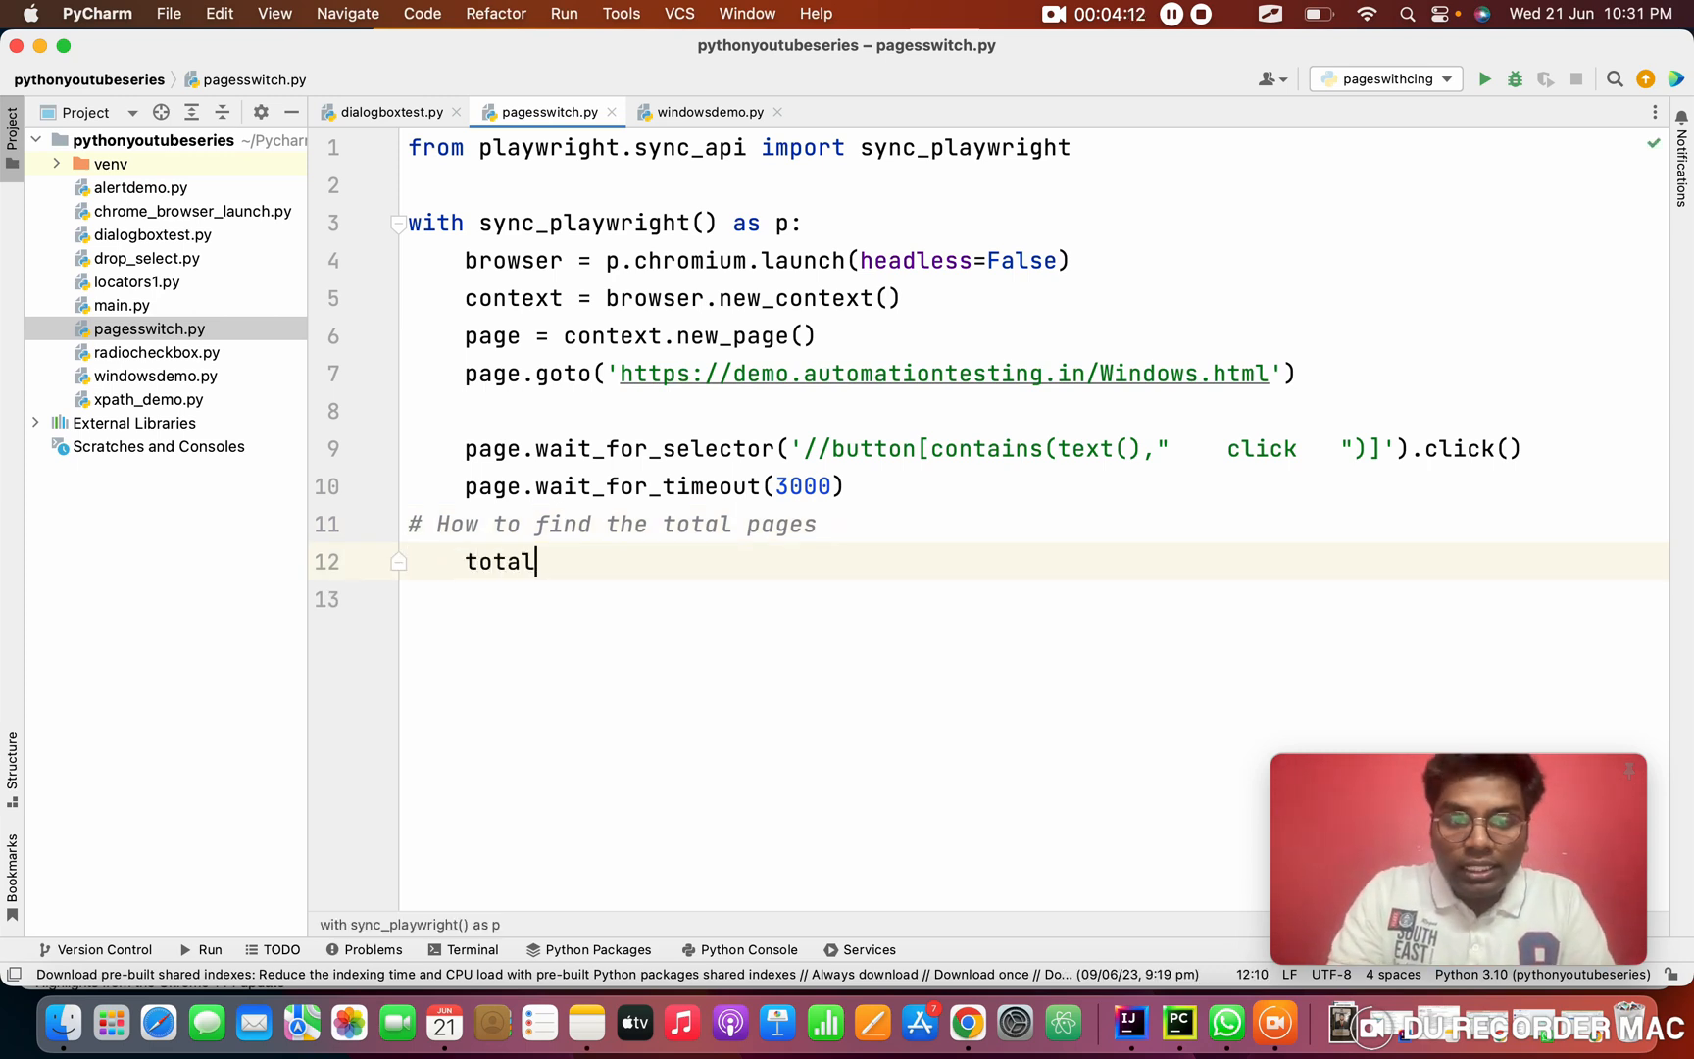
type("_pages =")
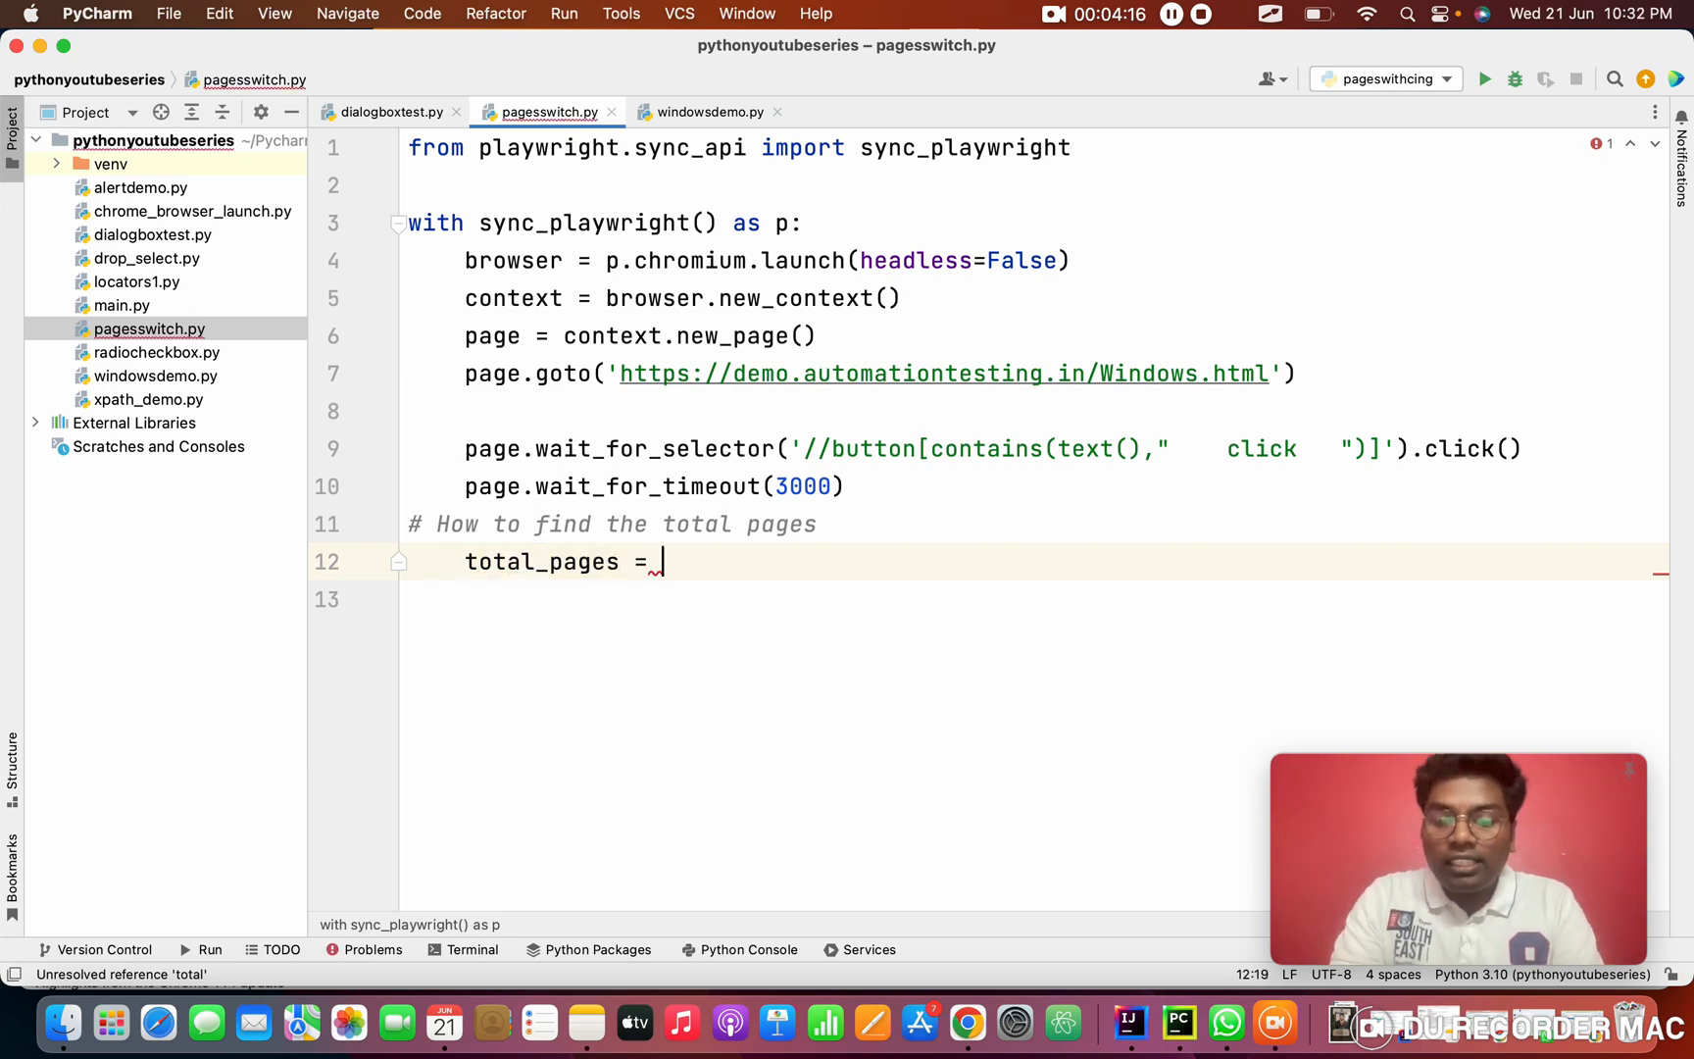
type("cont")
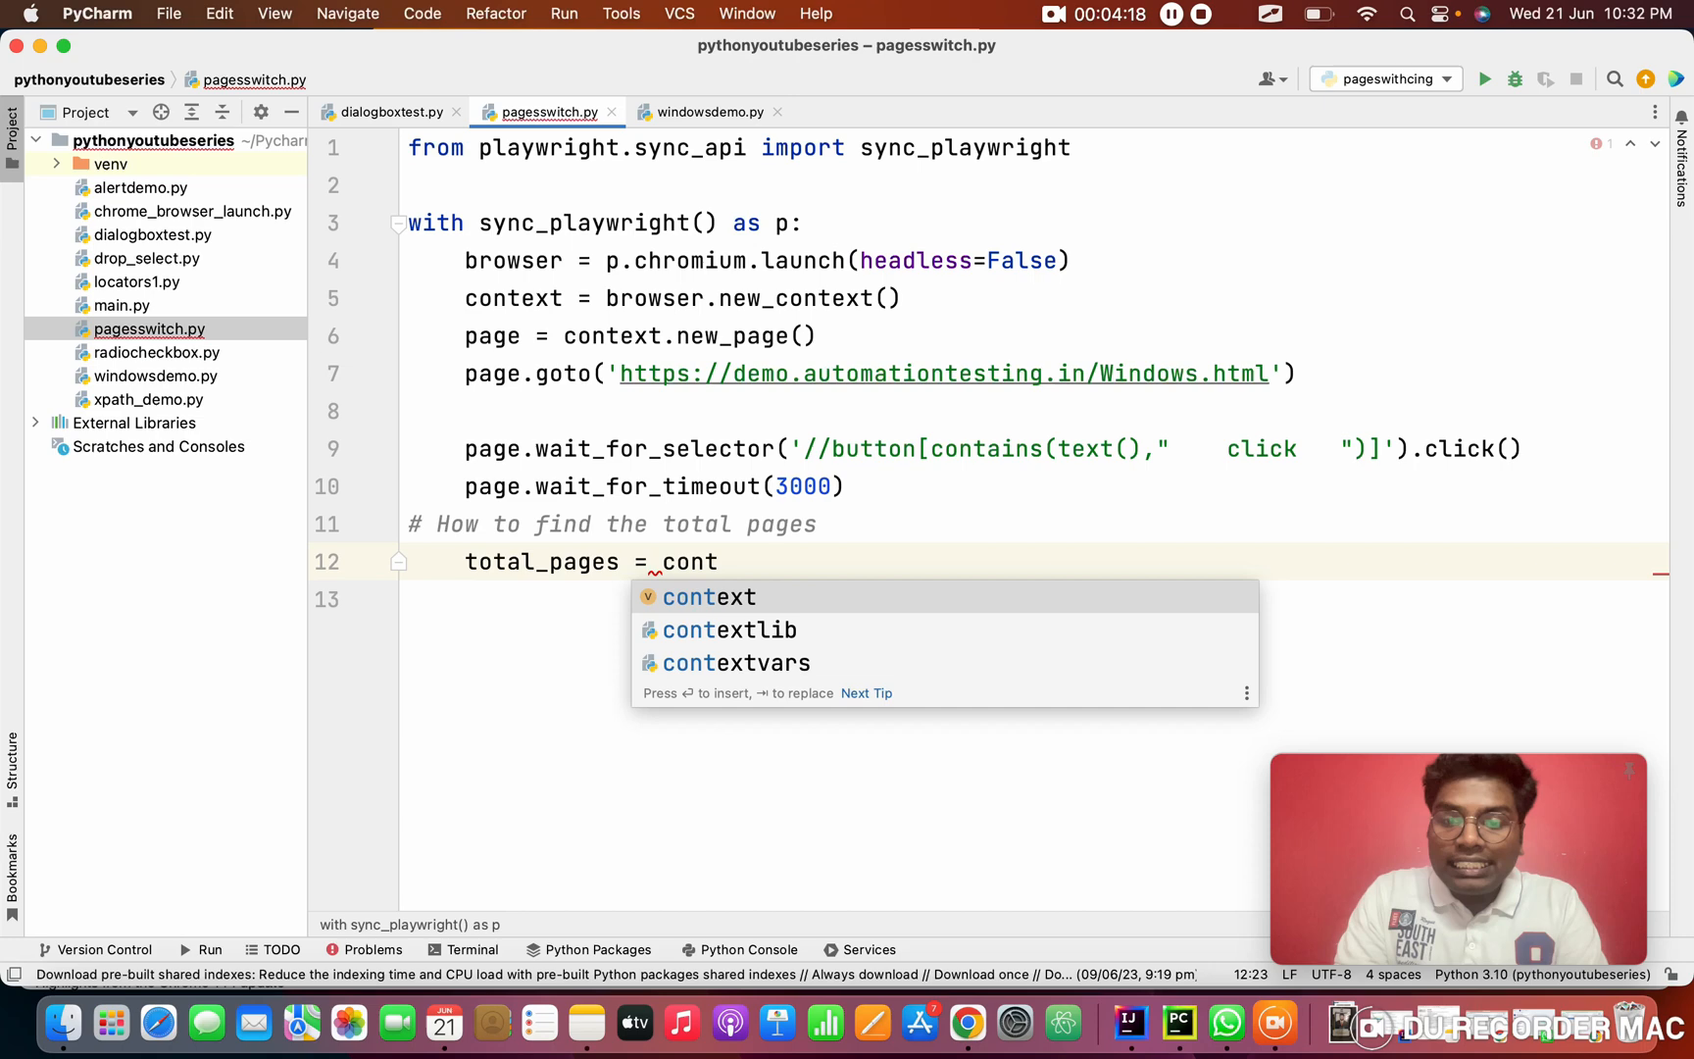
type("ext.p")
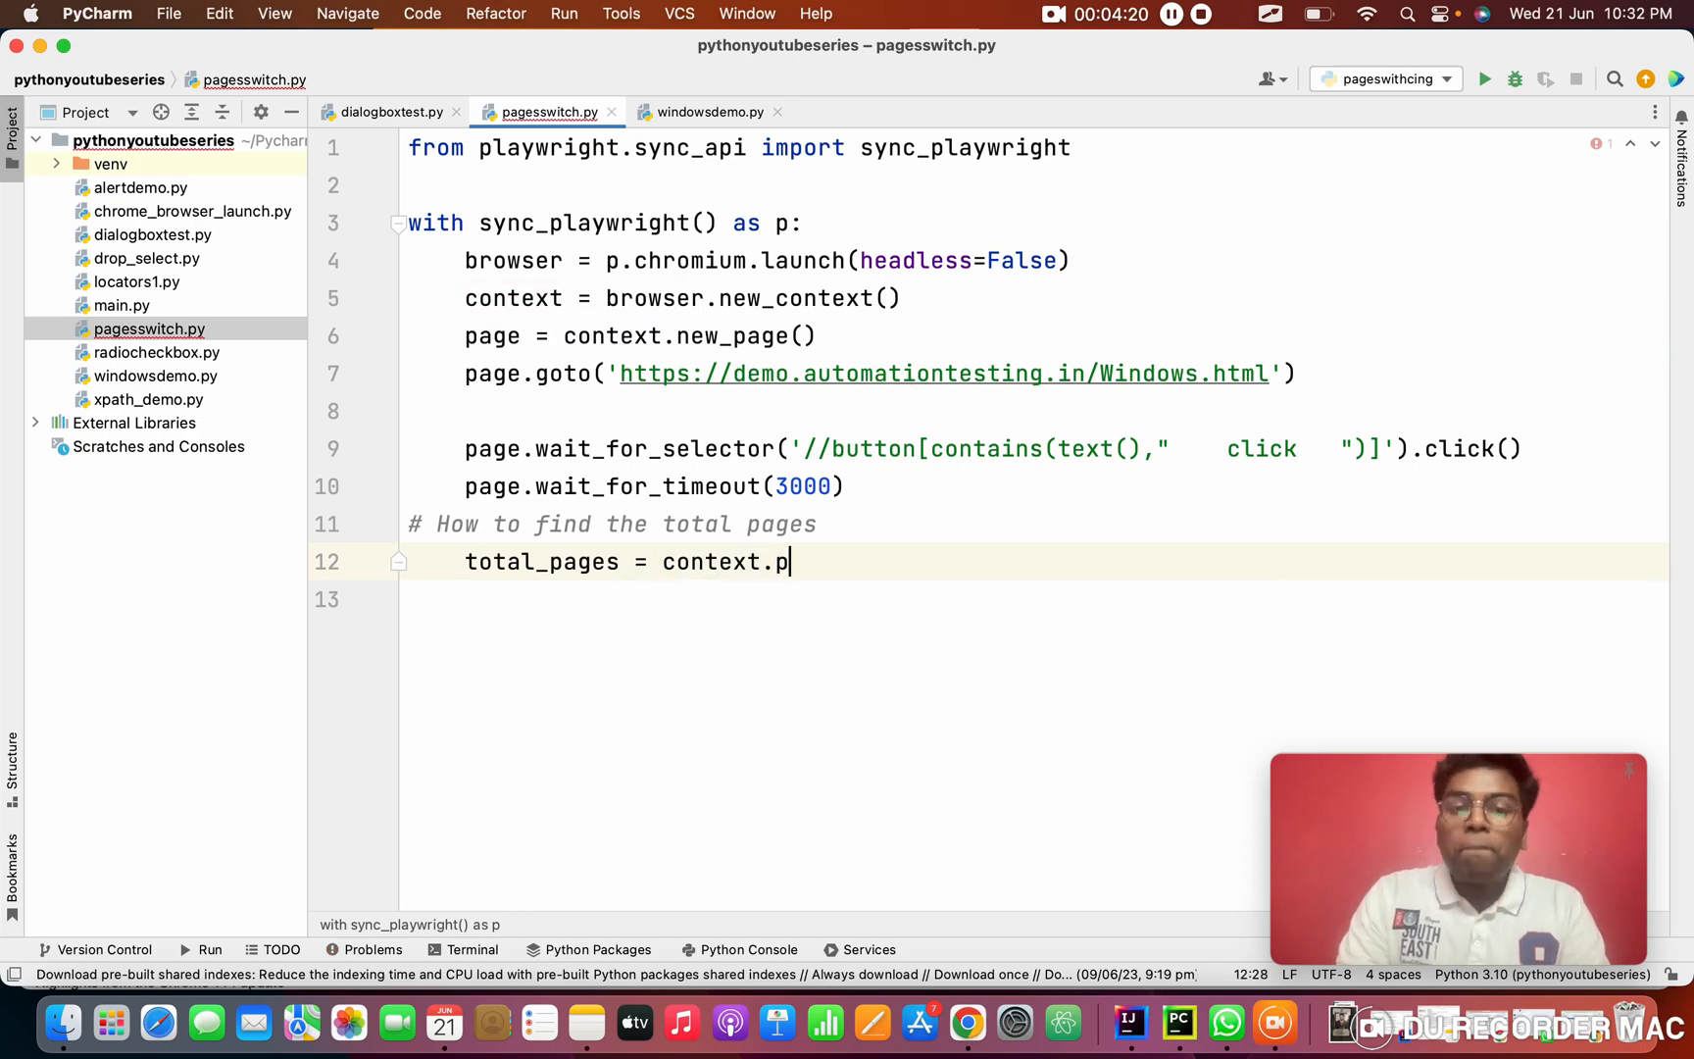
type("ages")
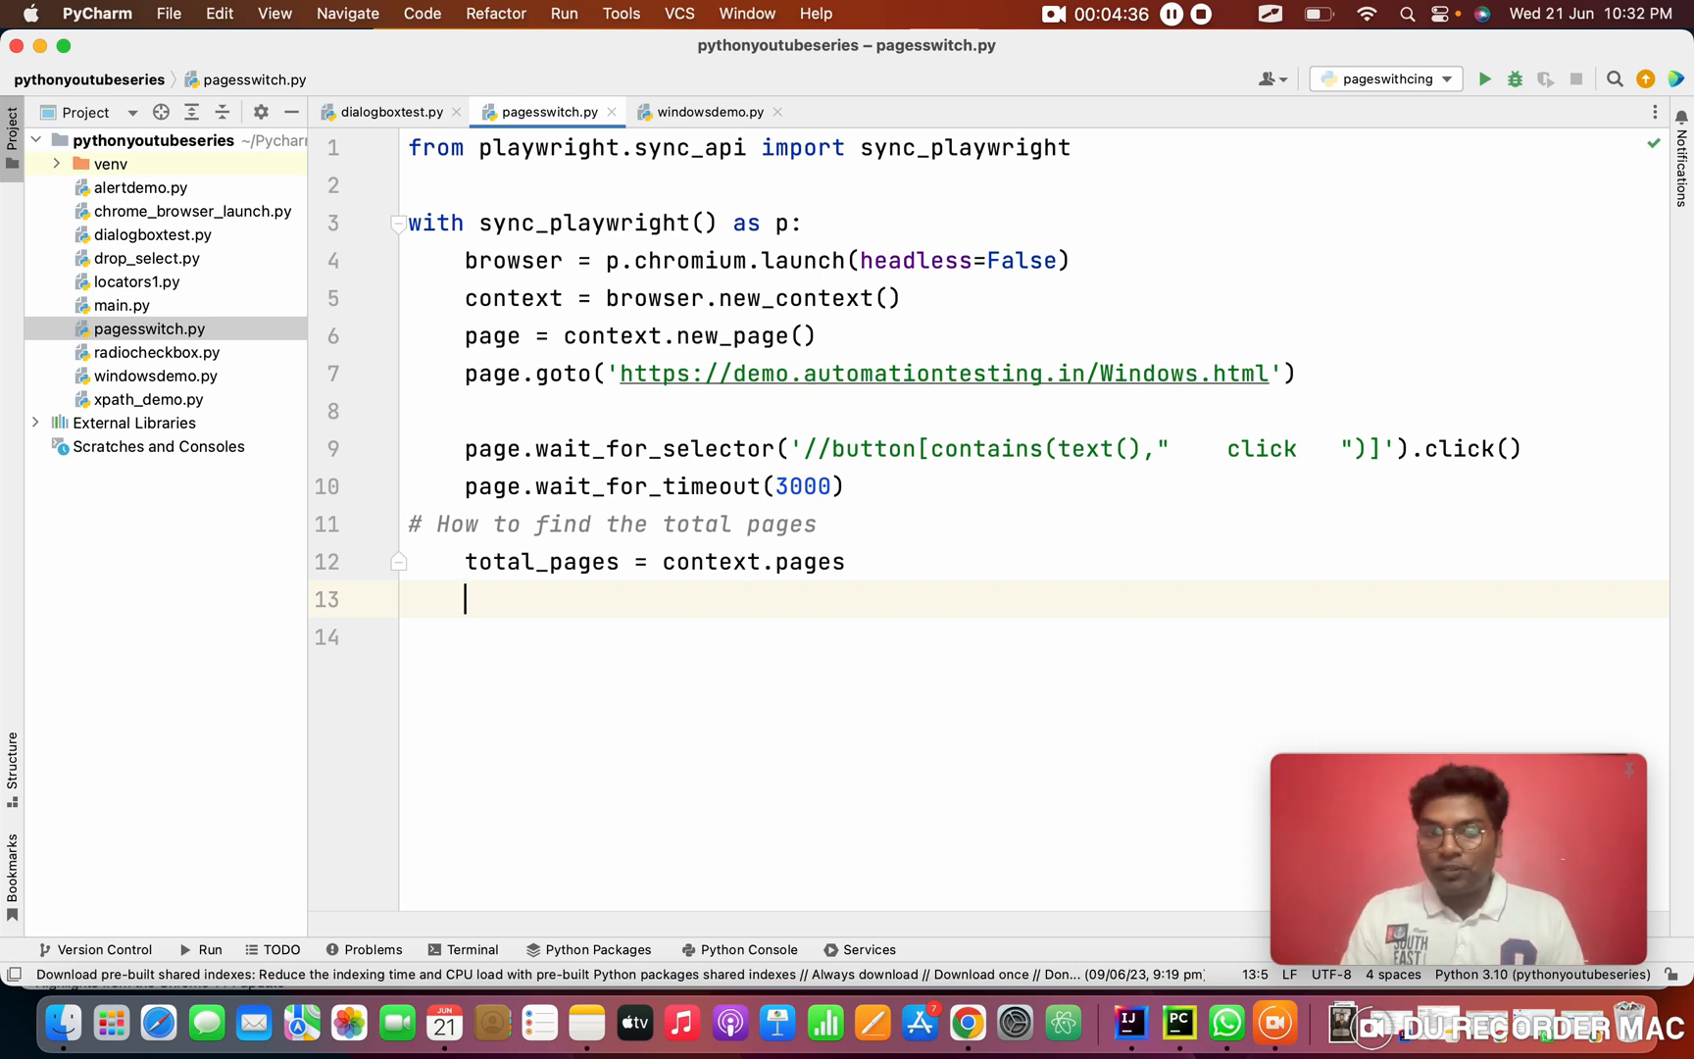
double_click(529, 561)
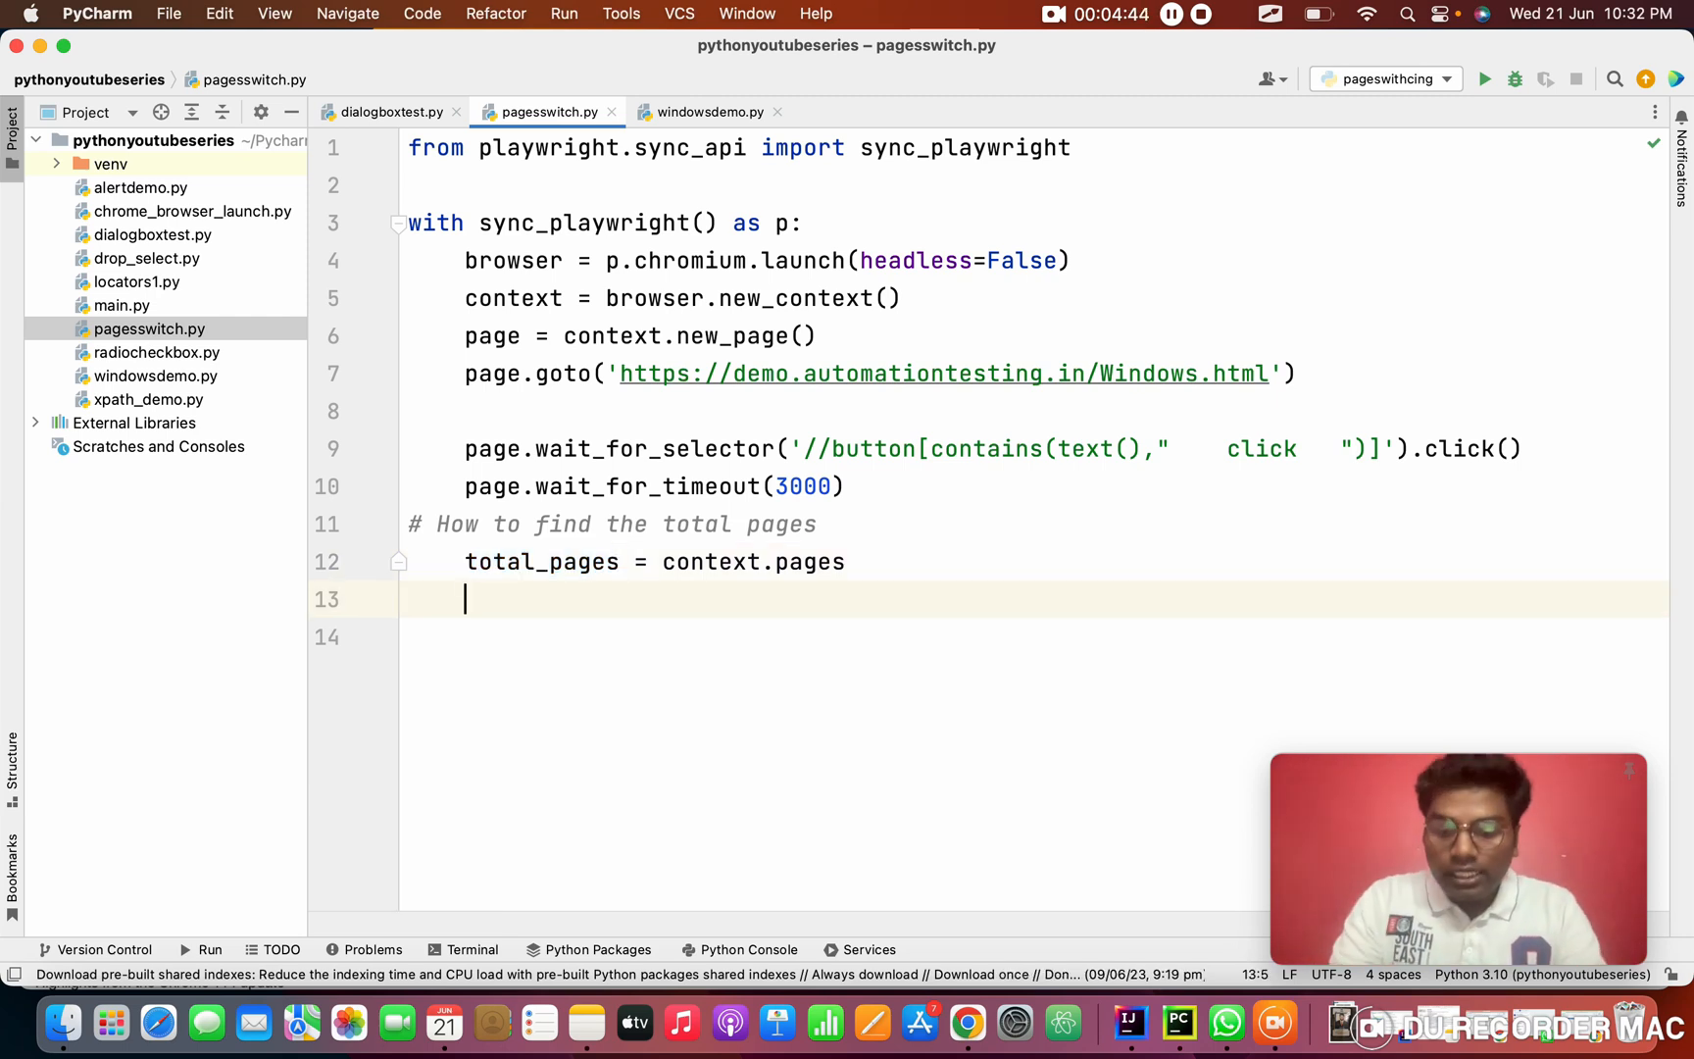
Print the page count with print(len(total_pages))
type("print(len")
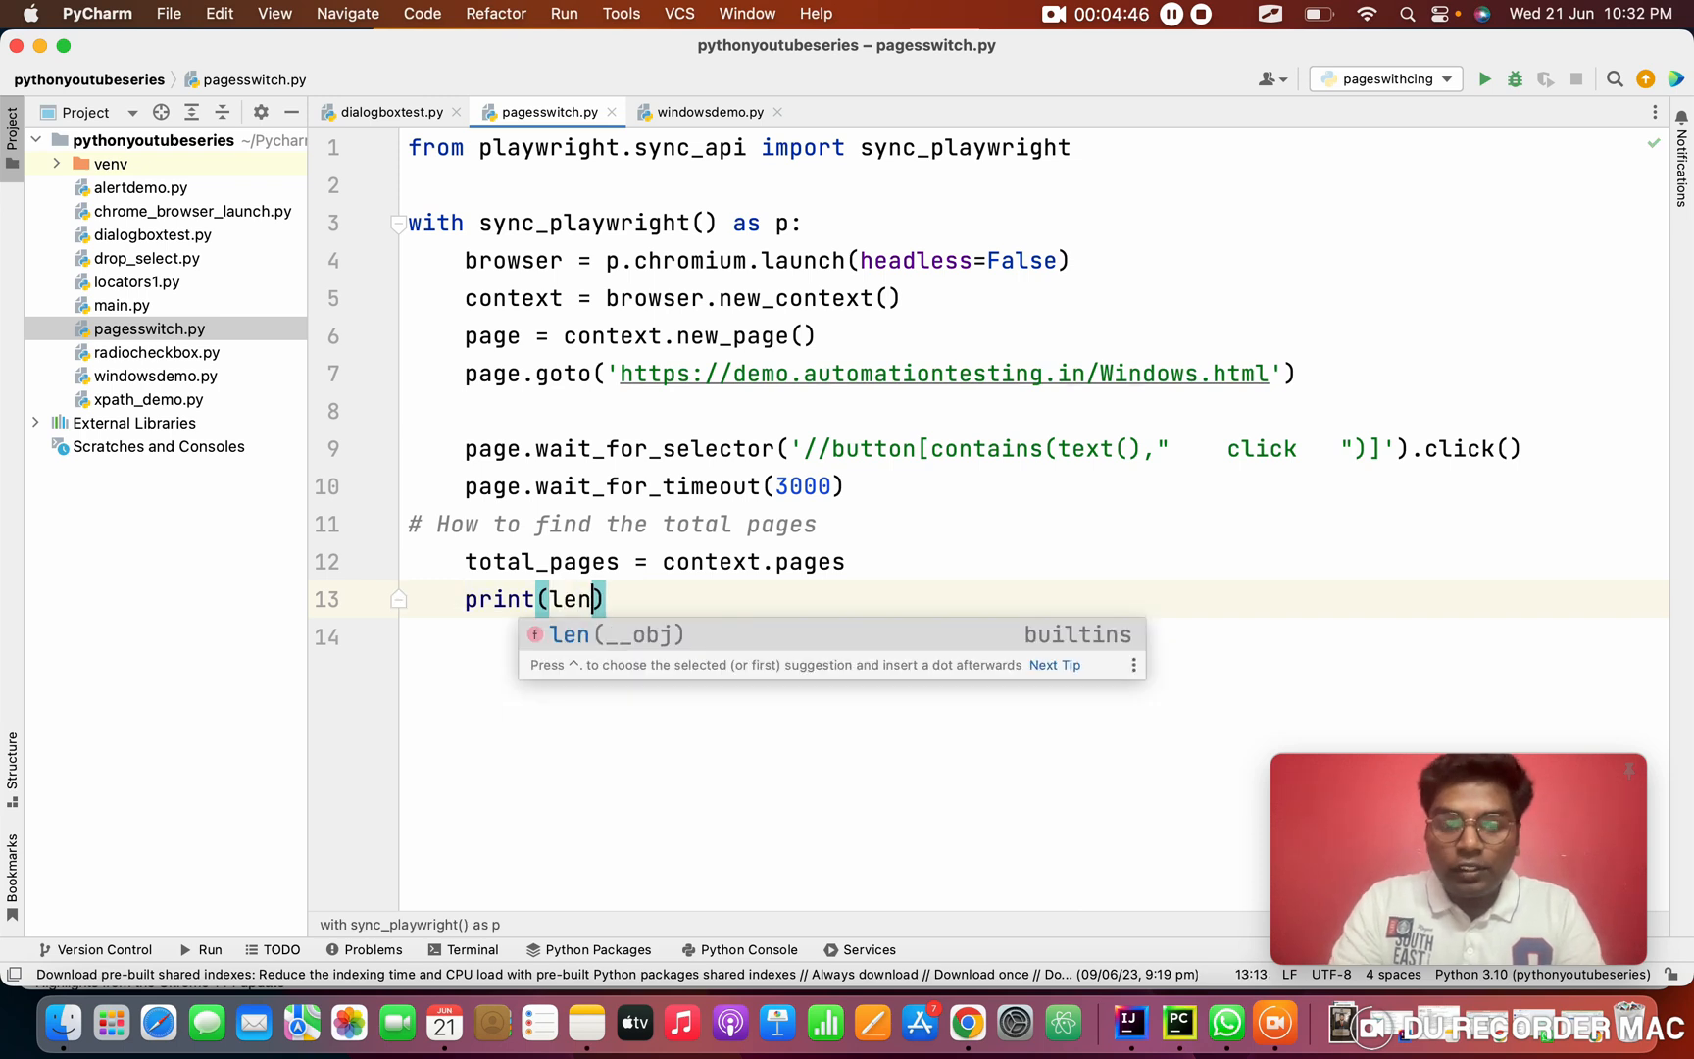
type("total_pages")
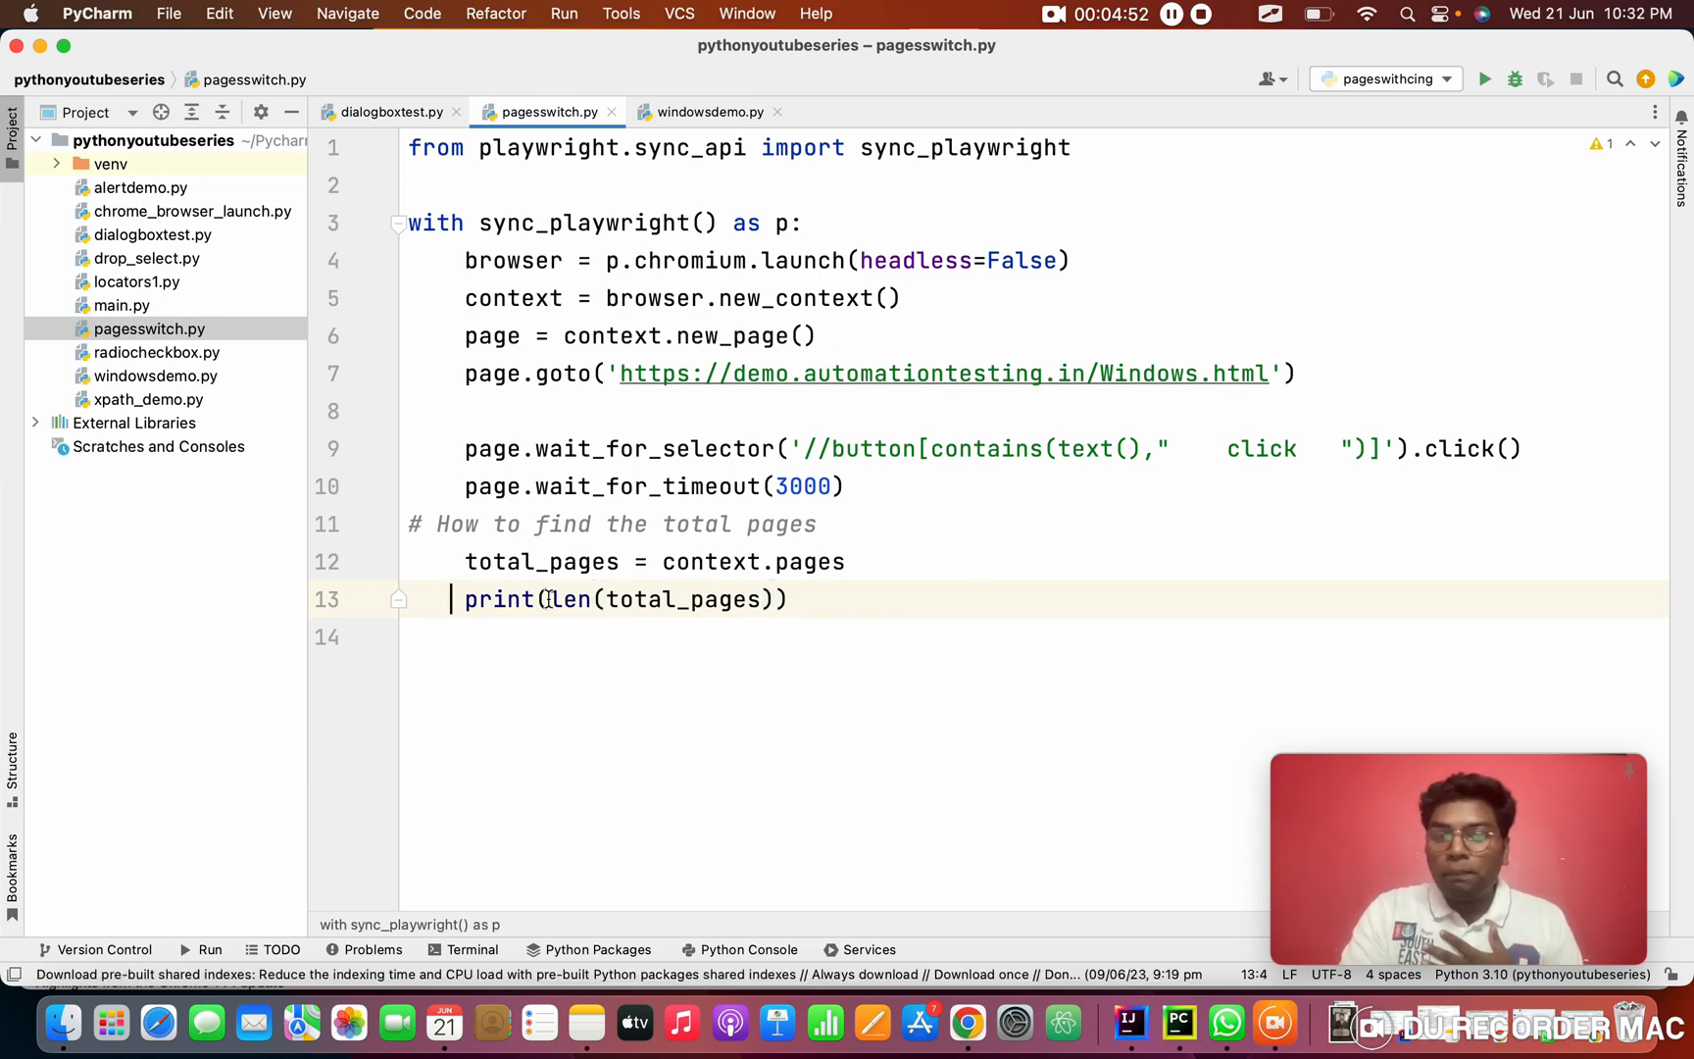
left_click(789, 600)
type("for")
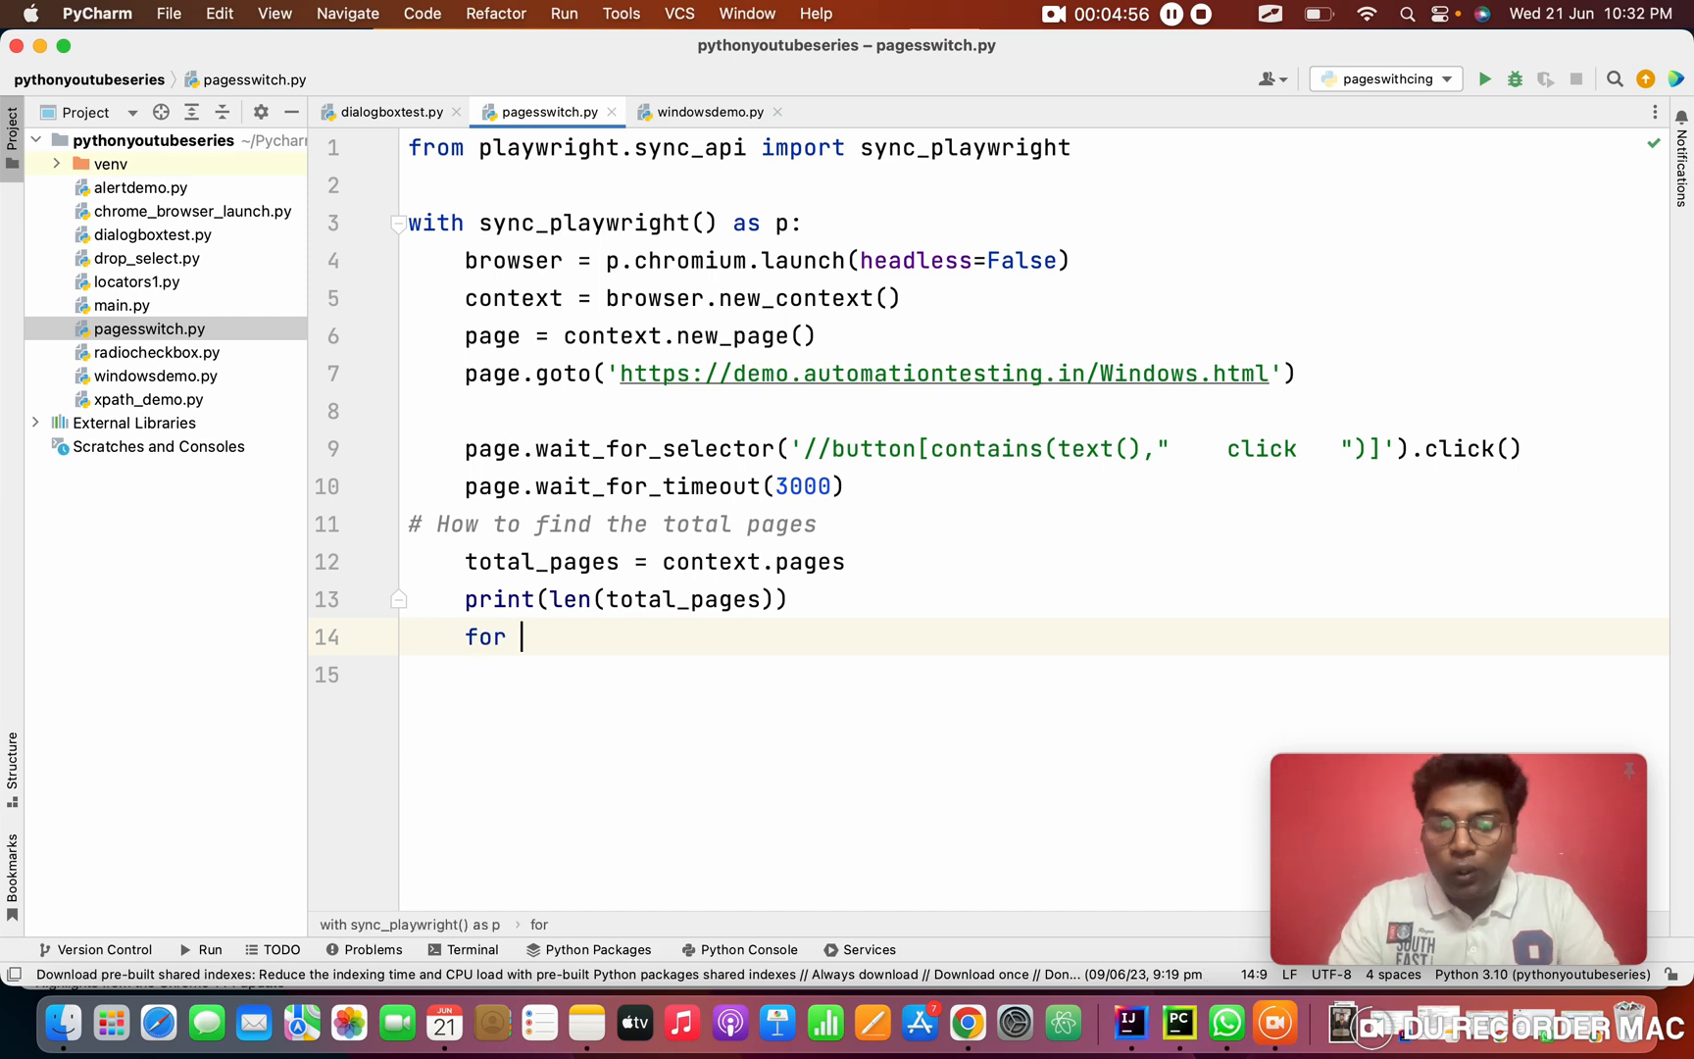
Loop for i in total_pages: and print(i) for each page
type("i i")
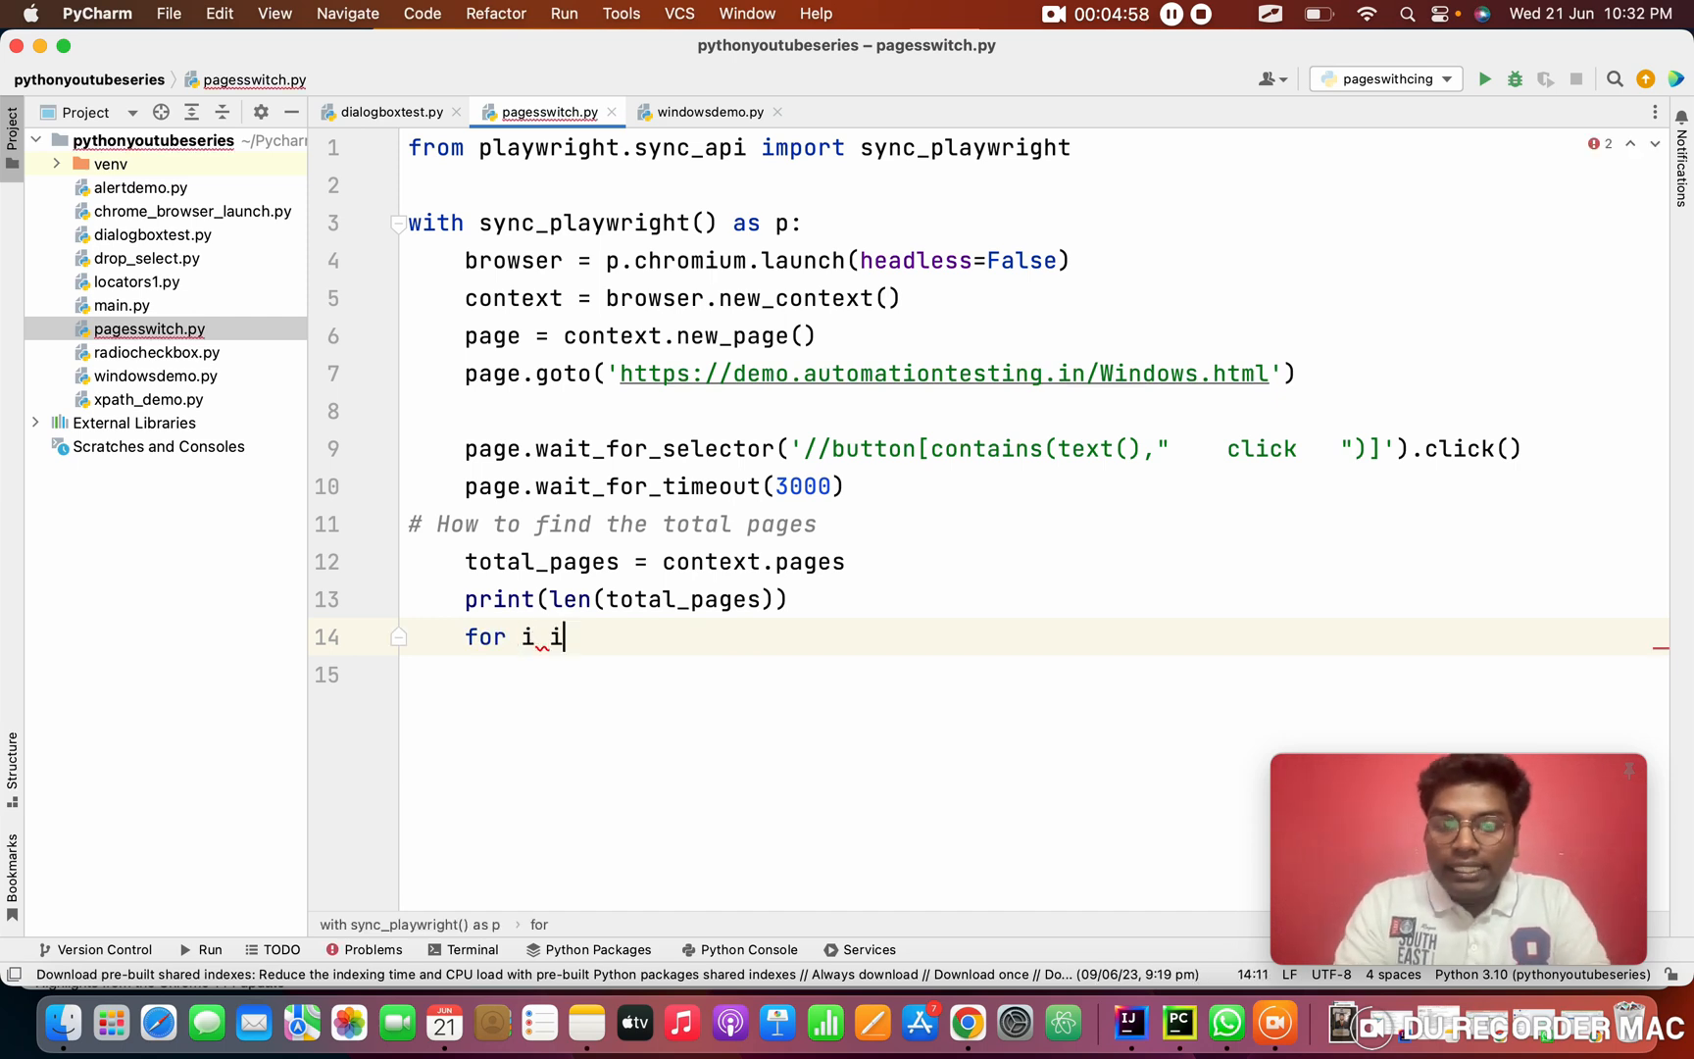
type("n total_pages:")
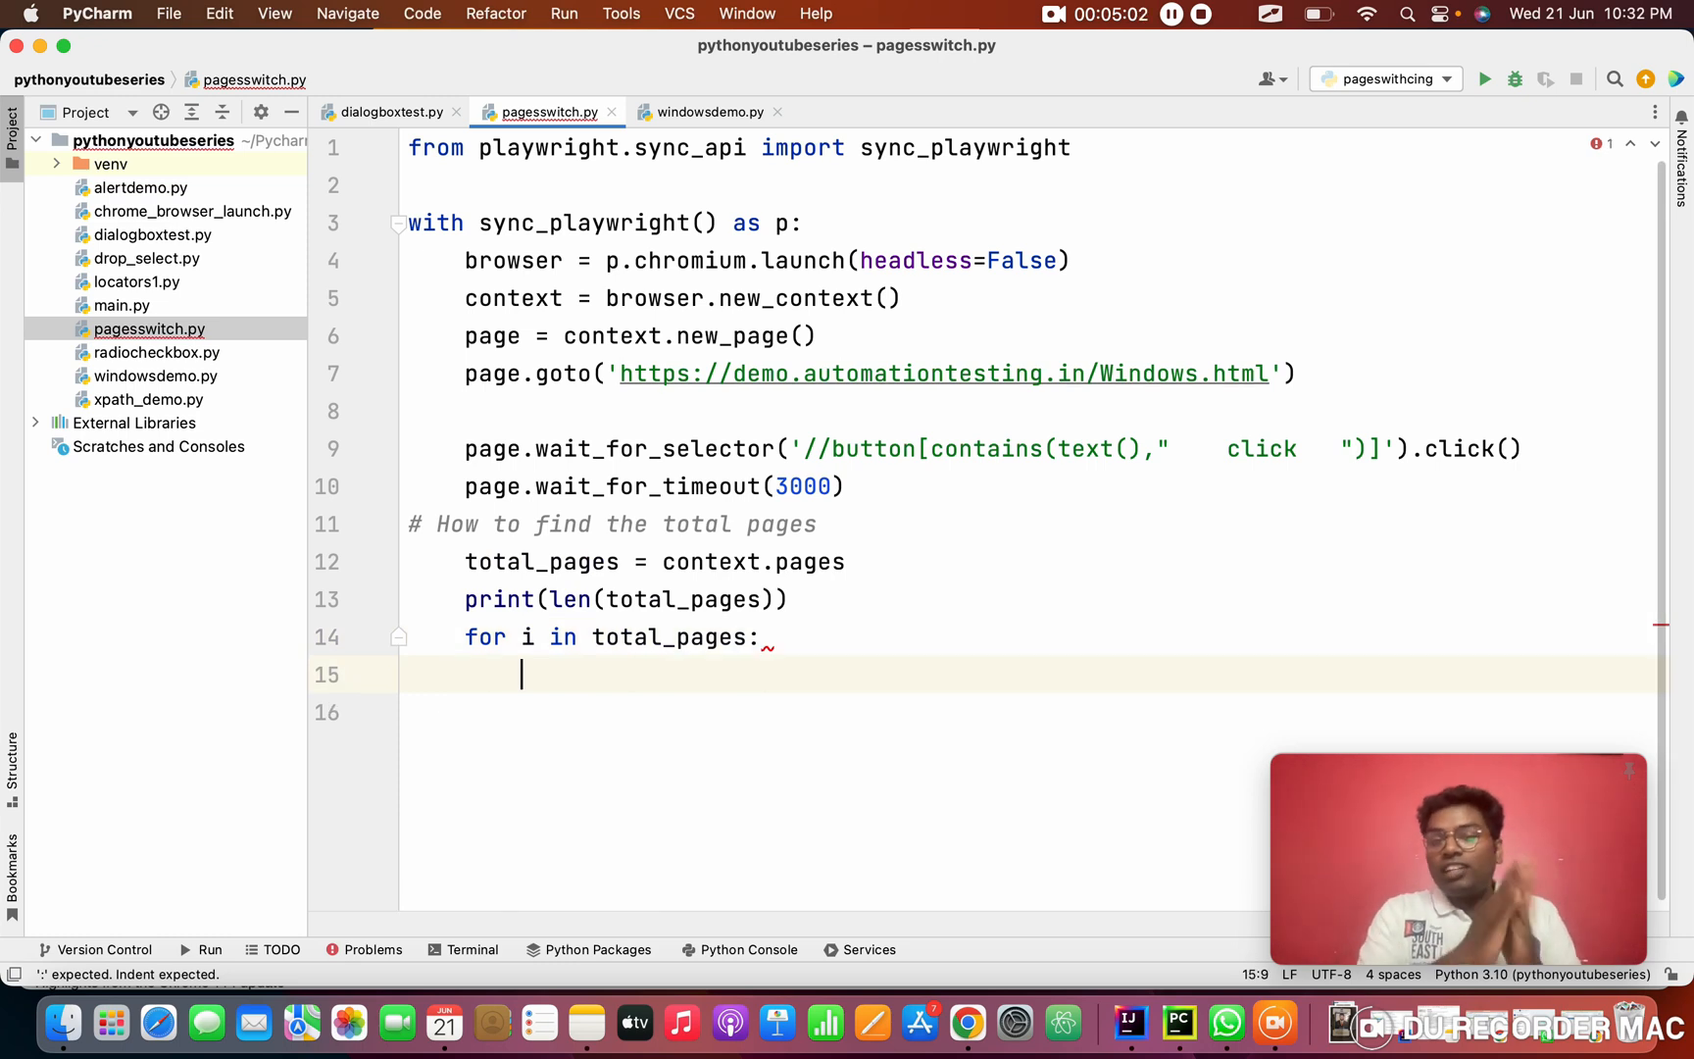
left_click(527, 638)
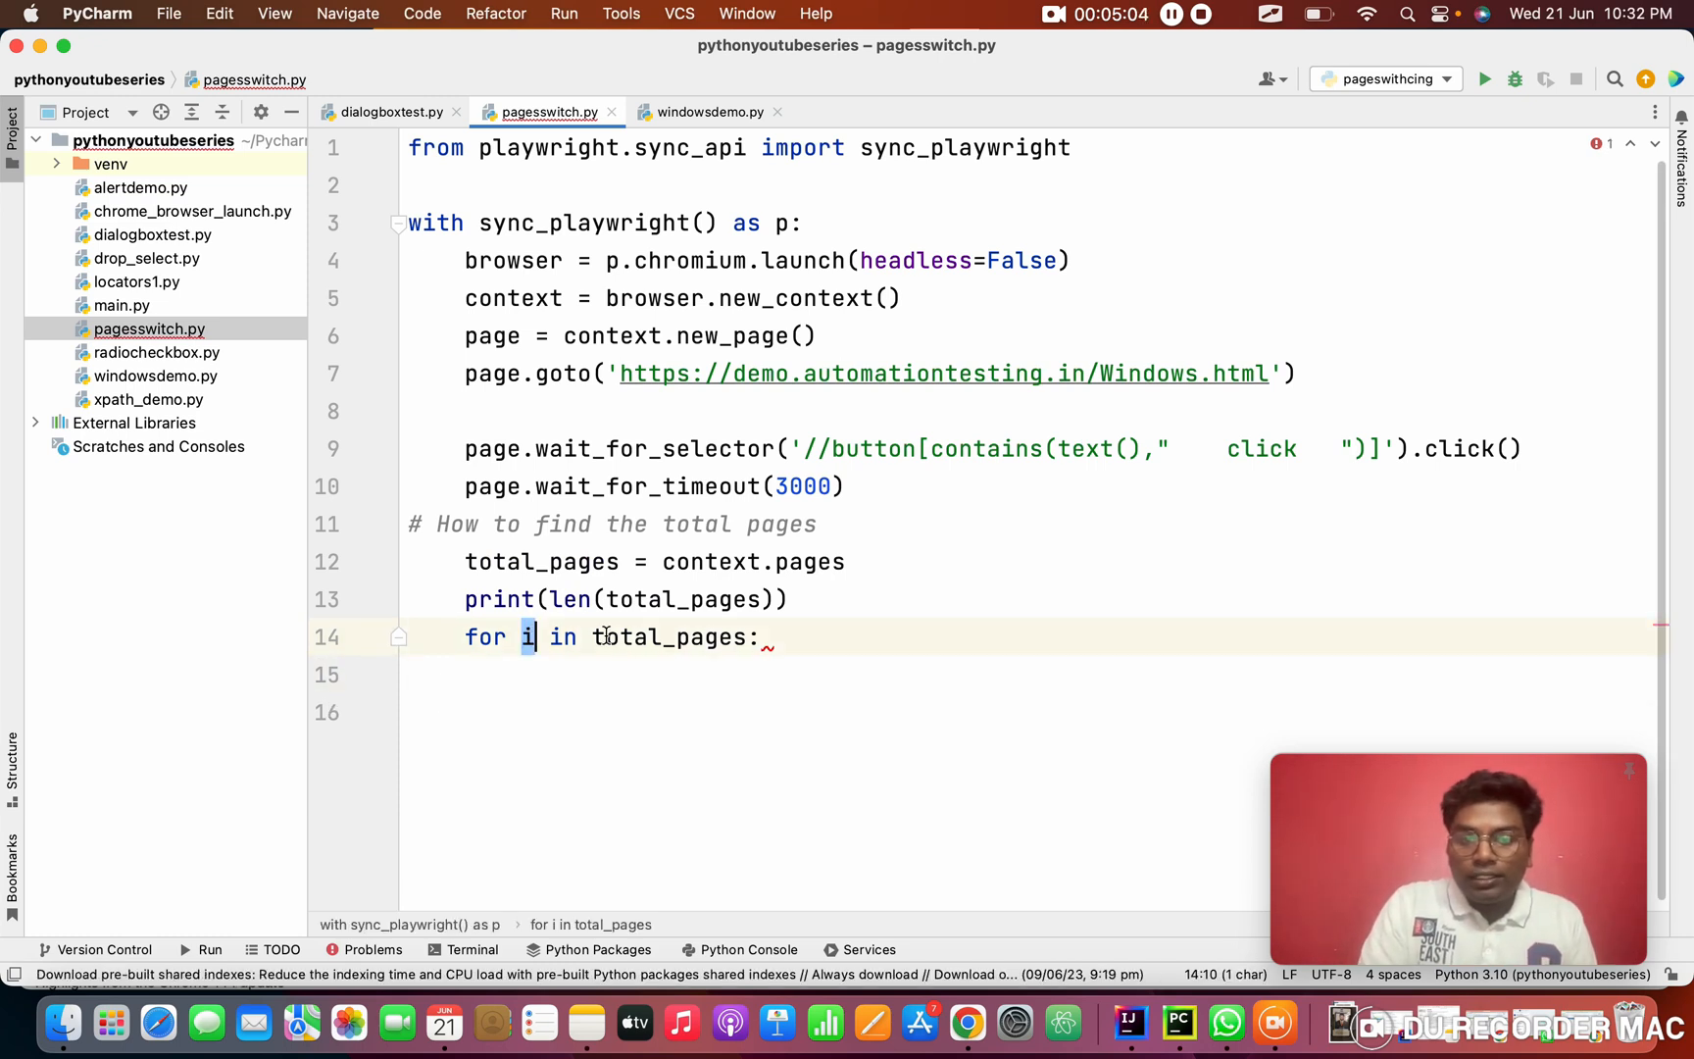
type("p")
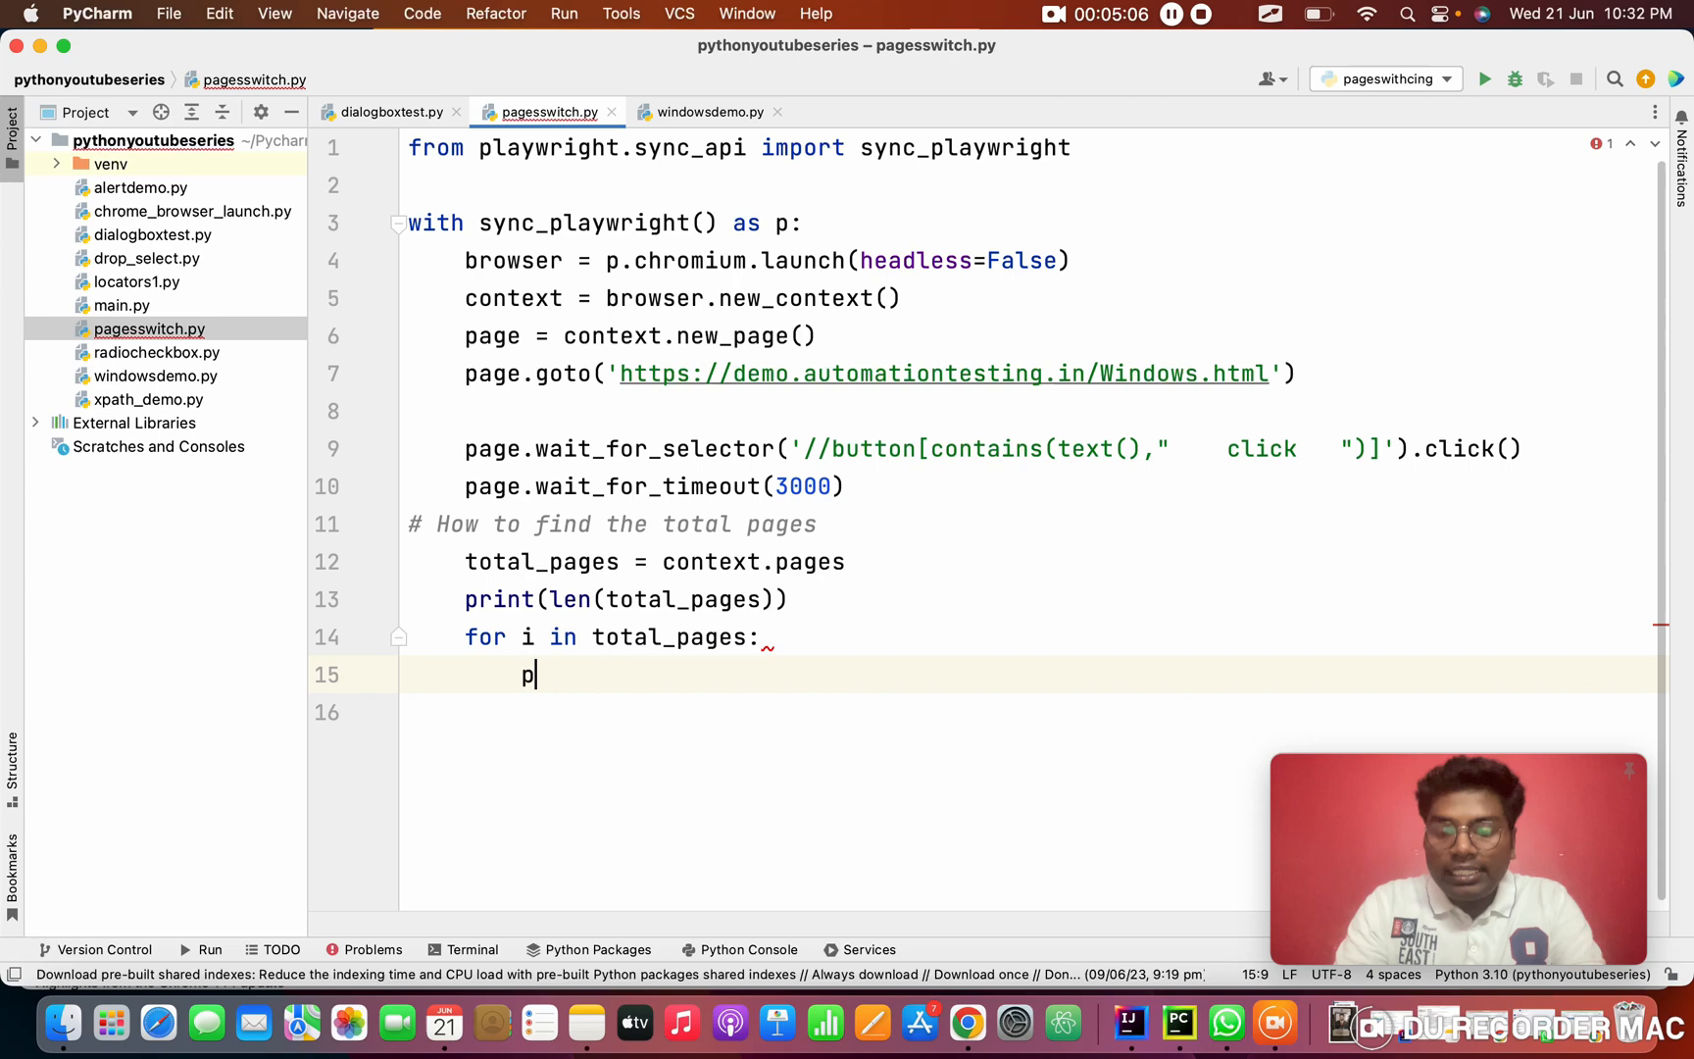
type("rint()")
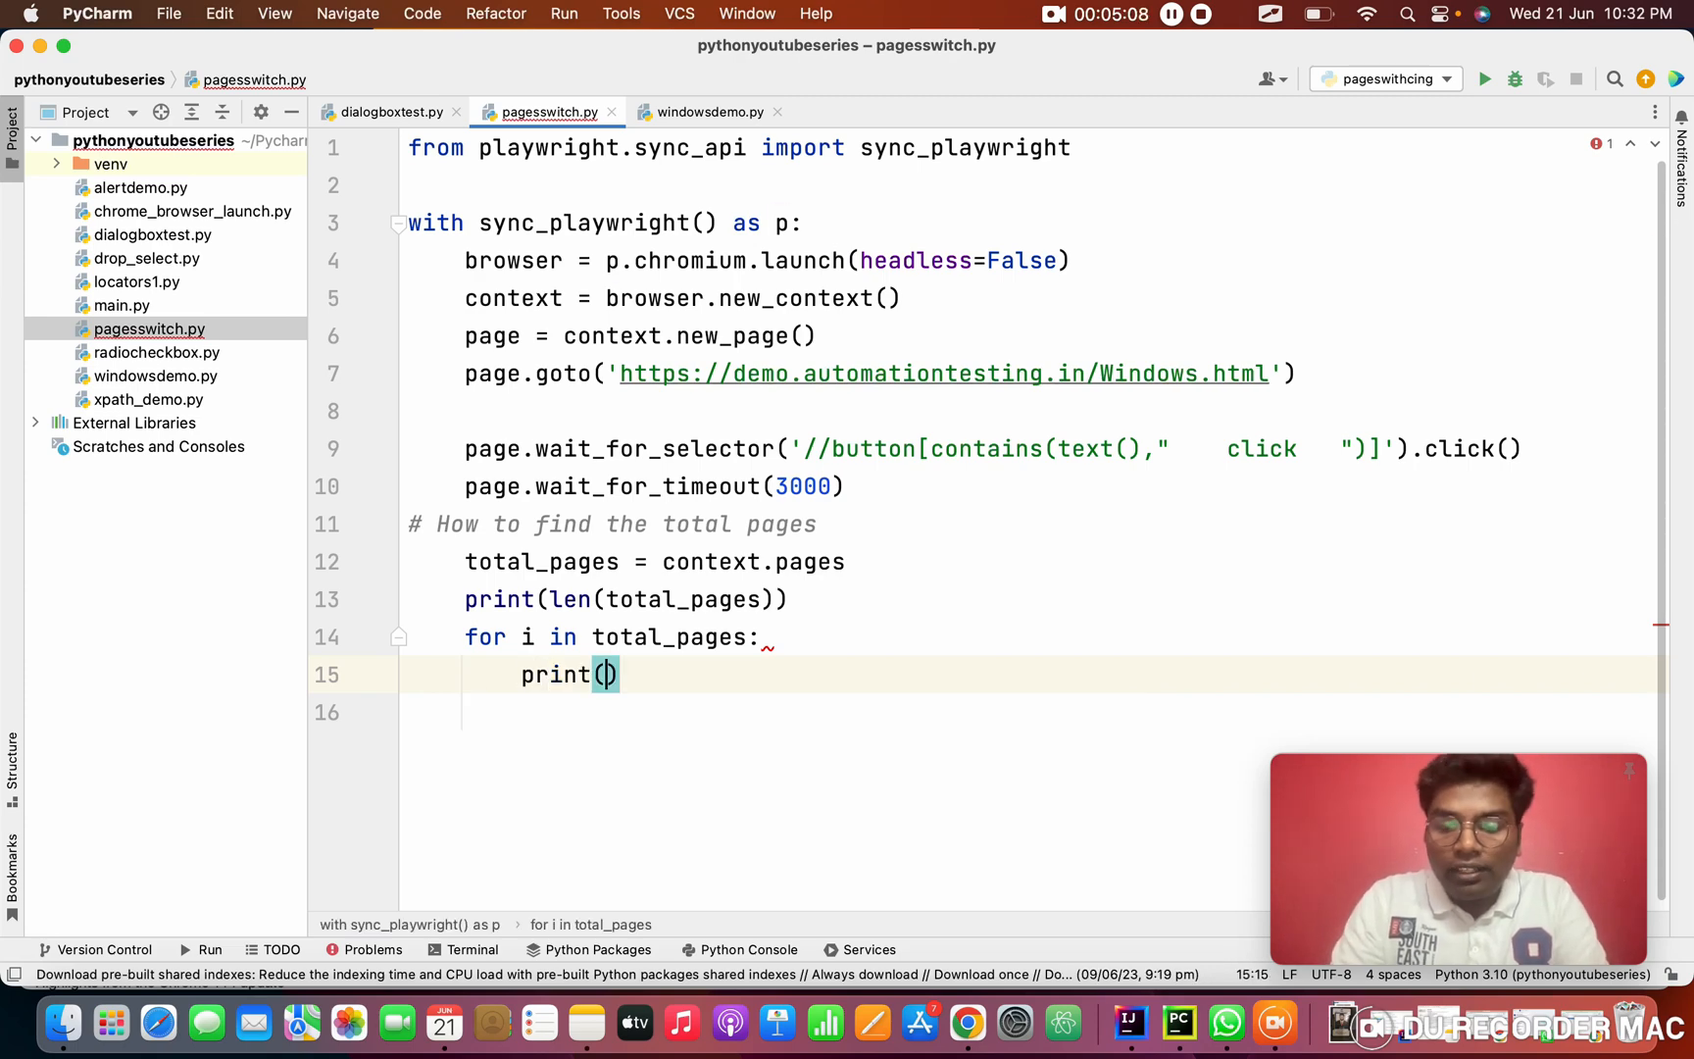
type("i")
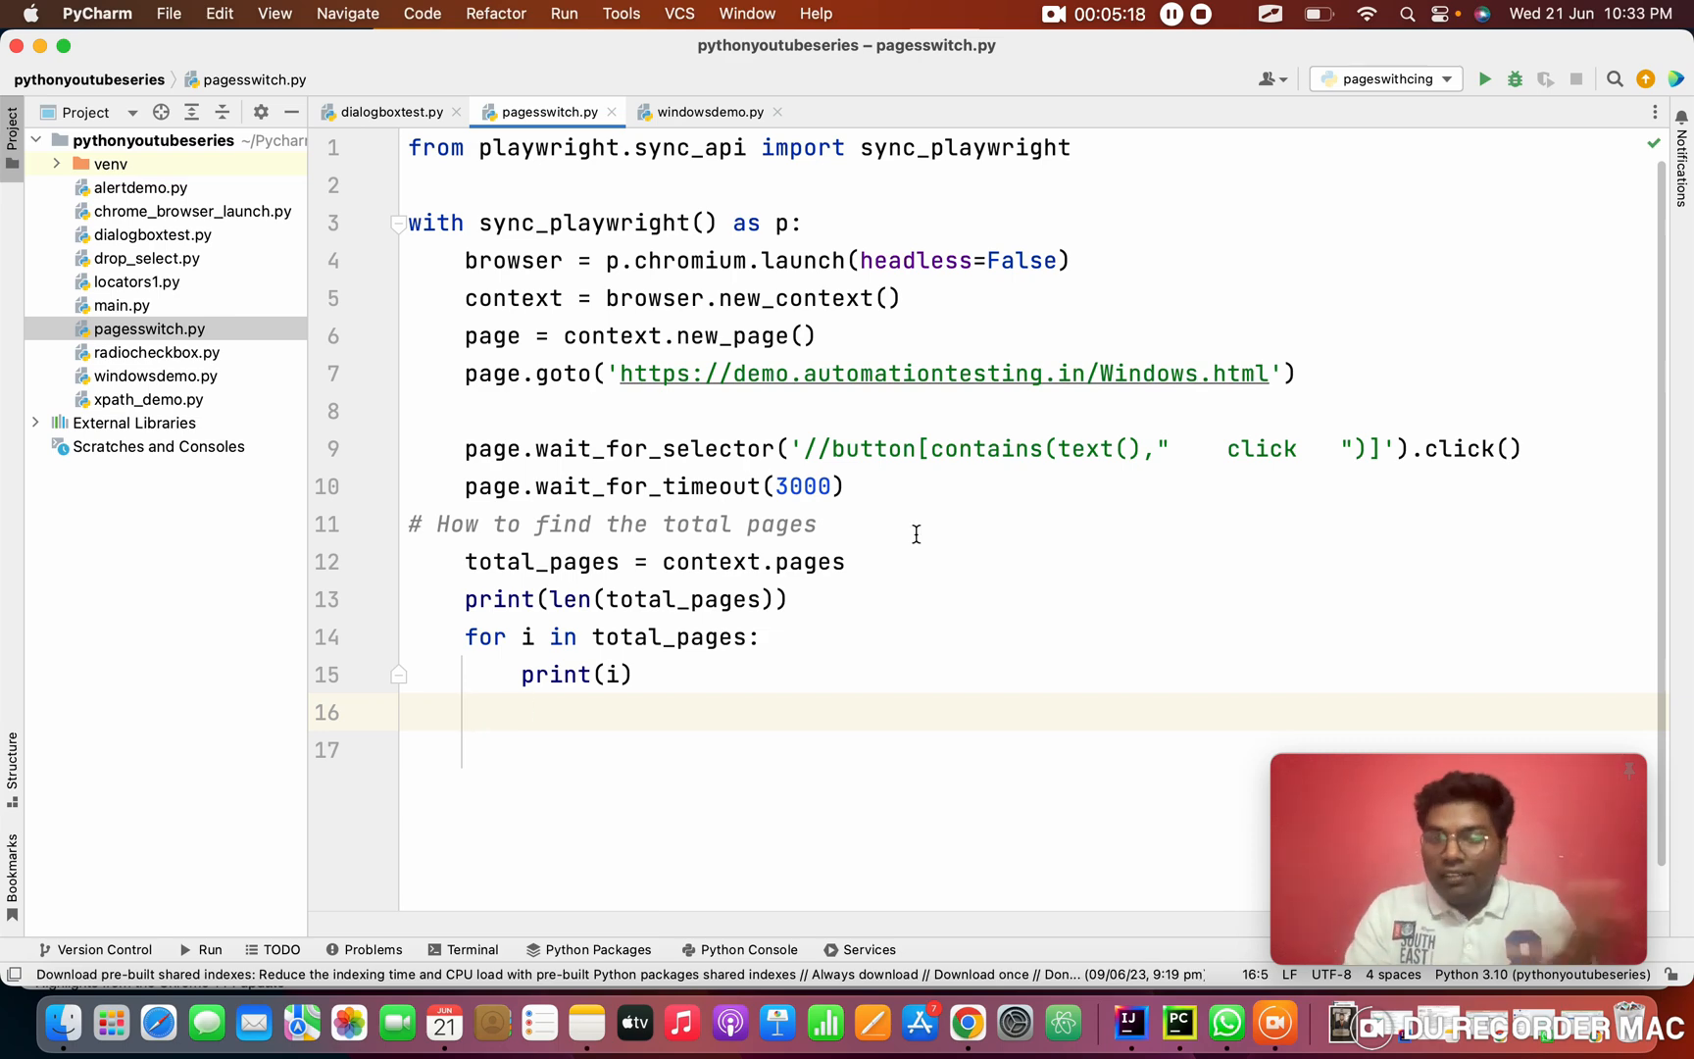
Run pagesswitch from the editor context menu and view its 2-page output in the Run panel
right_click(916, 524)
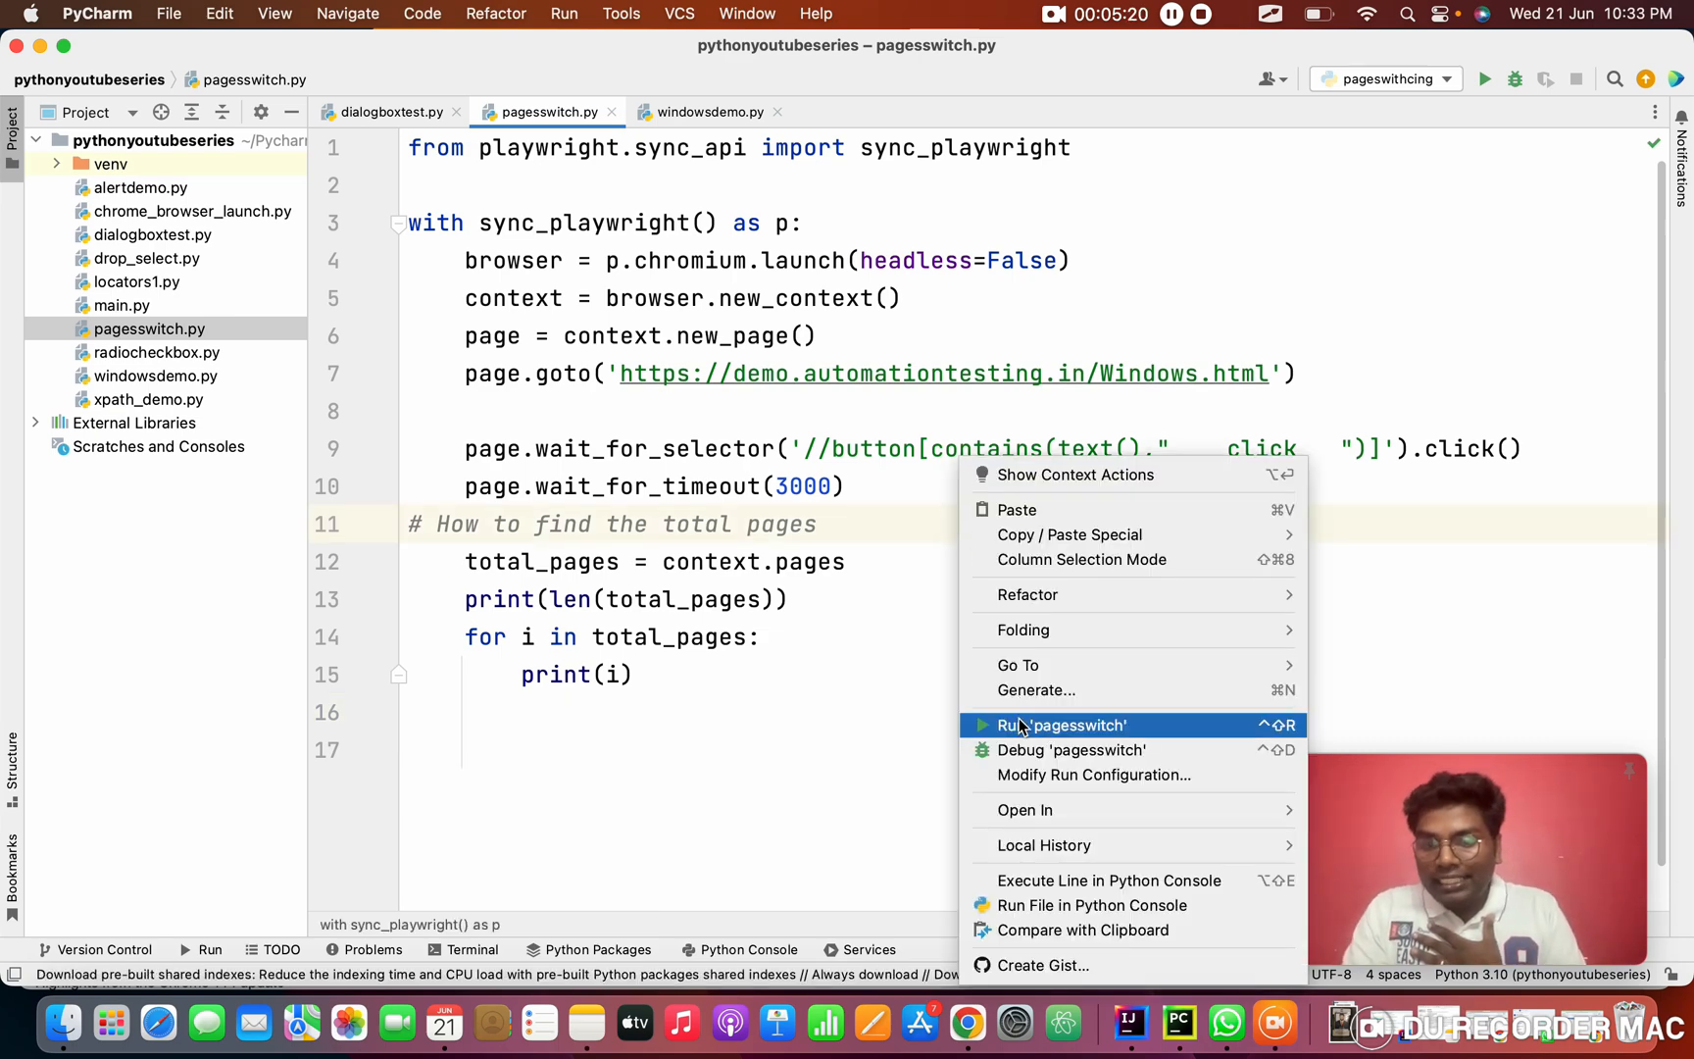
left_click(1063, 726)
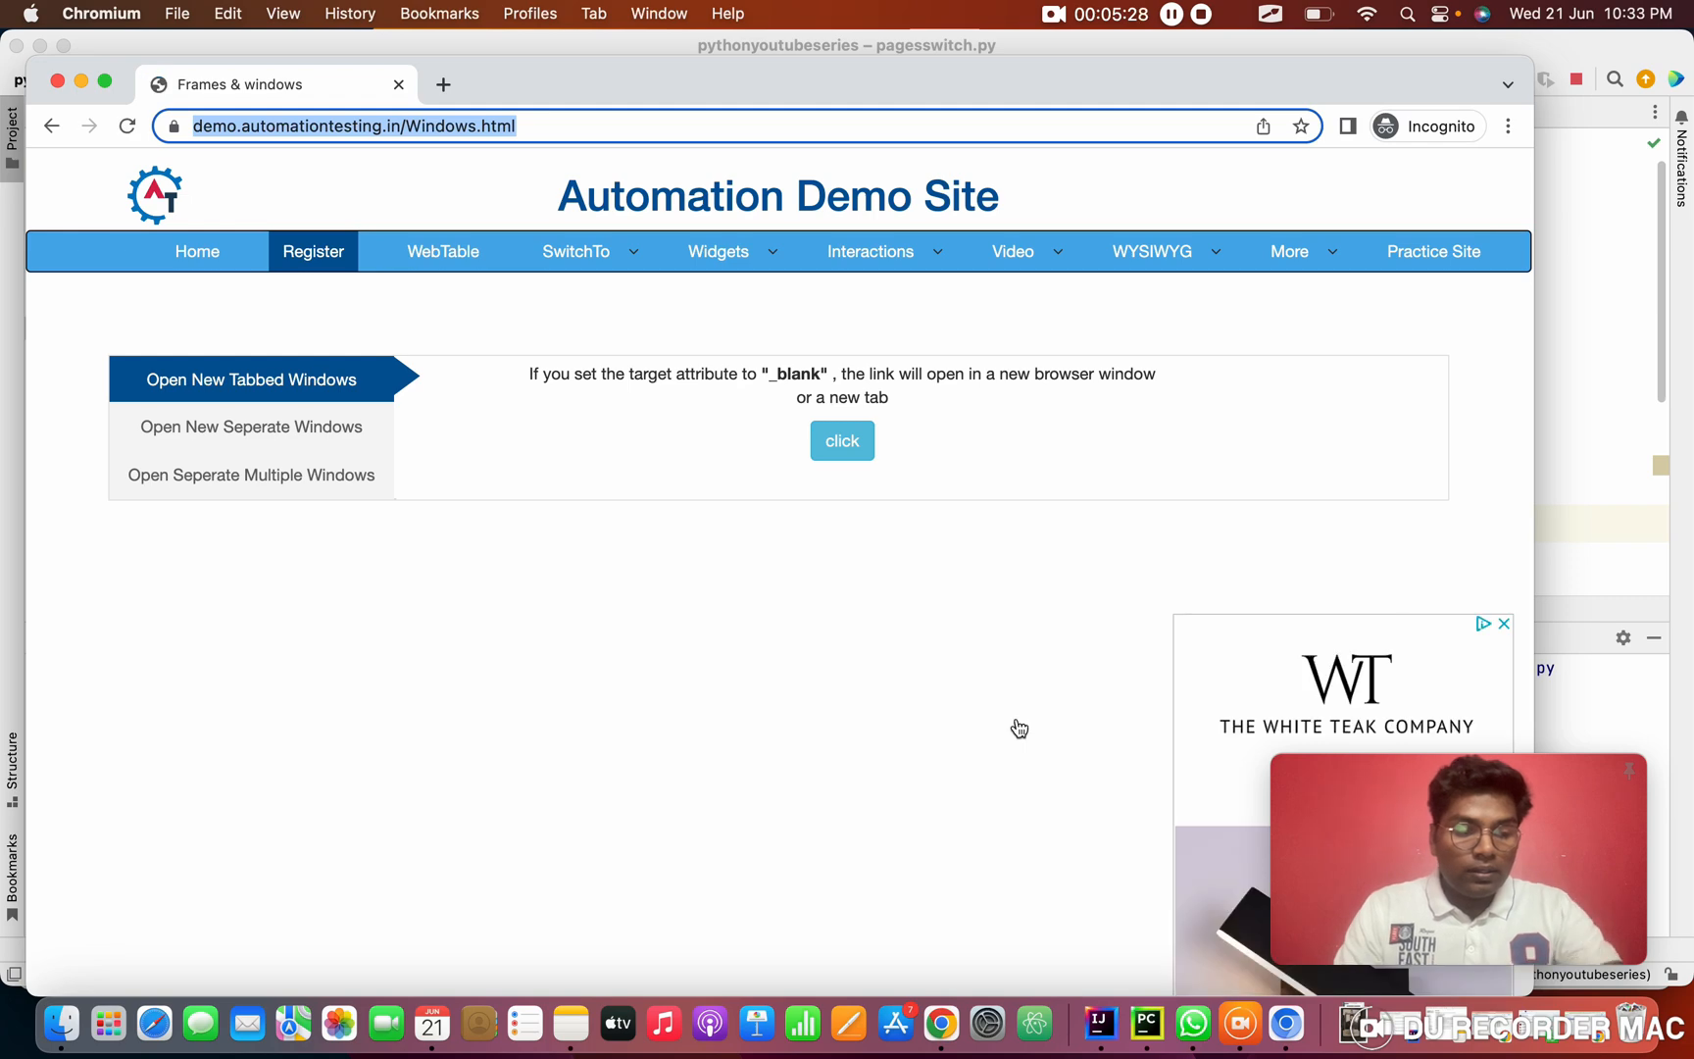
left_click(841, 442)
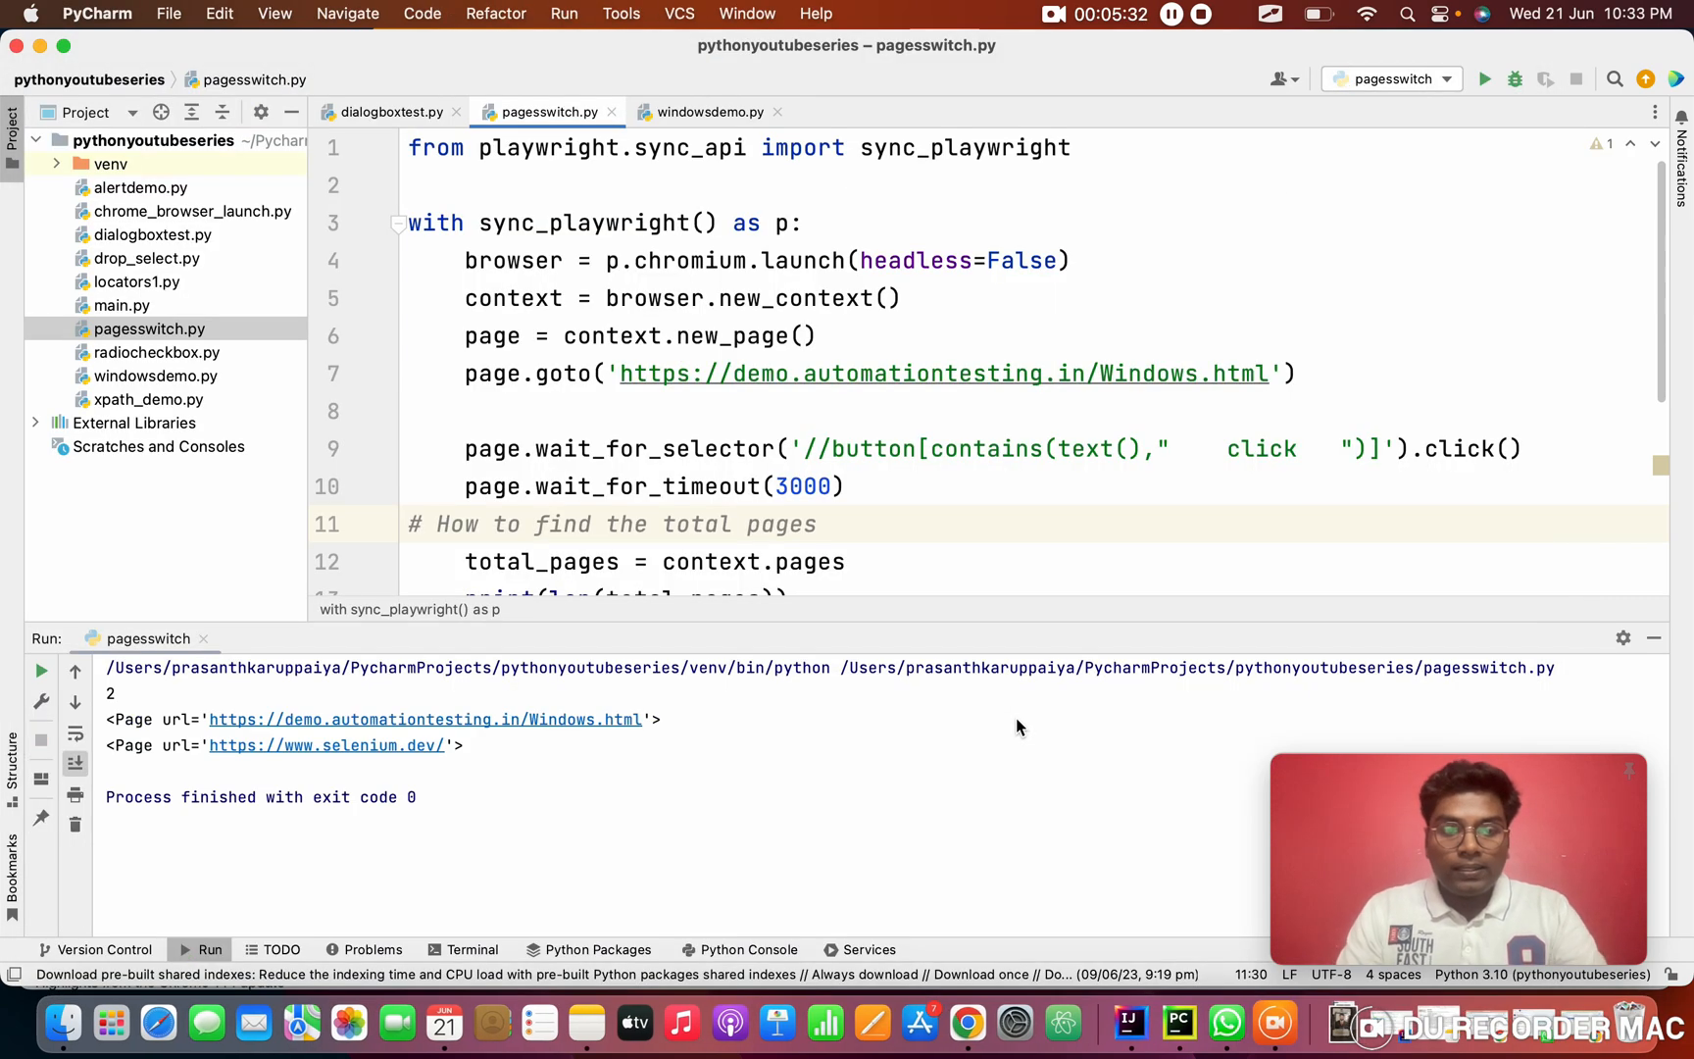
left_click(1272, 14)
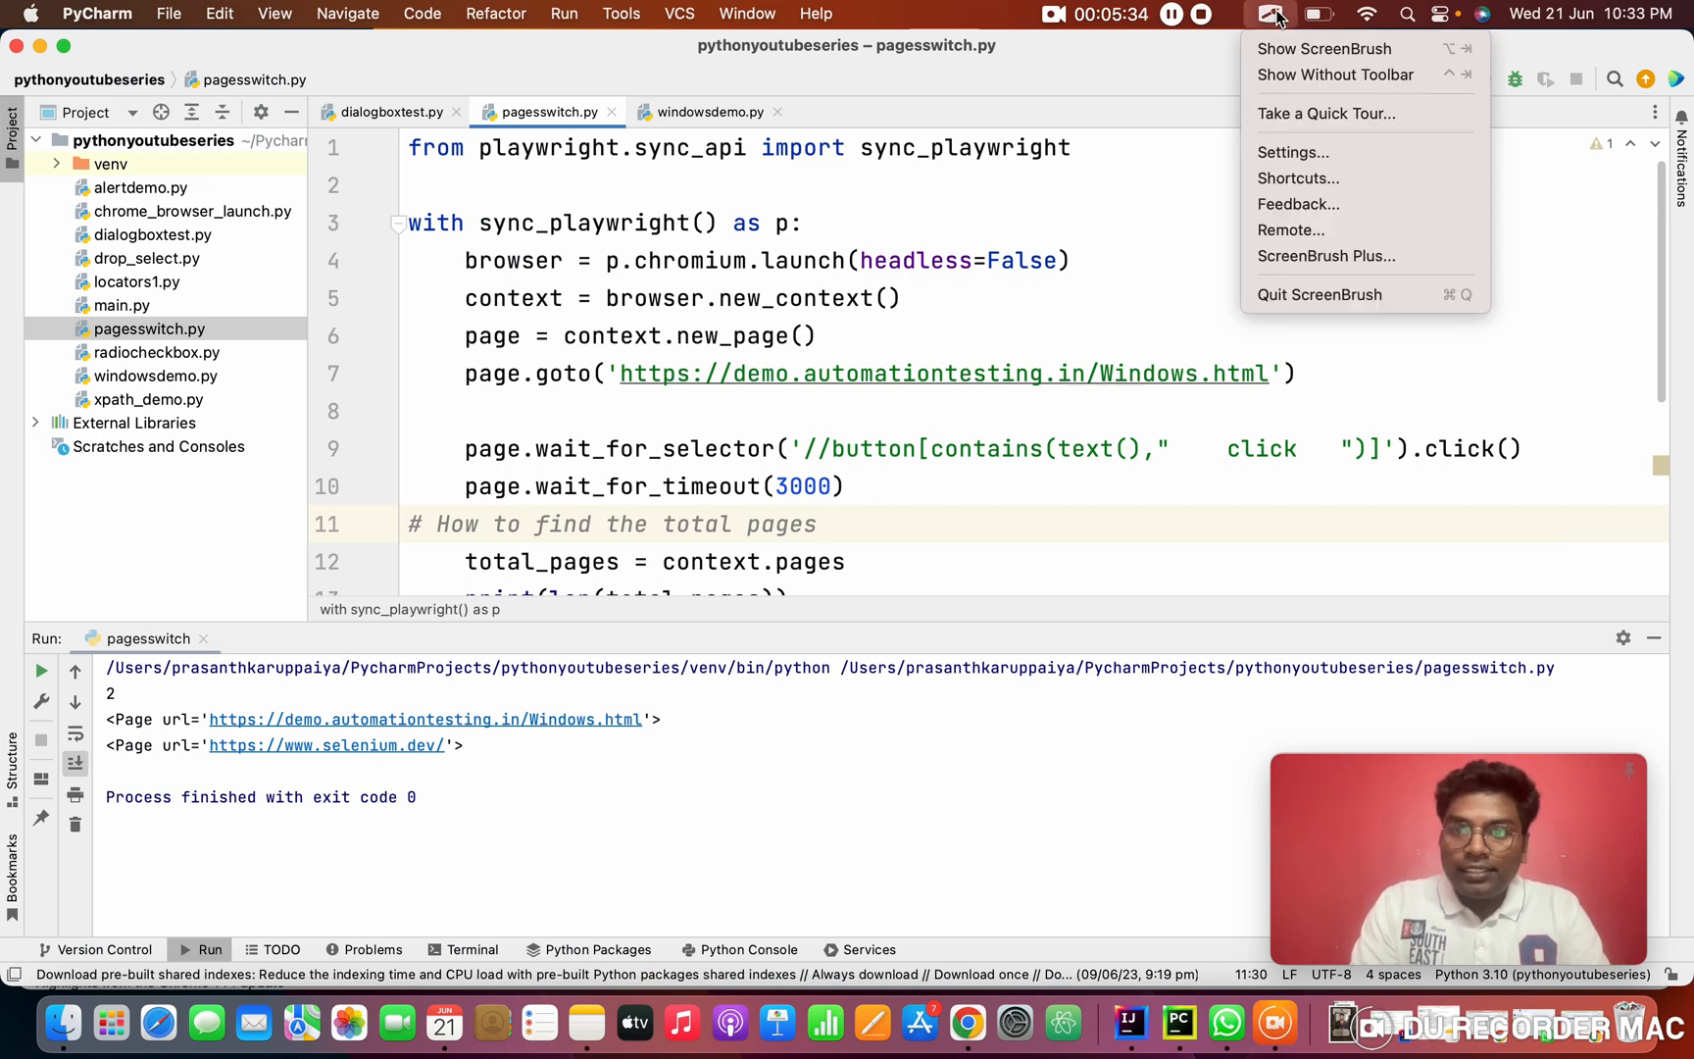
left_click(1323, 49)
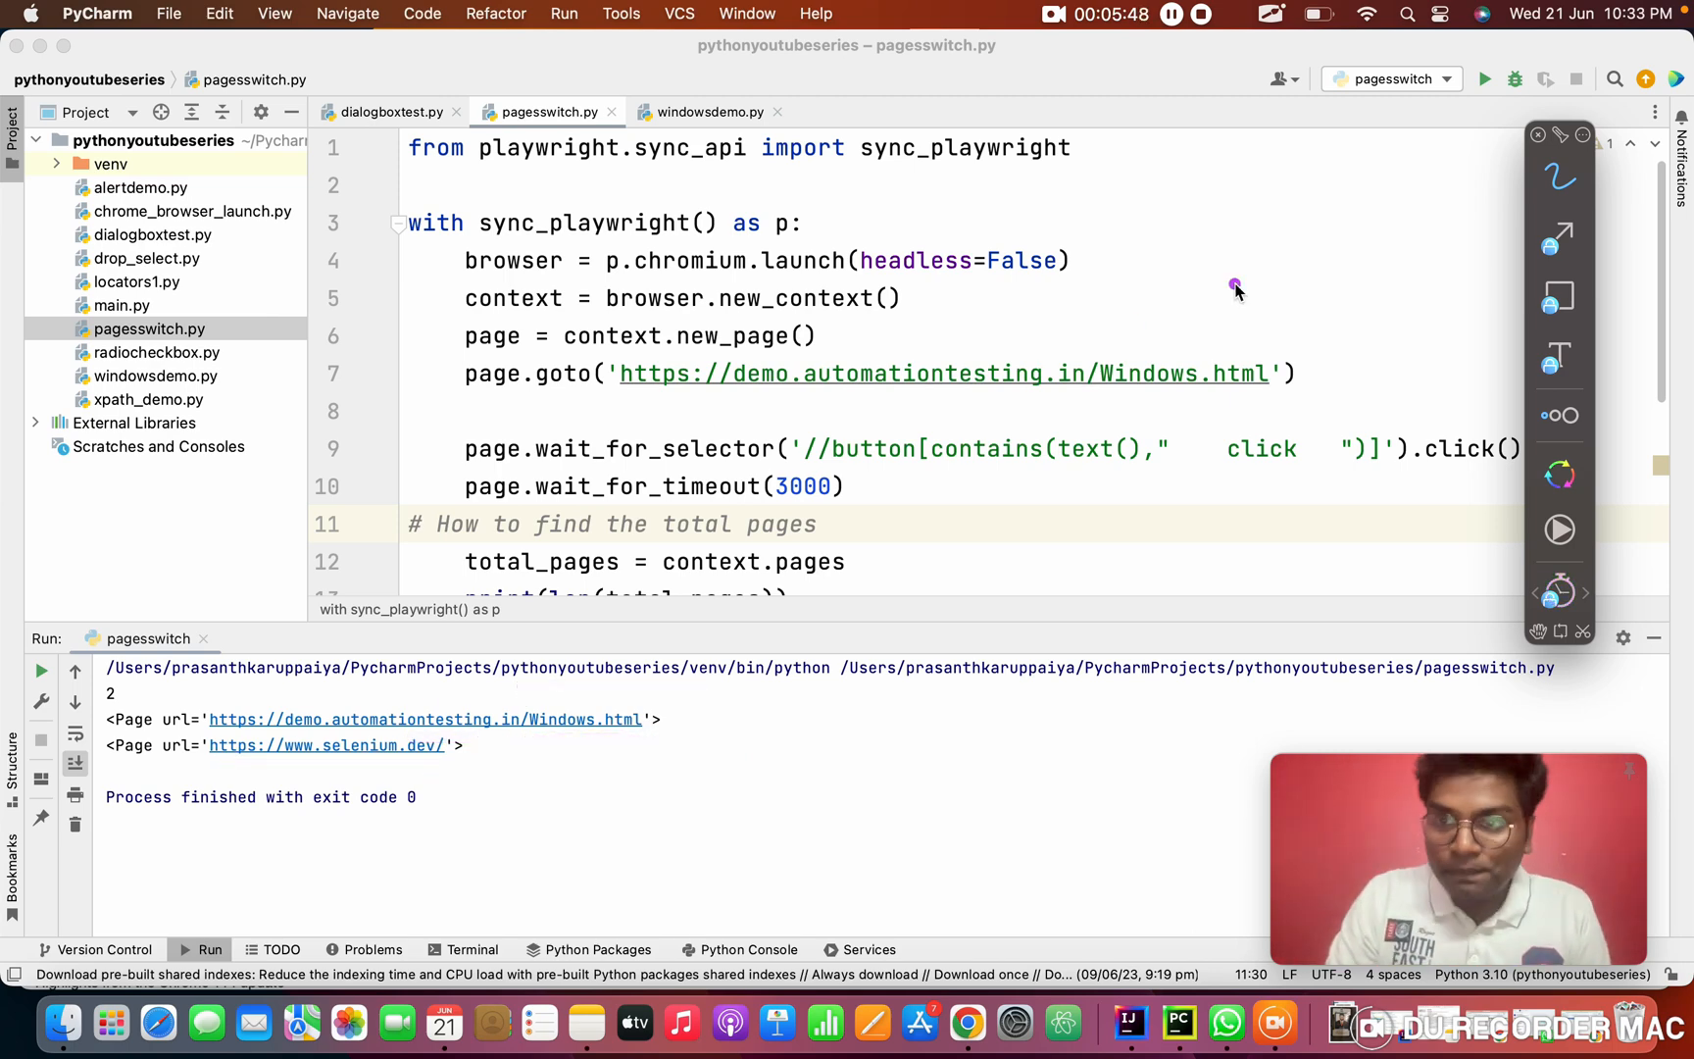
Add new_page = total_pages[1] below the page-printing loop
left_click(1273, 11)
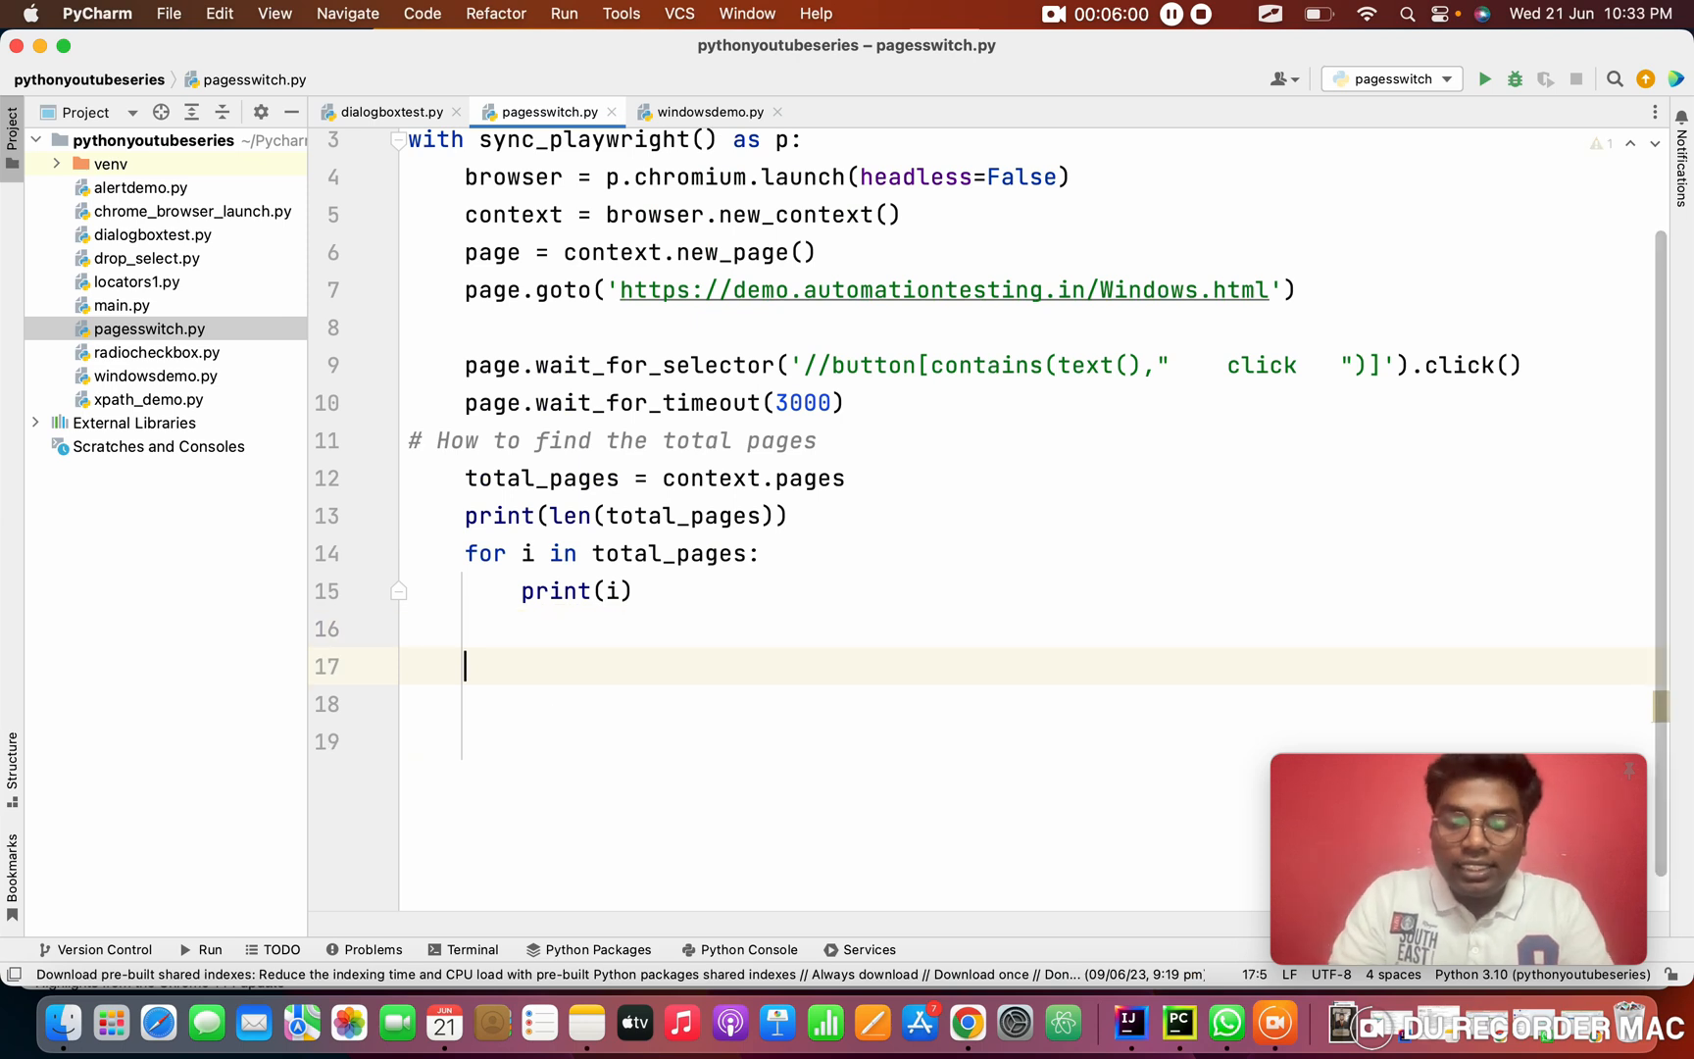
type("new_page")
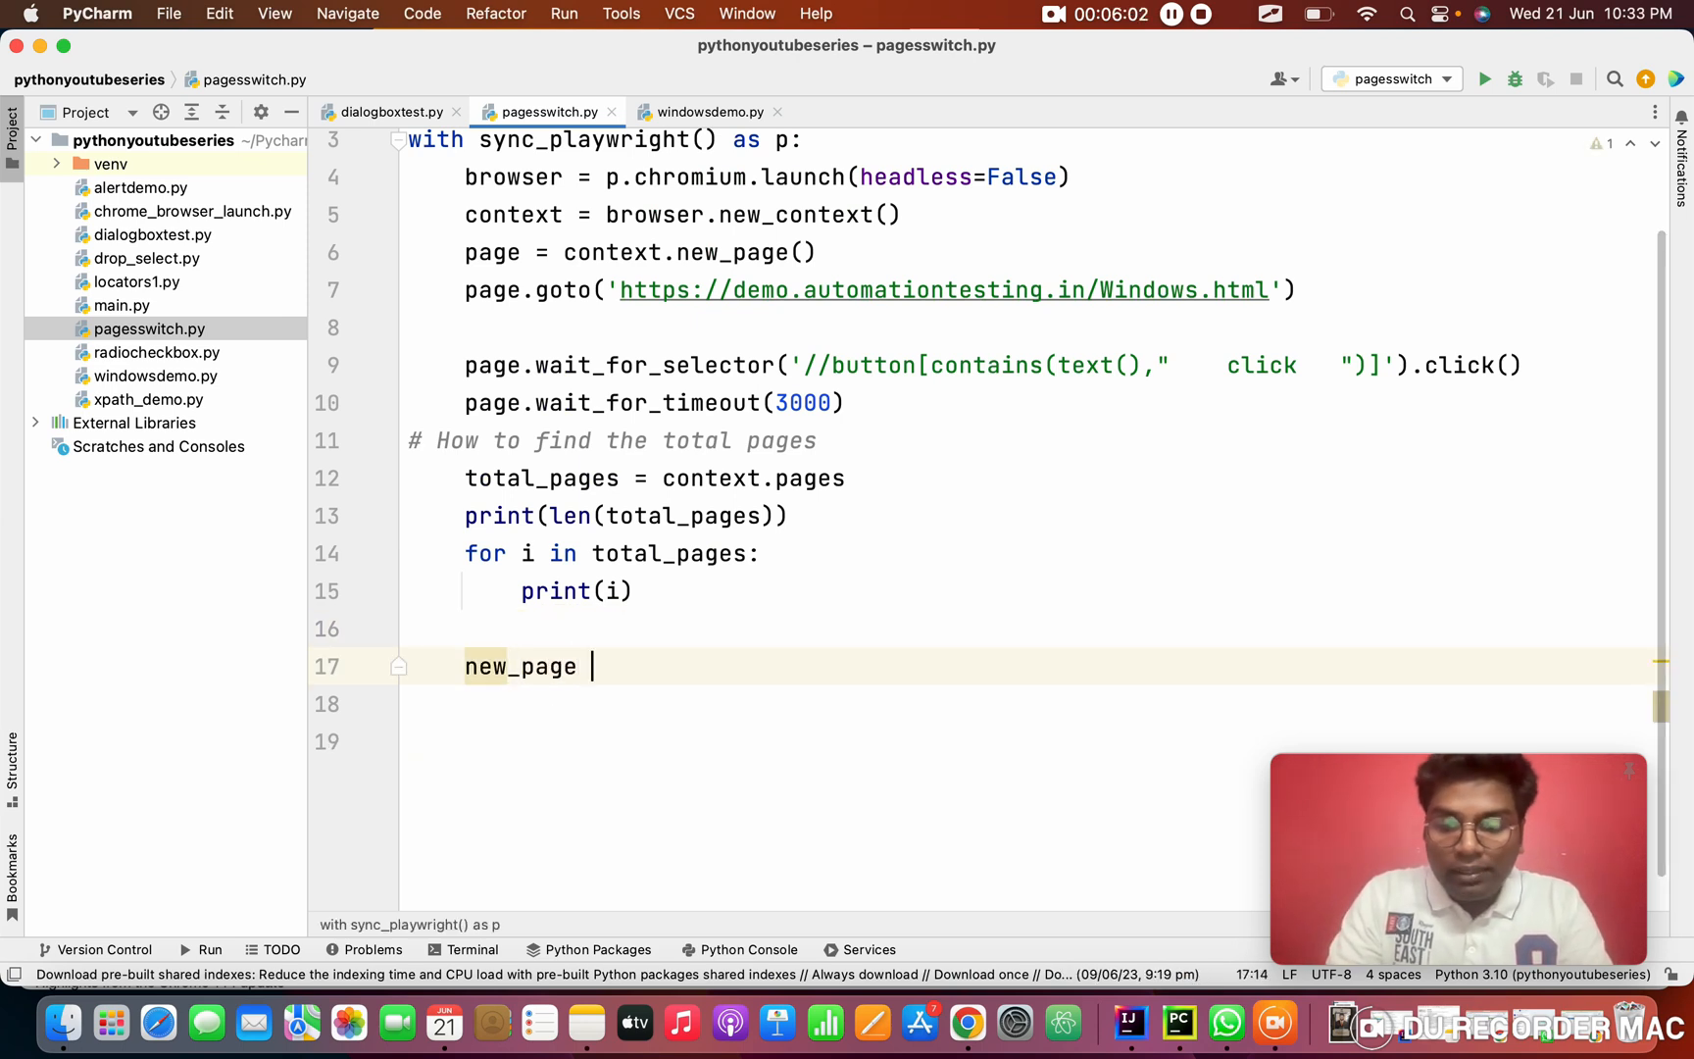
type("= total_pages[1")
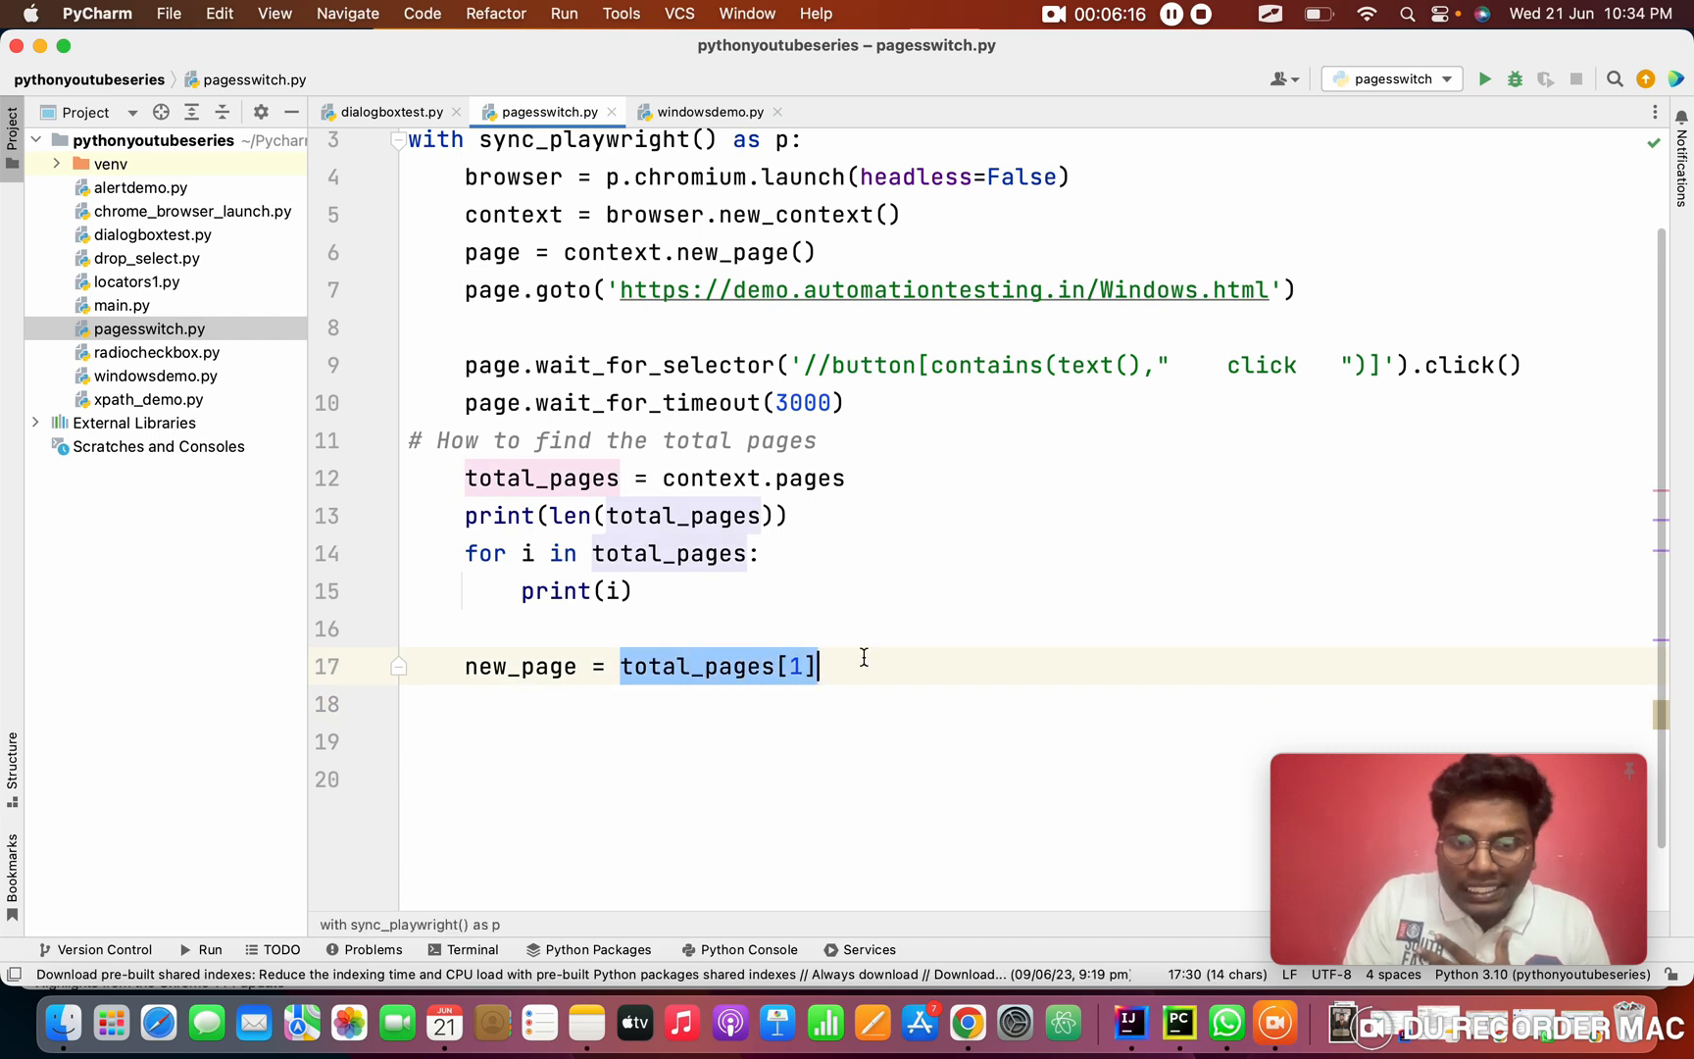
double_click(520, 664)
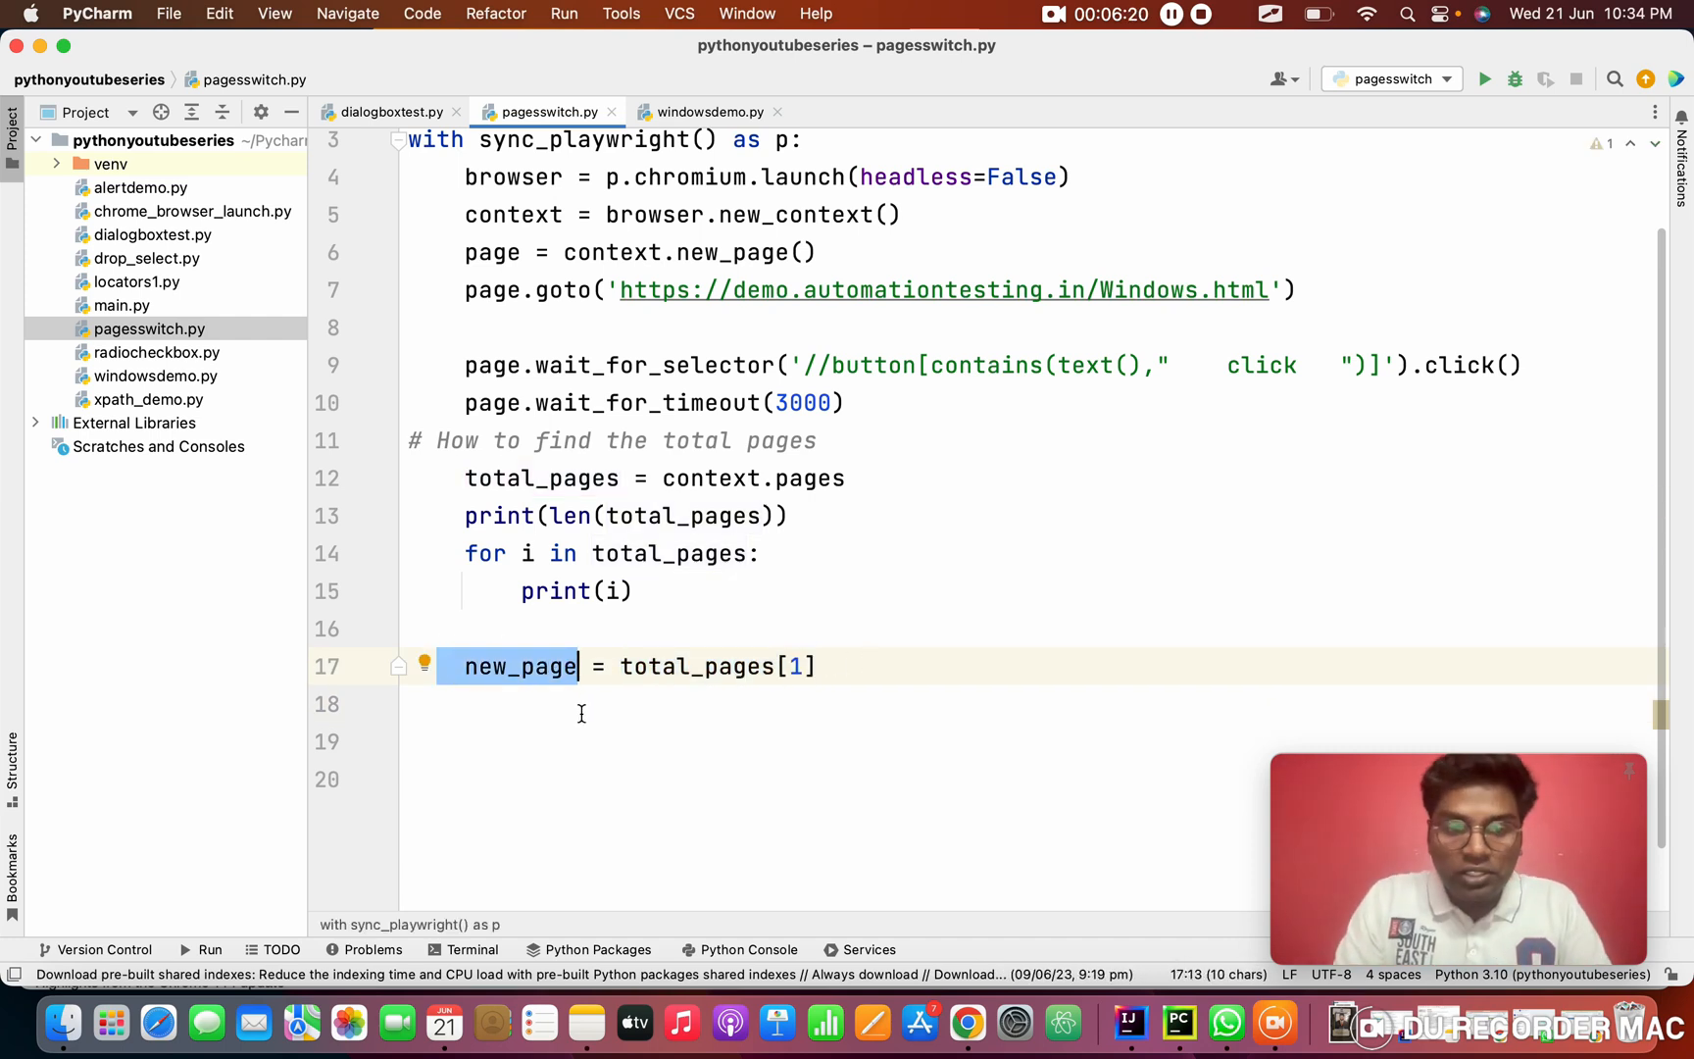
left_click(518, 702)
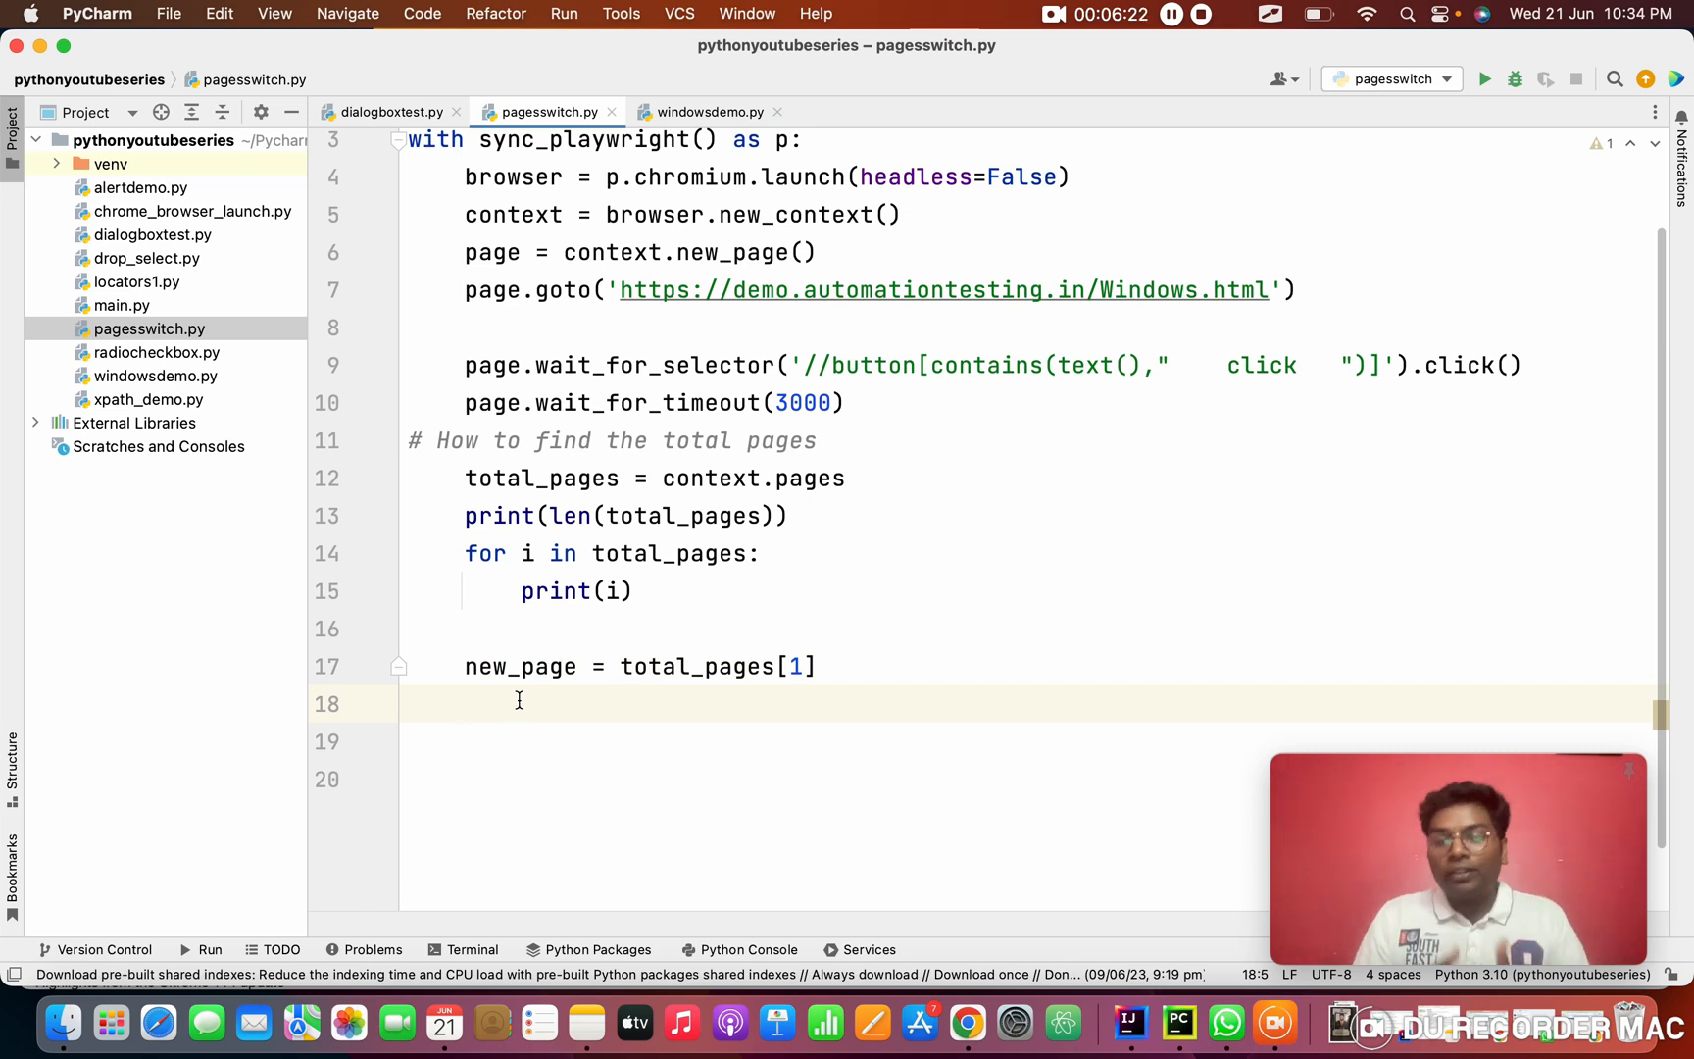
Add a '# How to switch to new page' comment followed by new_page.bring_to_front()
type("#")
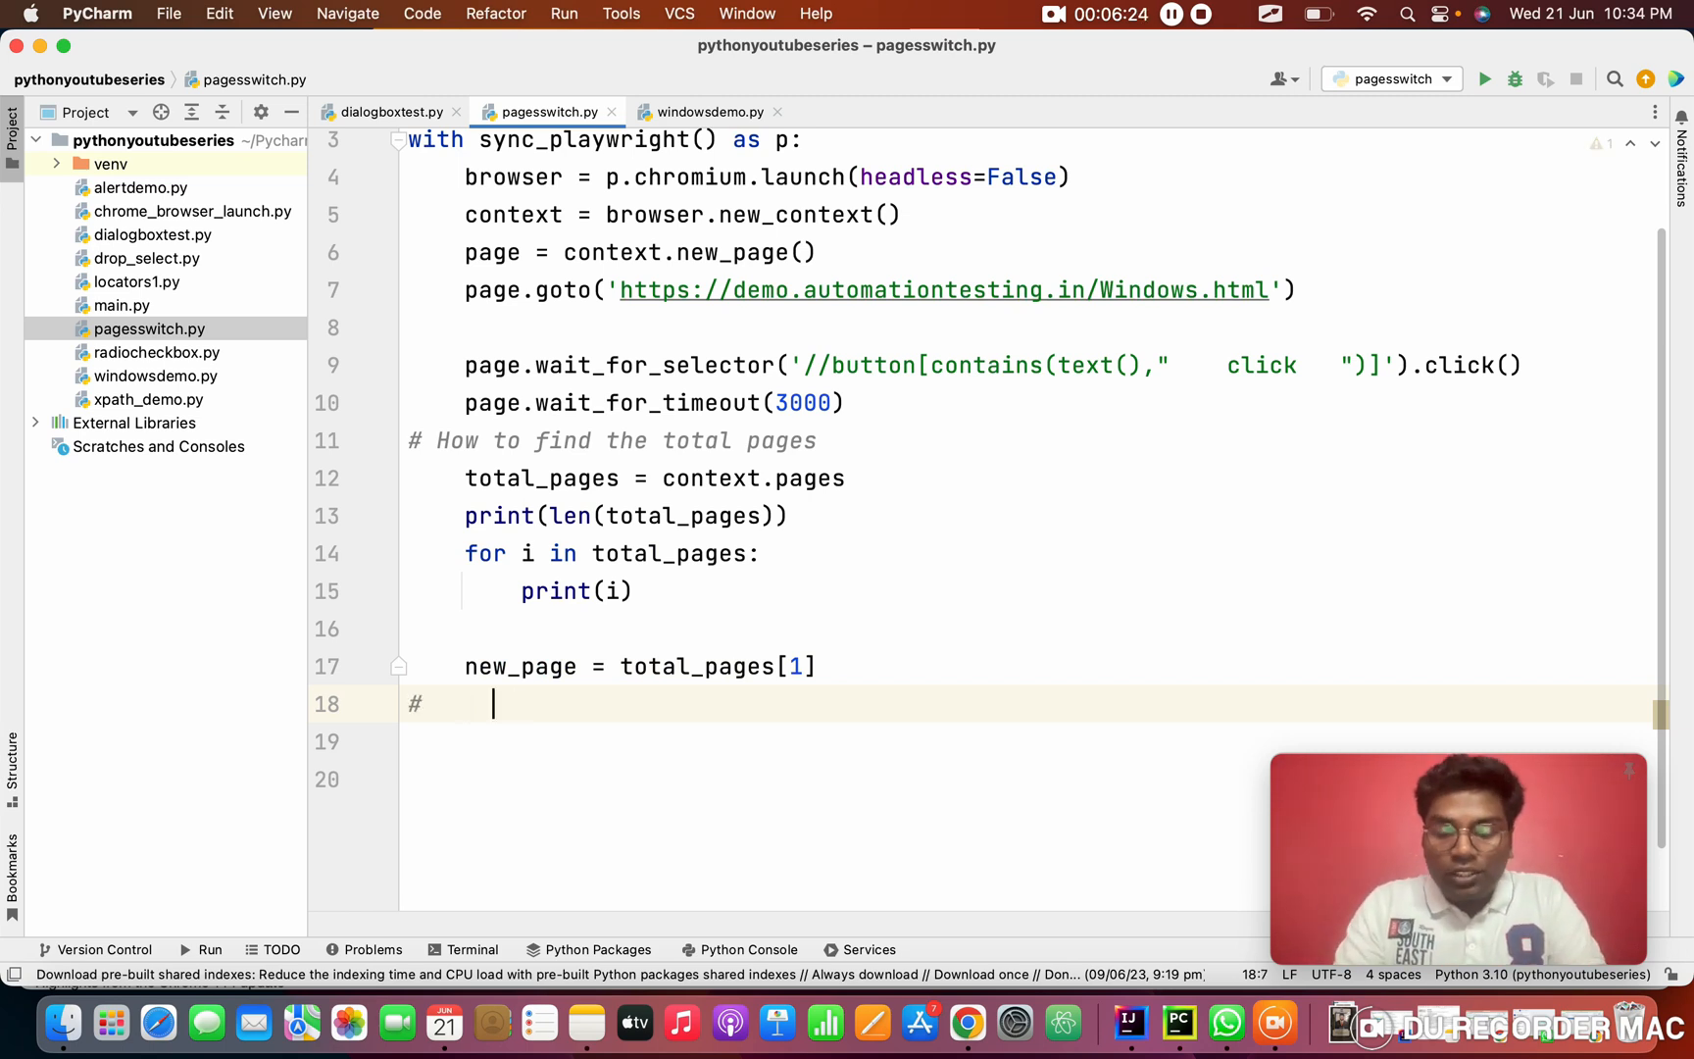
type("How to swith")
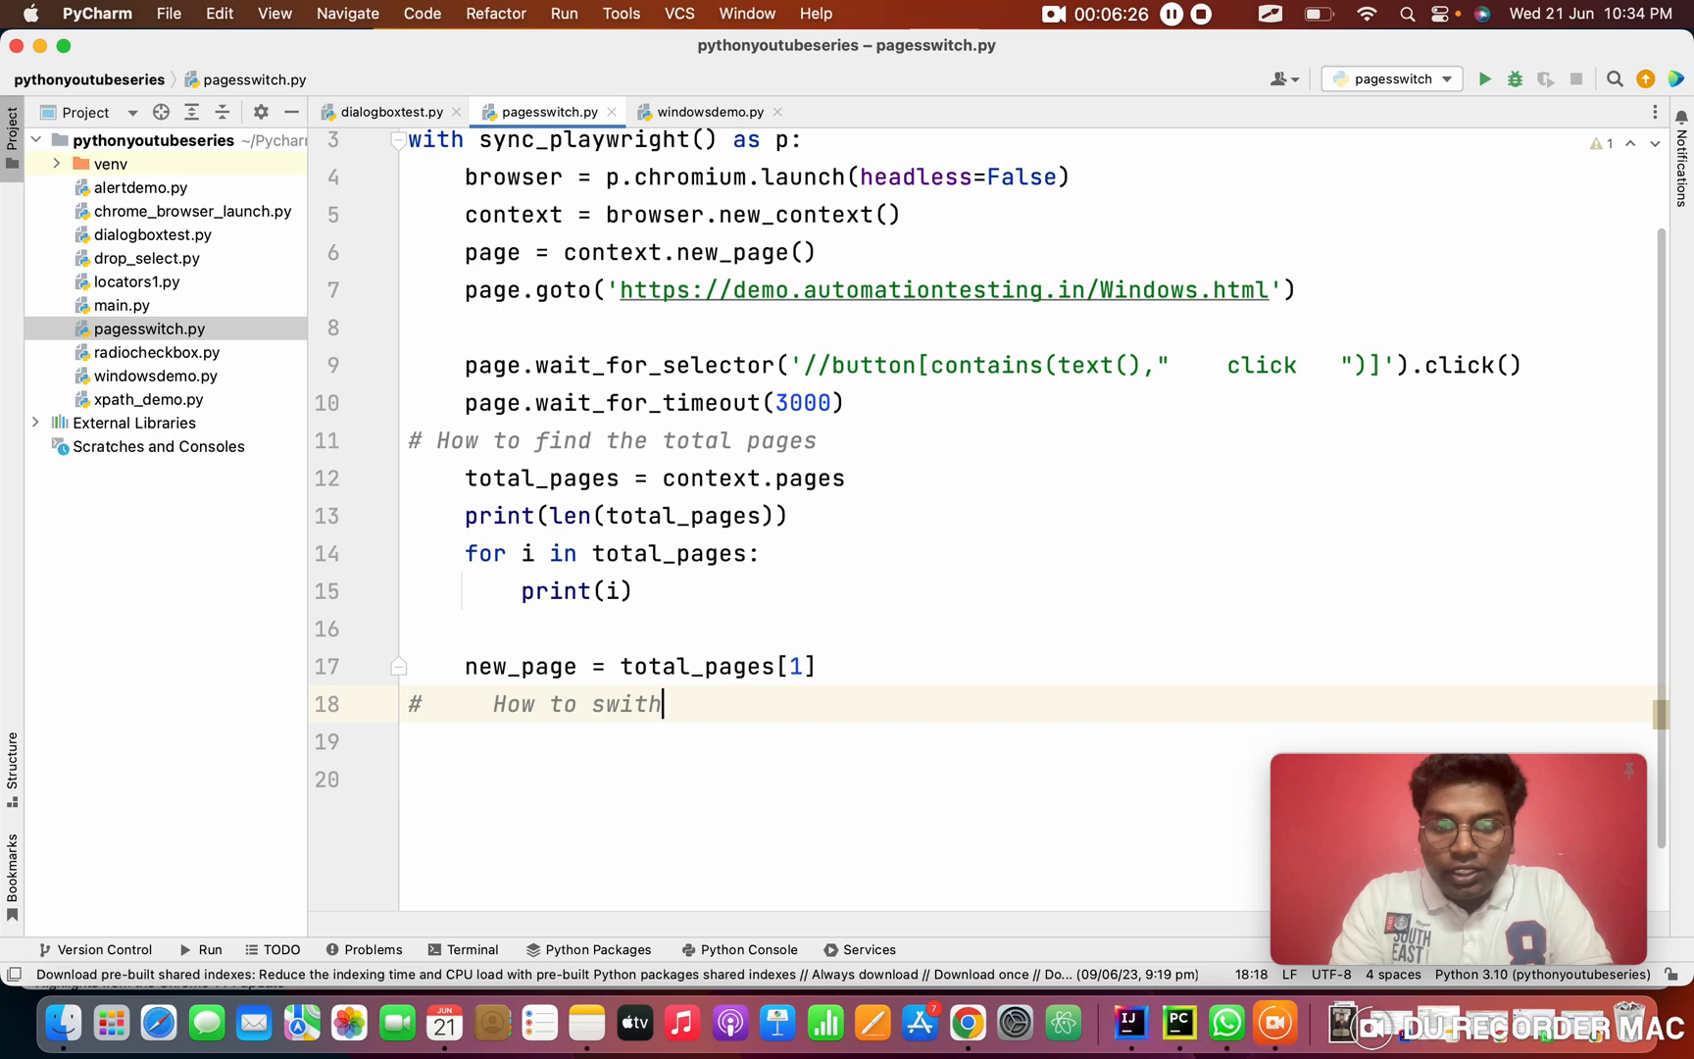
type("ch to new page")
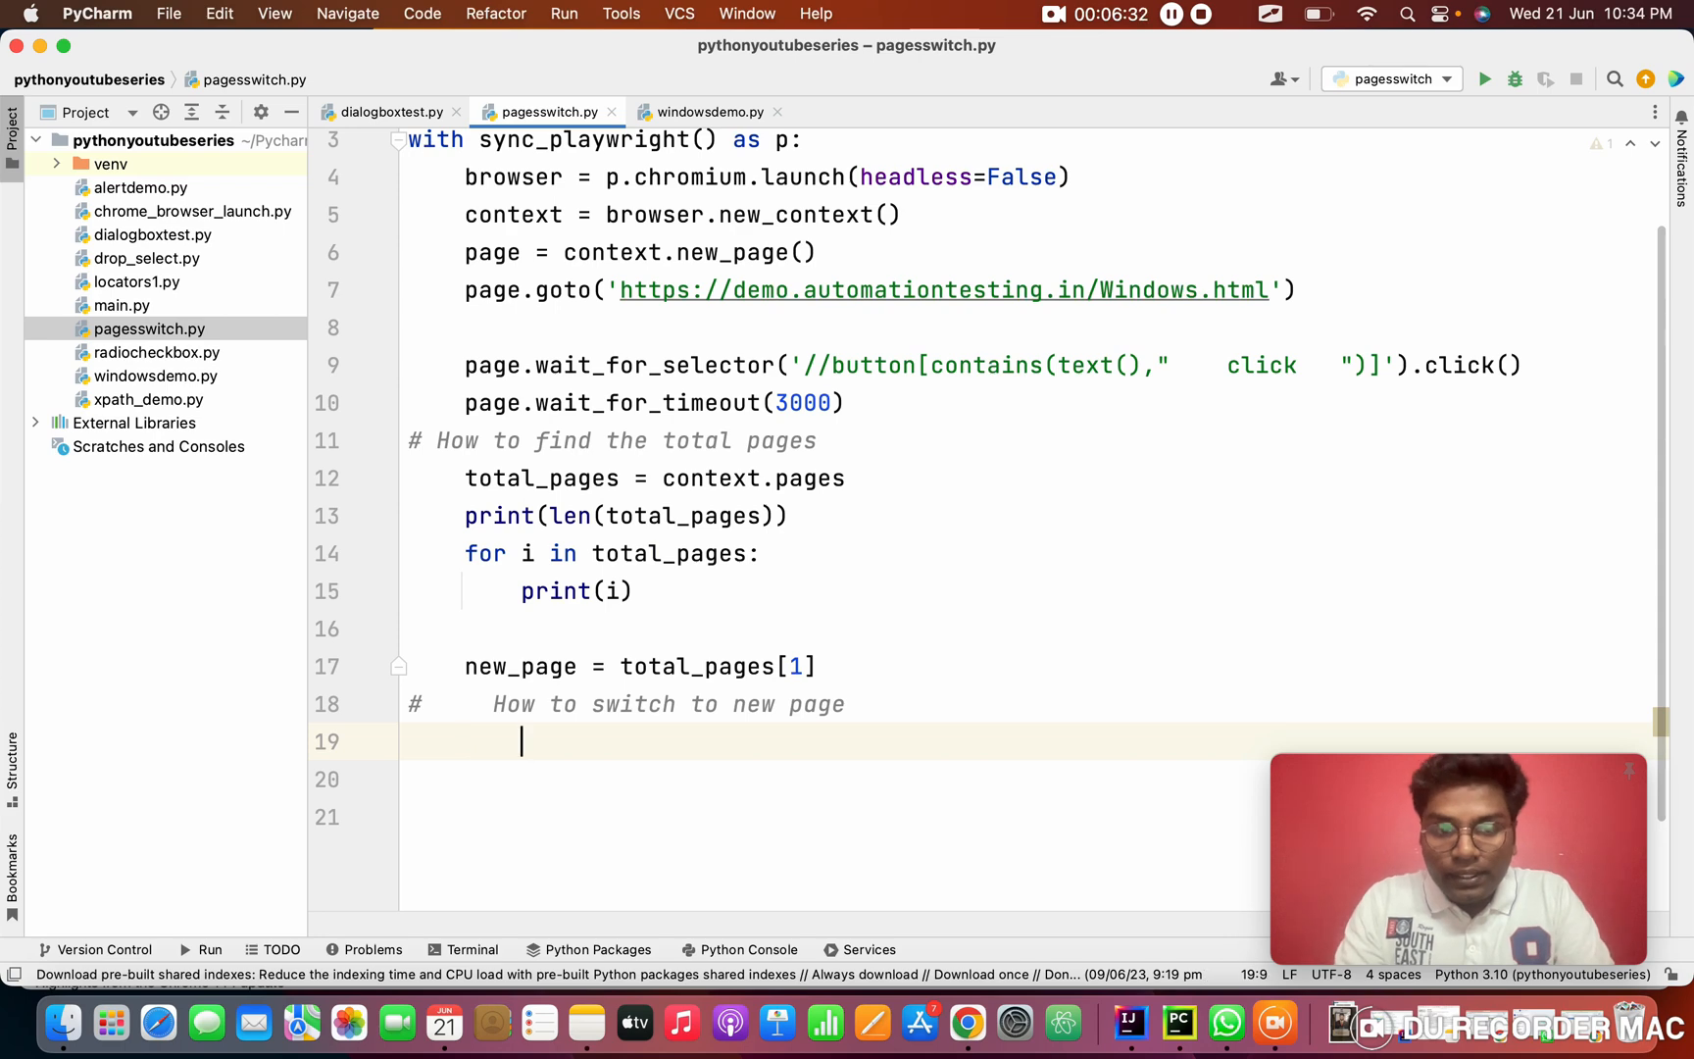
type("new")
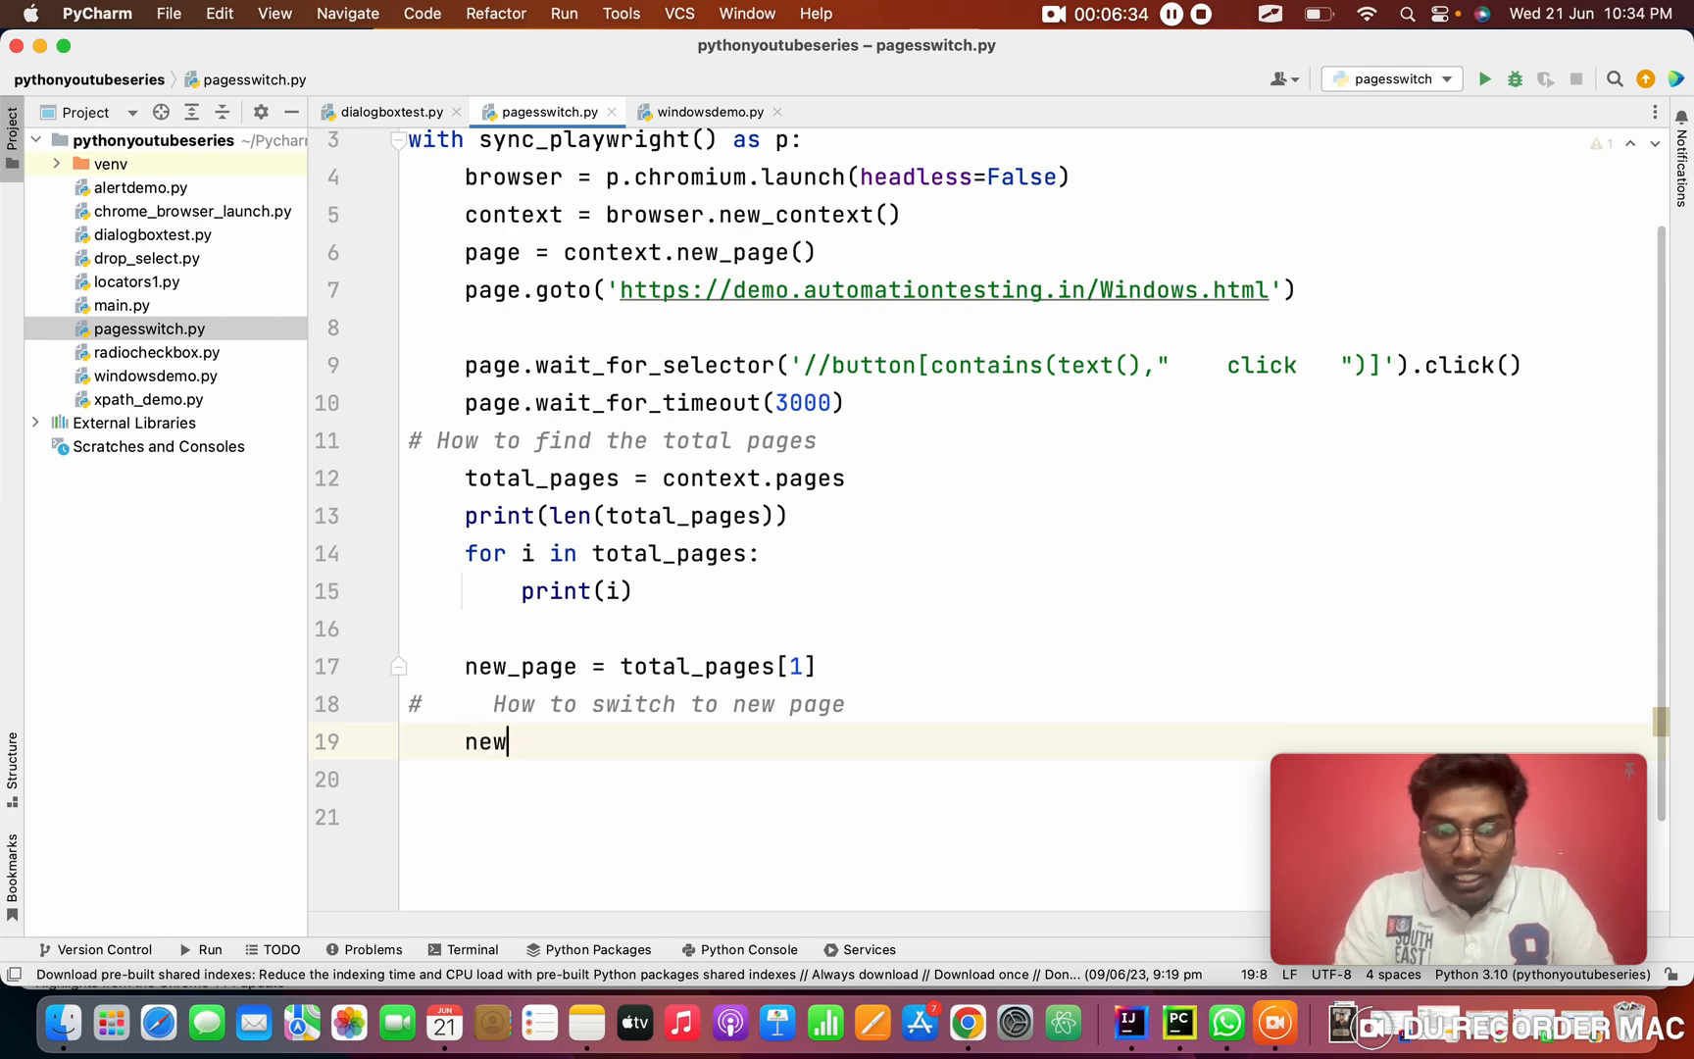
type("_page.bring_to_front(")
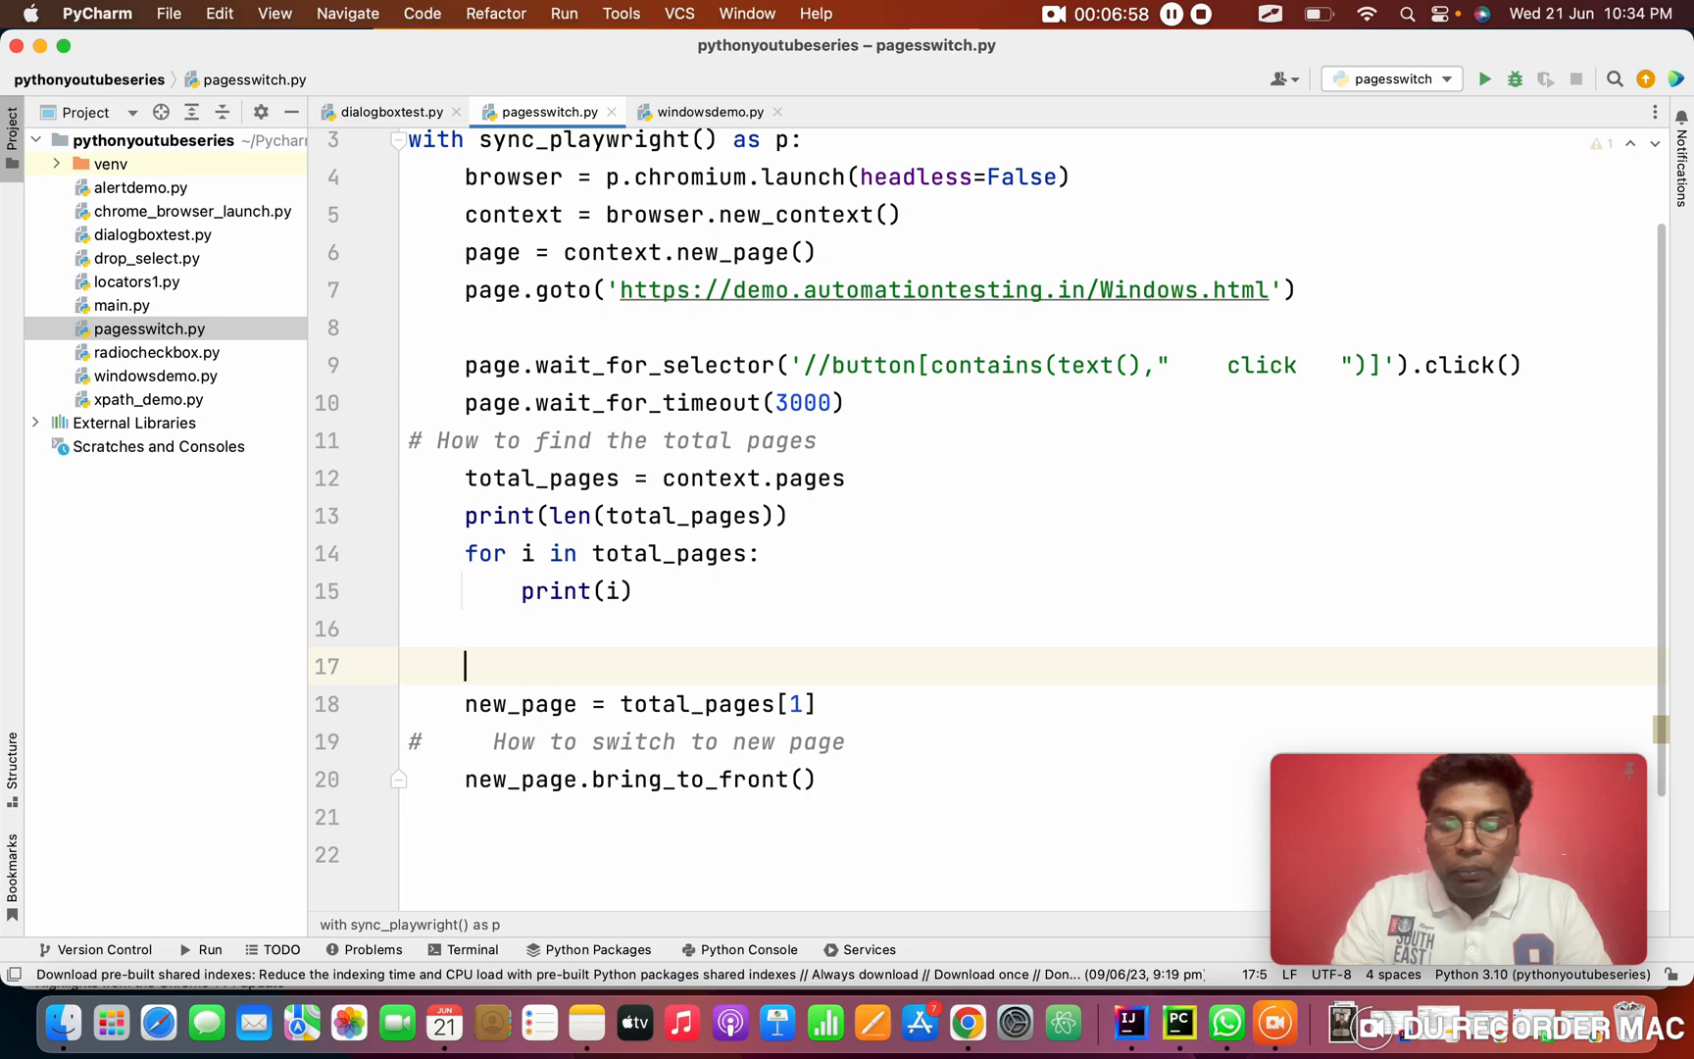
Add print(page.title()) before switching and print(new_page.title()) after bring_to_front()
type("print()")
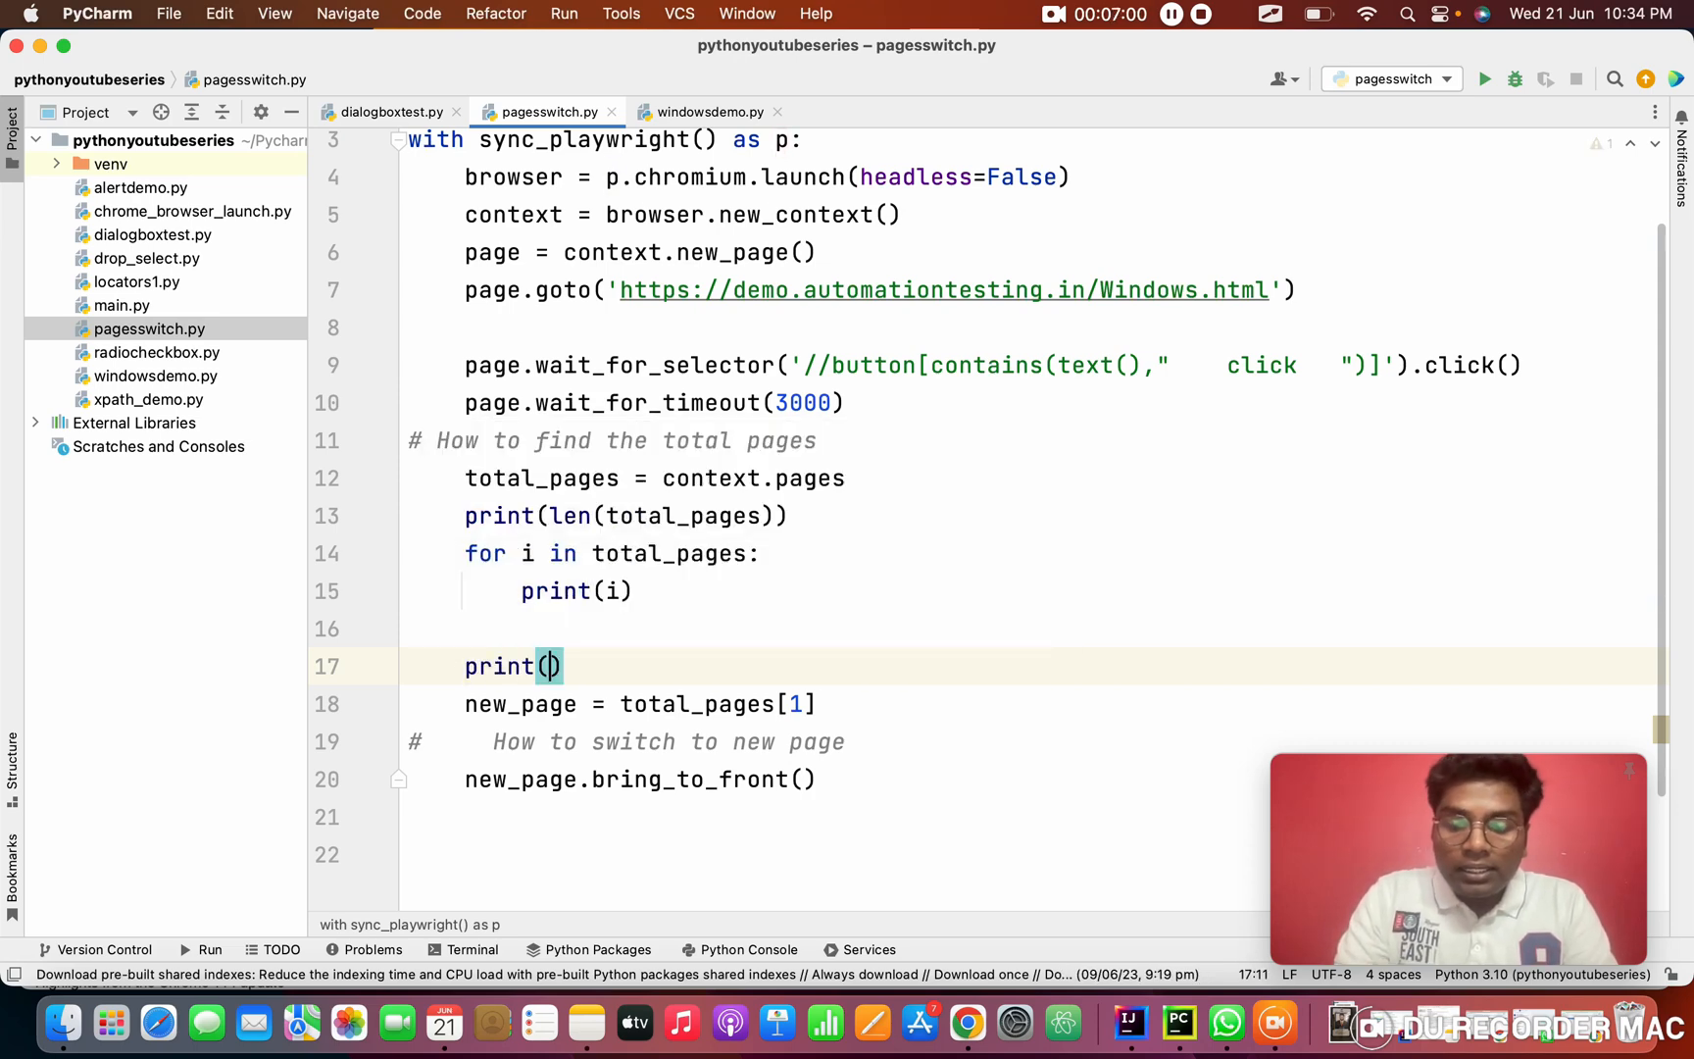
type("page.")
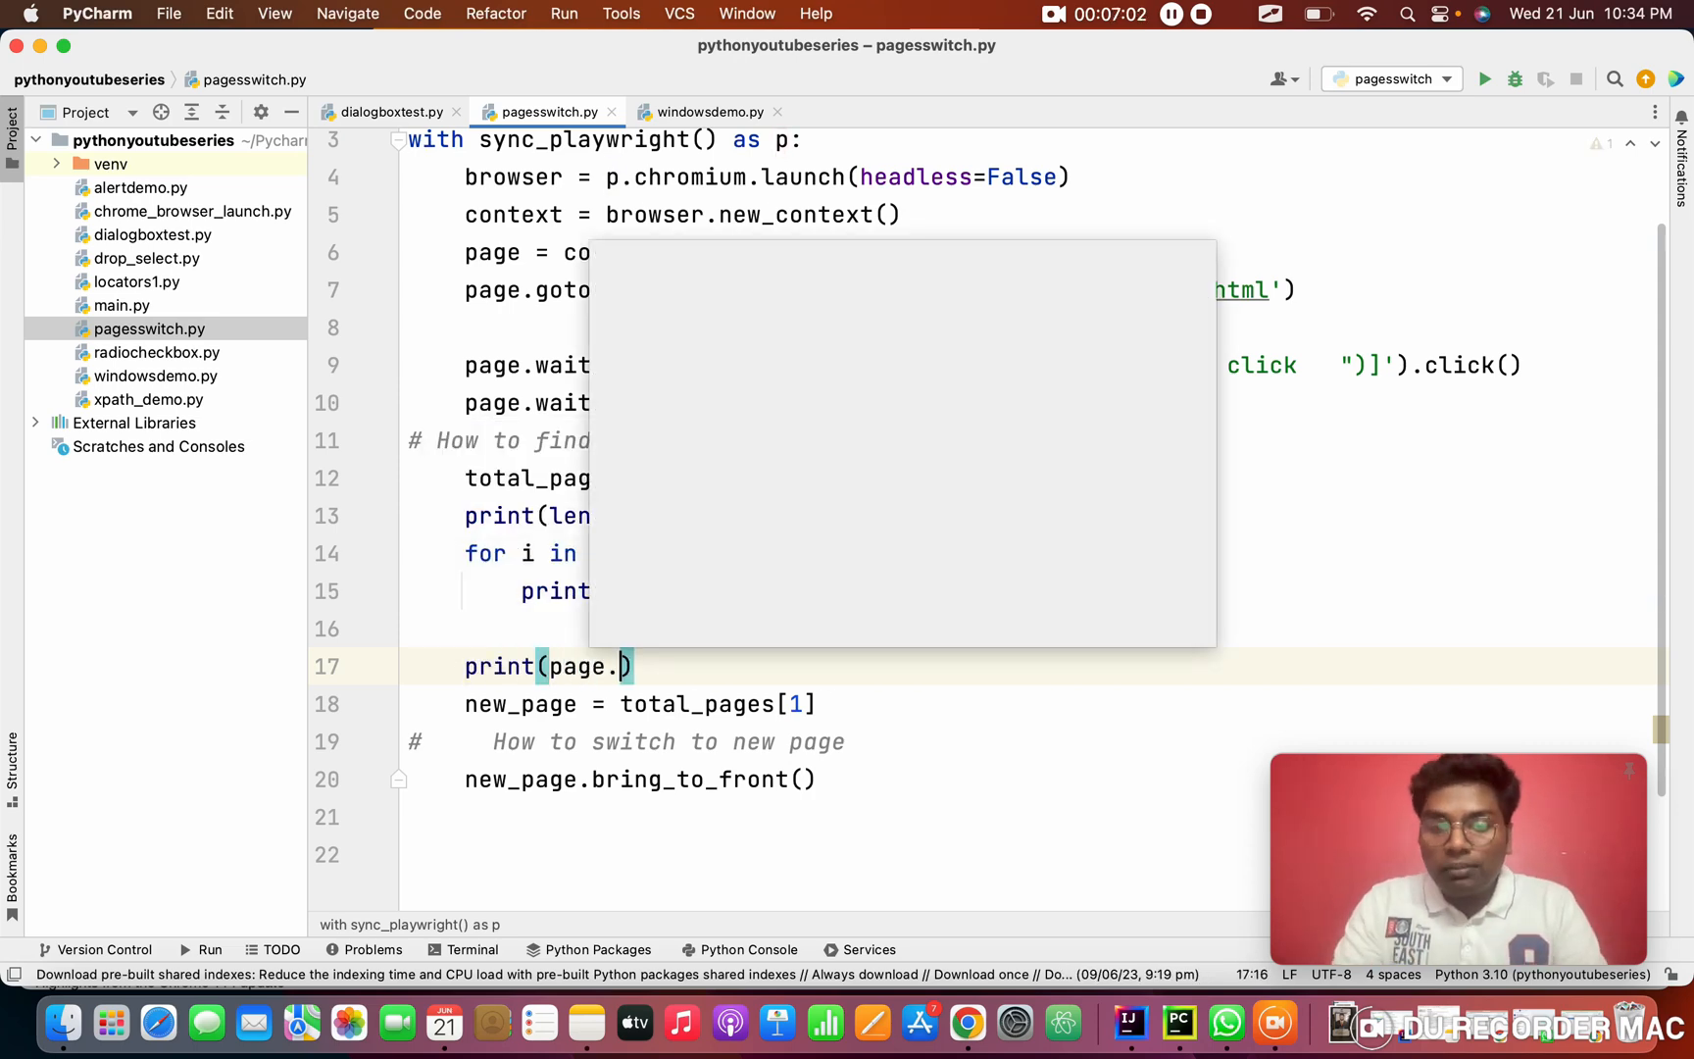
type("title()")
left_click(1034, 815)
type("print(")
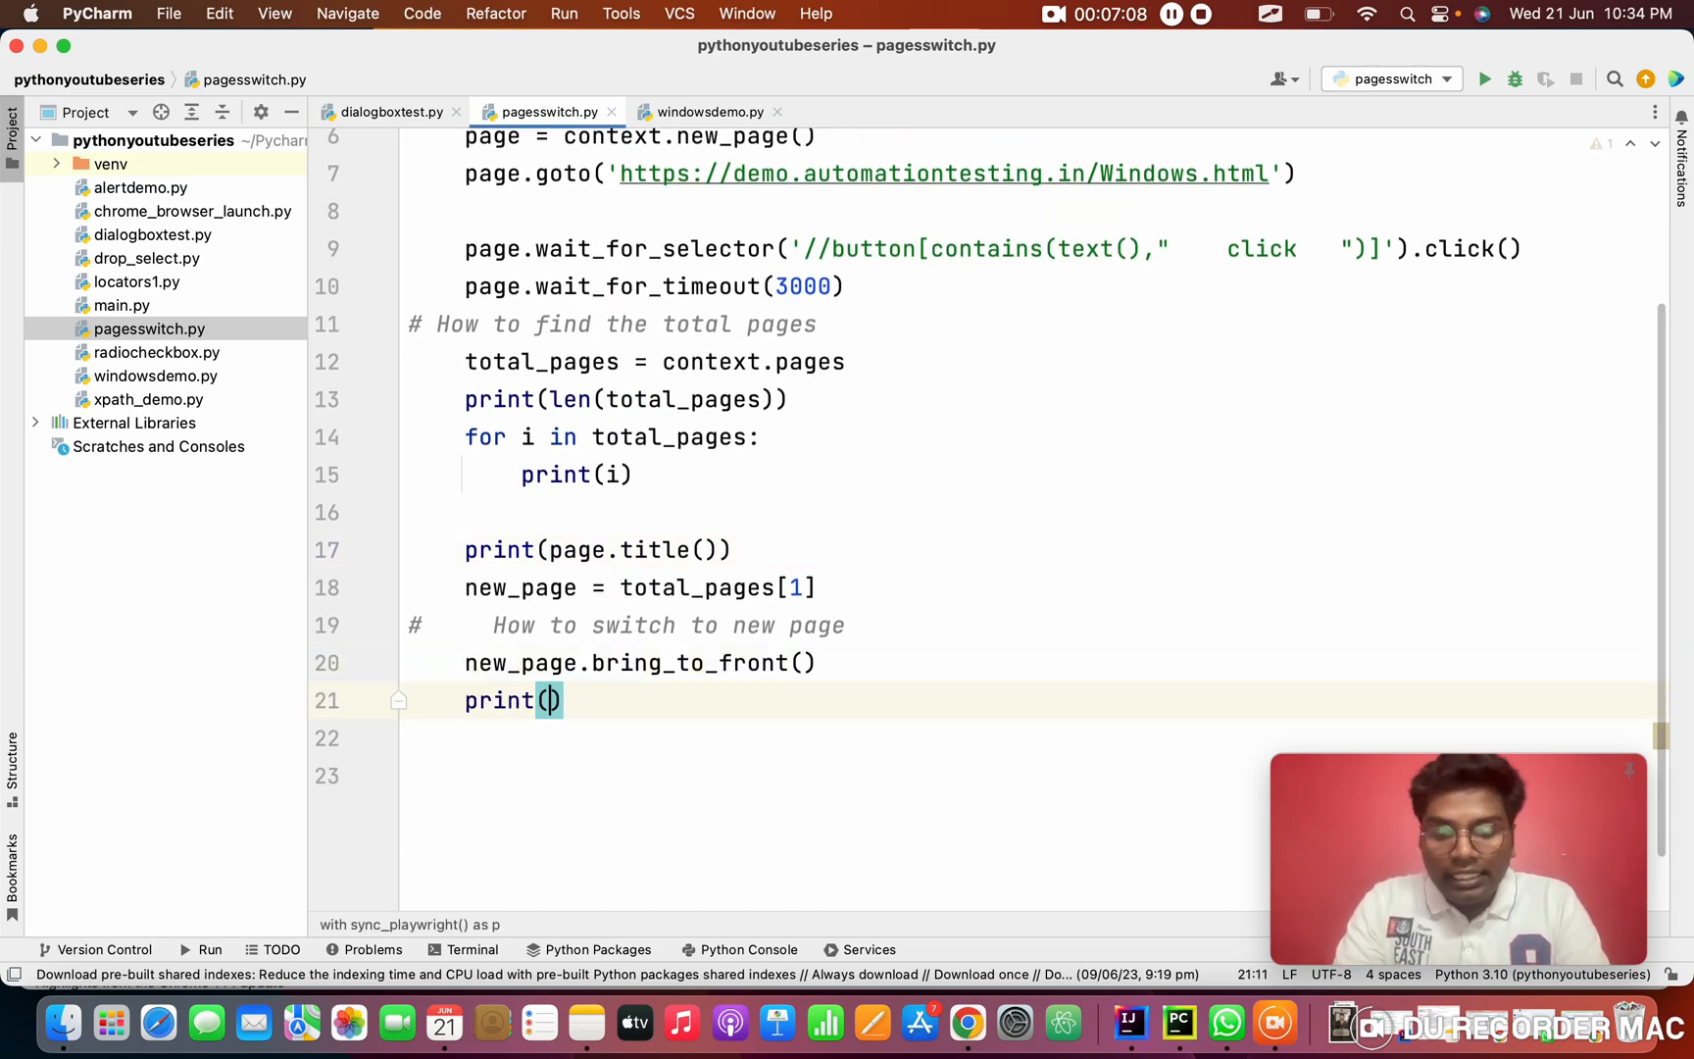
type("new")
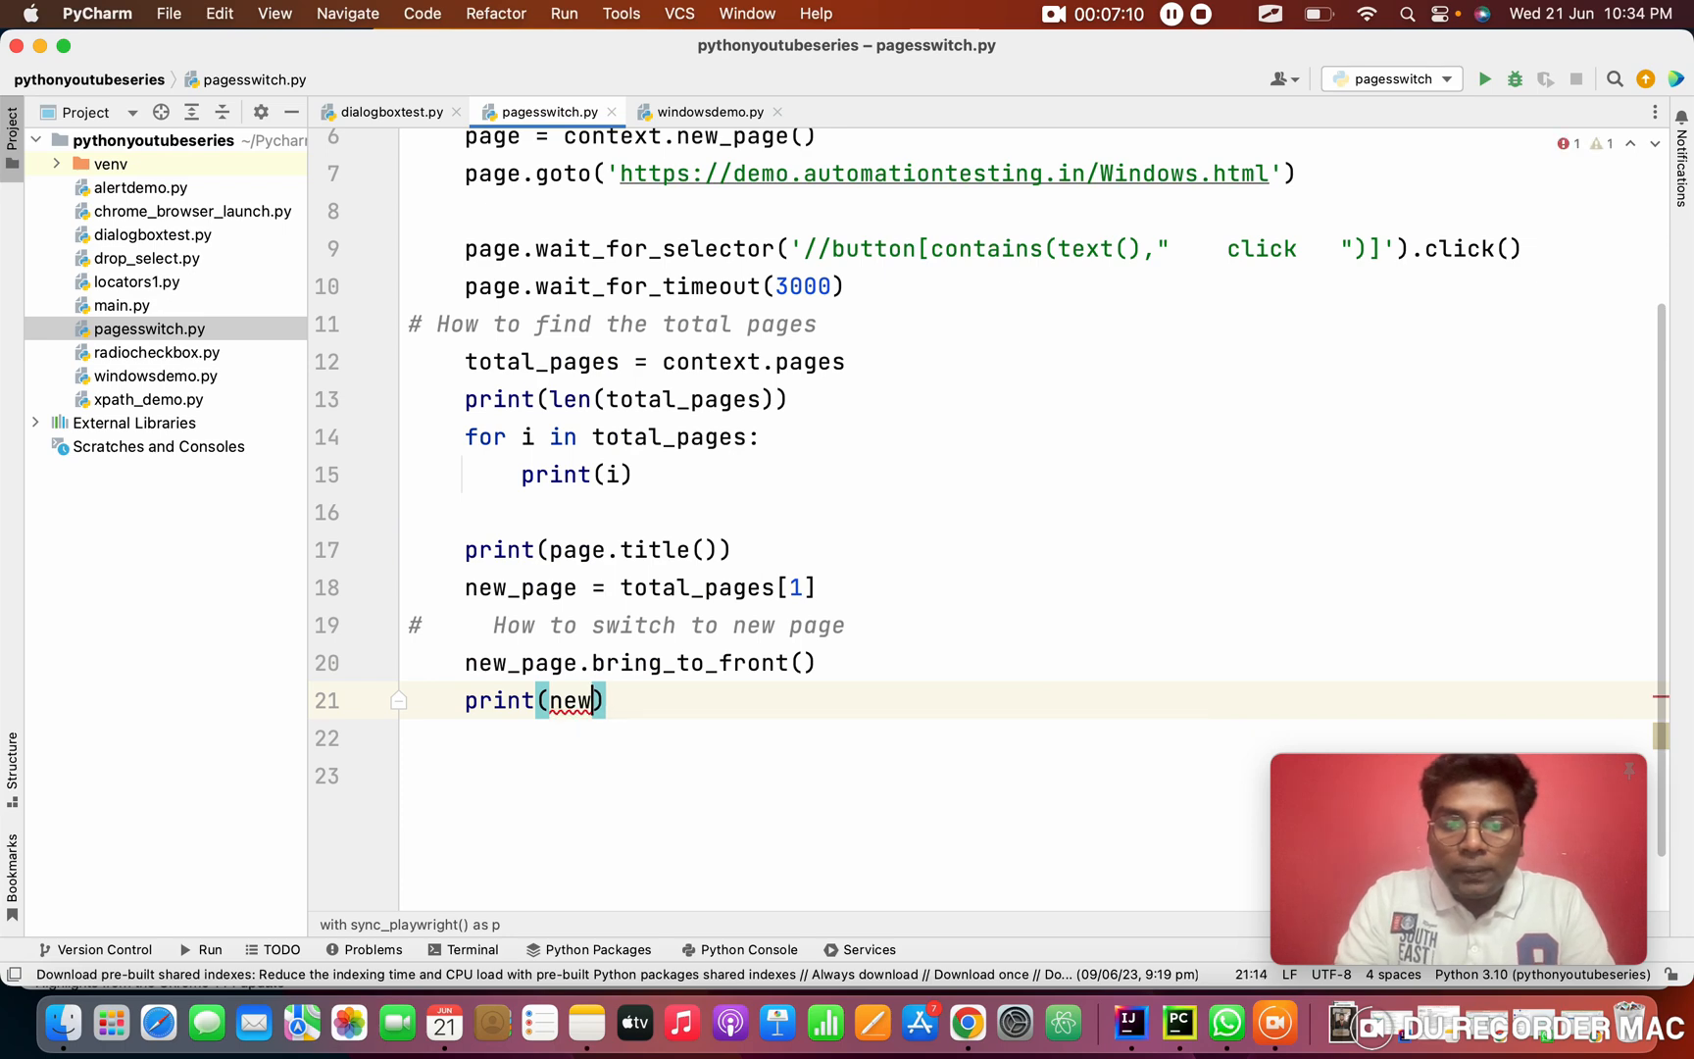
type("_page.title(")
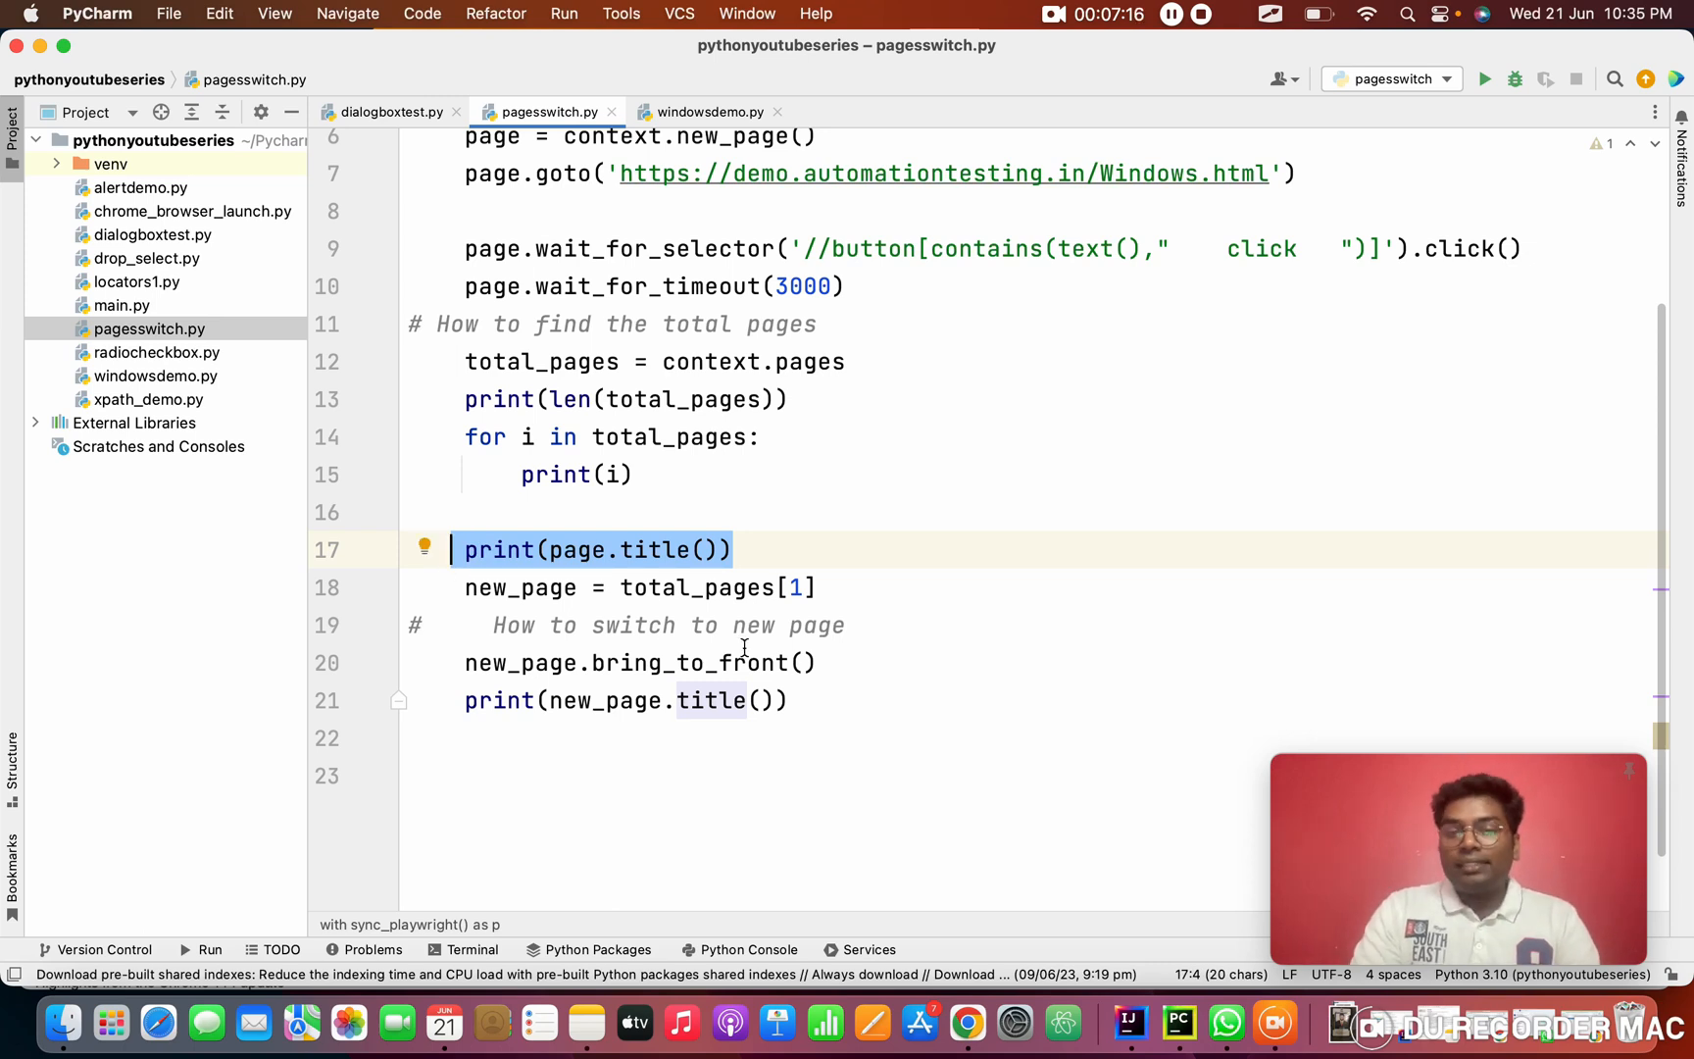
left_click(419, 700)
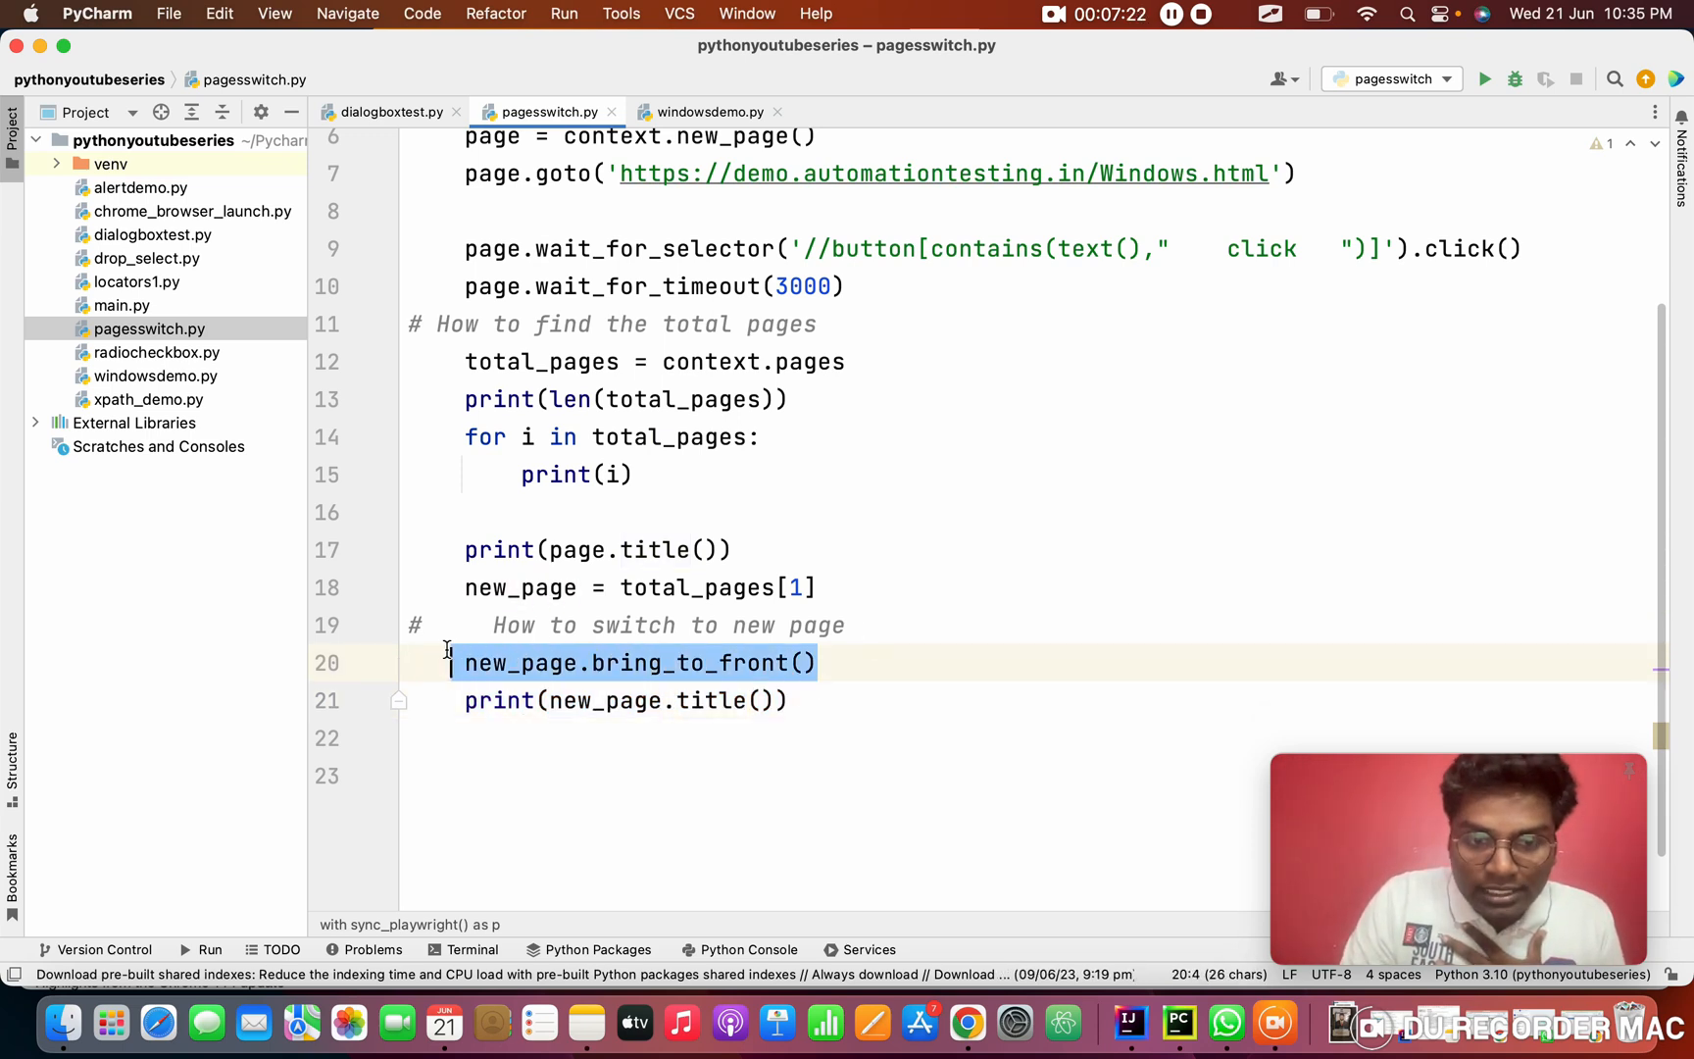
left_click(877, 700)
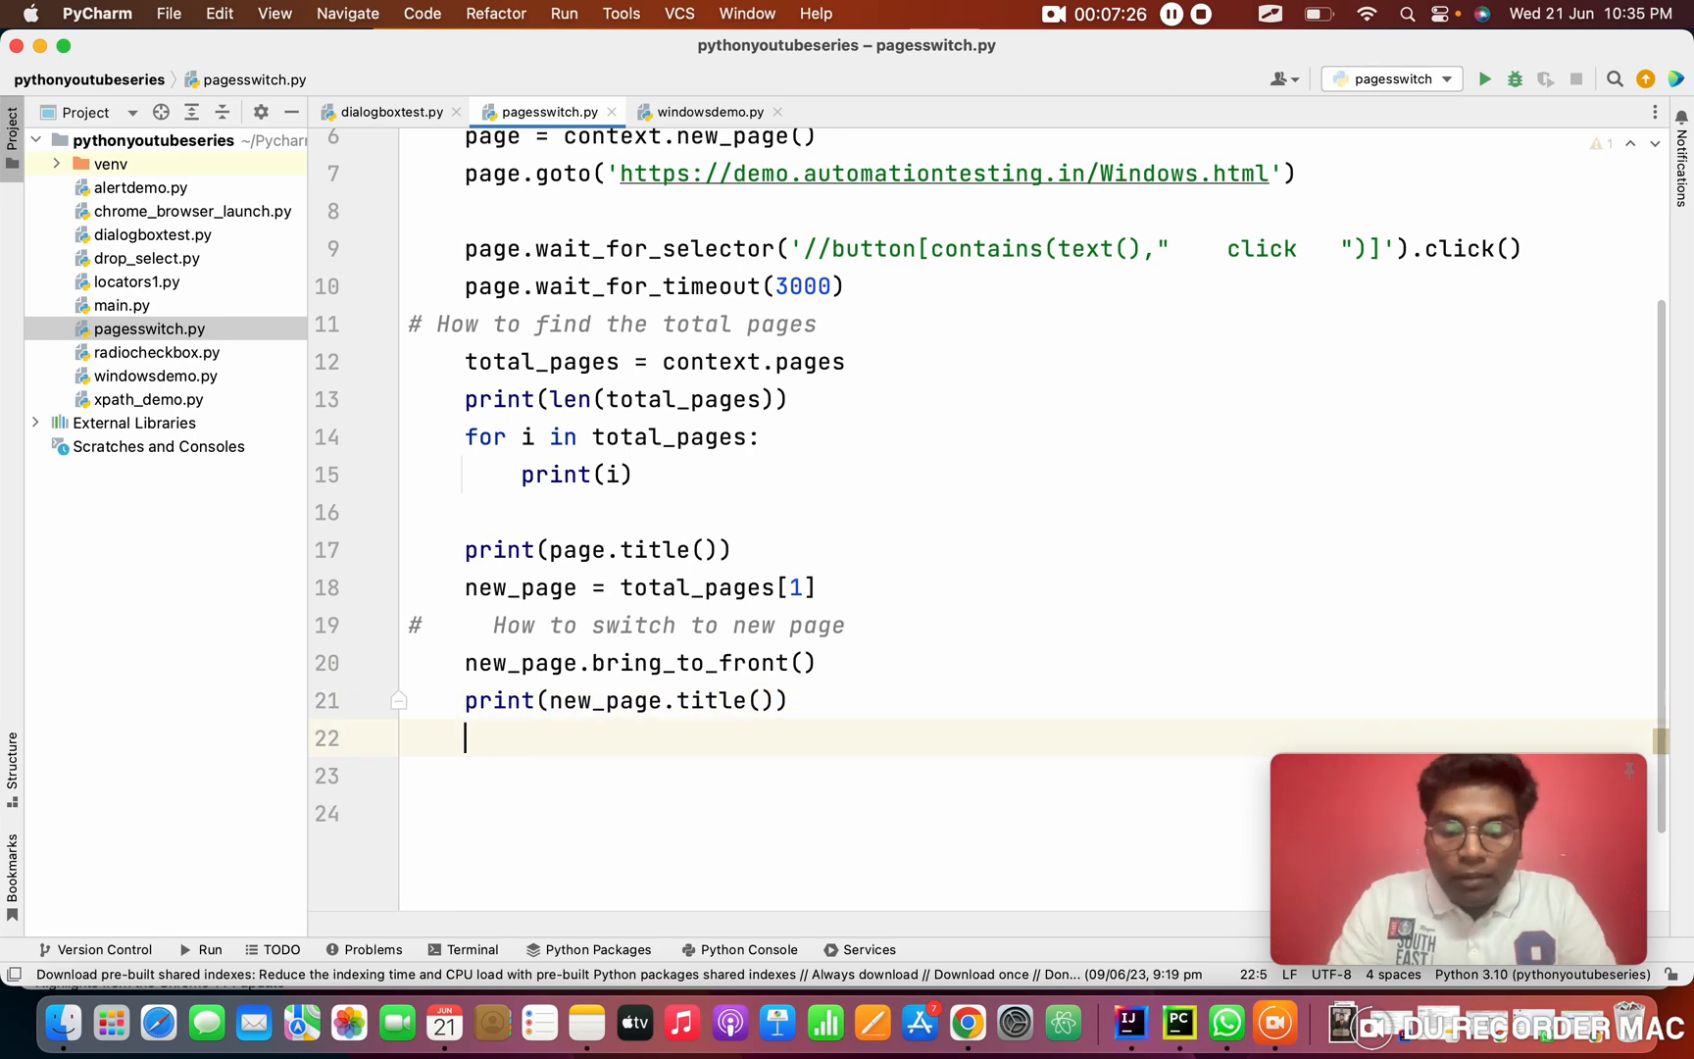
Begin a new_page.cl statement for closing the child page
type("new_page.")
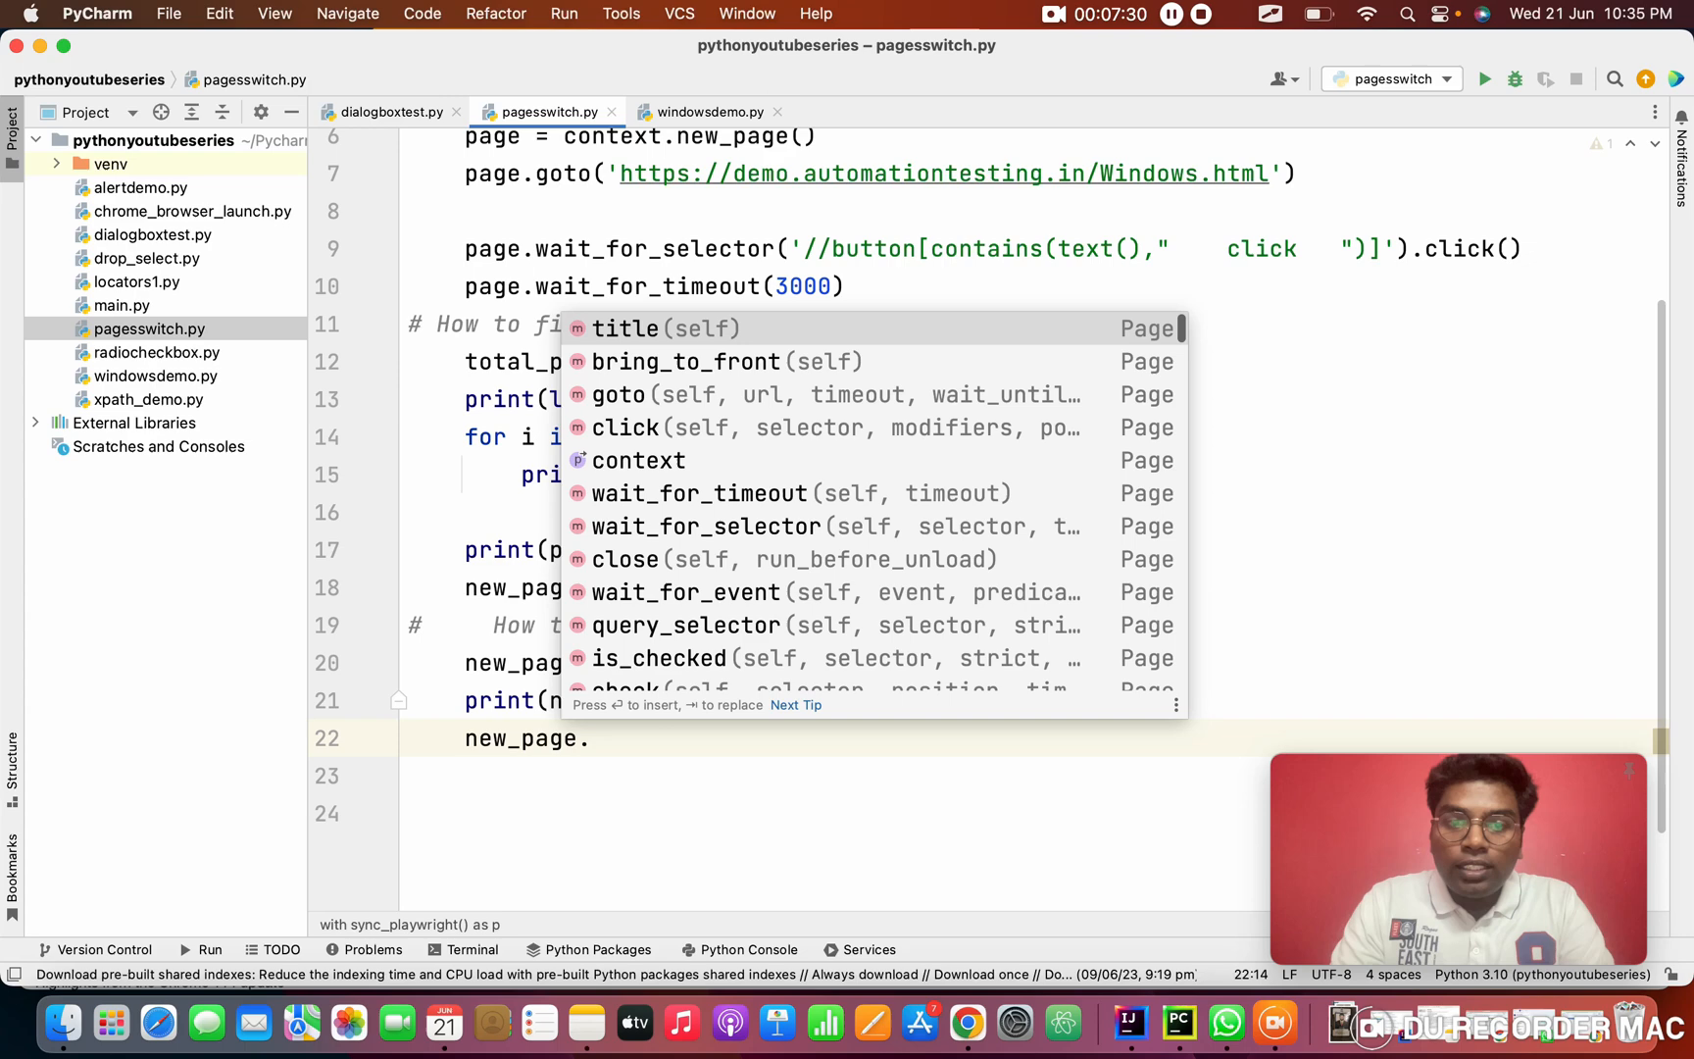
type("cl")
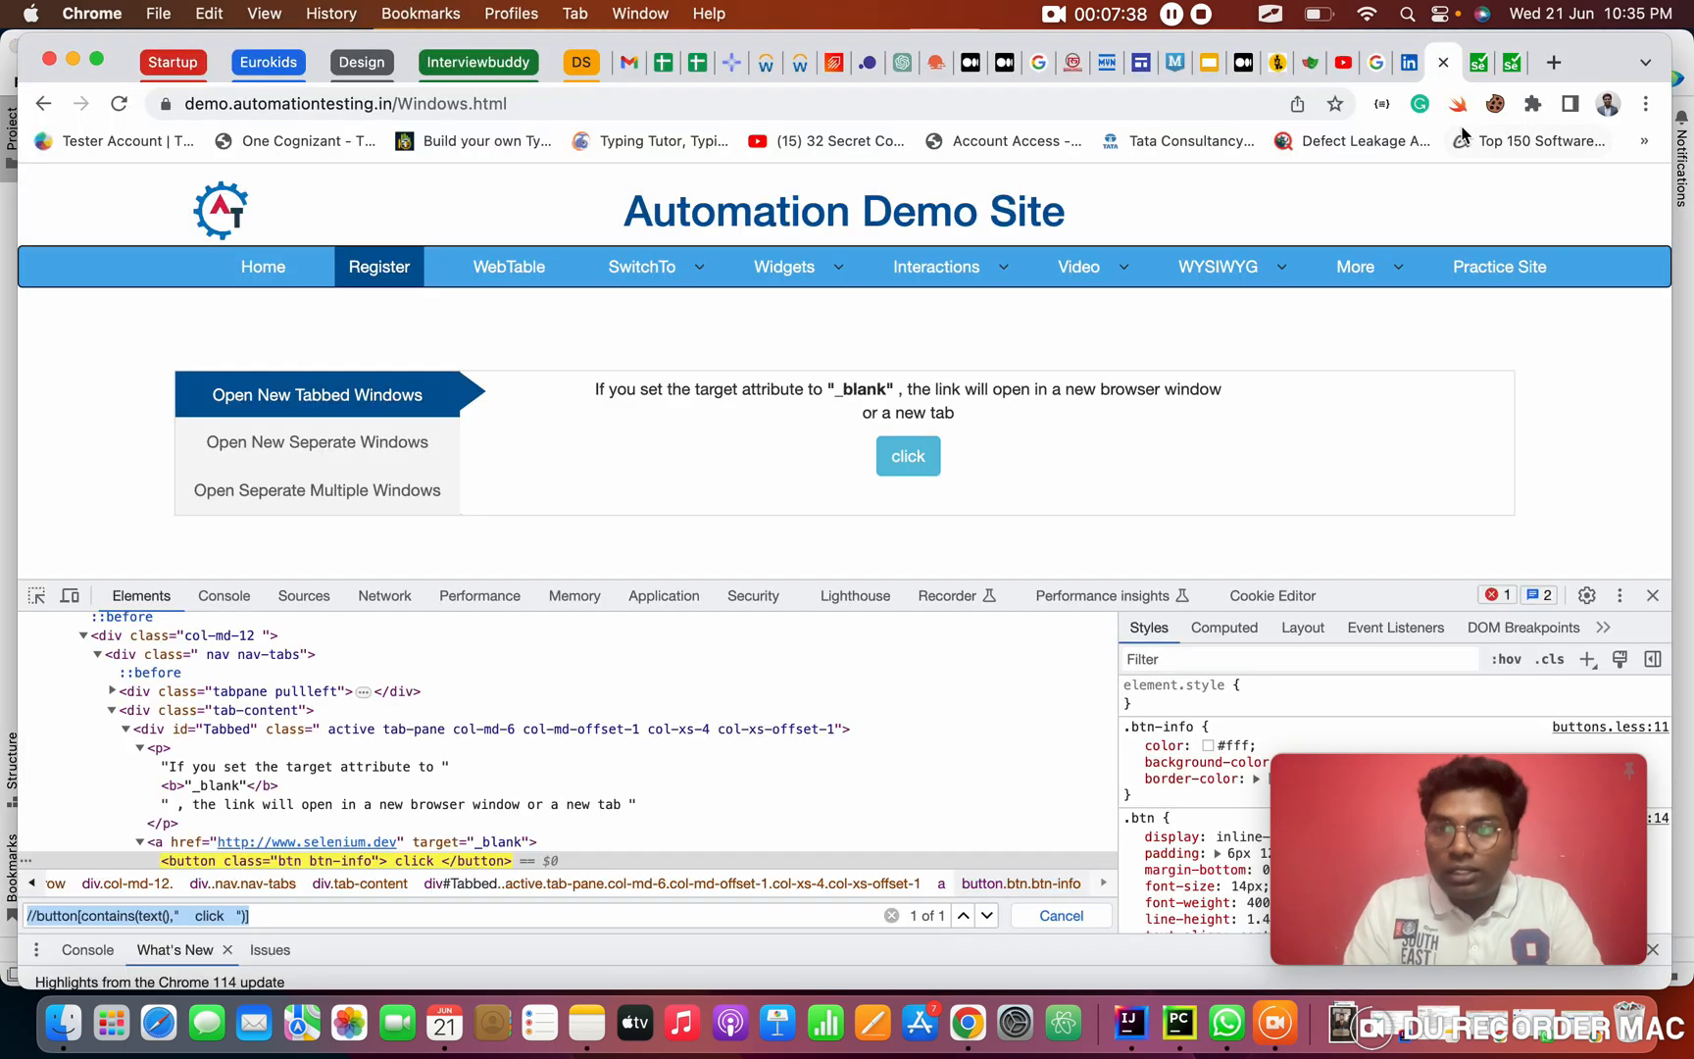
Review the demo site's new-tab button, then complete new_page.close() in the script
left_click(908, 455)
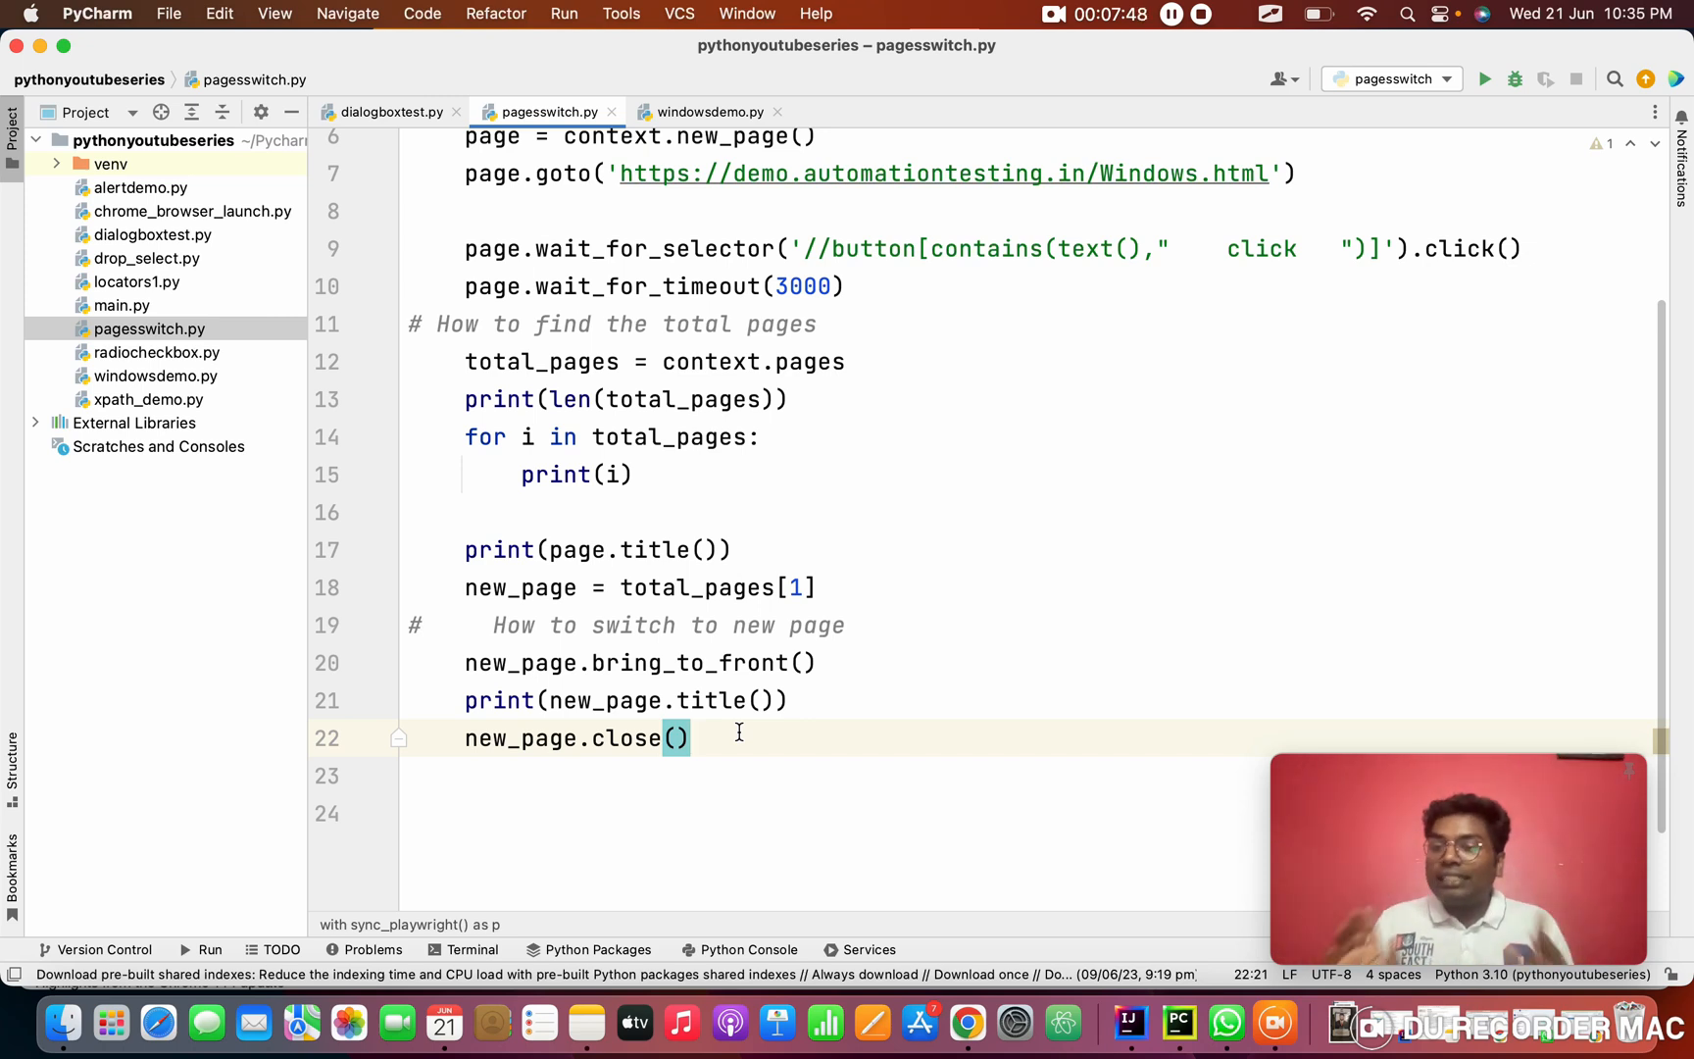
Add browser.close() on a fresh line after closing the child page
left_click(453, 738)
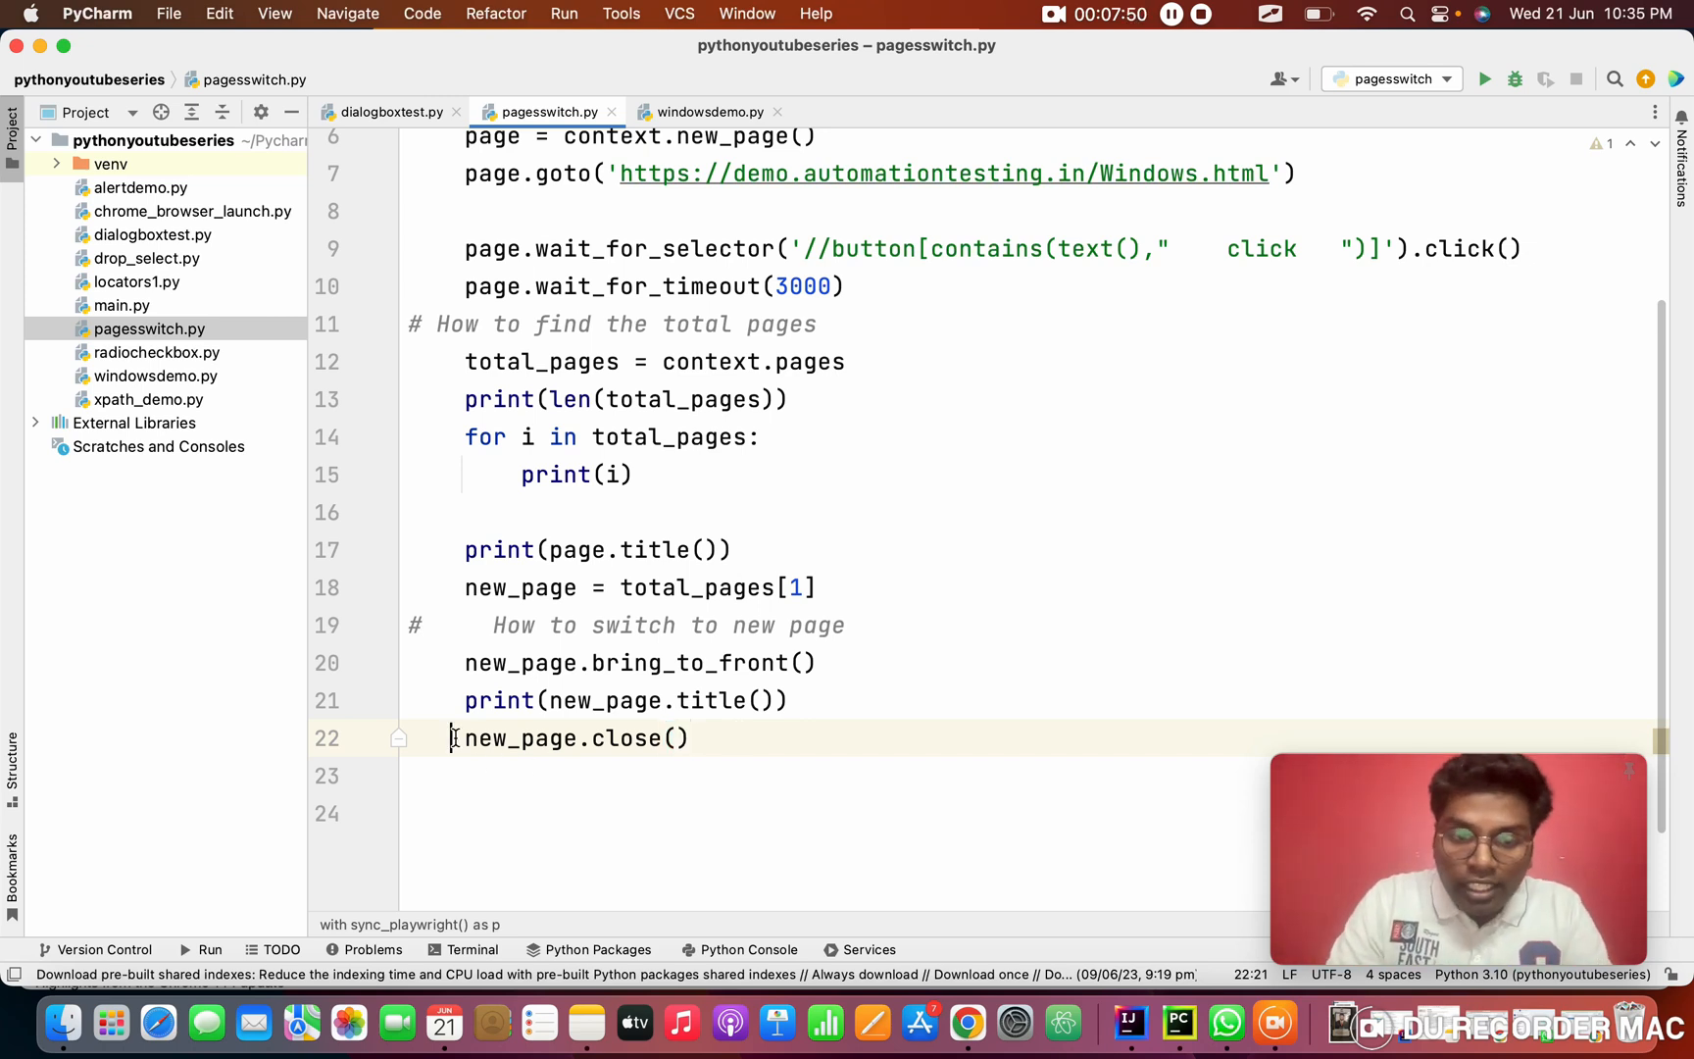
left_click(702, 738)
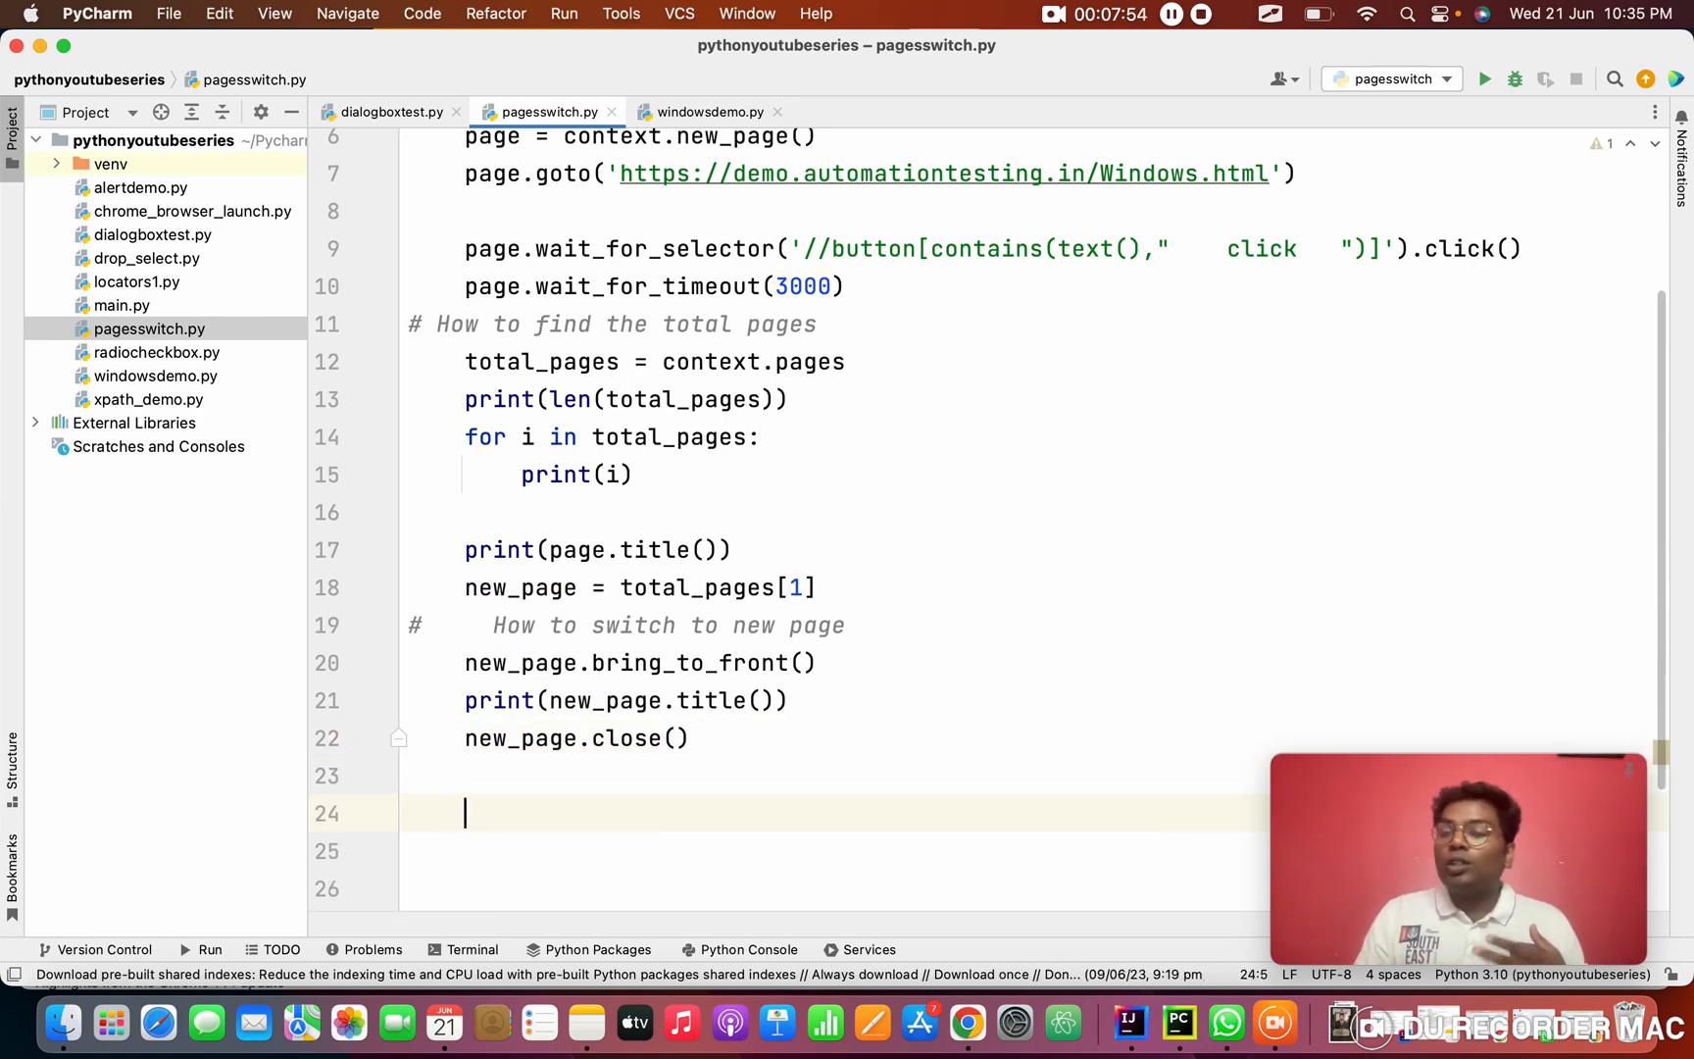
type("b")
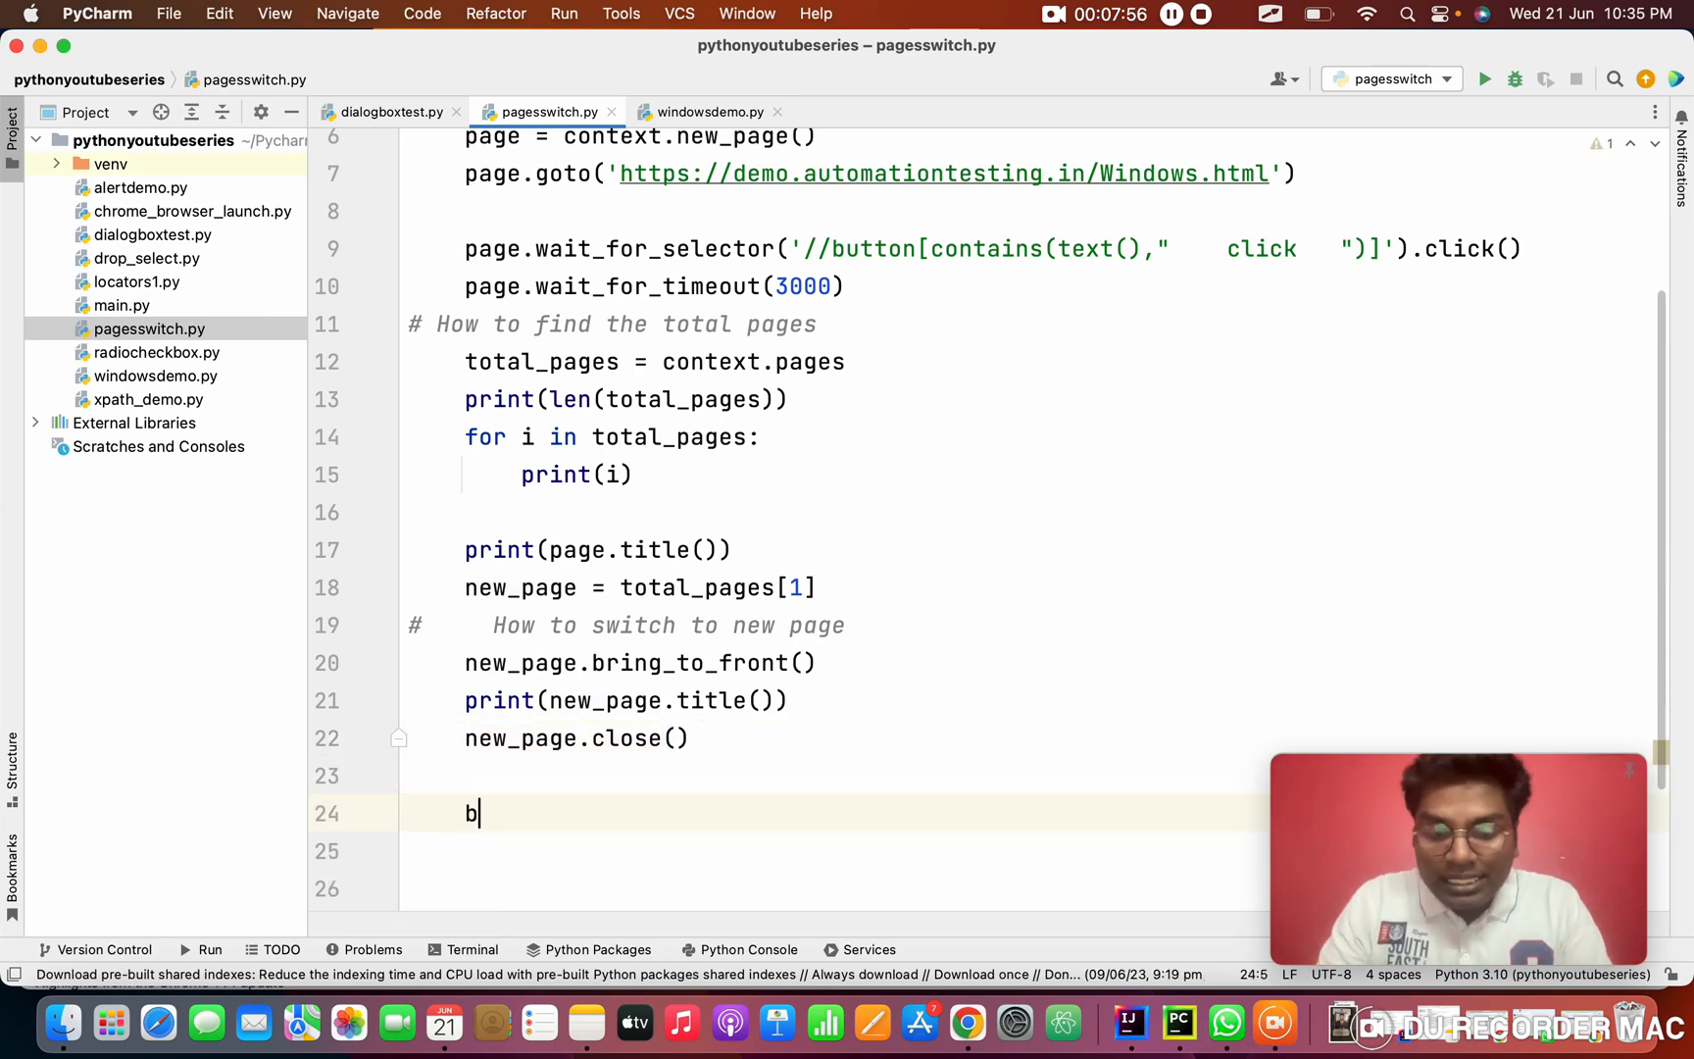
type("rowser.close(")
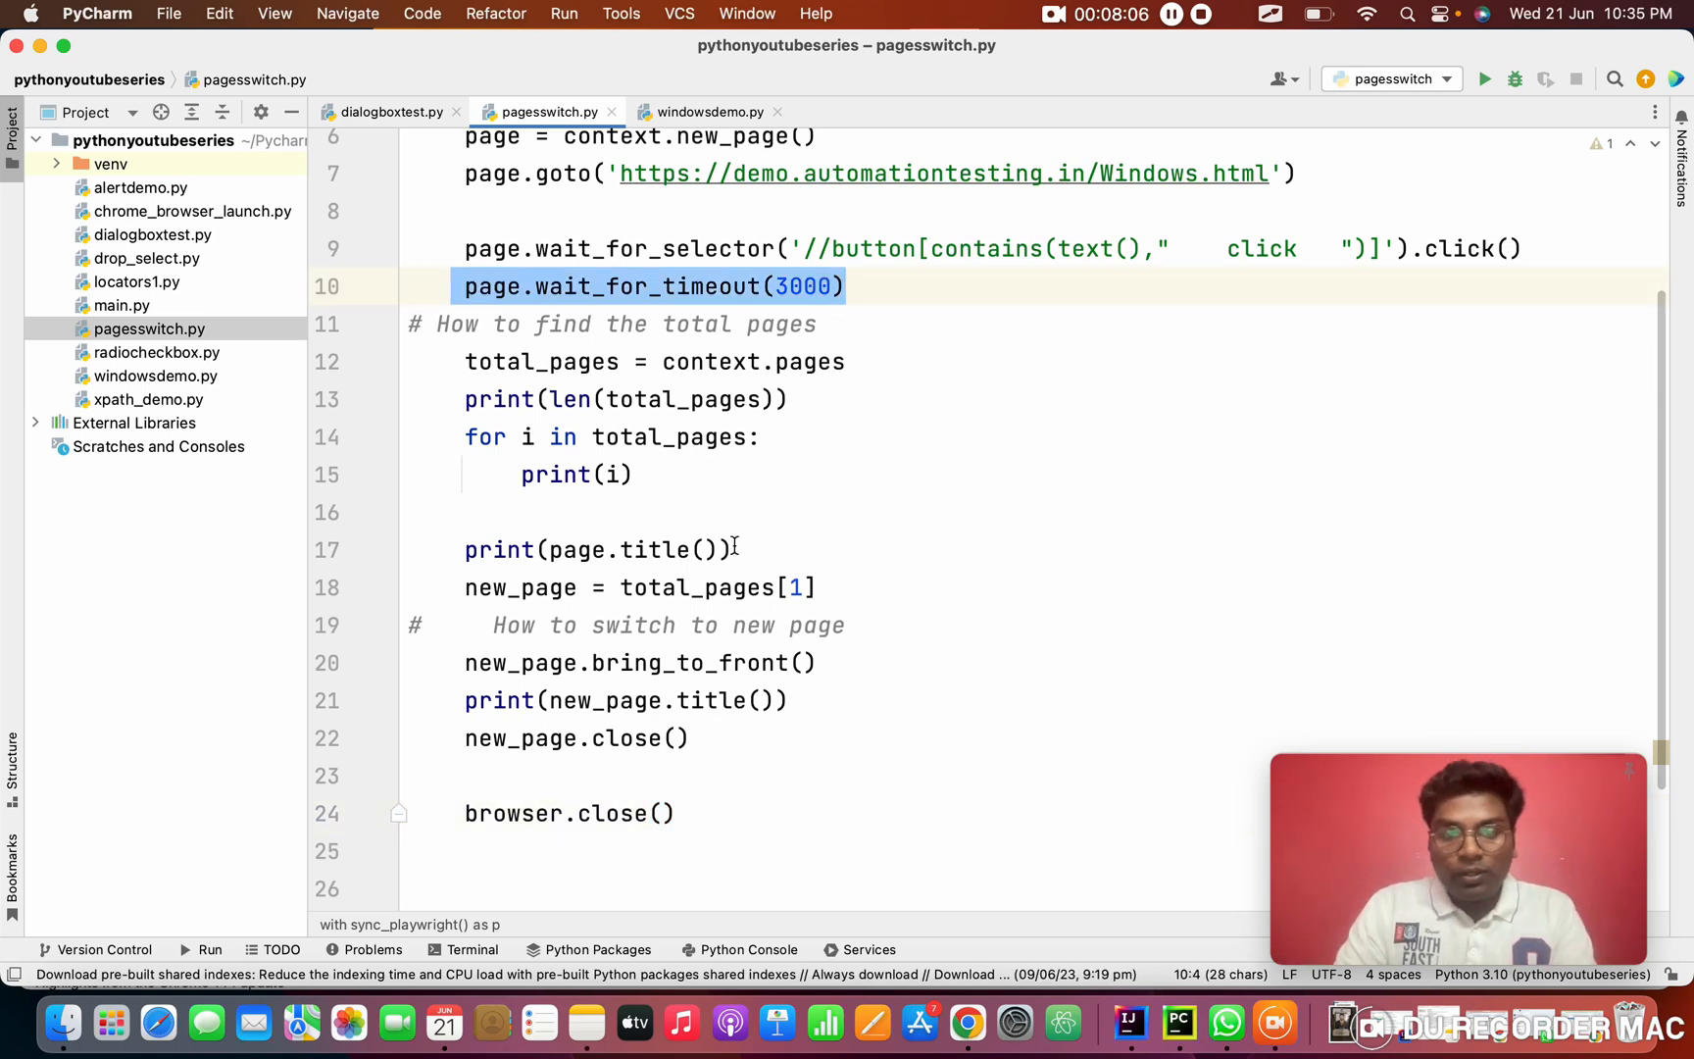
Insert page.wait_for_timeout(3000) after bringing the child page forward and after closing it
left_click(808, 663)
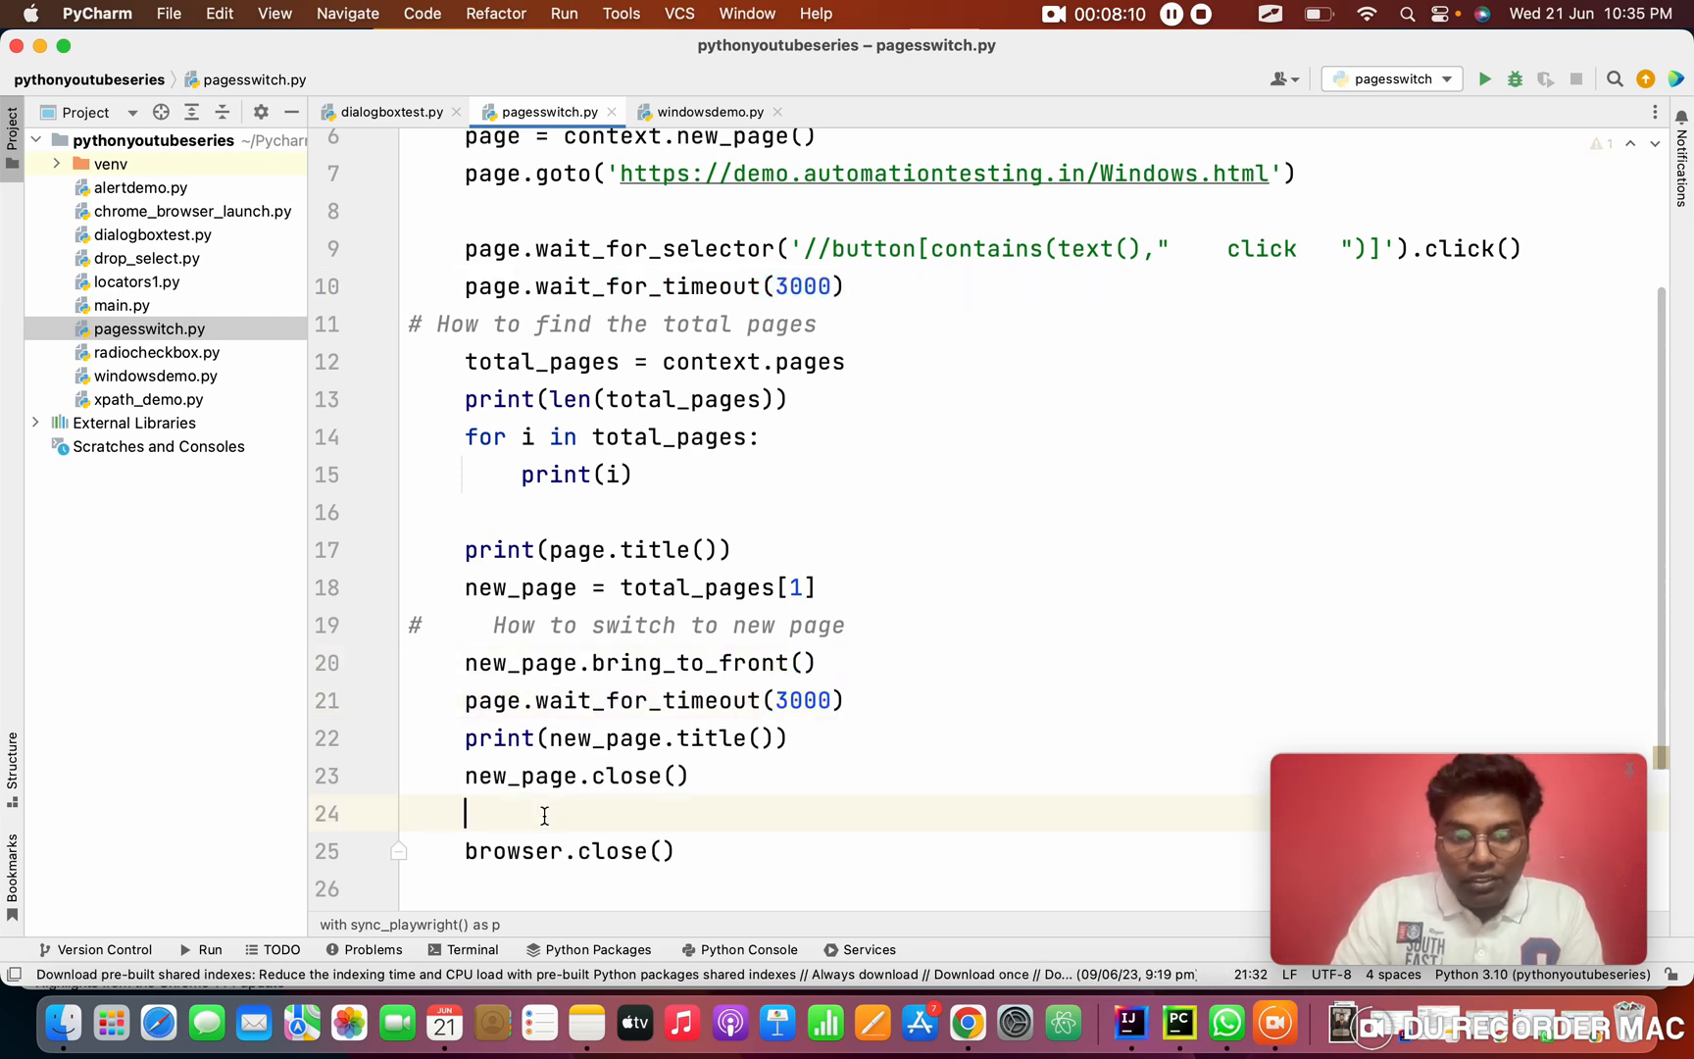
type("page.wait_for_timeout(3000)")
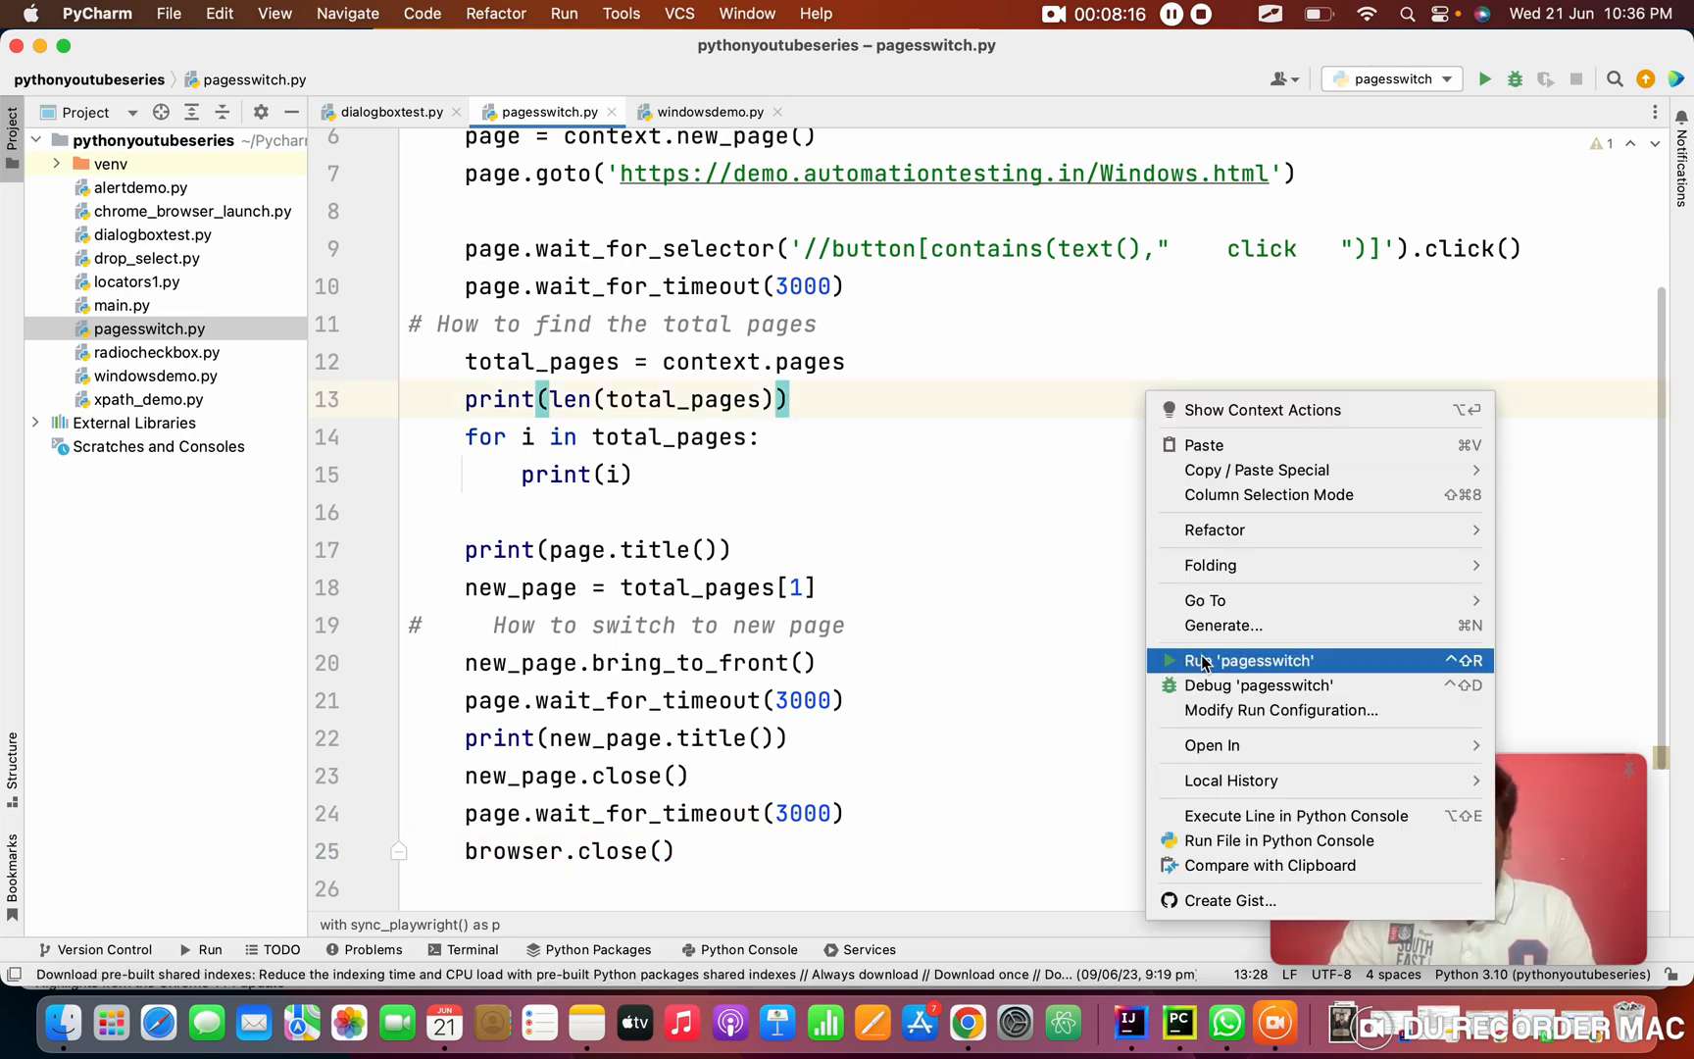
Run pagesswitch so it prints both page titles and exits with code 0
left_click(1251, 661)
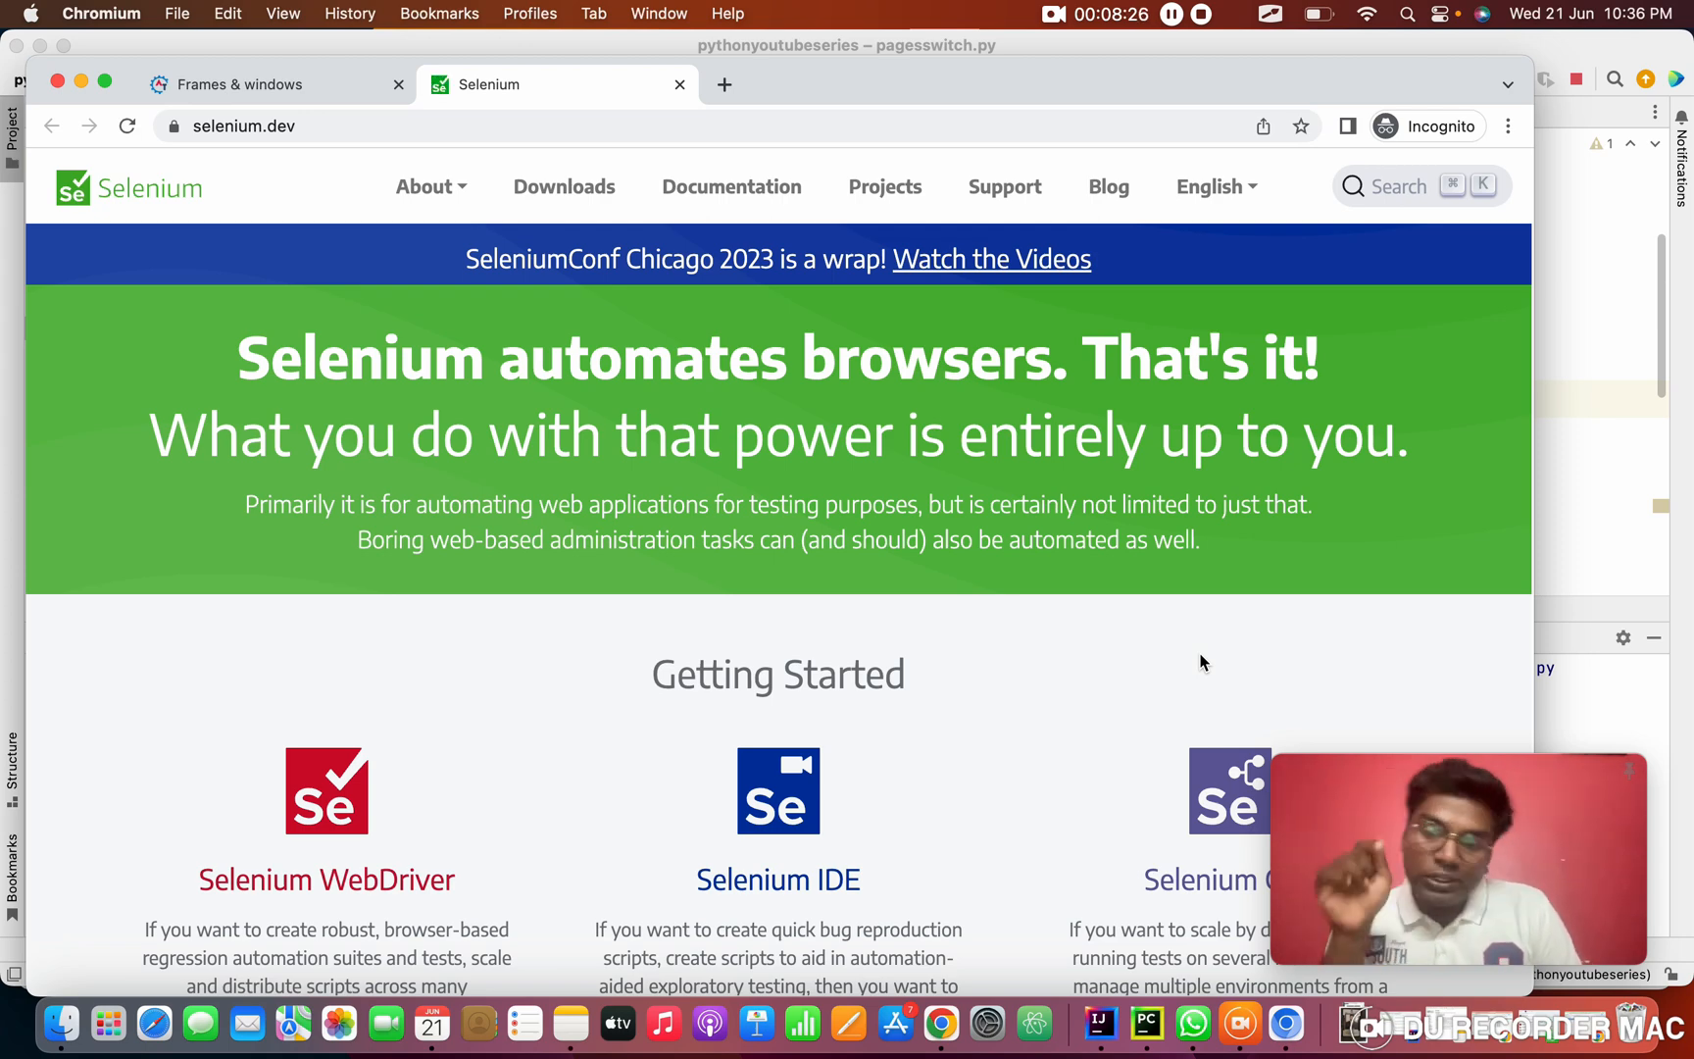
left_click(681, 84)
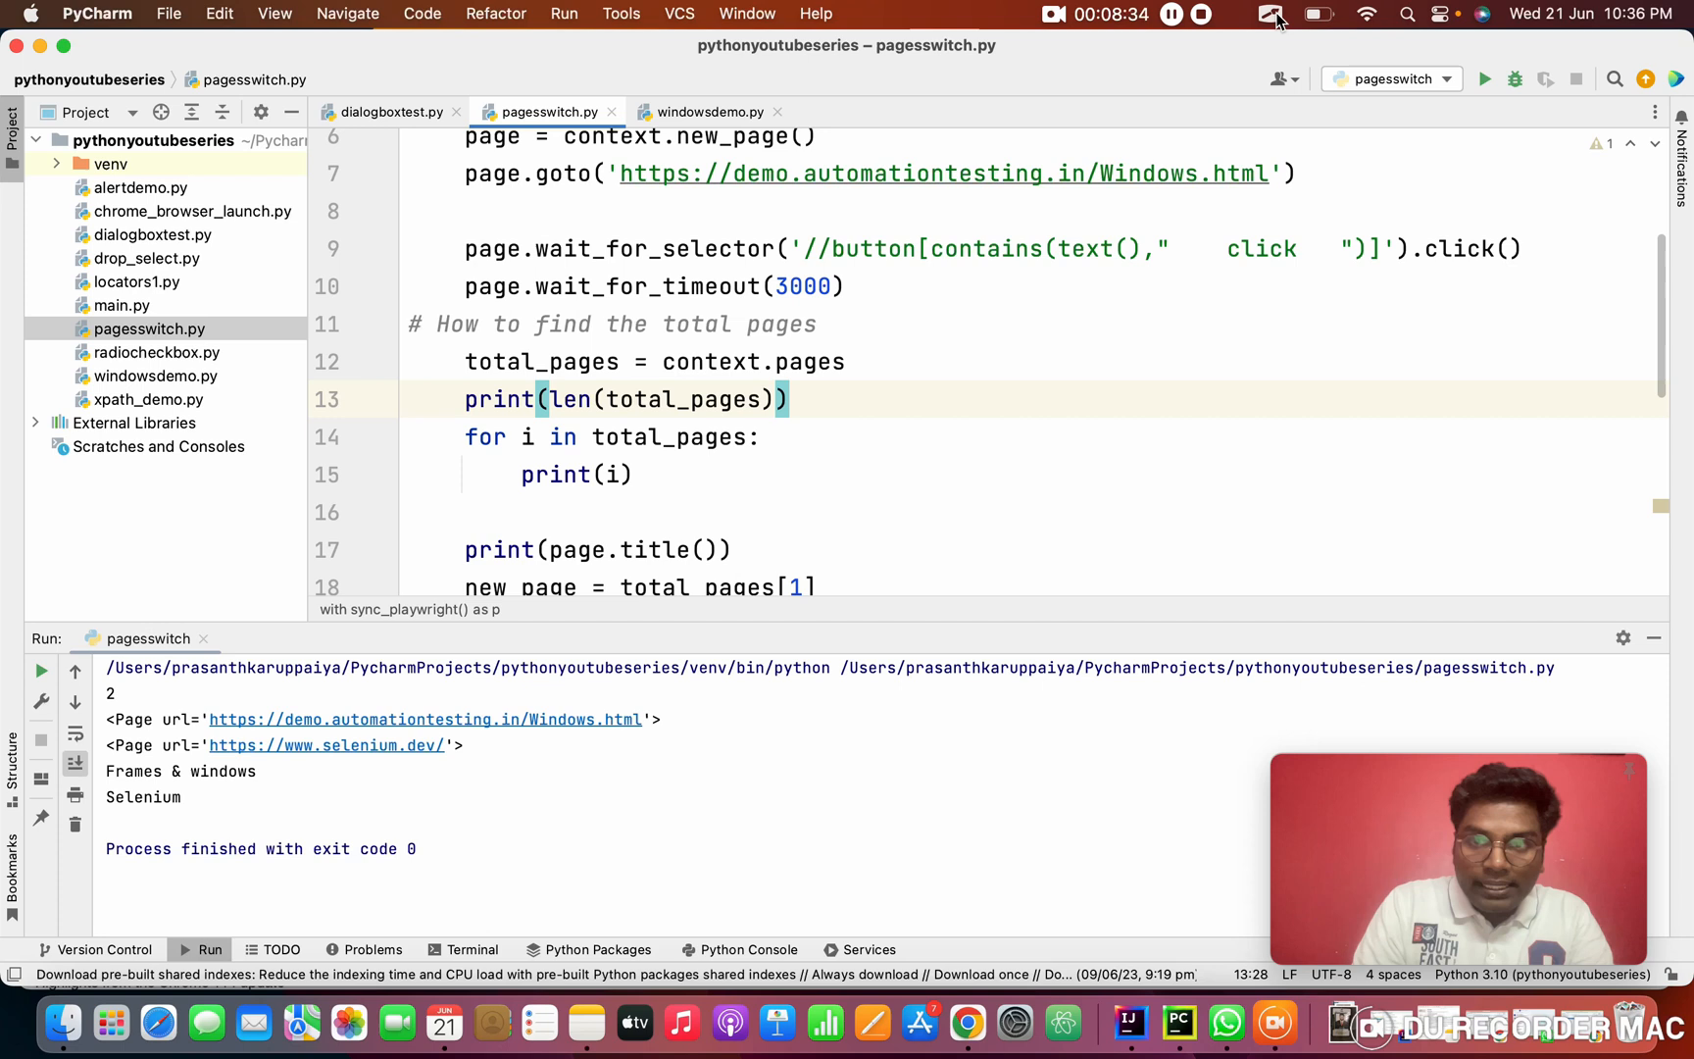
Hide the Run tool window and scroll to show the full script
left_click(1273, 14)
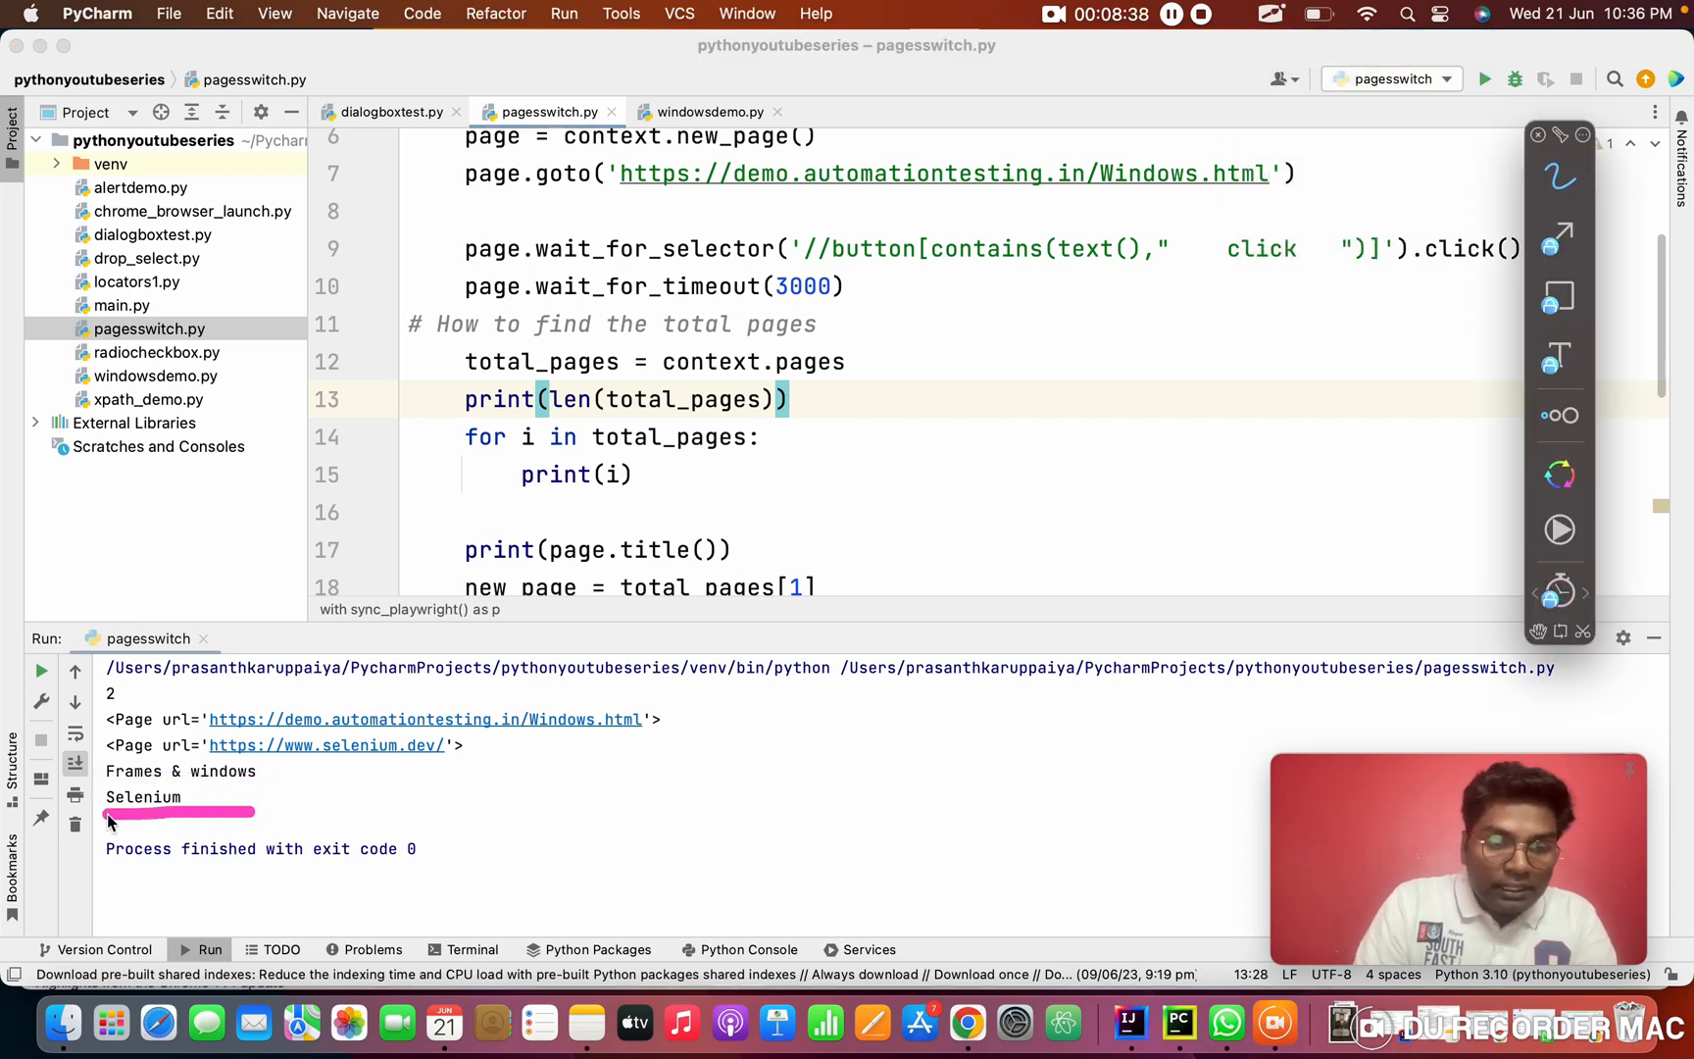
mouse_move(1102, 239)
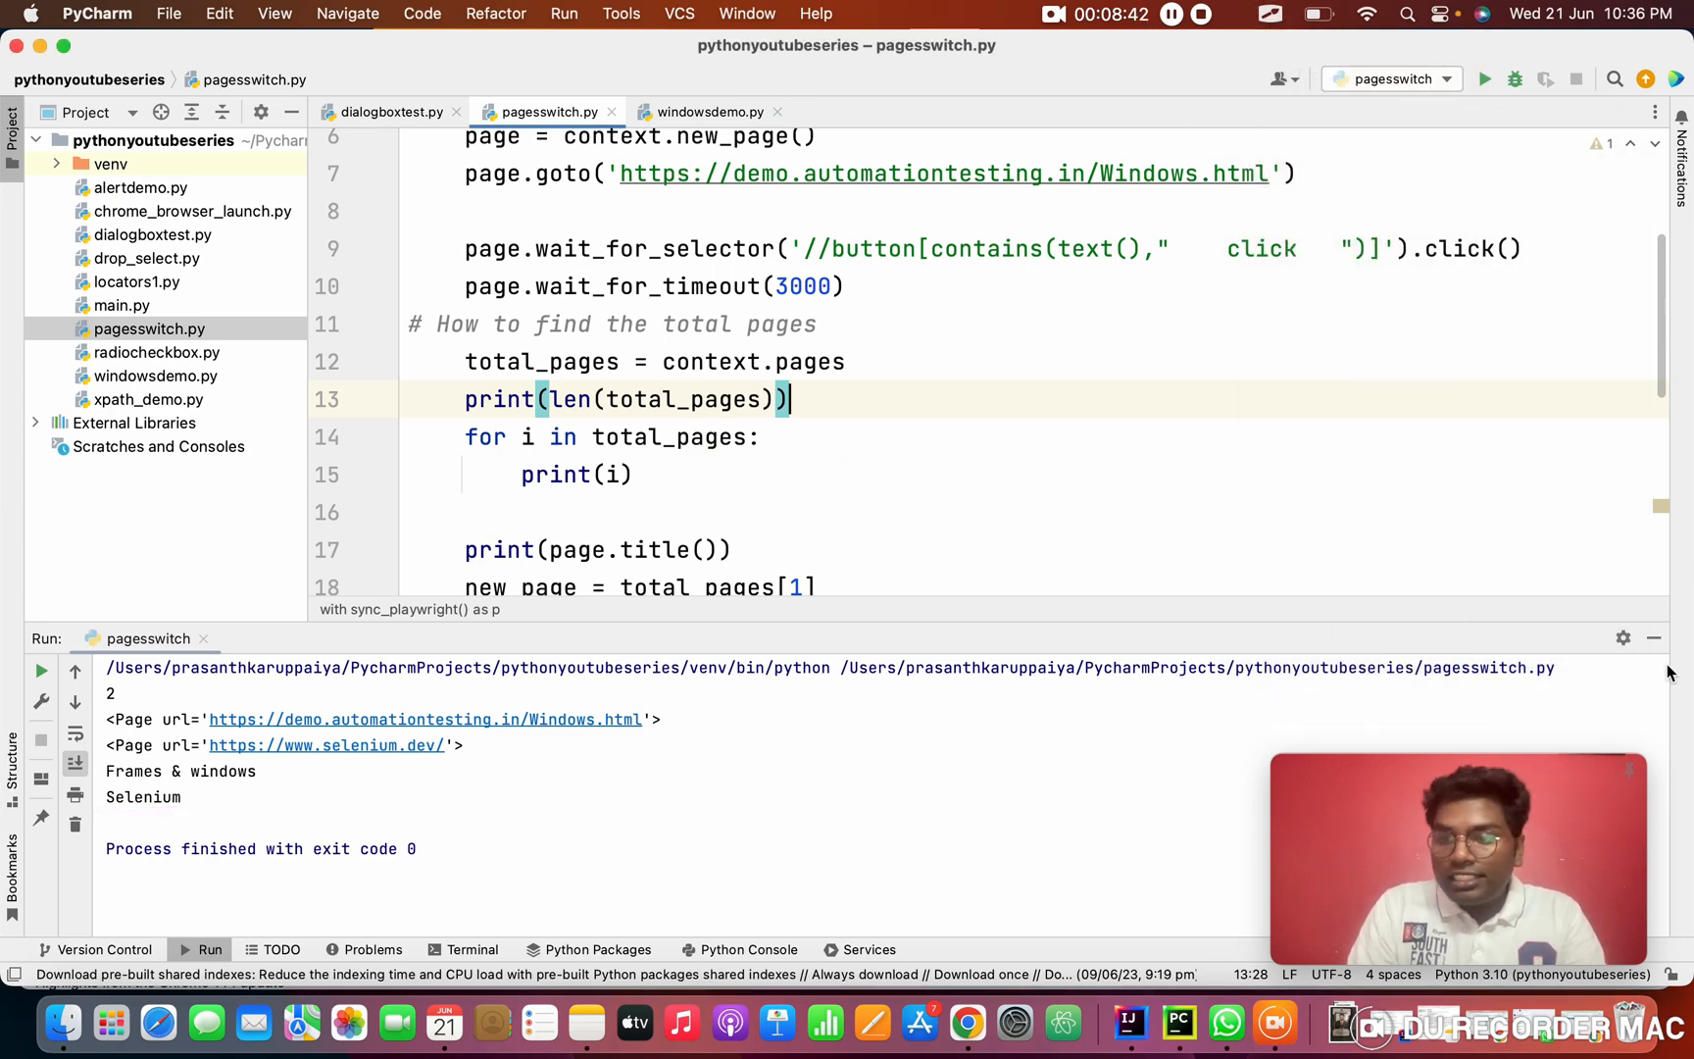
scroll("down", 3)
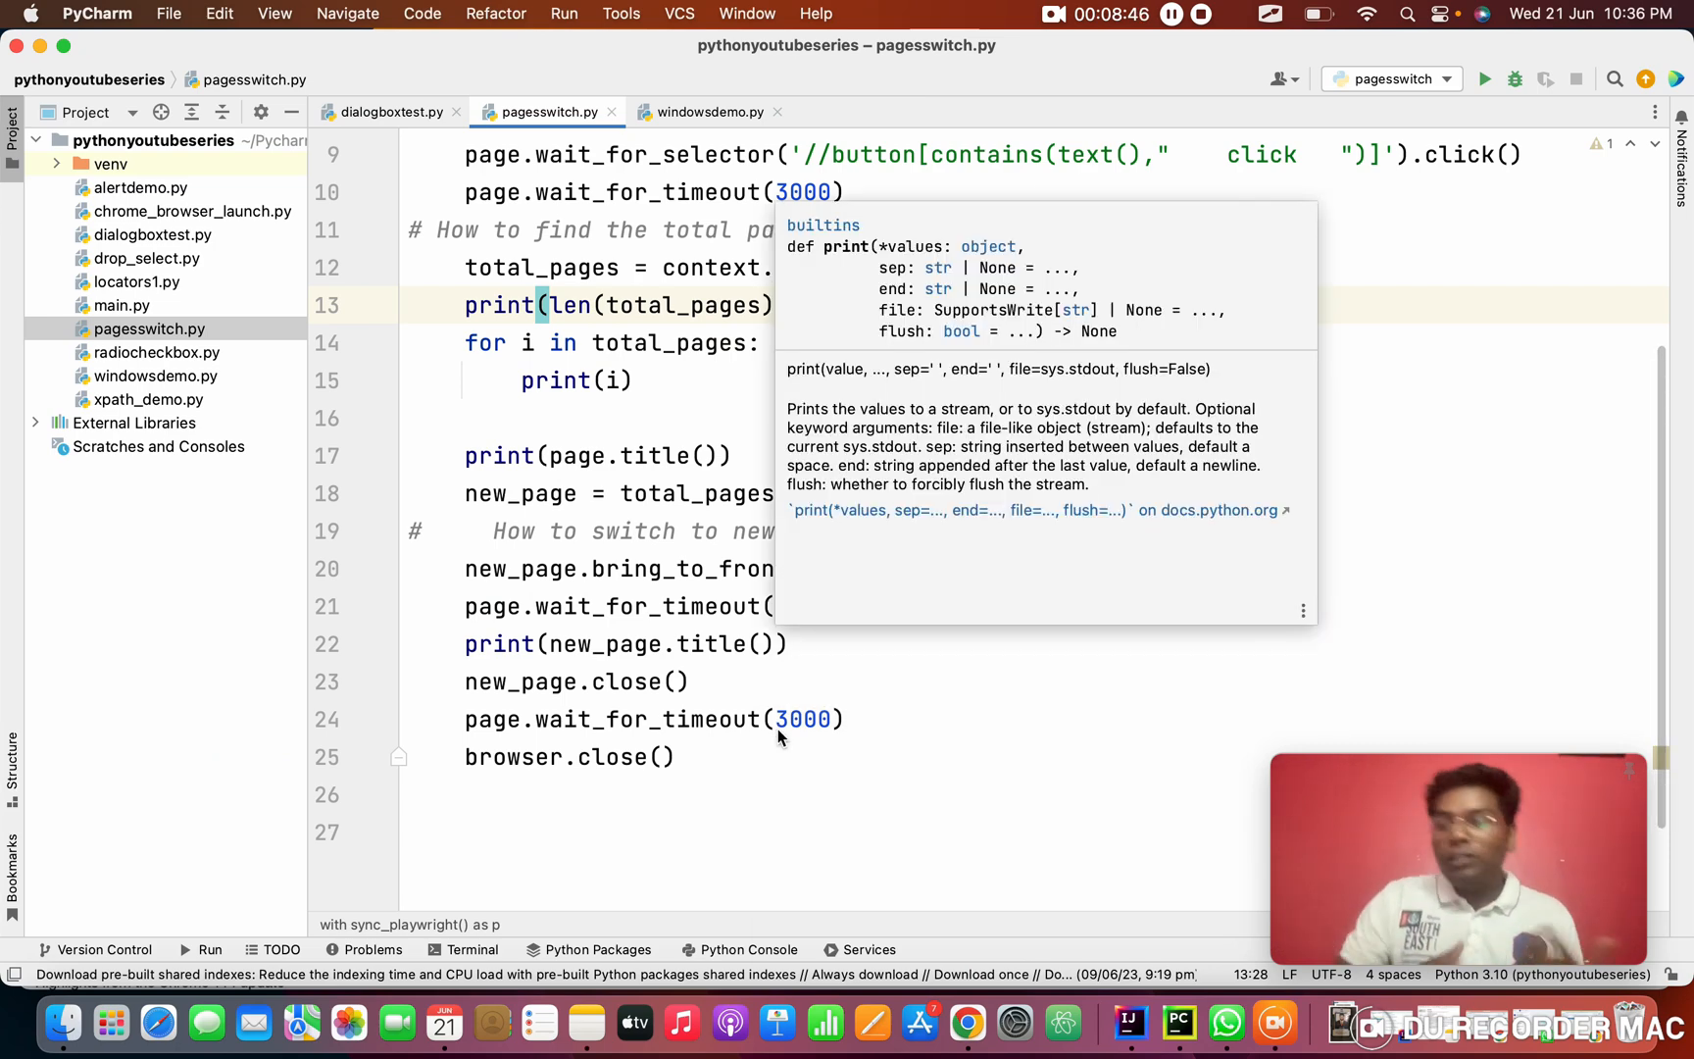
Add page.bring_to_front() after new_page.close() to return to the parent page
left_click(739, 800)
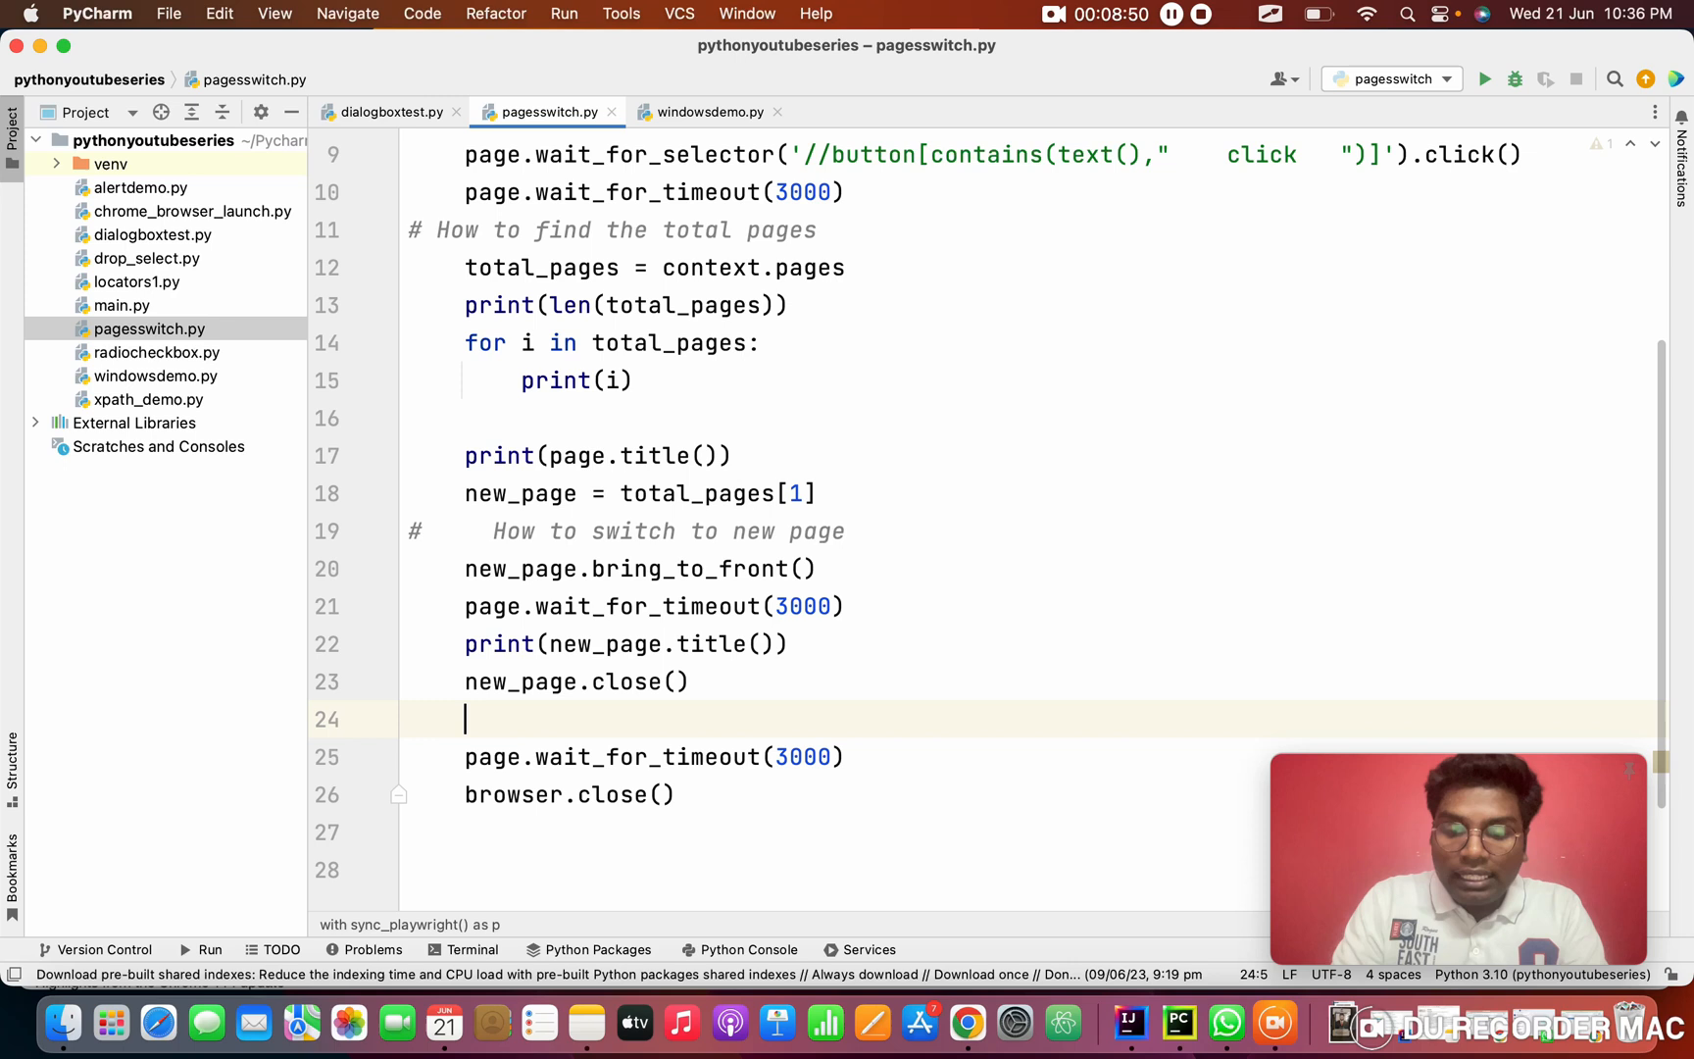
type("page.")
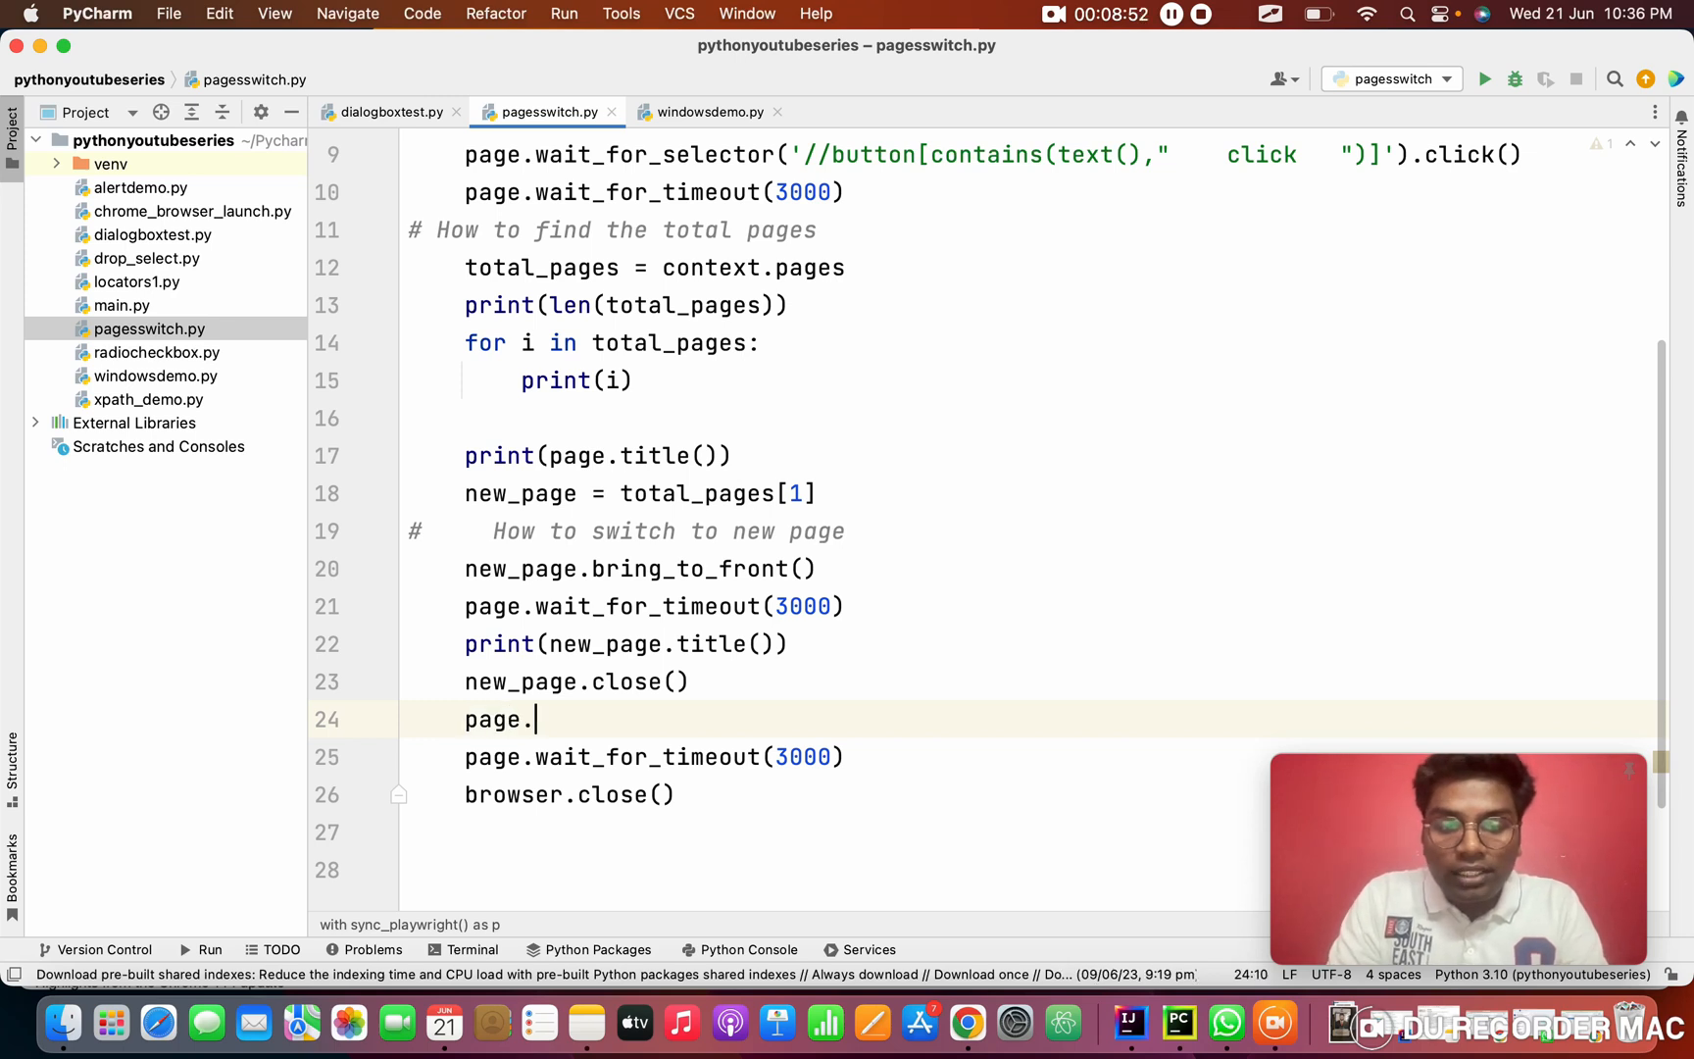
type("bring_to_front()")
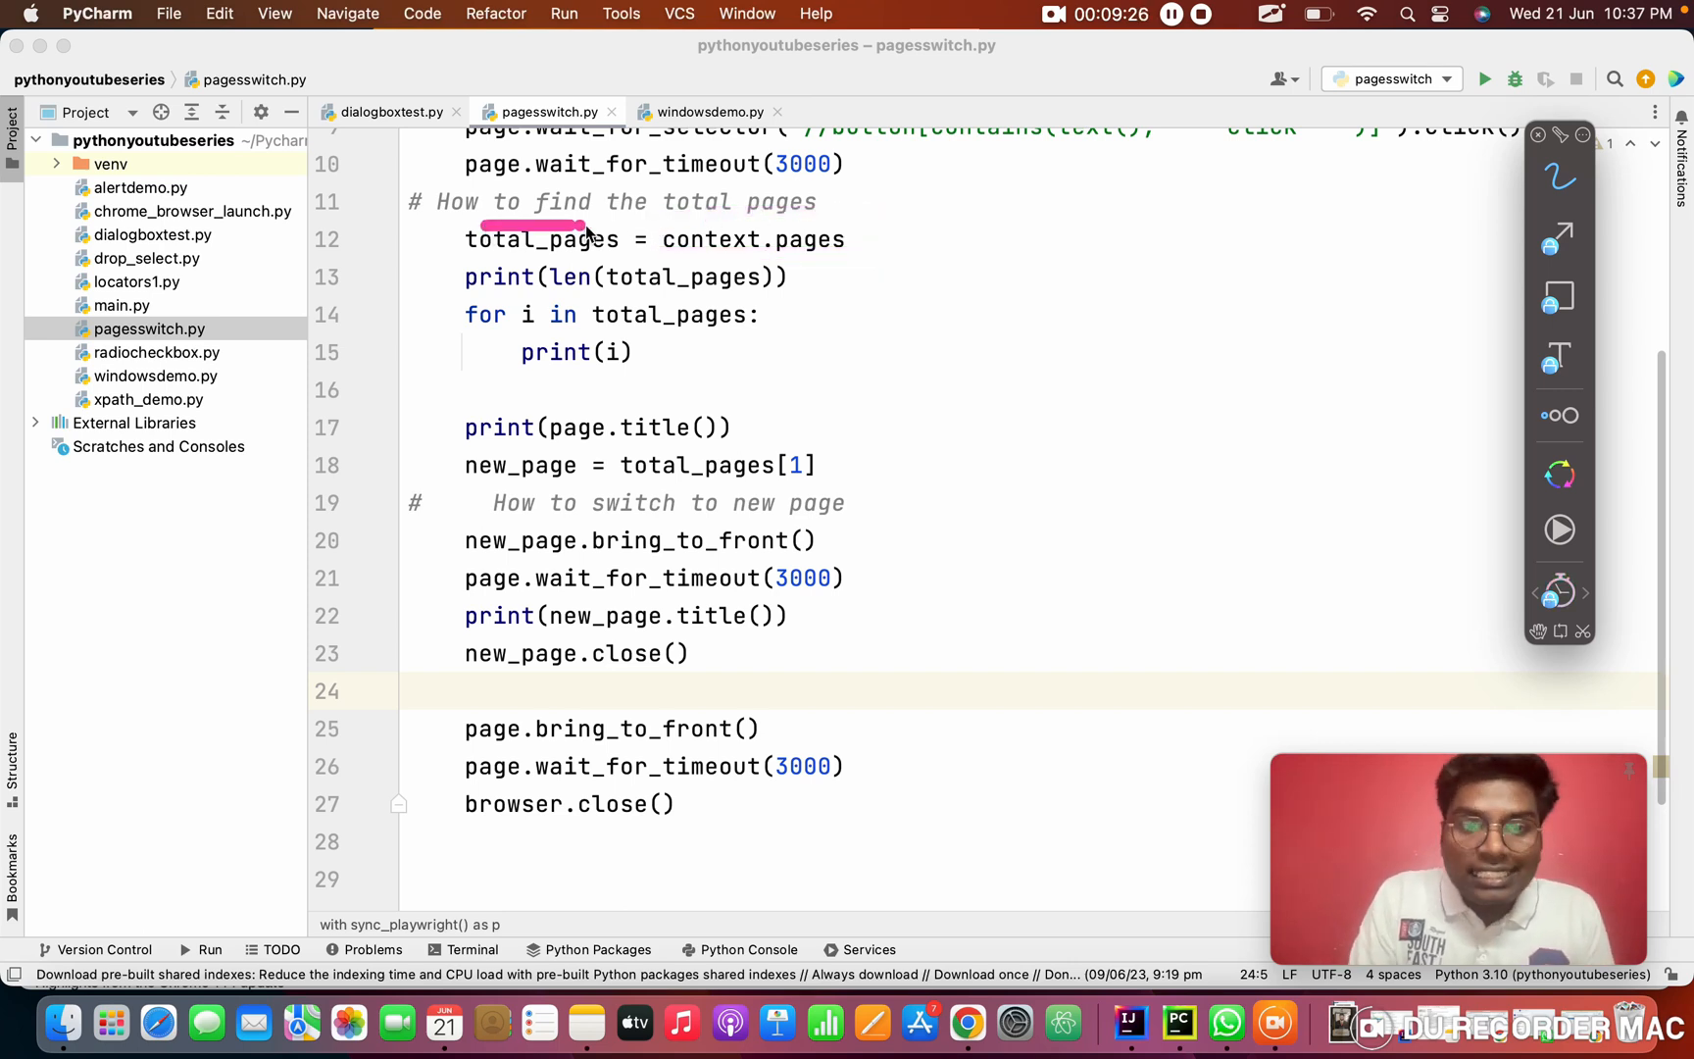
Extend the total-pages comment with '- list' to note context.pages returns a list
left_click(1271, 14)
type(" -")
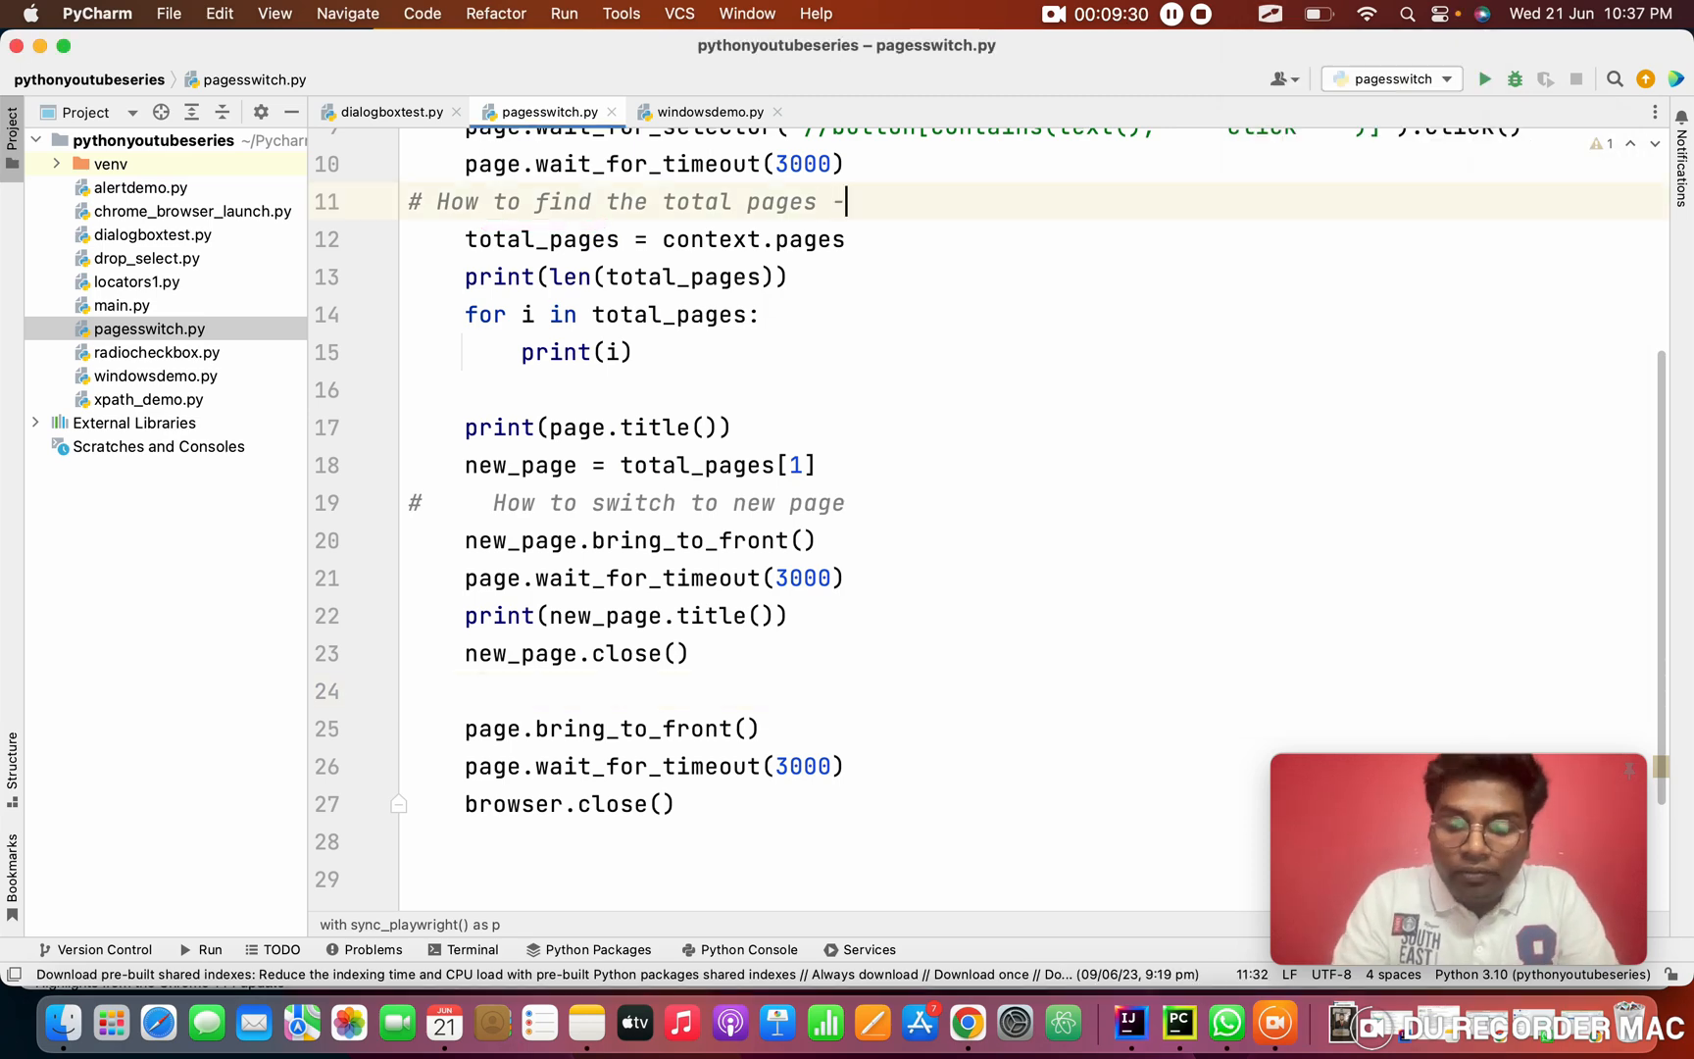
type("list")
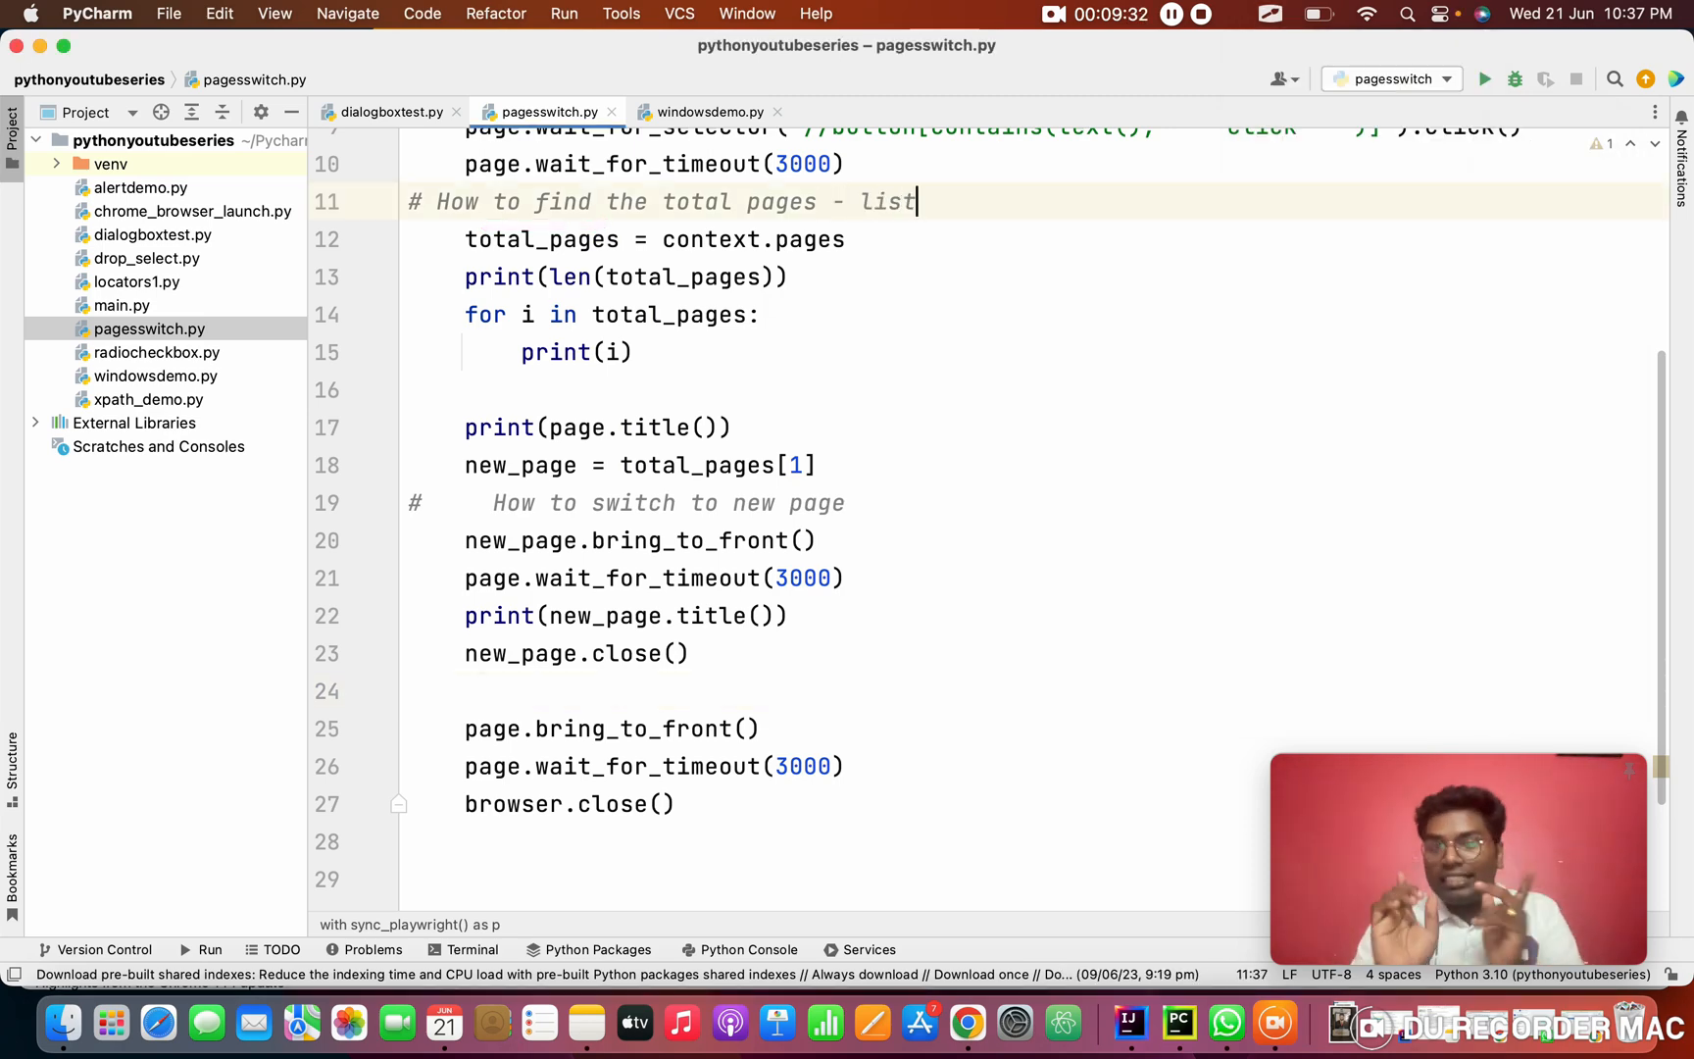